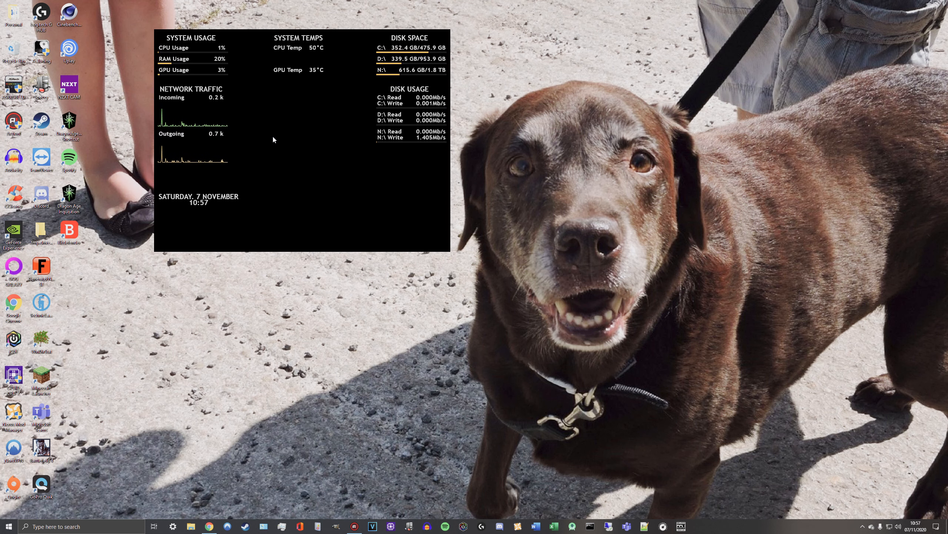
mouse_move(307, 305)
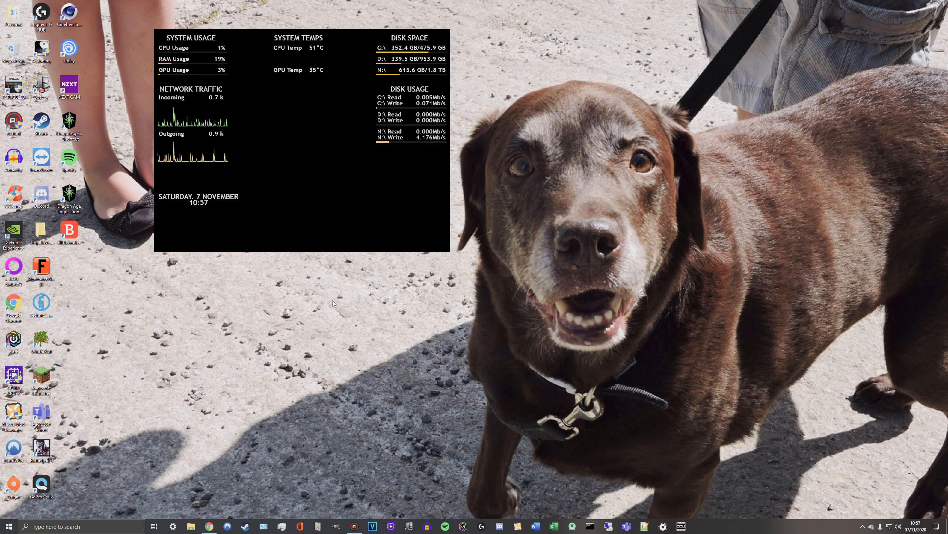
mouse_move(256, 221)
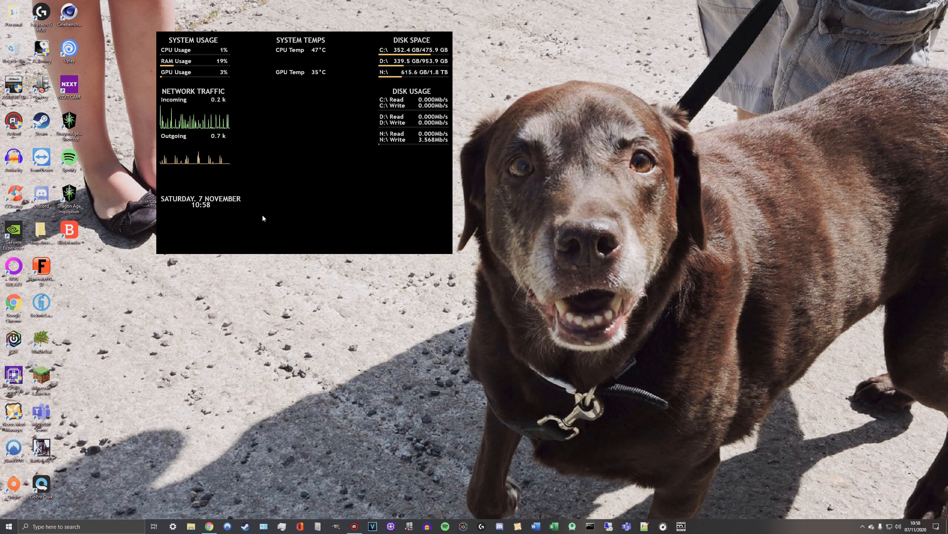
mouse_move(258, 219)
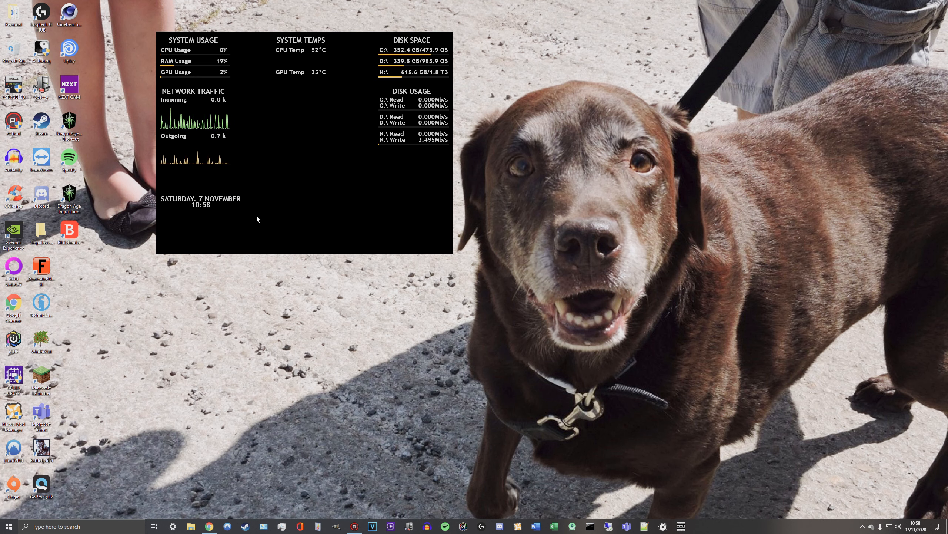
mouse_move(222, 225)
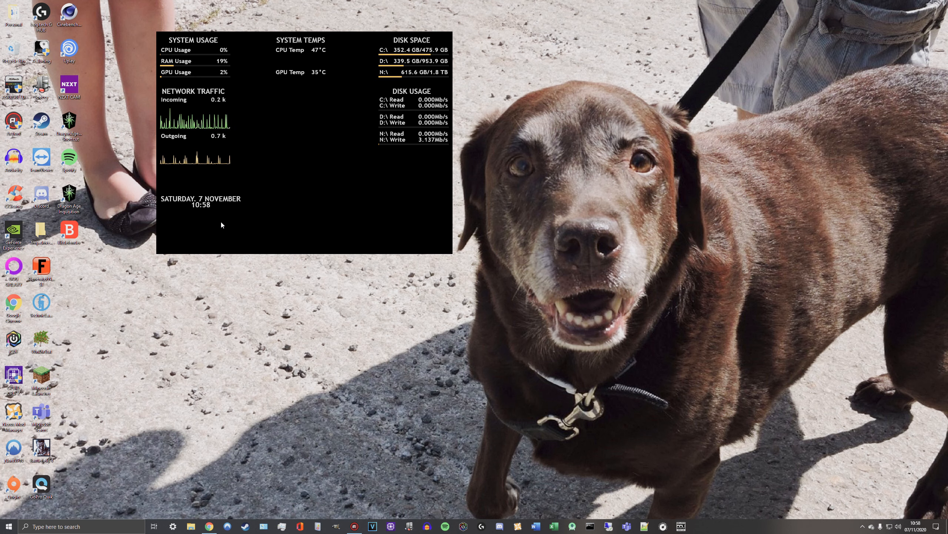
mouse_move(292, 180)
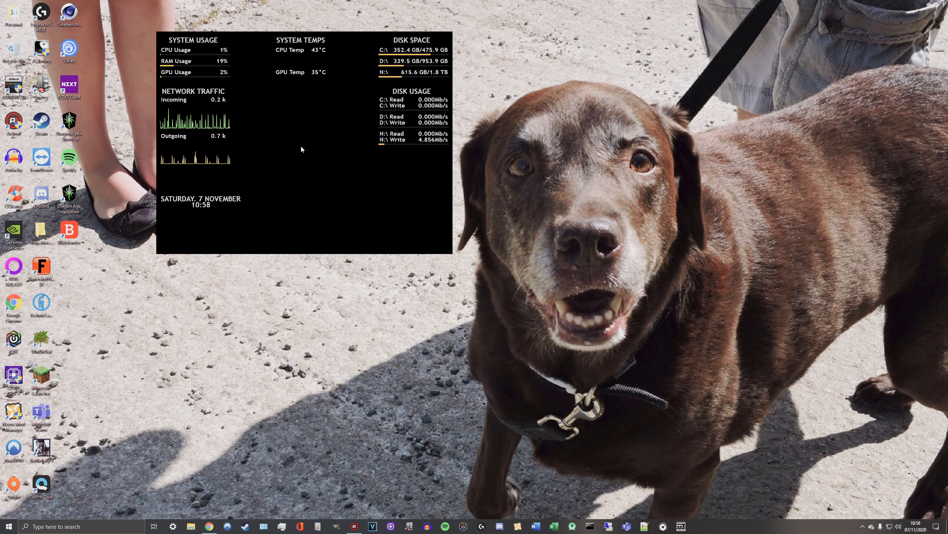
mouse_move(314, 141)
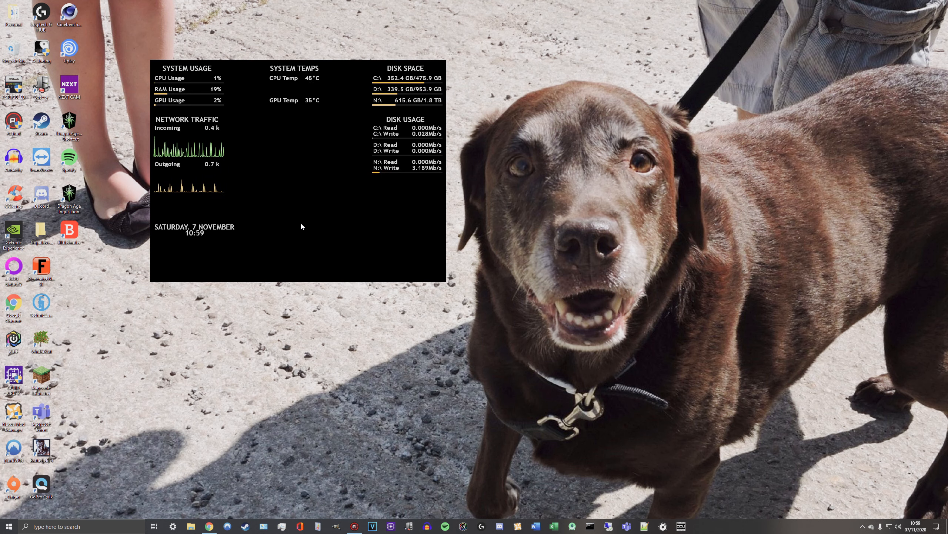
mouse_move(290, 224)
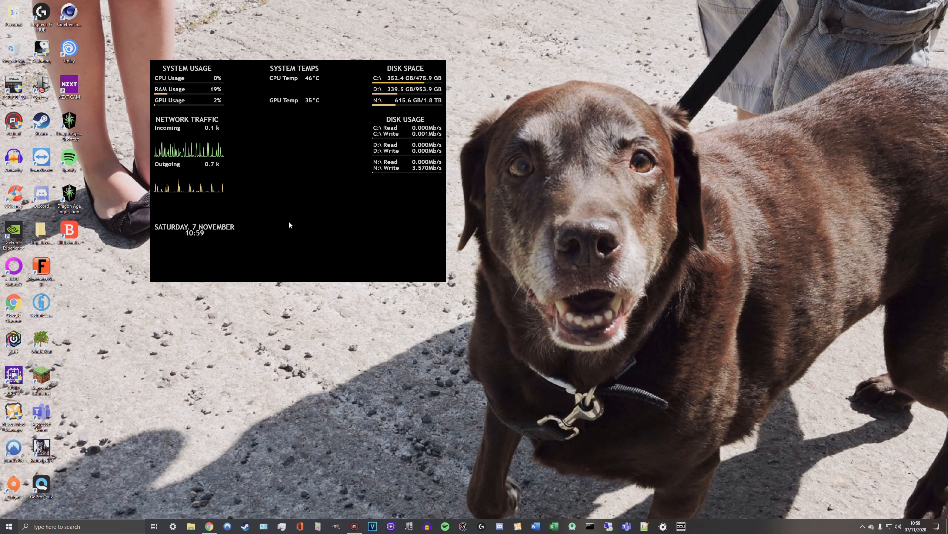
mouse_move(215, 490)
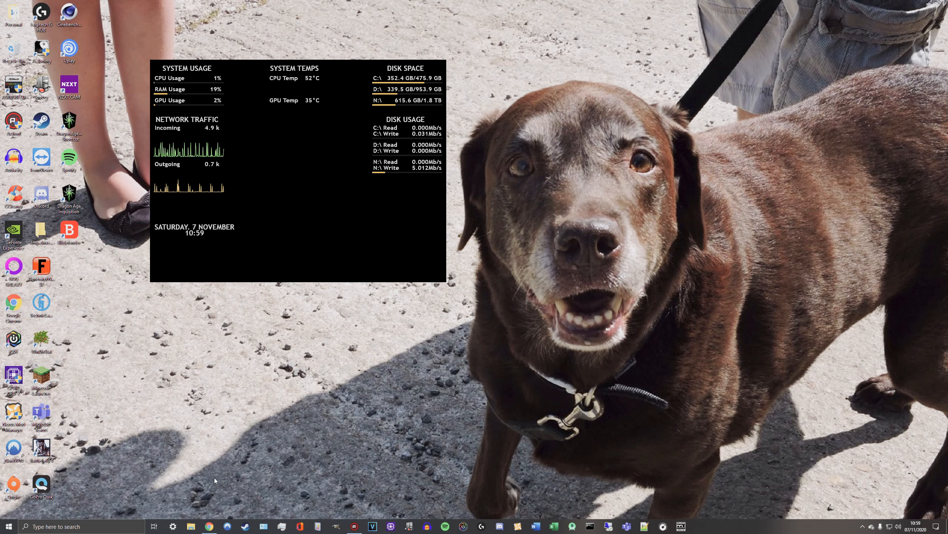
left_click(209, 525)
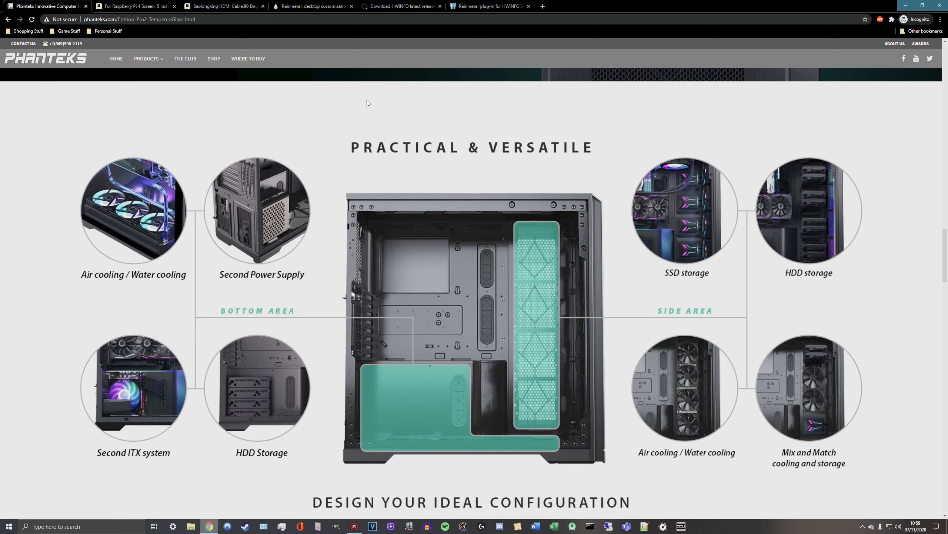
mouse_move(50, 111)
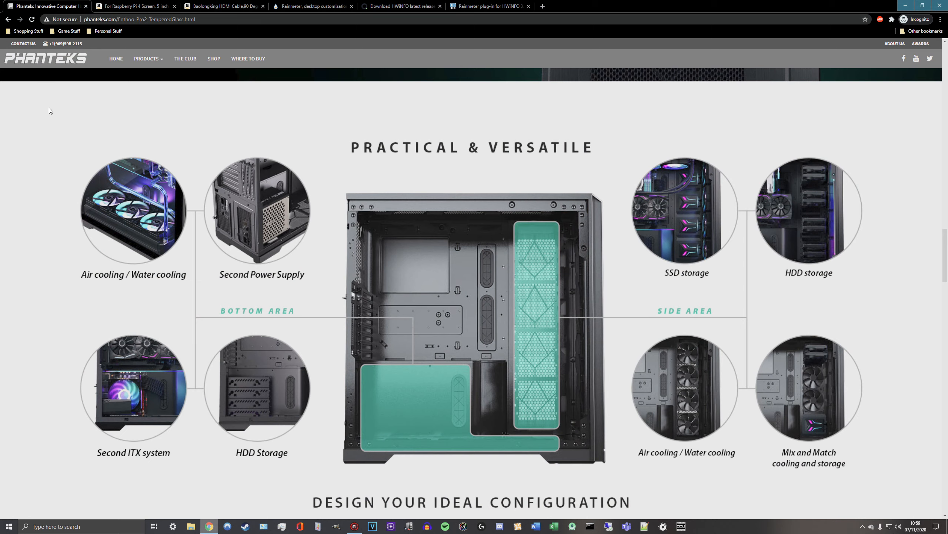
mouse_move(85, 98)
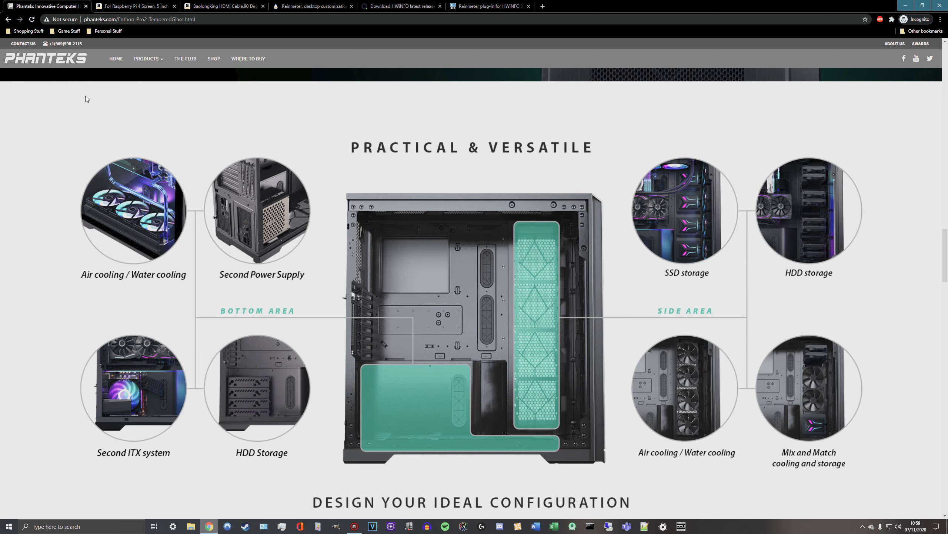
mouse_move(612, 154)
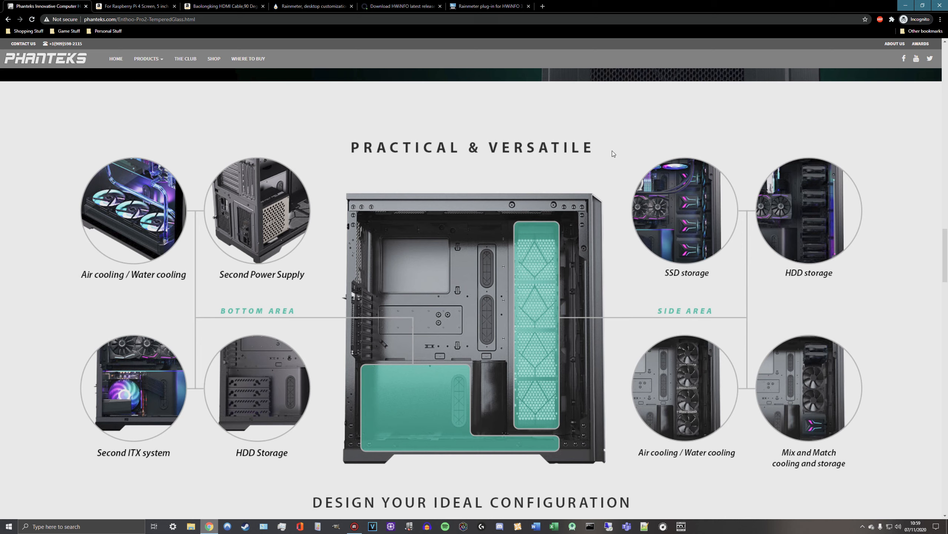
mouse_move(623, 156)
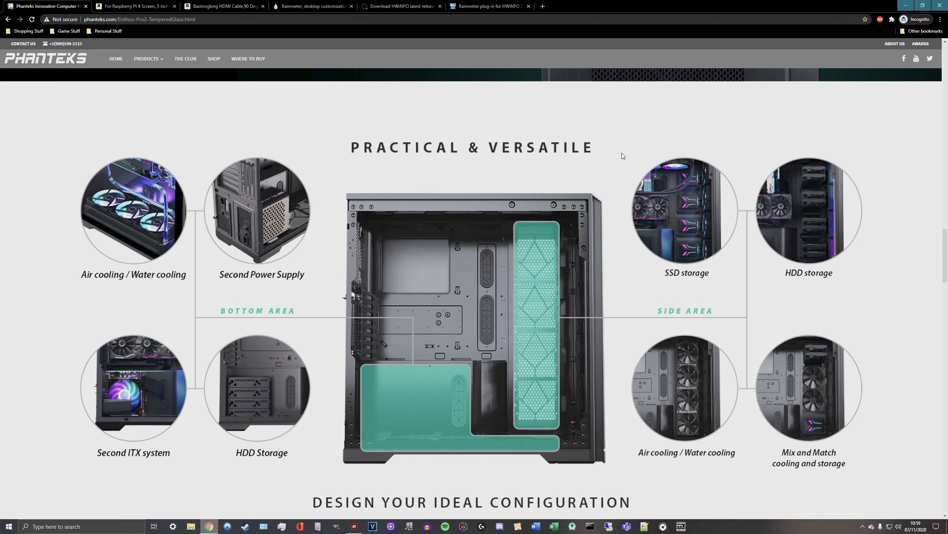
mouse_move(609, 123)
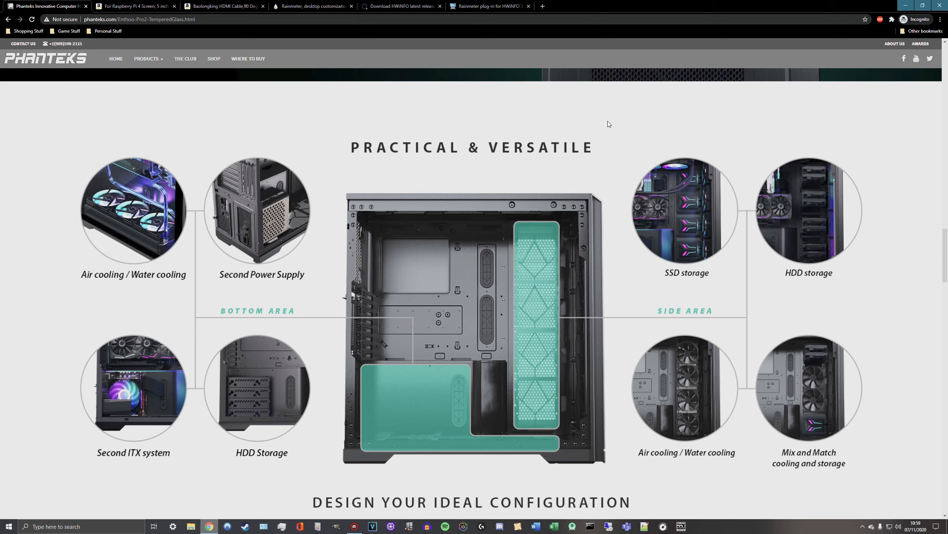
mouse_move(280, 422)
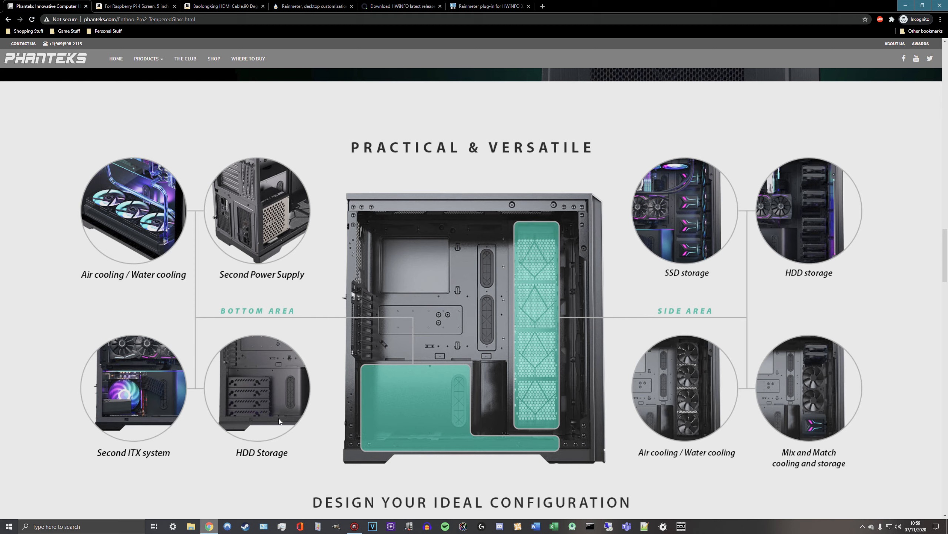
mouse_move(151, 395)
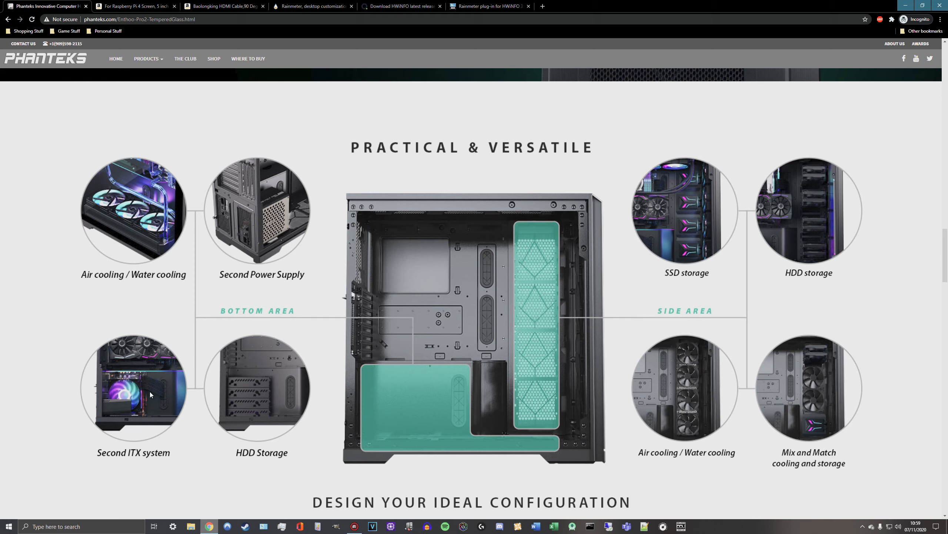
mouse_move(158, 468)
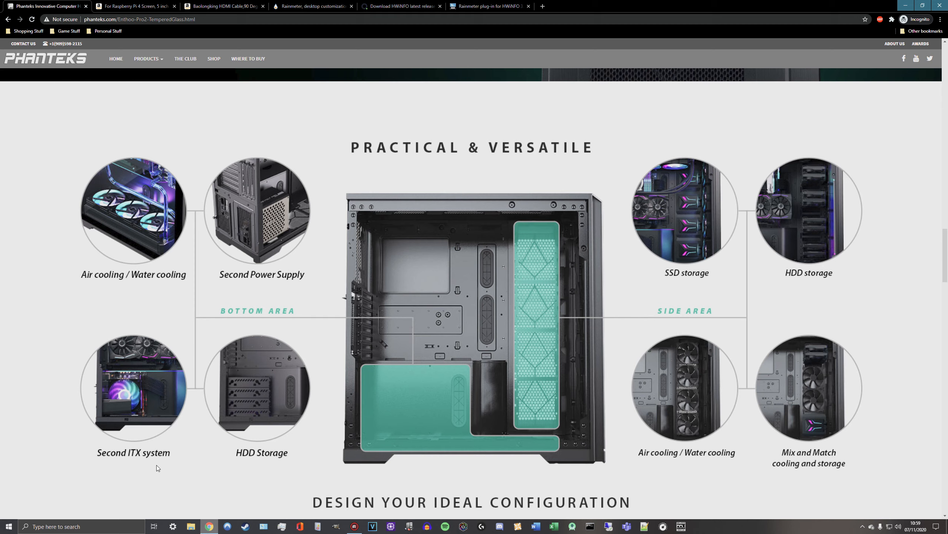
mouse_move(381, 376)
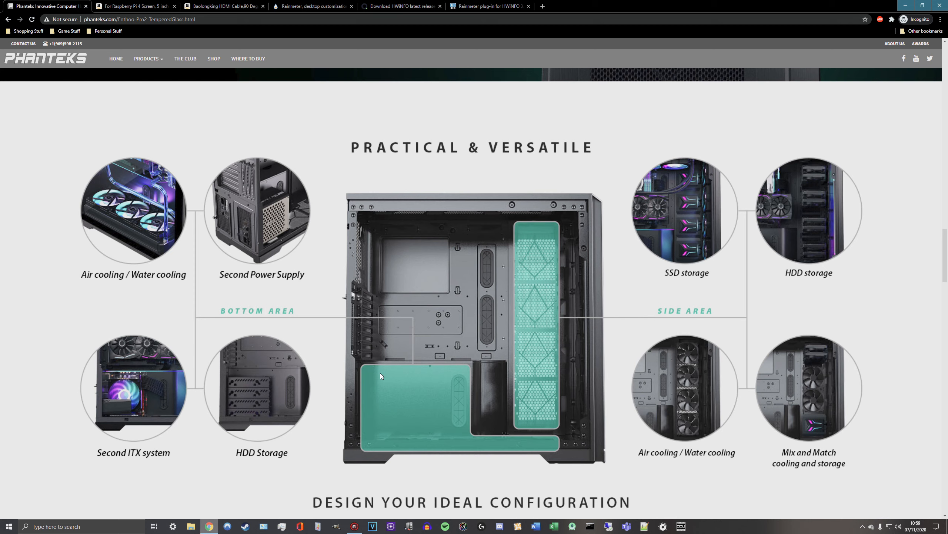
mouse_move(388, 398)
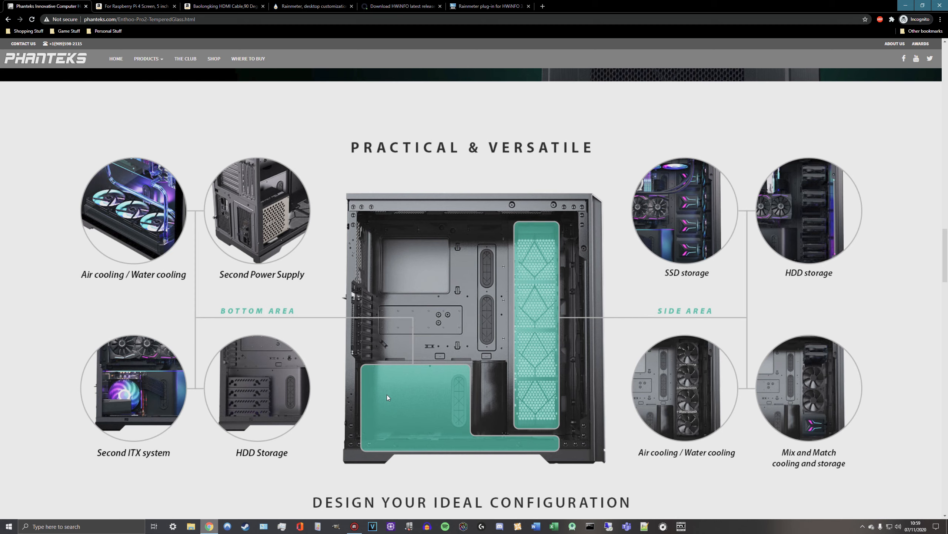
mouse_move(372, 370)
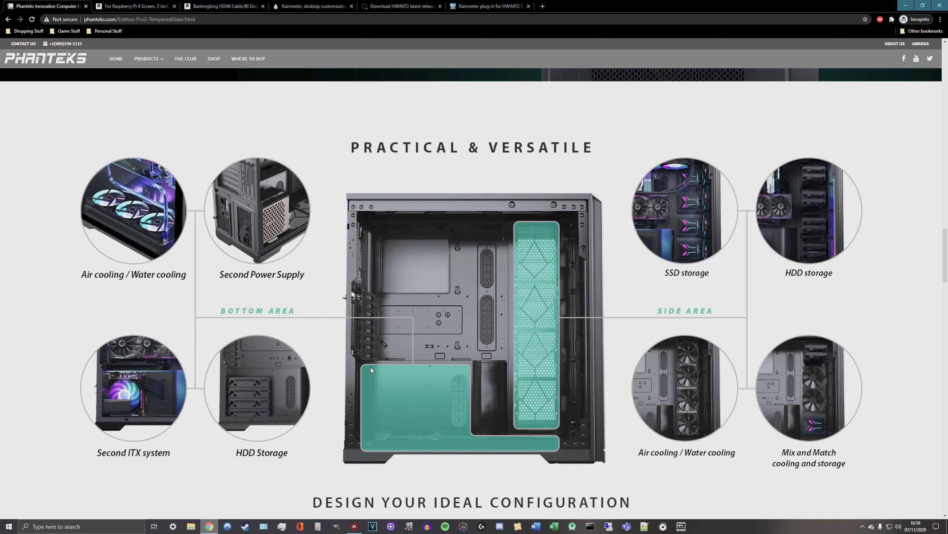
mouse_move(373, 373)
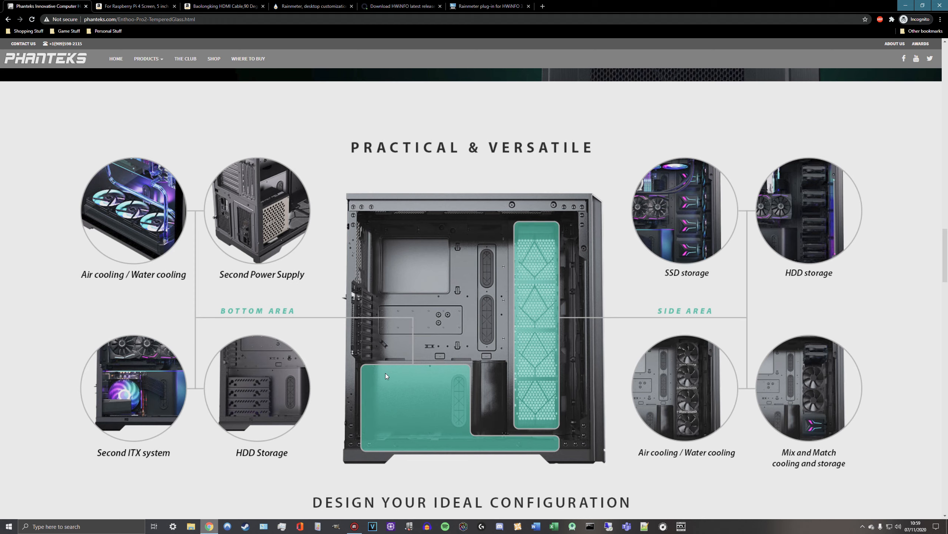
mouse_move(379, 372)
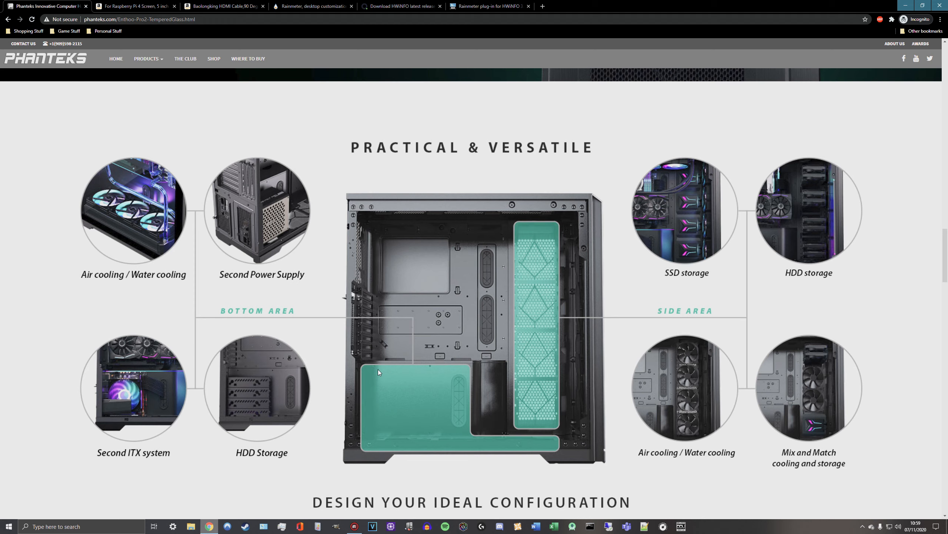
mouse_move(434, 375)
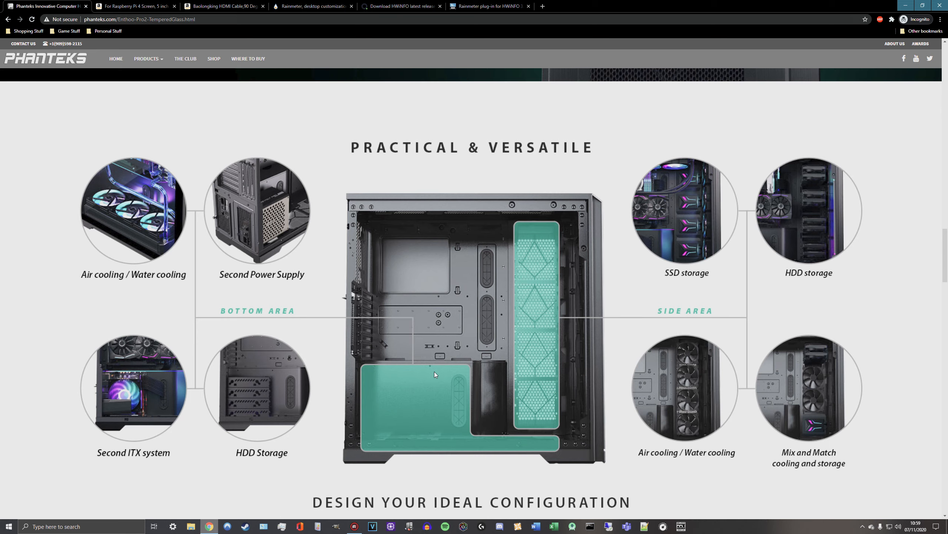
mouse_move(361, 377)
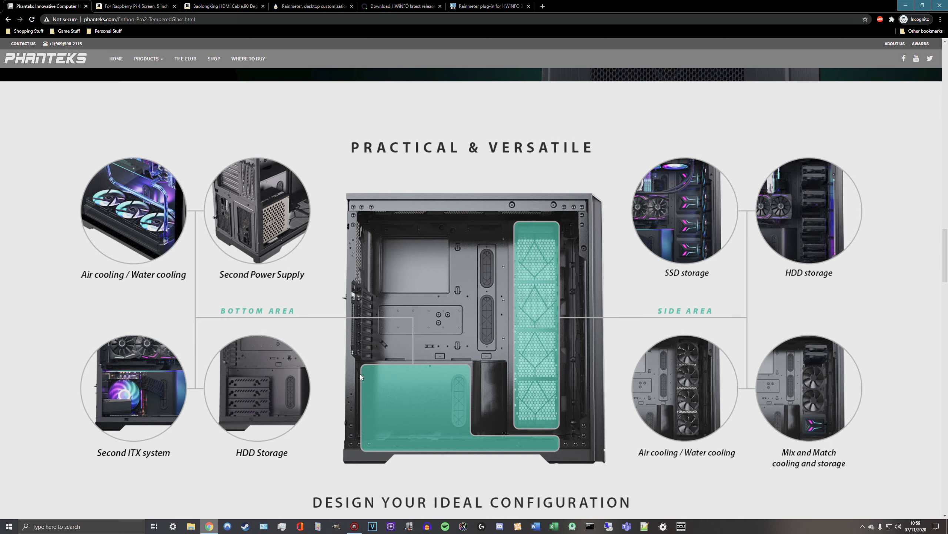
mouse_move(430, 373)
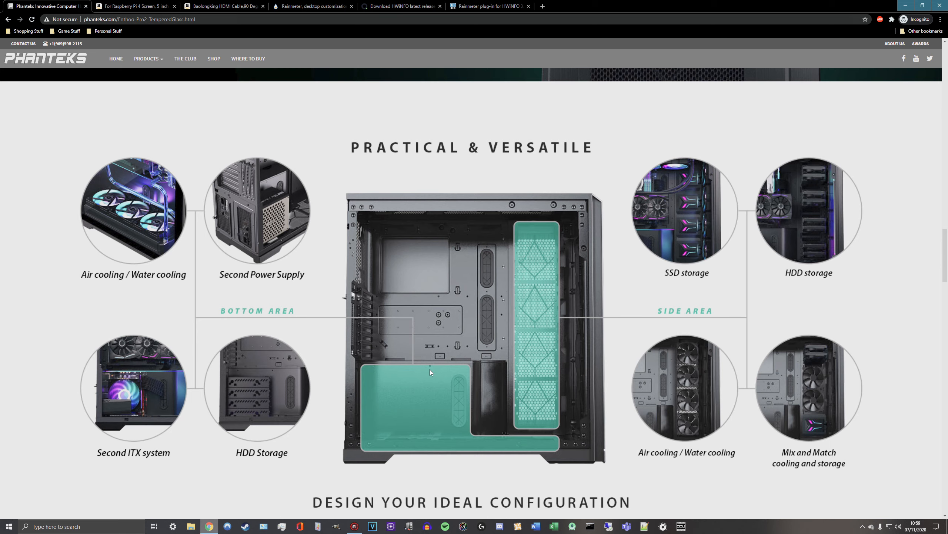
mouse_move(425, 378)
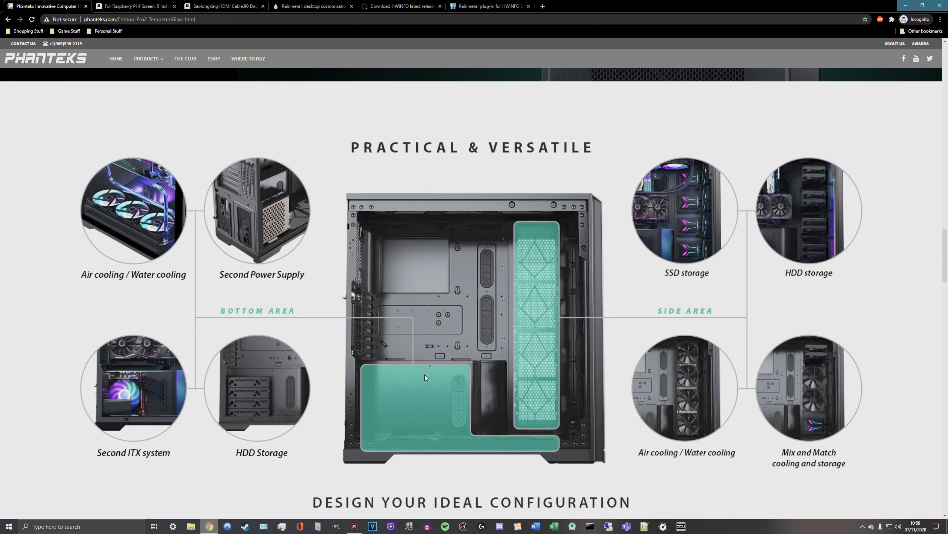
mouse_move(398, 378)
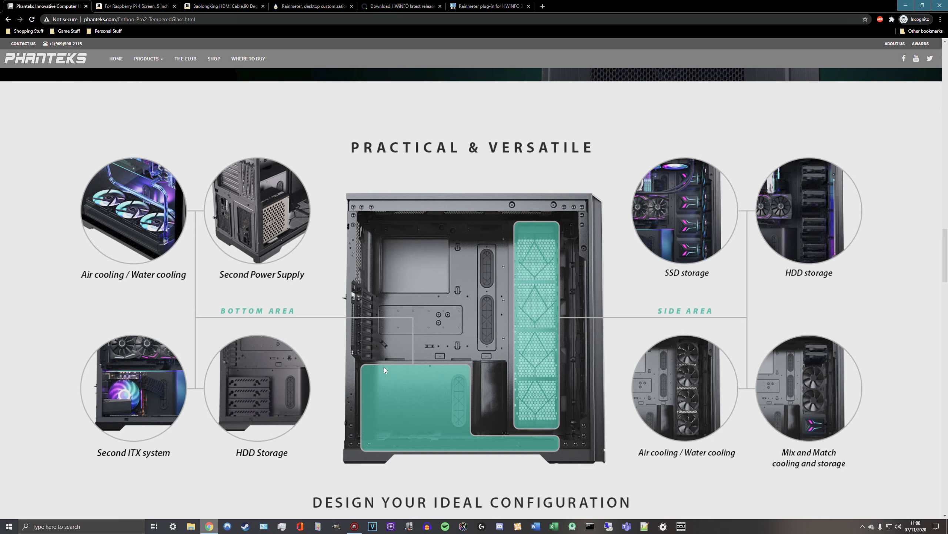
mouse_move(395, 379)
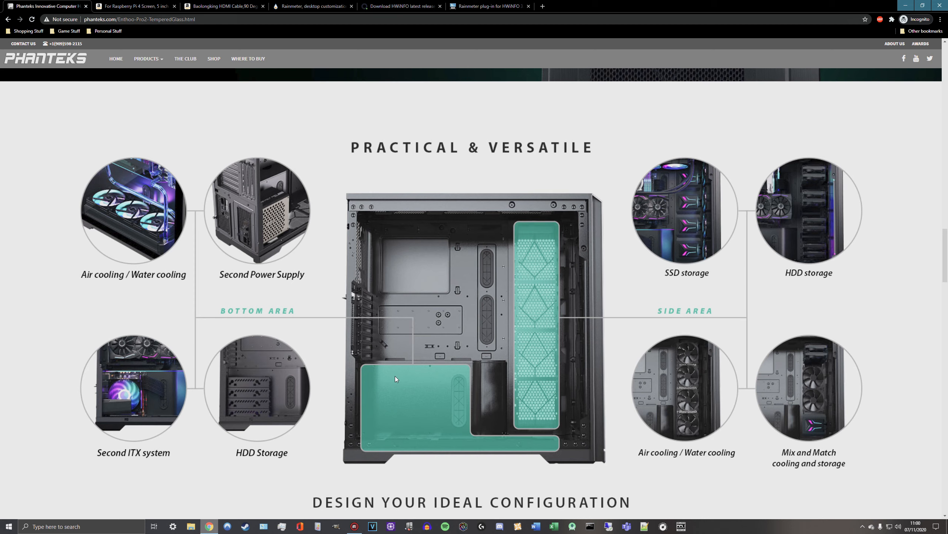
mouse_move(434, 385)
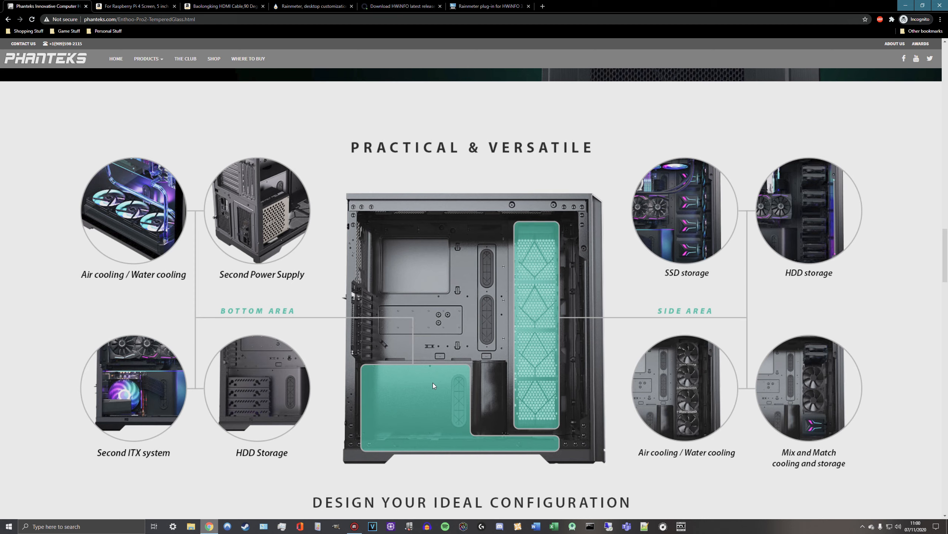
mouse_move(401, 377)
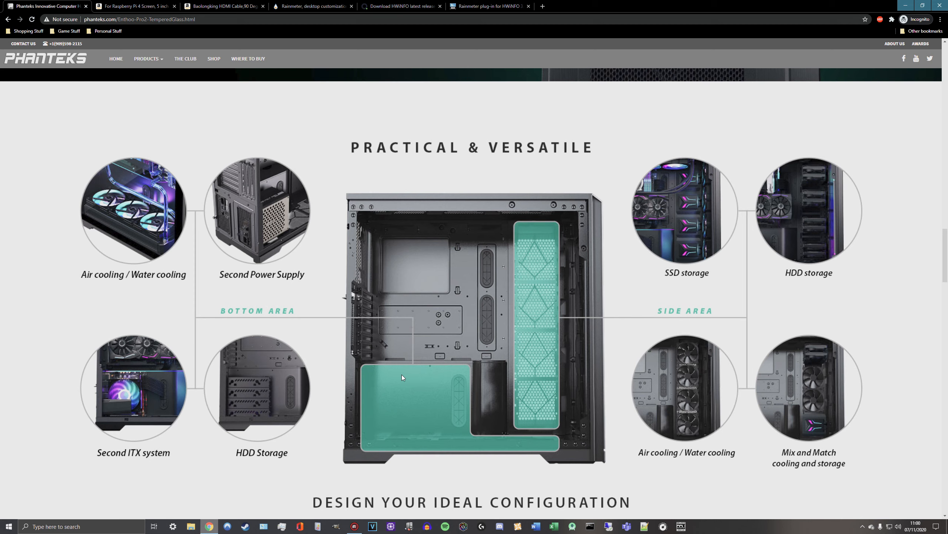
mouse_move(383, 374)
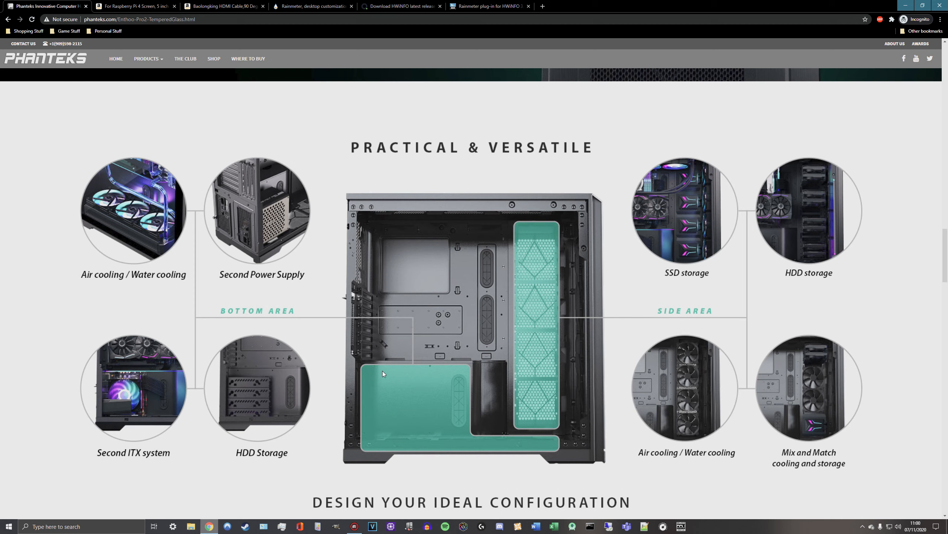
mouse_move(404, 372)
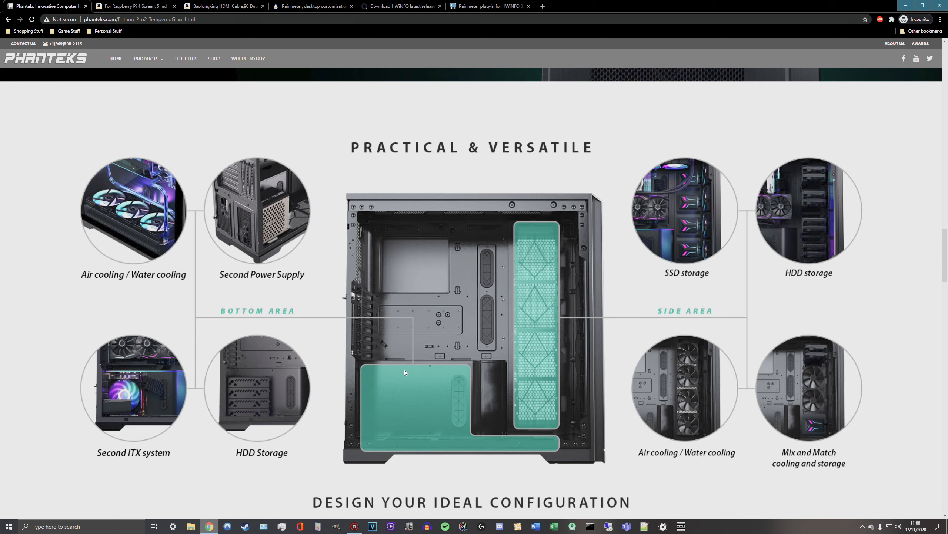
mouse_move(432, 372)
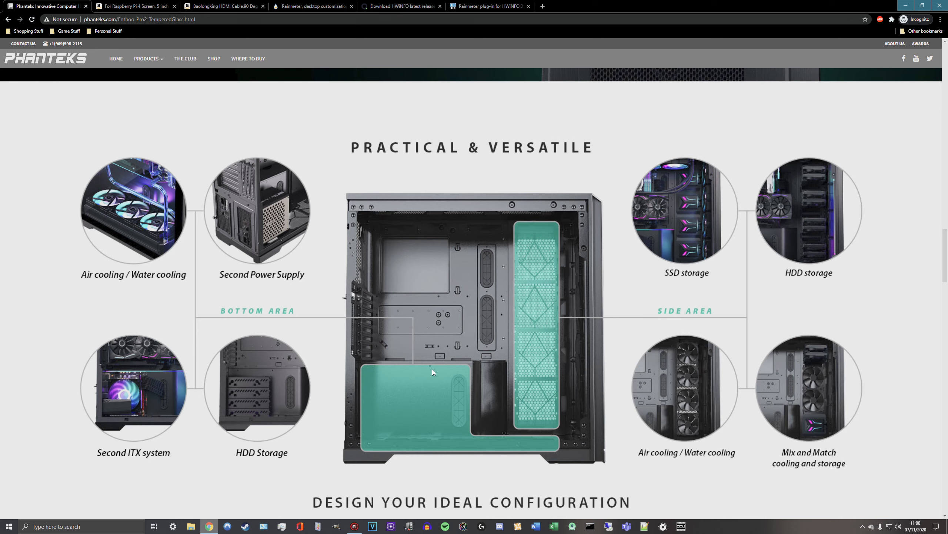
mouse_move(468, 378)
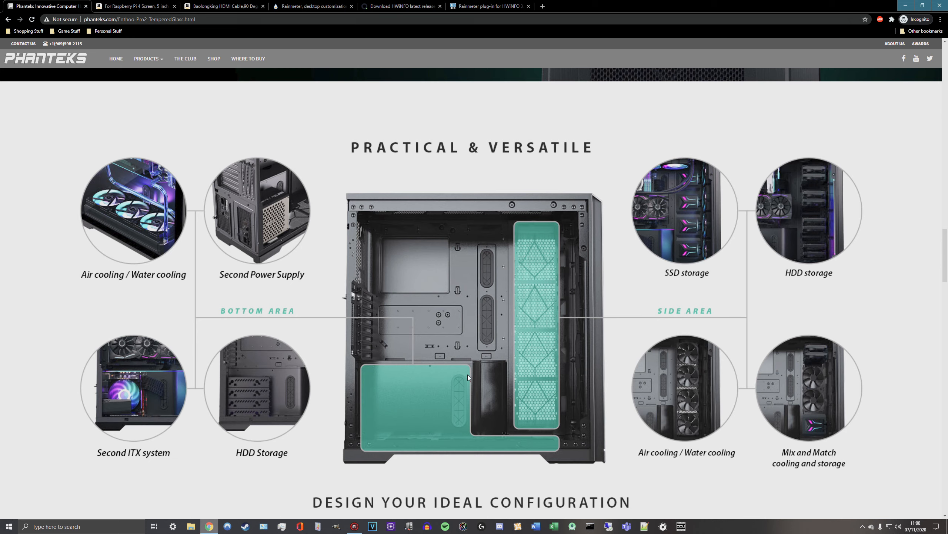
mouse_move(443, 382)
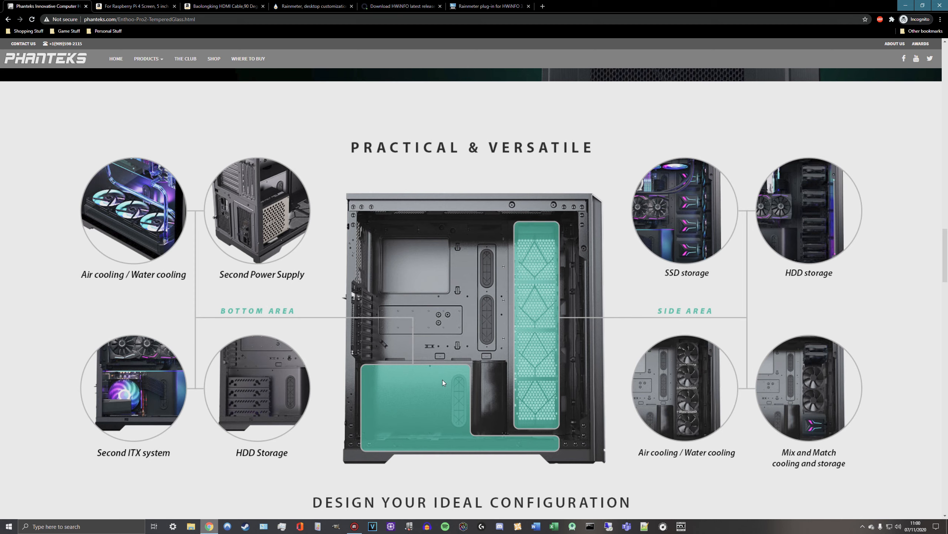
mouse_move(372, 380)
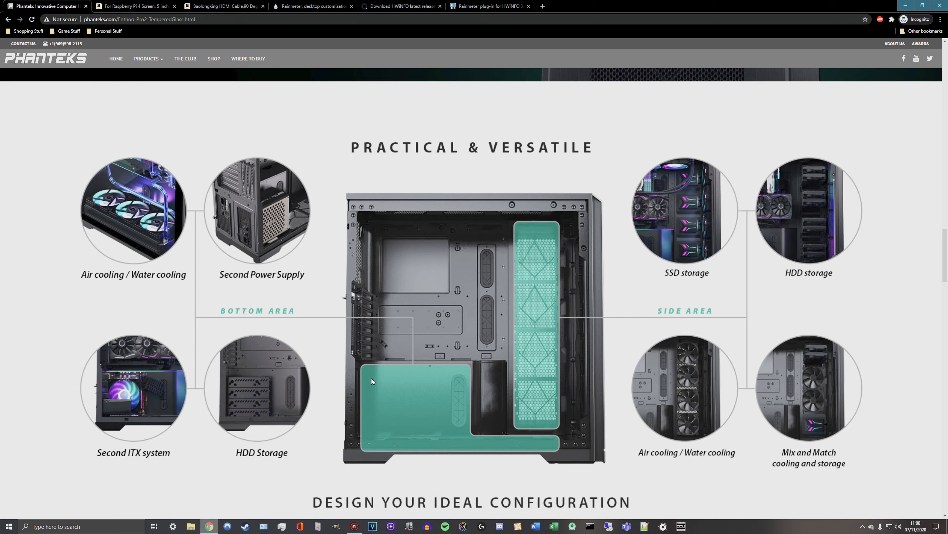
mouse_move(678, 299)
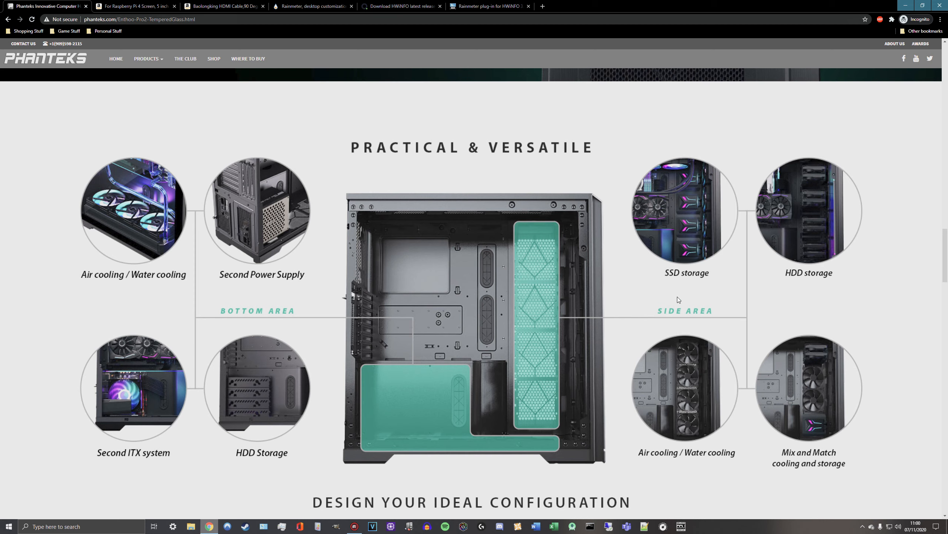
mouse_move(681, 282)
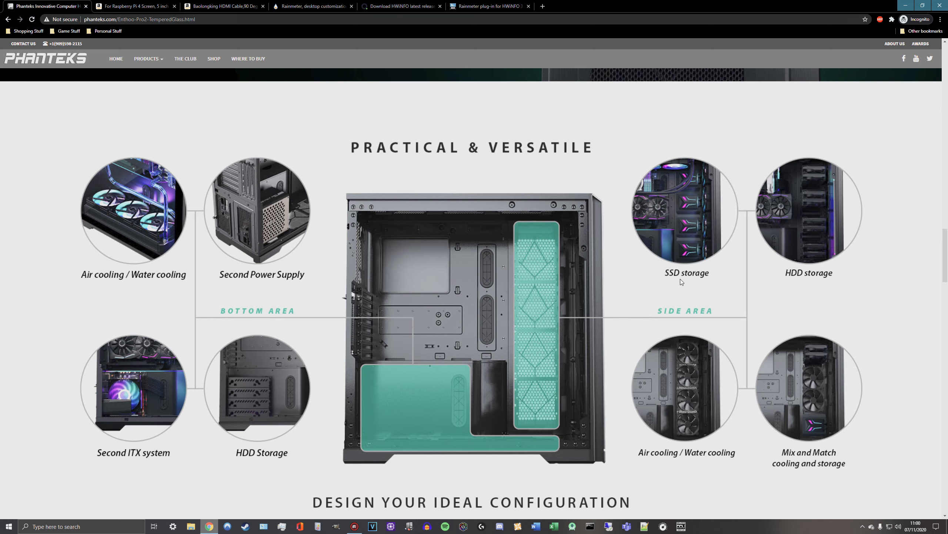
mouse_move(688, 203)
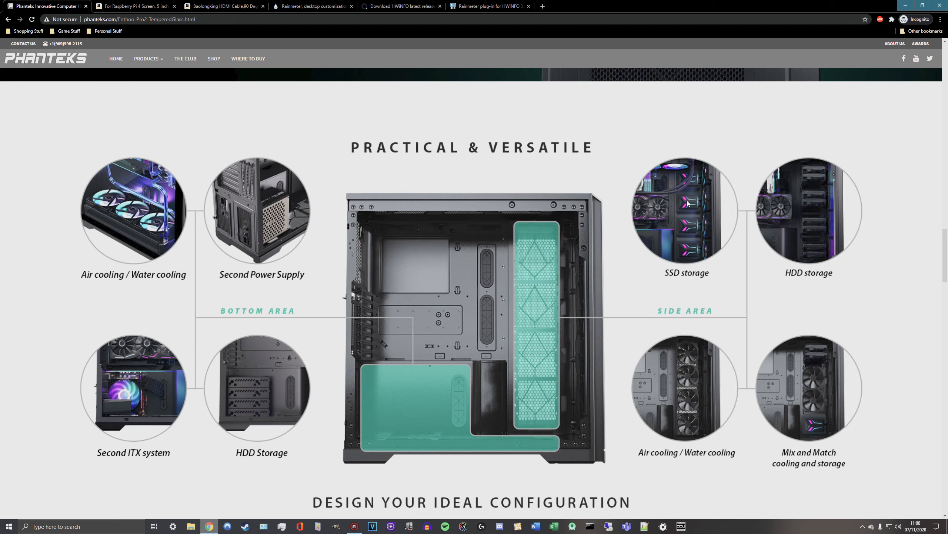
mouse_move(657, 195)
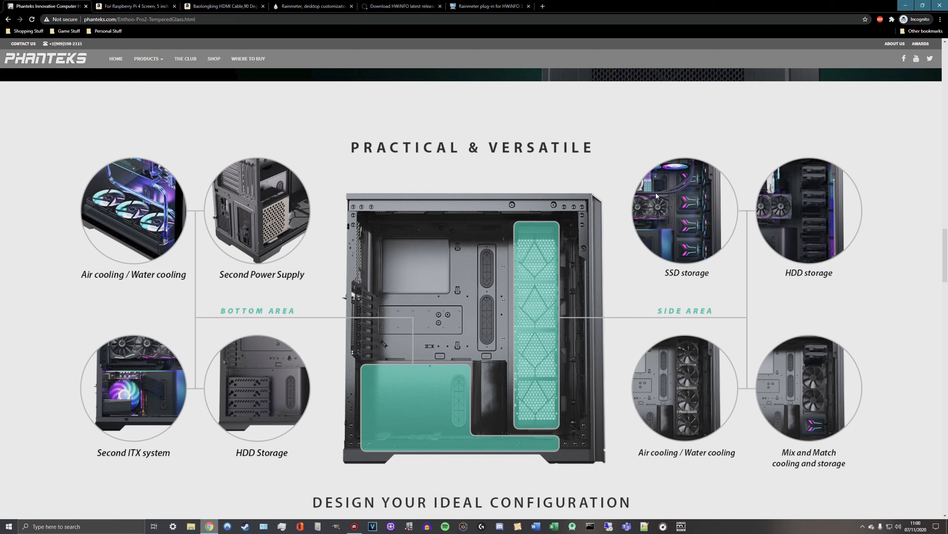
mouse_move(690, 243)
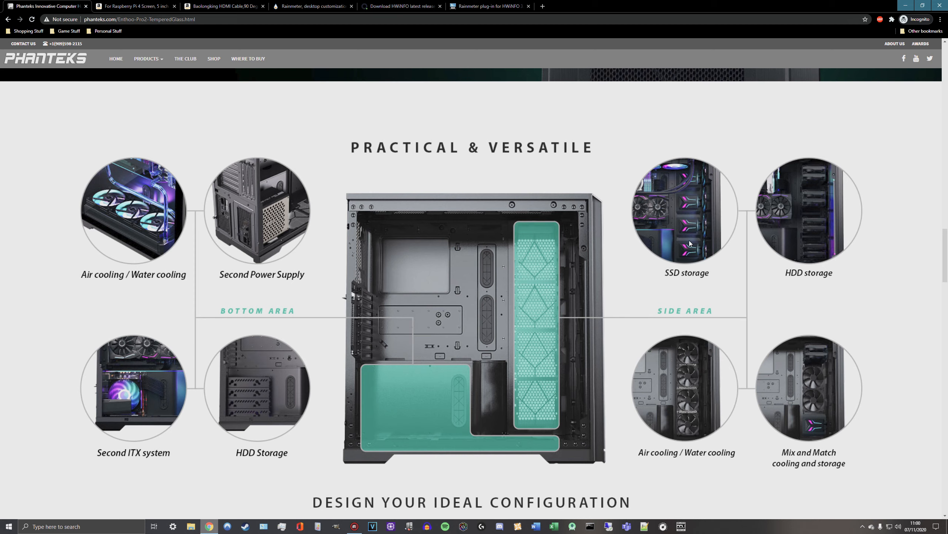
mouse_move(689, 198)
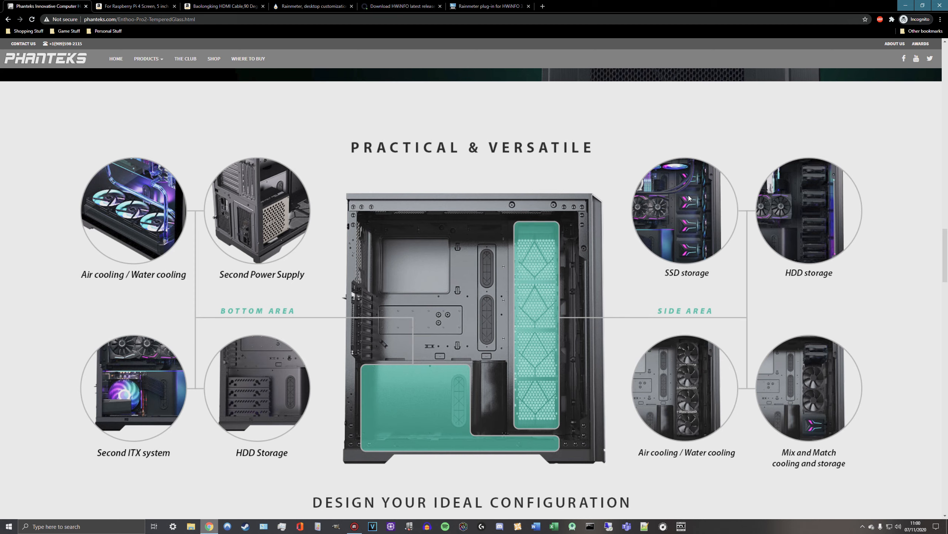
mouse_move(692, 264)
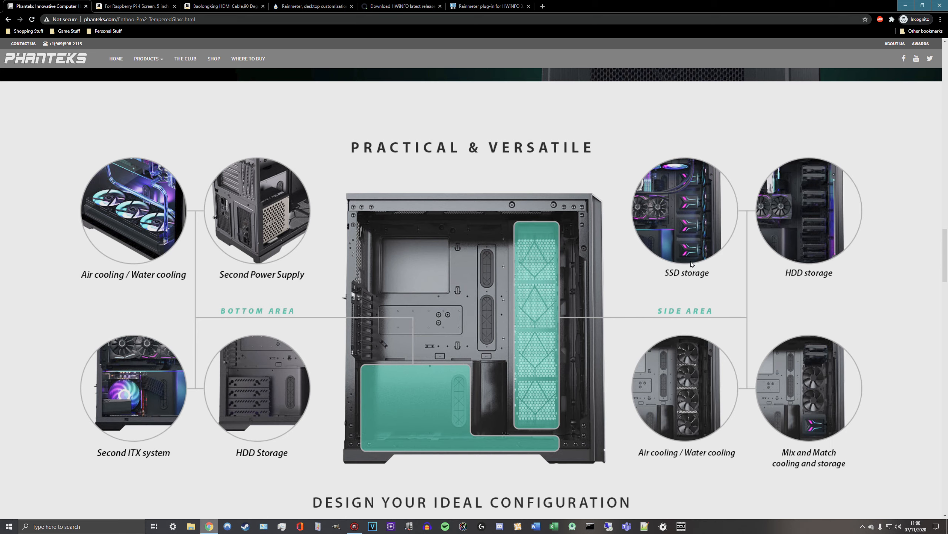
mouse_move(284, 282)
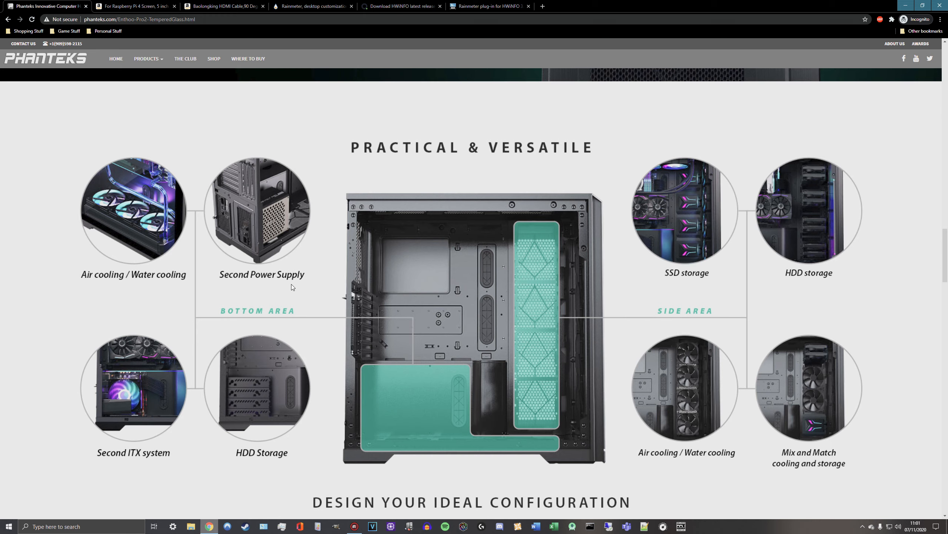
mouse_move(218, 200)
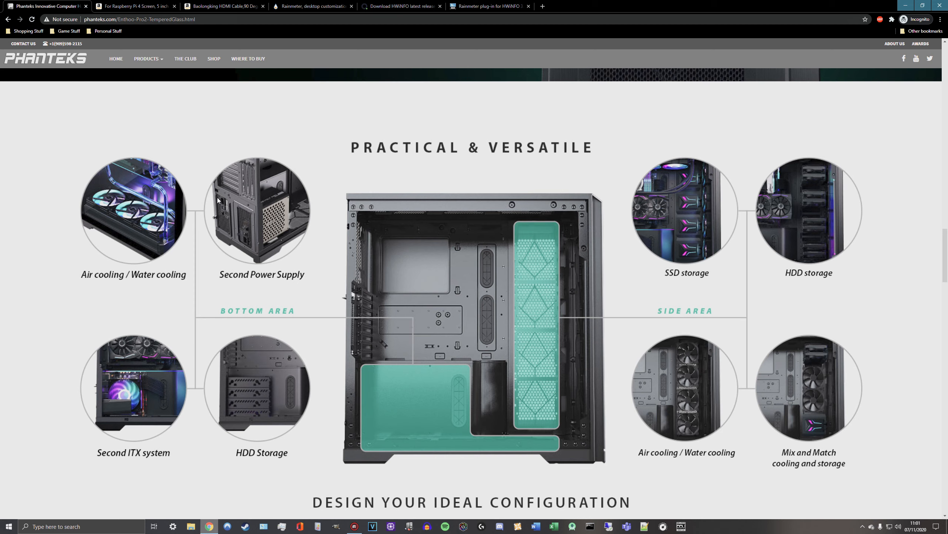
mouse_move(223, 203)
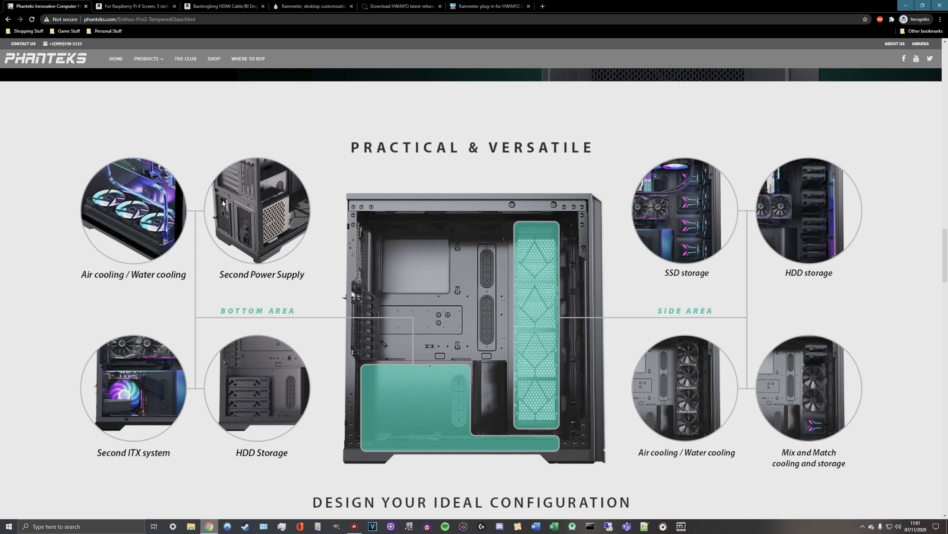
mouse_move(228, 228)
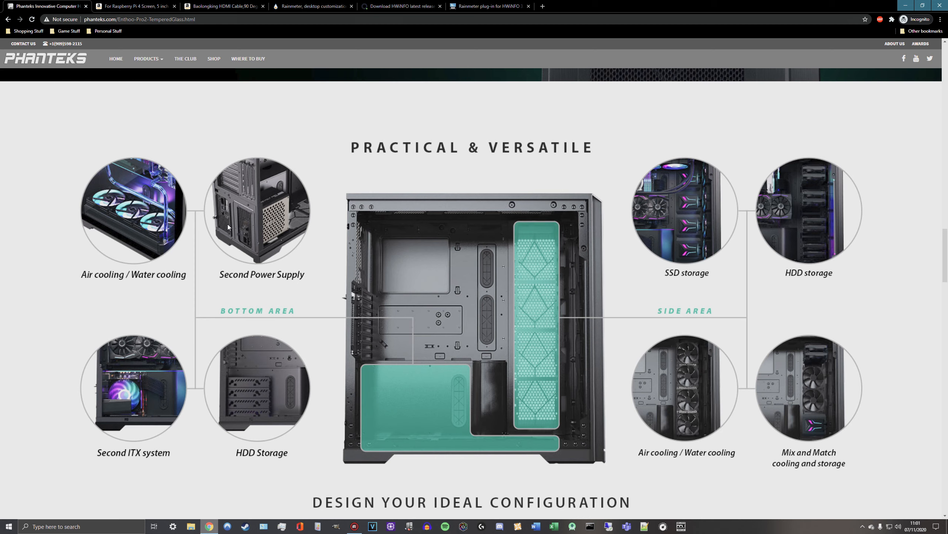
mouse_move(222, 235)
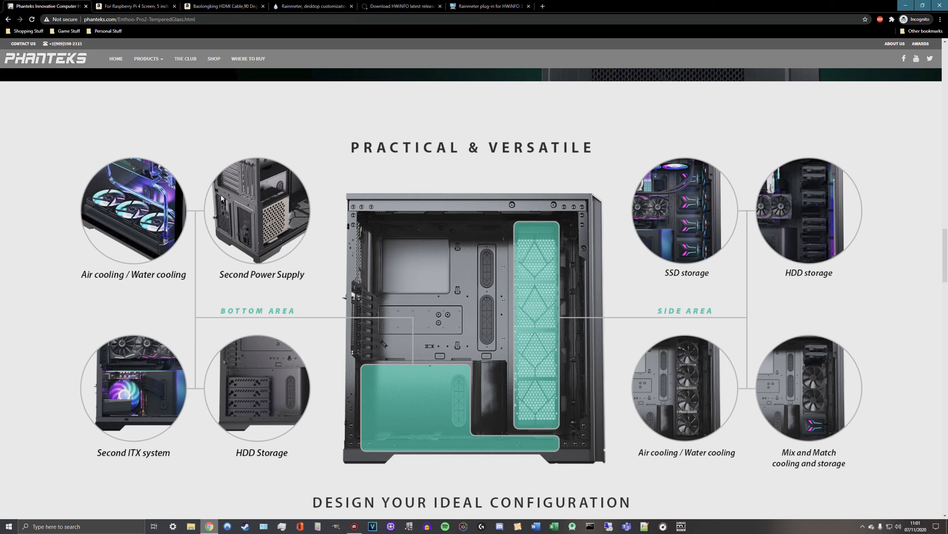
mouse_move(219, 193)
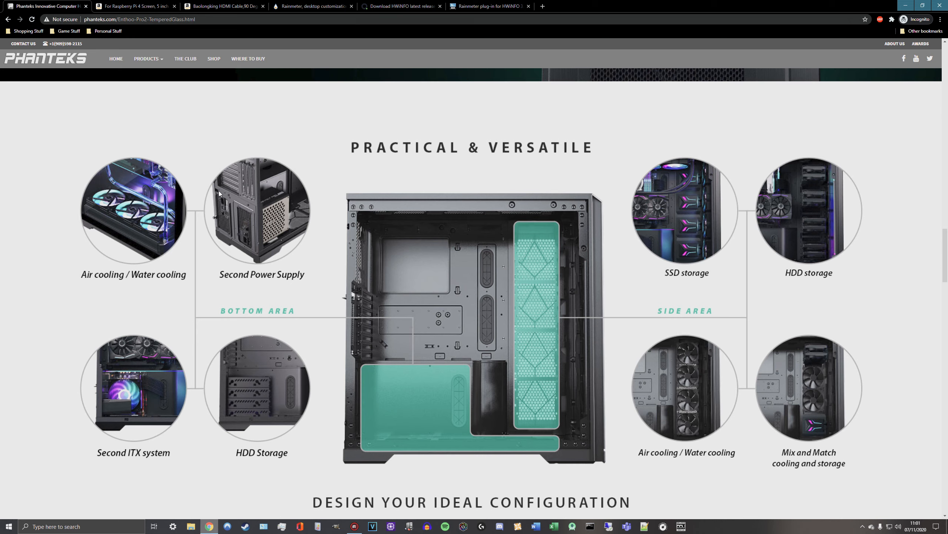
mouse_move(214, 221)
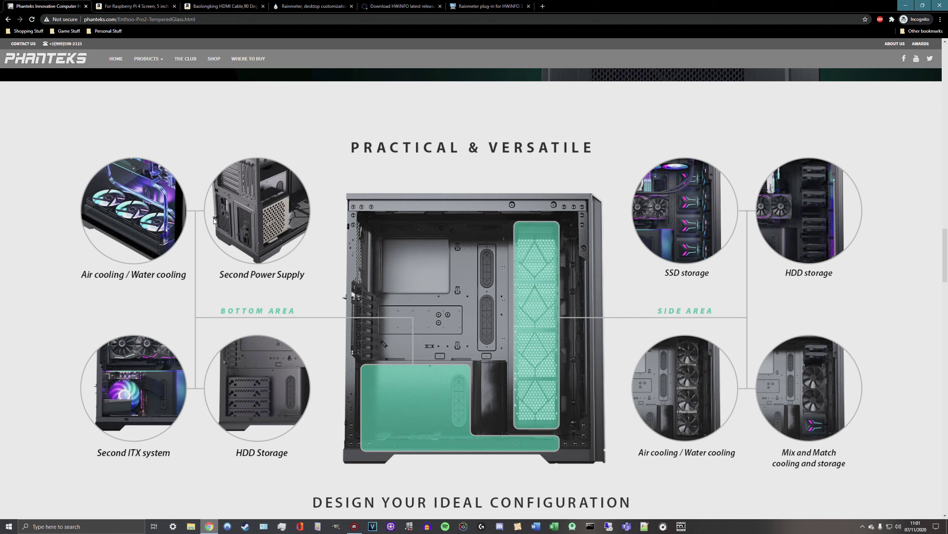
mouse_move(238, 115)
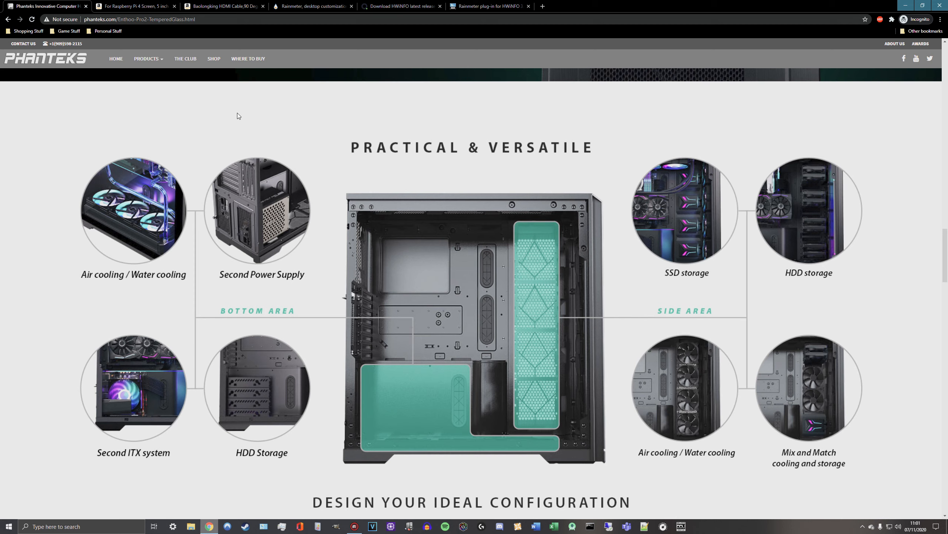
mouse_move(280, 180)
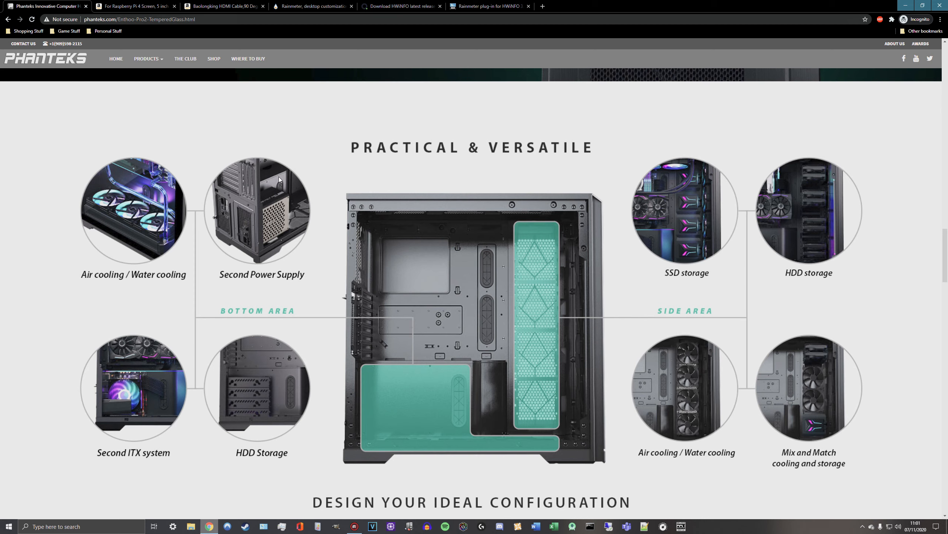
mouse_move(386, 373)
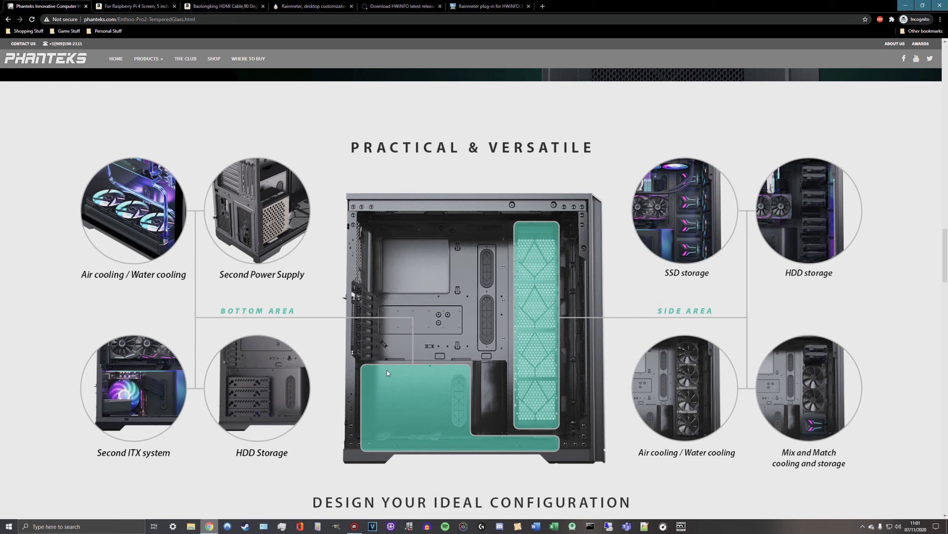
mouse_move(289, 311)
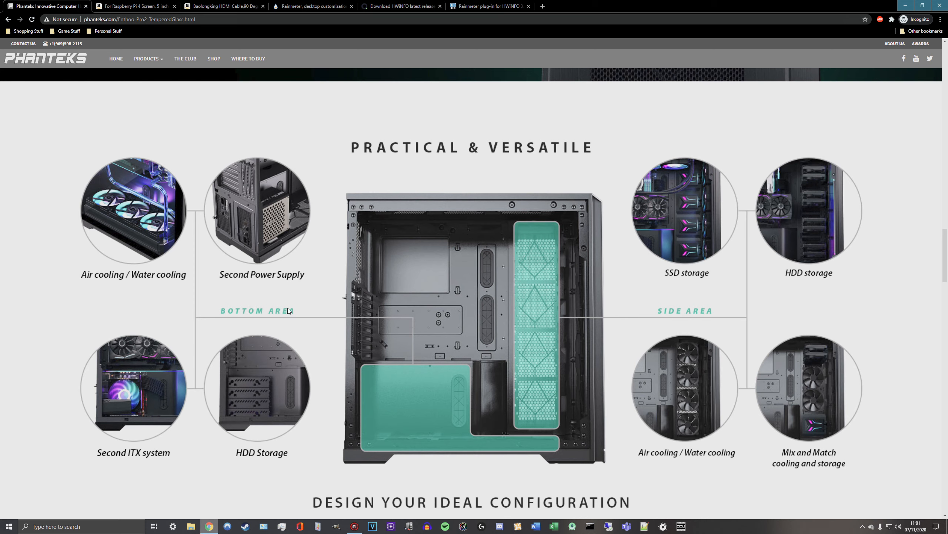
mouse_move(188, 187)
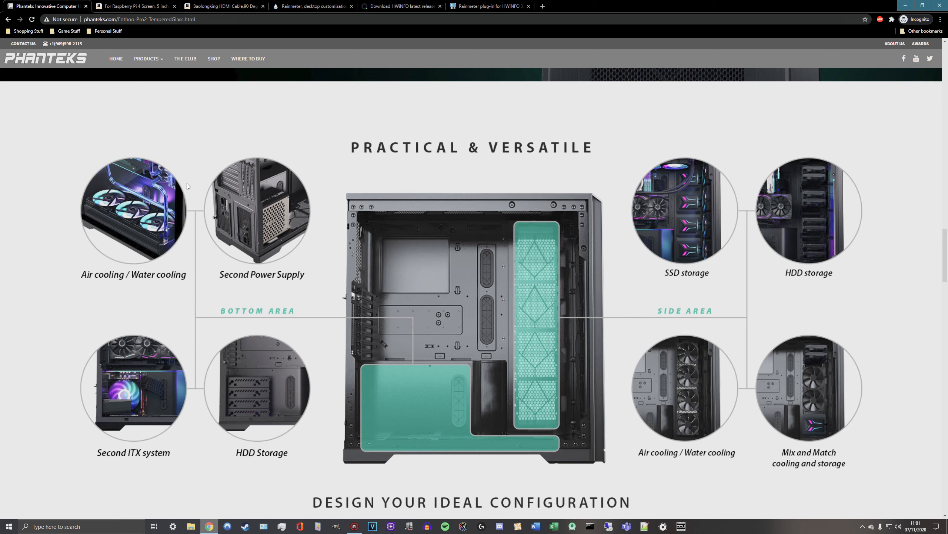
mouse_move(131, 6)
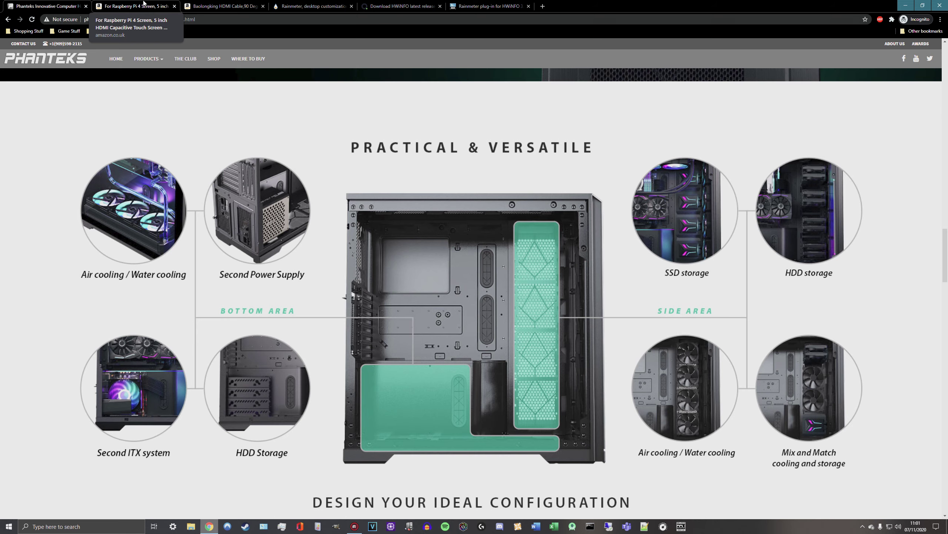
Switch to the Raspberry Pi 4 5-inch touch screen listing and highlight its £37.99 price
left_click(138, 7)
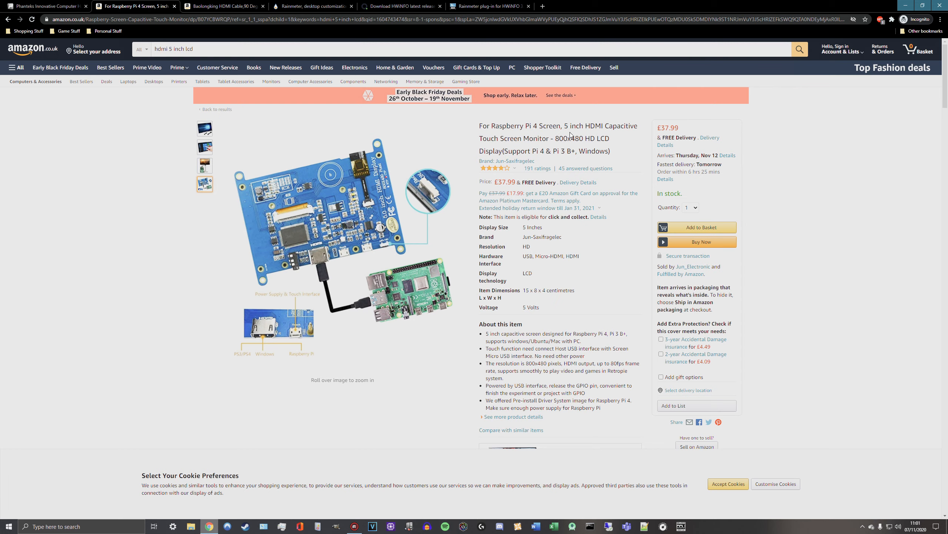
double_click(569, 126)
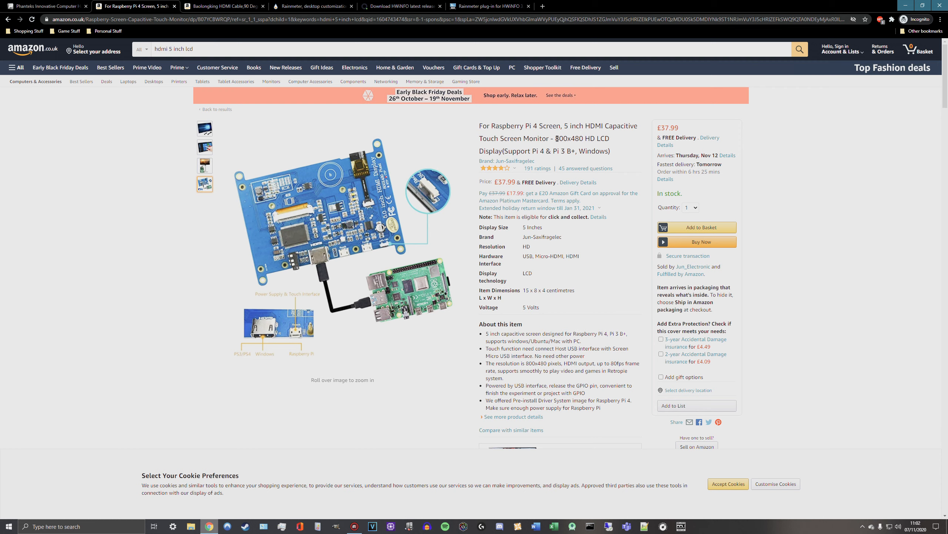
double_click(567, 139)
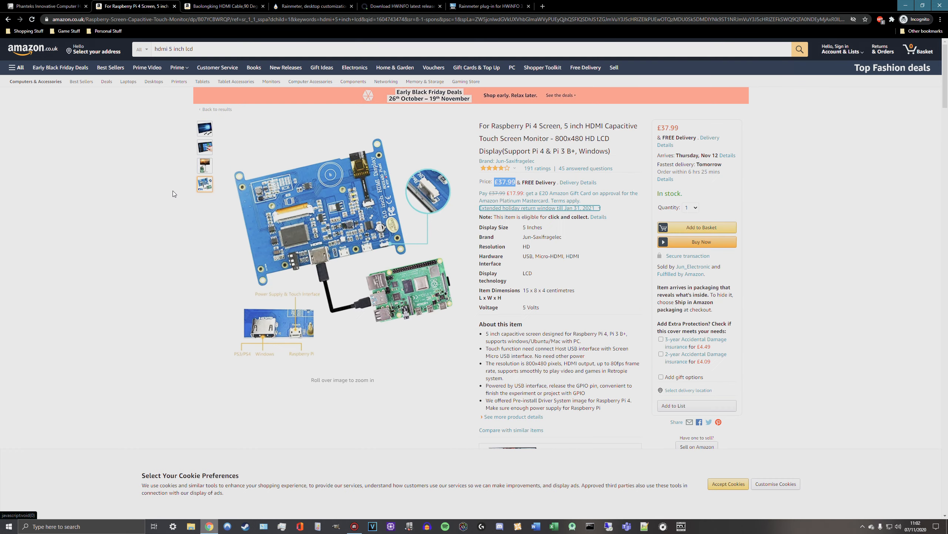
mouse_move(415, 162)
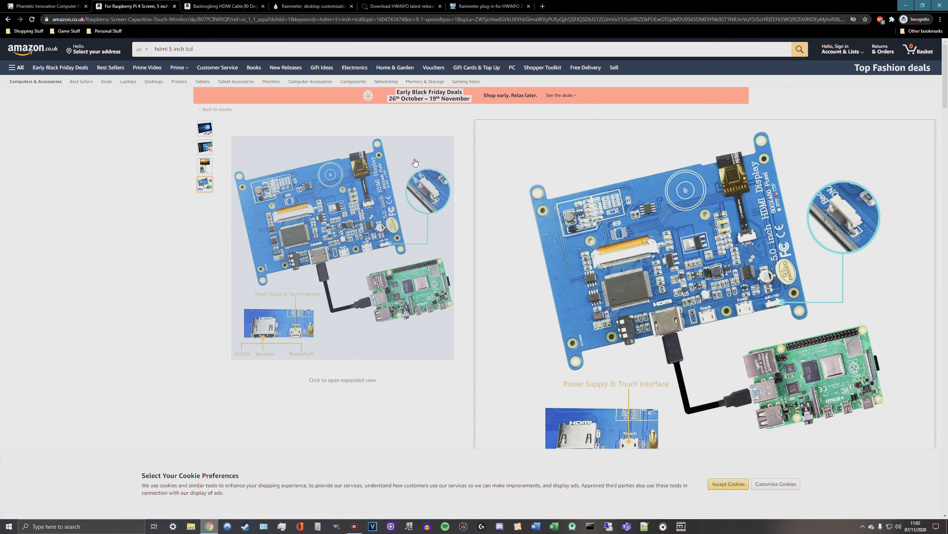
mouse_move(385, 141)
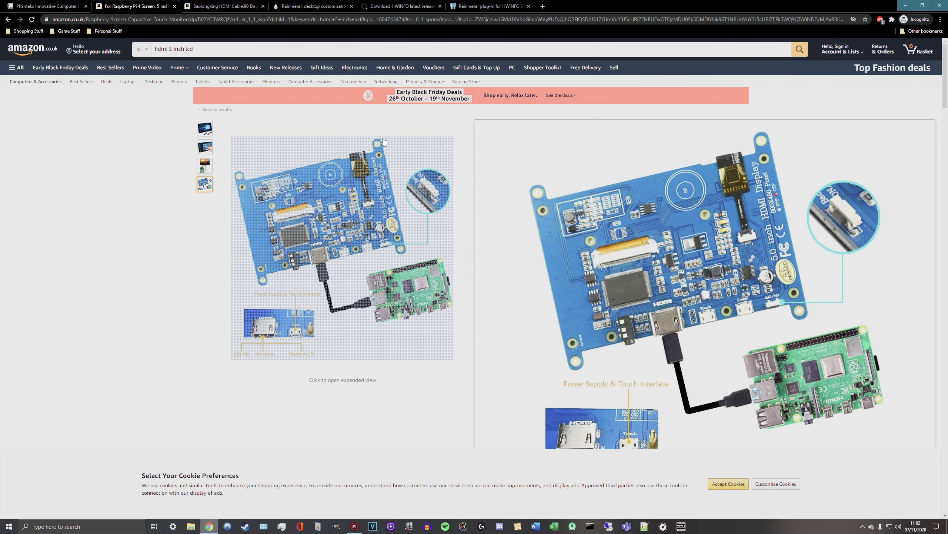
mouse_move(380, 153)
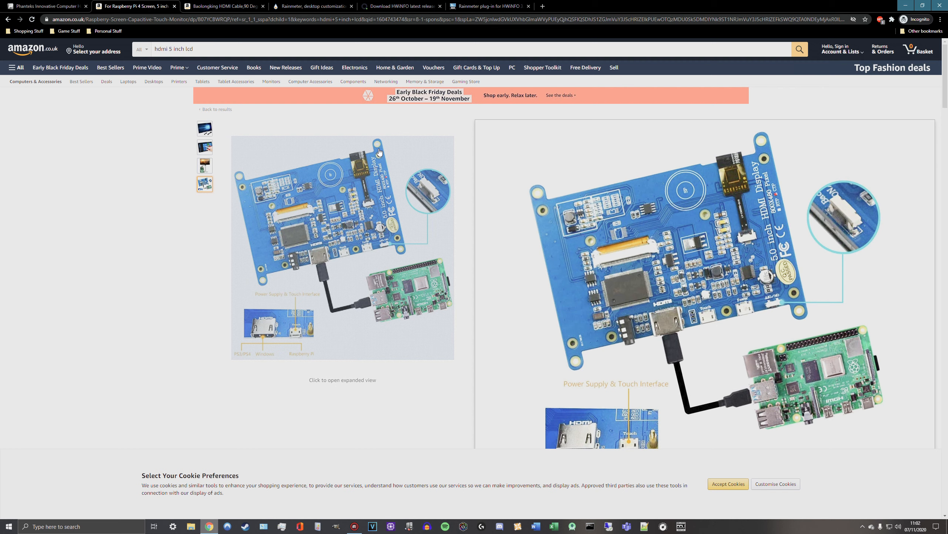
mouse_move(388, 154)
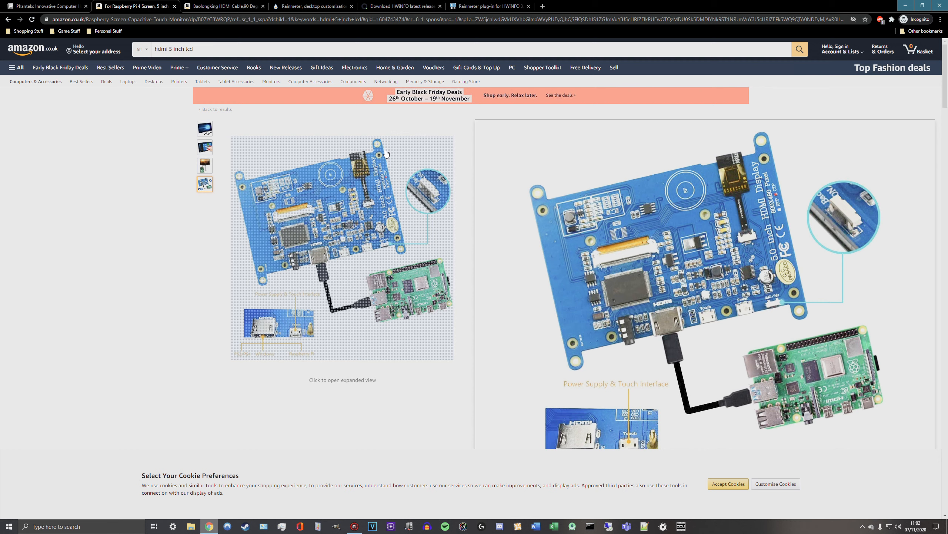
mouse_move(391, 169)
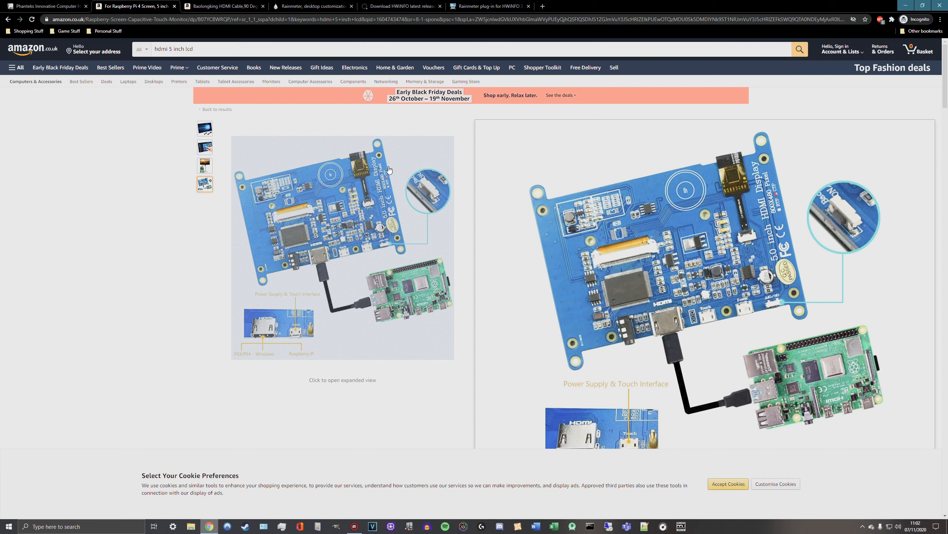
Switch to the Phanteks Enthoo Pro 2 page showing the Practical & Versatile section
left_click(37, 4)
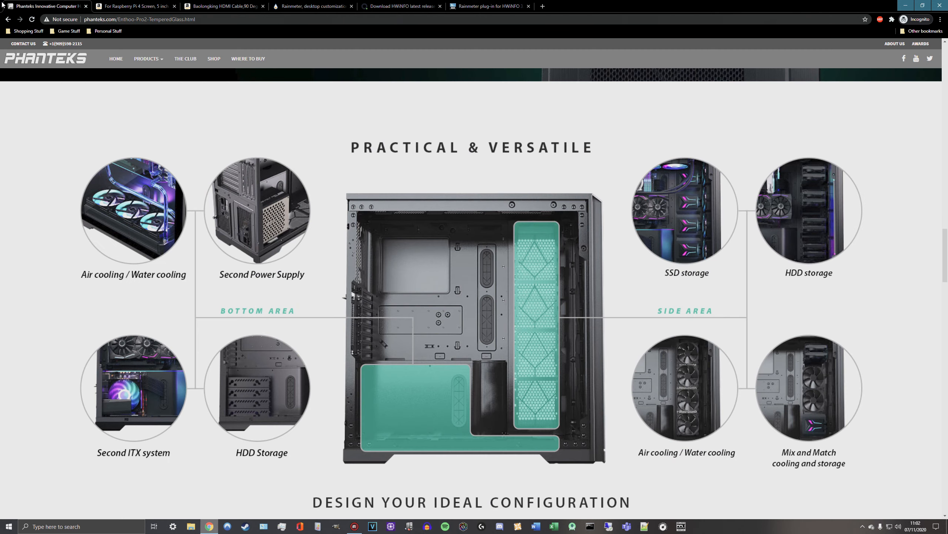
mouse_move(249, 387)
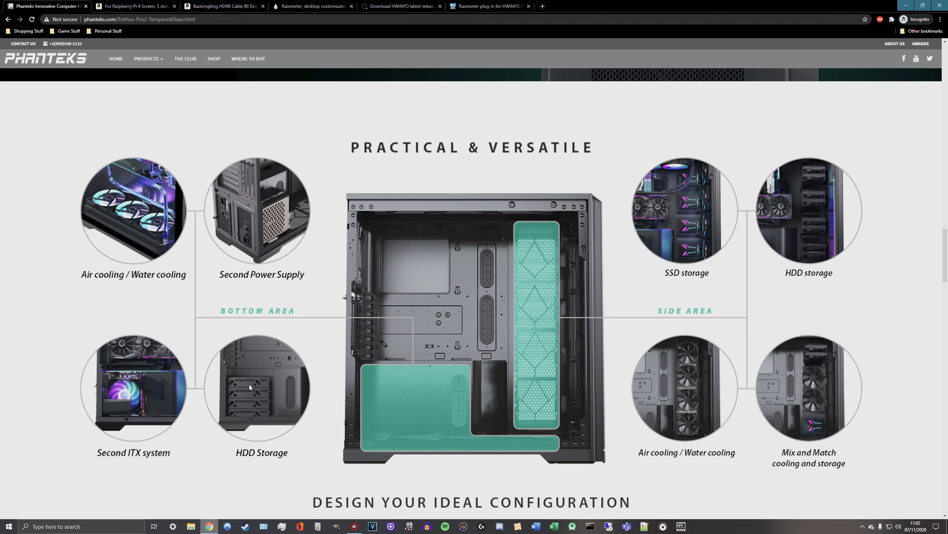
mouse_move(278, 375)
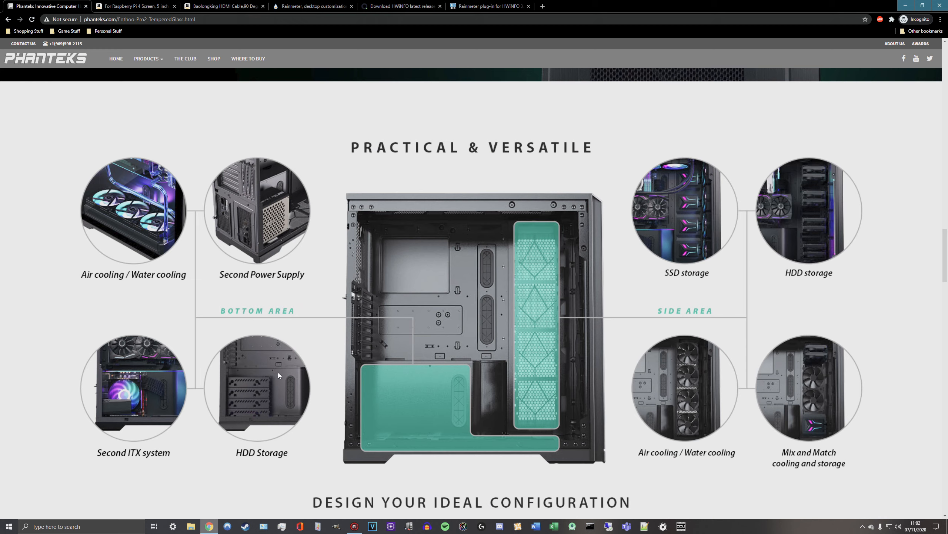
mouse_move(267, 378)
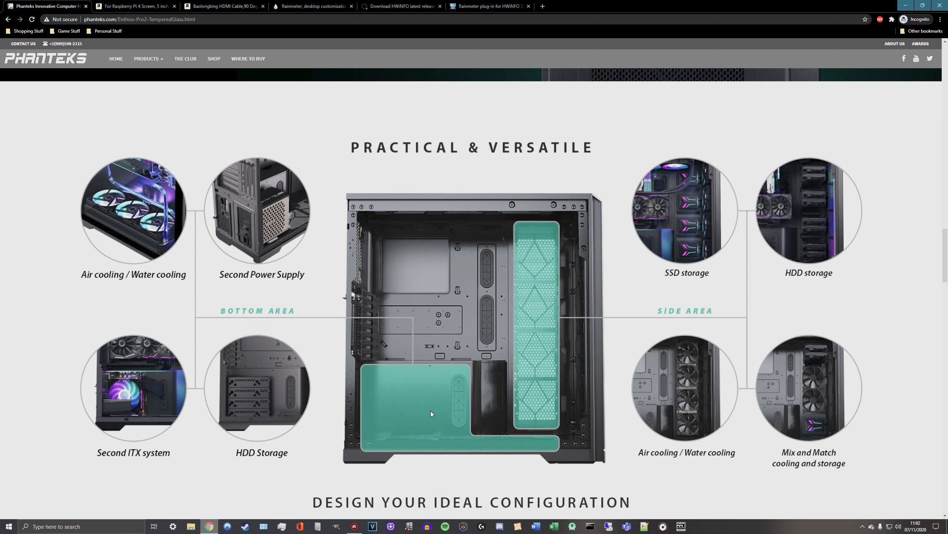
mouse_move(422, 404)
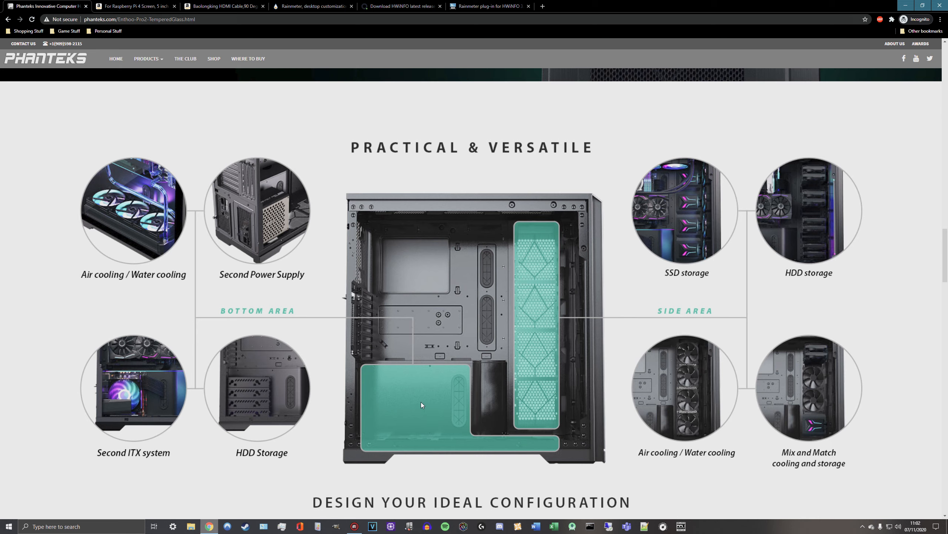
mouse_move(394, 391)
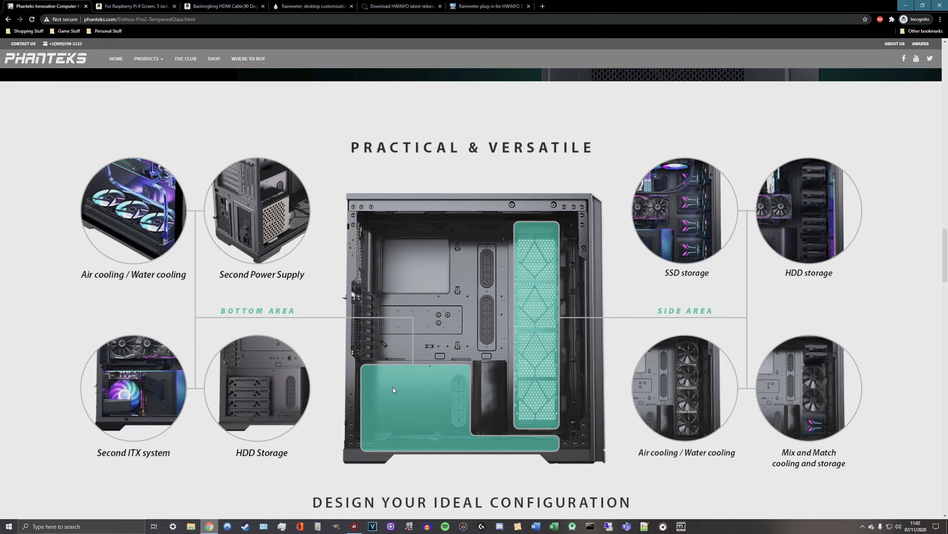
mouse_move(411, 395)
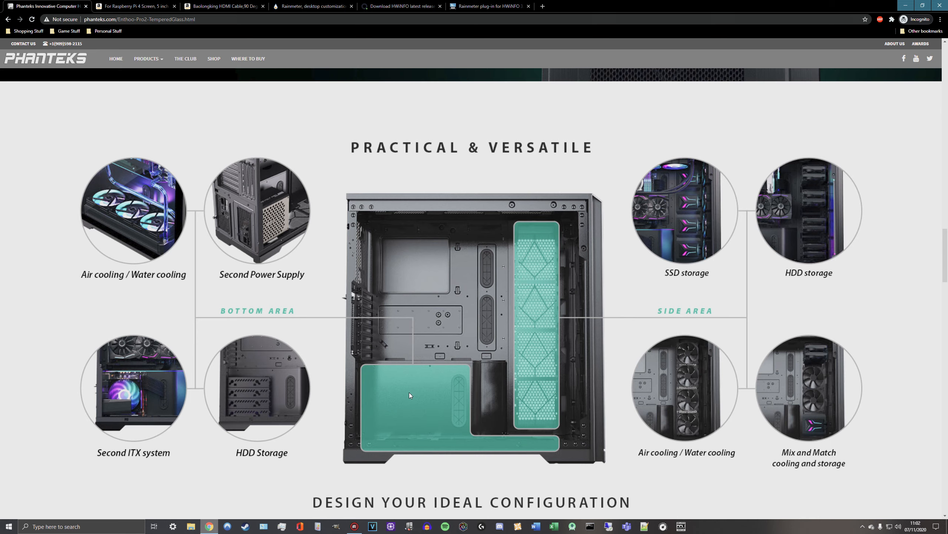
mouse_move(472, 417)
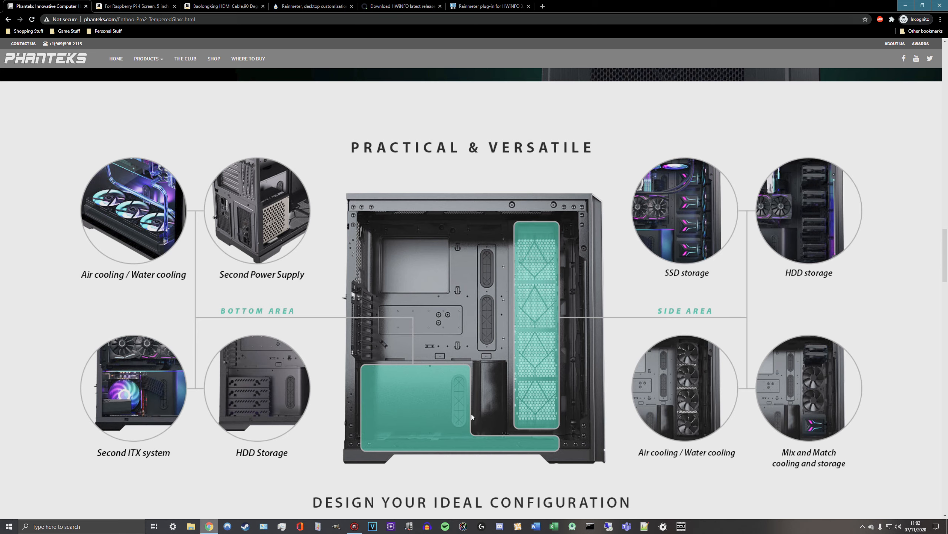
mouse_move(728, 223)
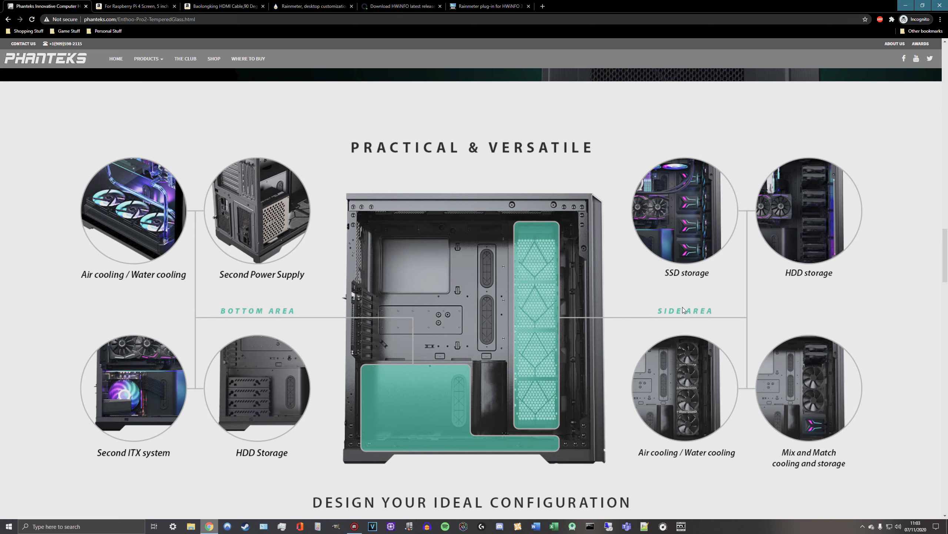
mouse_move(677, 309)
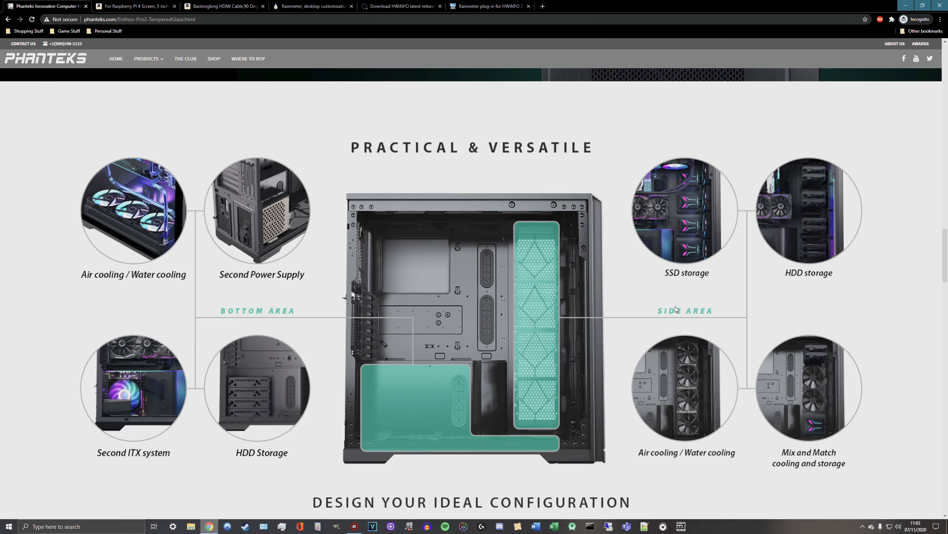
mouse_move(686, 189)
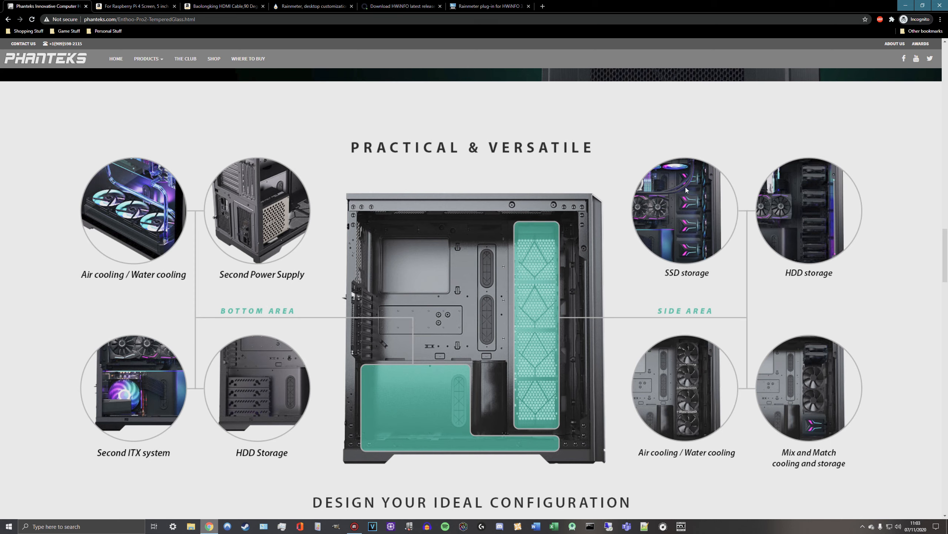
mouse_move(714, 179)
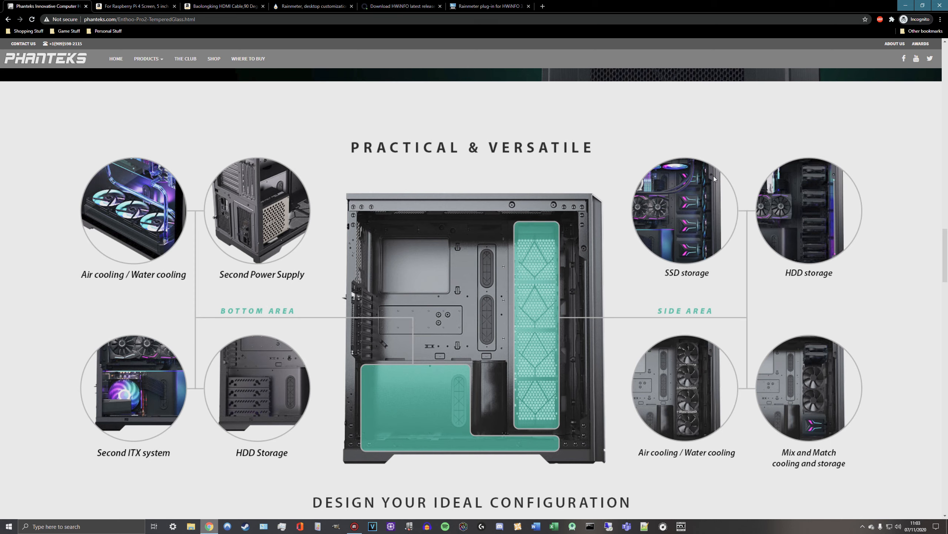
mouse_move(312, 159)
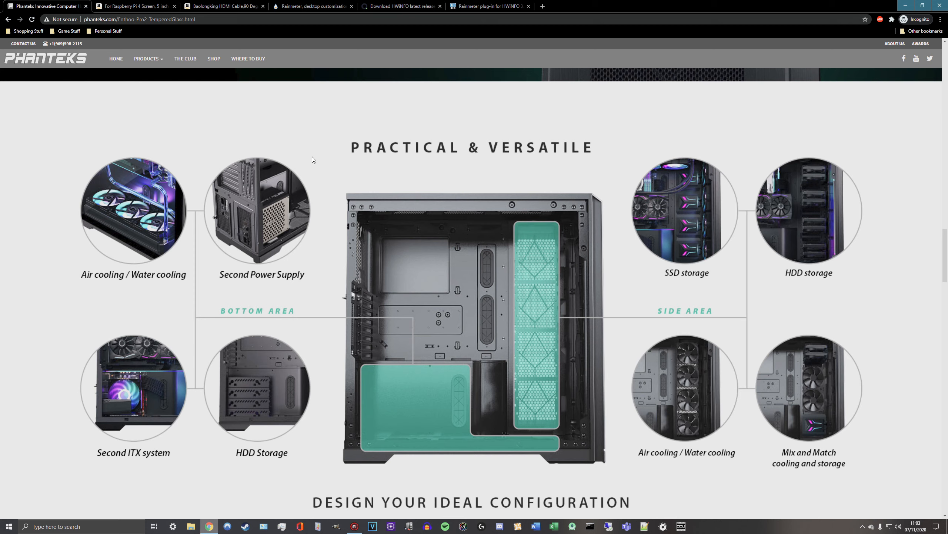
mouse_move(345, 219)
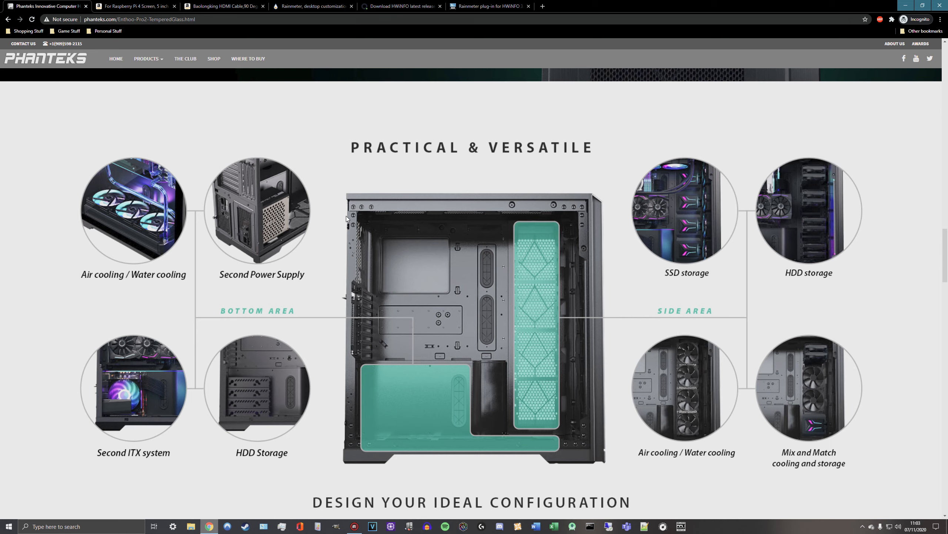
mouse_move(338, 215)
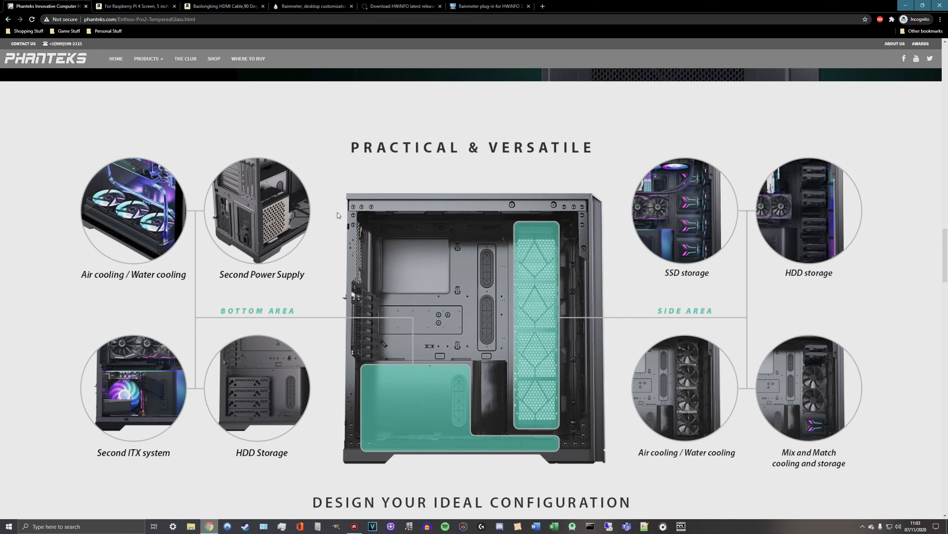
mouse_move(323, 209)
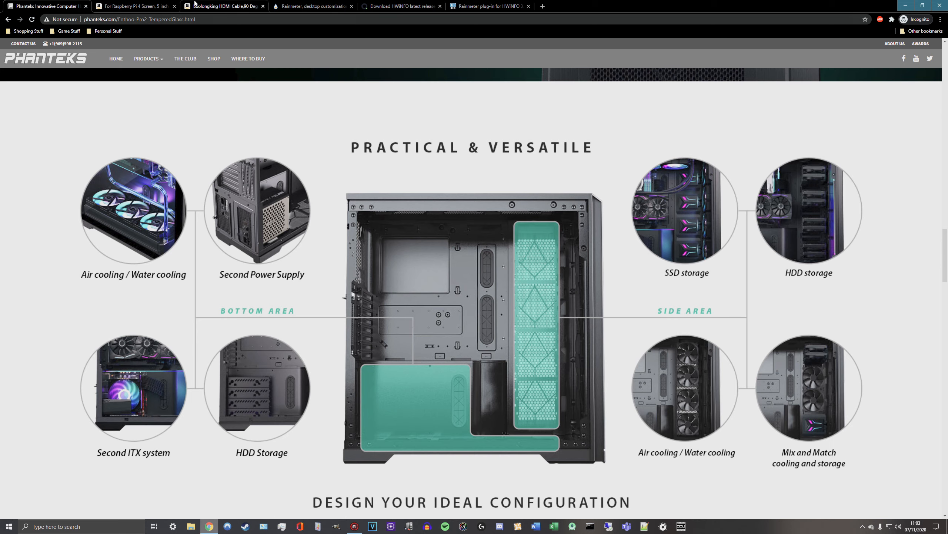
Switch to the Baolongking 90-degree left-angle HDMI cable listing
left_click(134, 6)
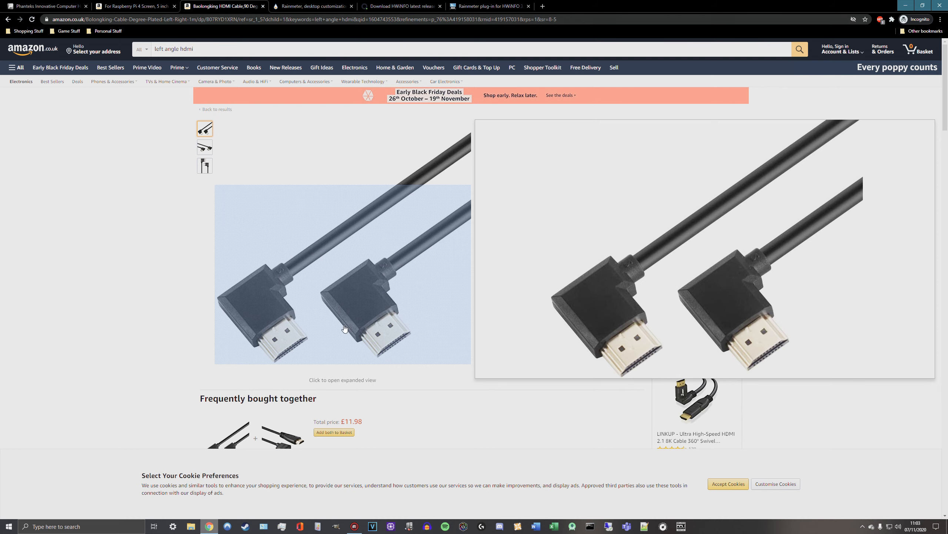
mouse_move(143, 290)
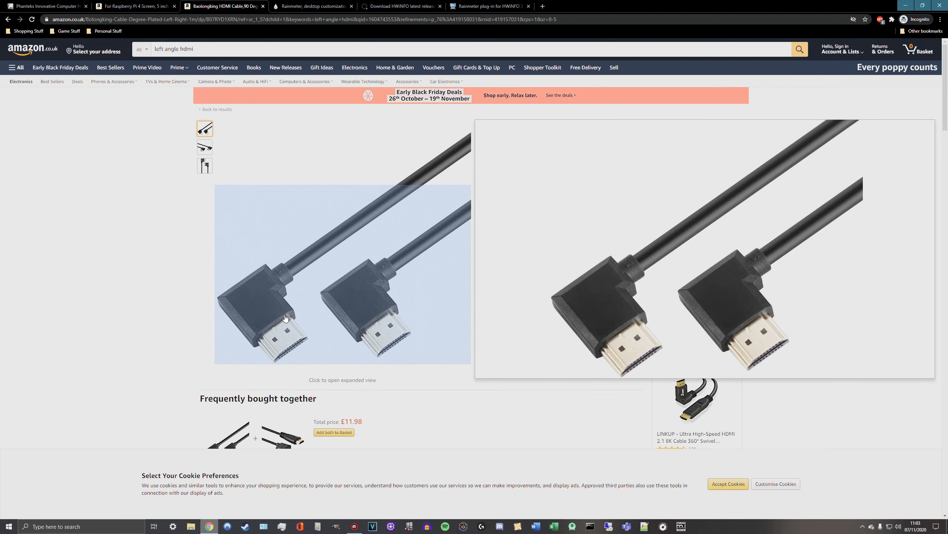
mouse_move(307, 321)
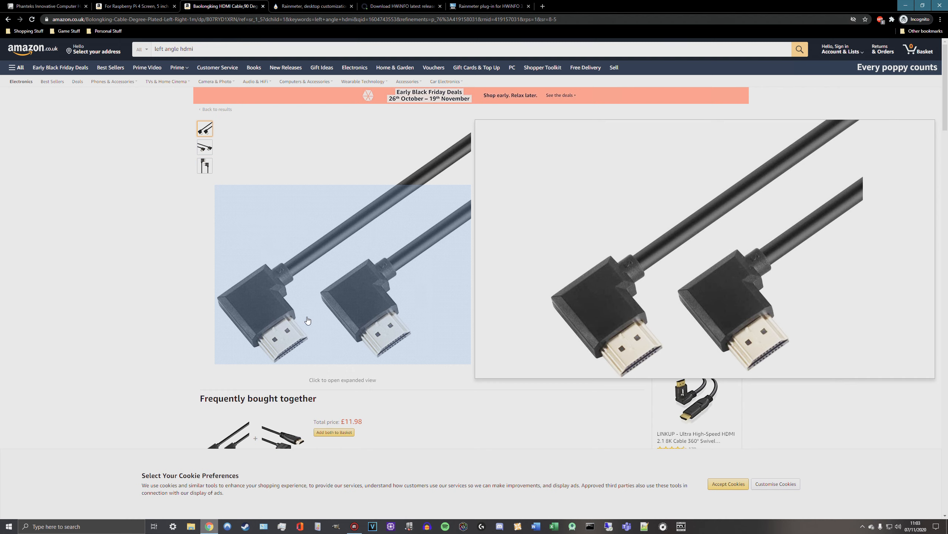
mouse_move(113, 337)
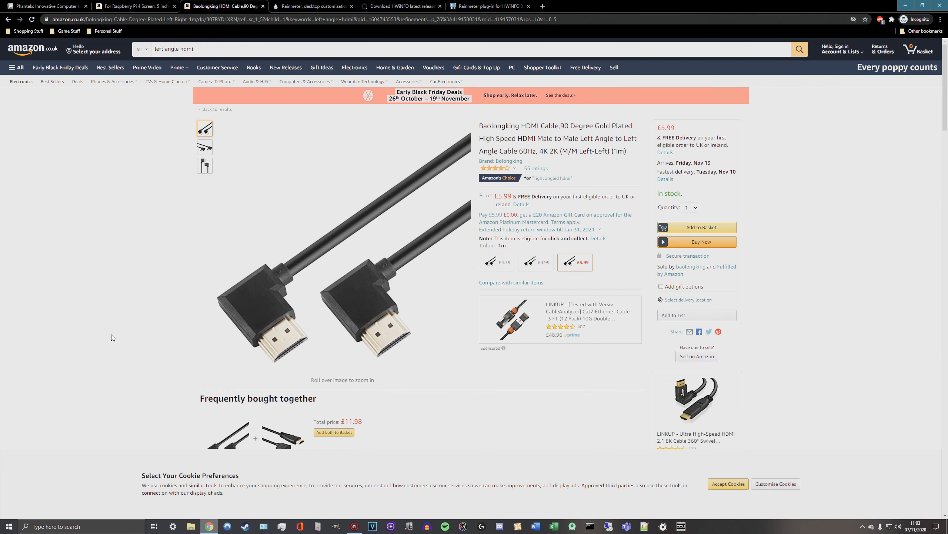
mouse_move(109, 337)
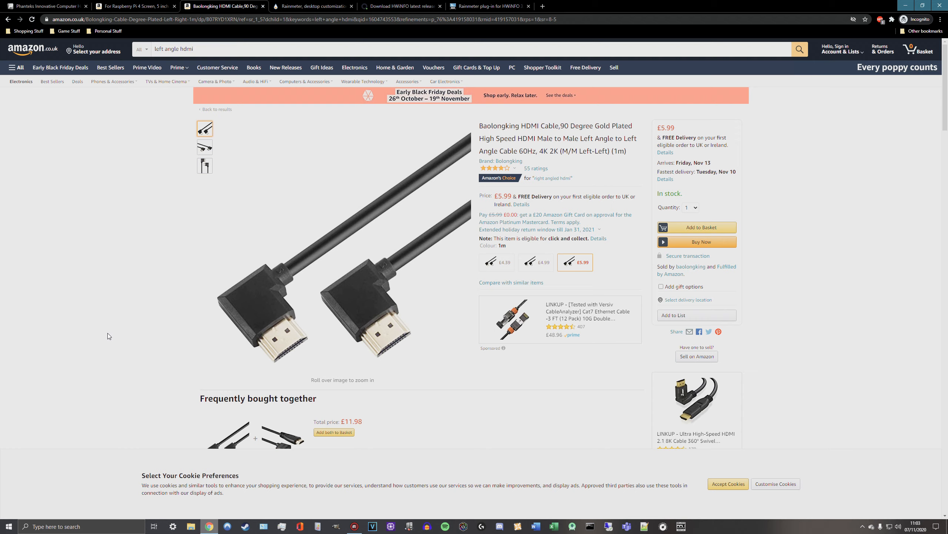
mouse_move(96, 335)
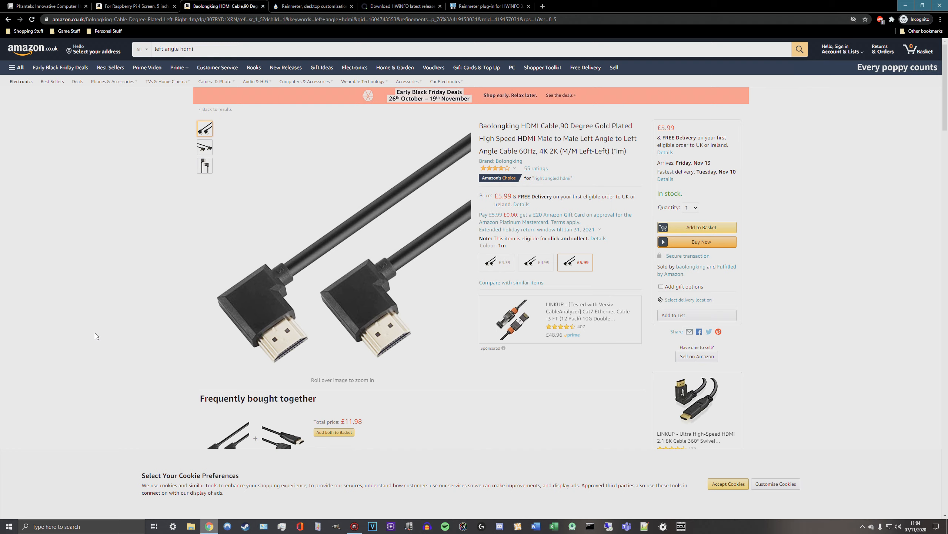
mouse_move(294, 273)
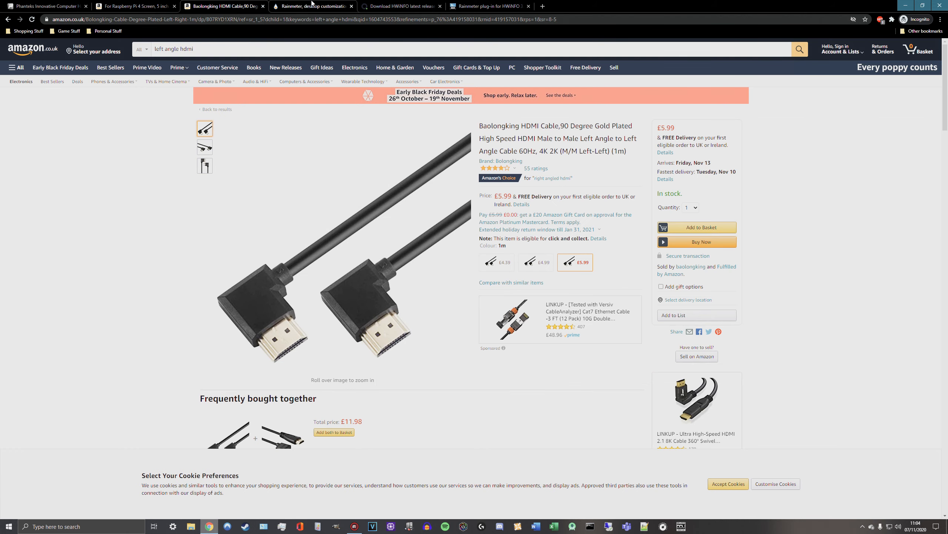
mouse_move(286, 319)
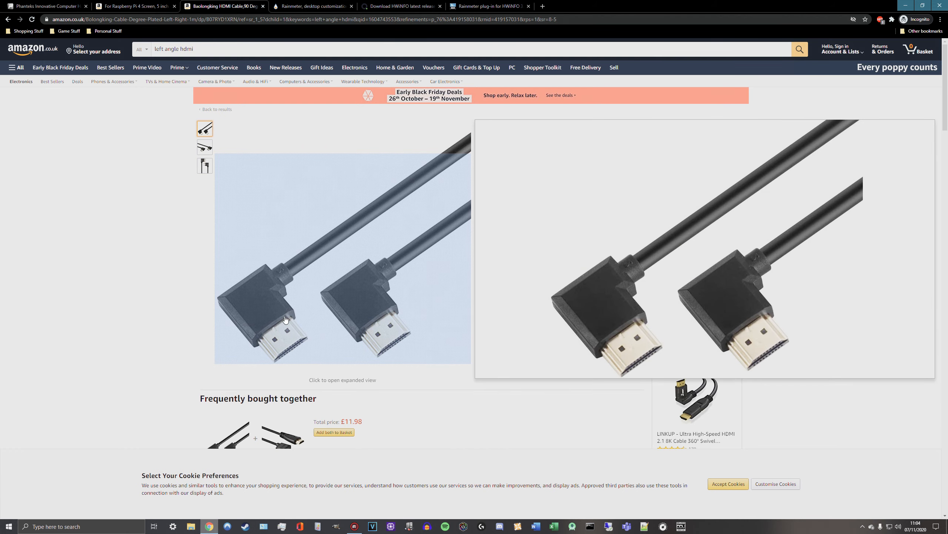
mouse_move(376, 275)
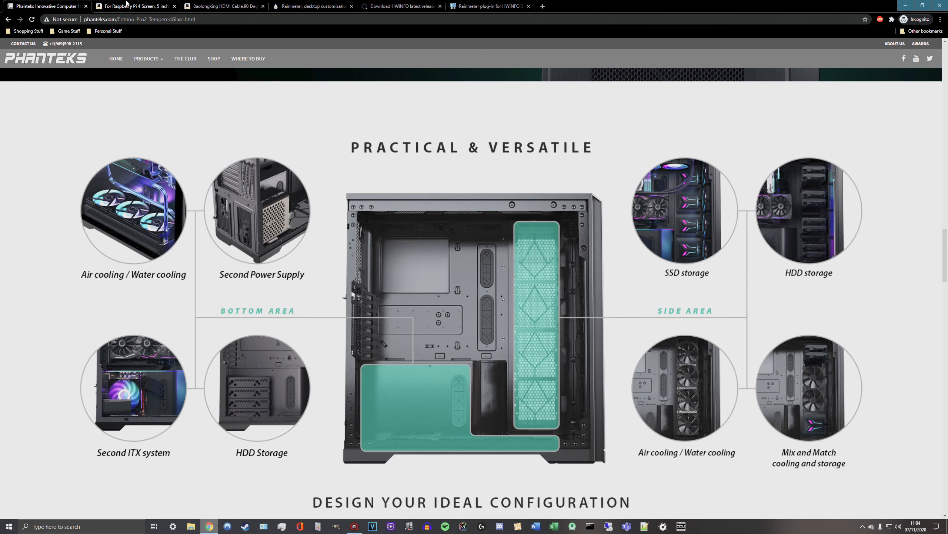
mouse_move(132, 4)
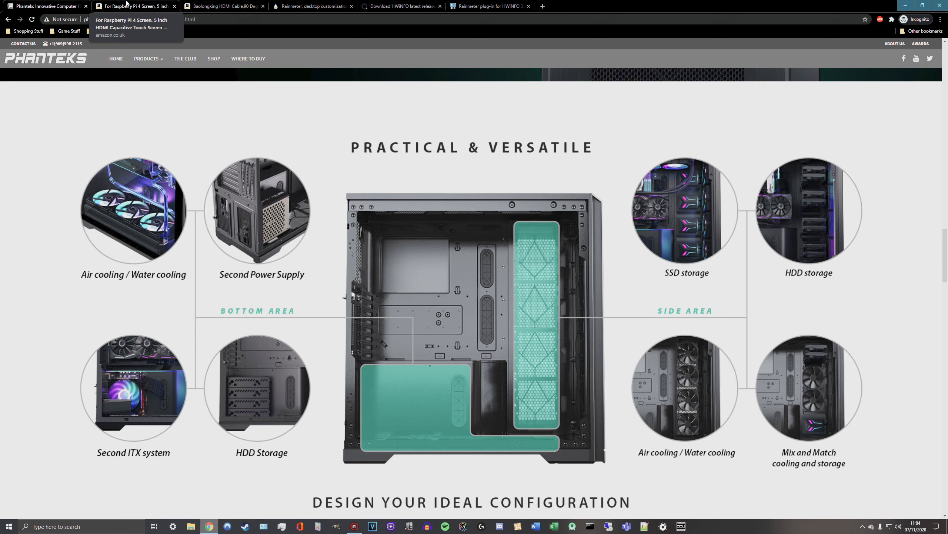
left_click(134, 6)
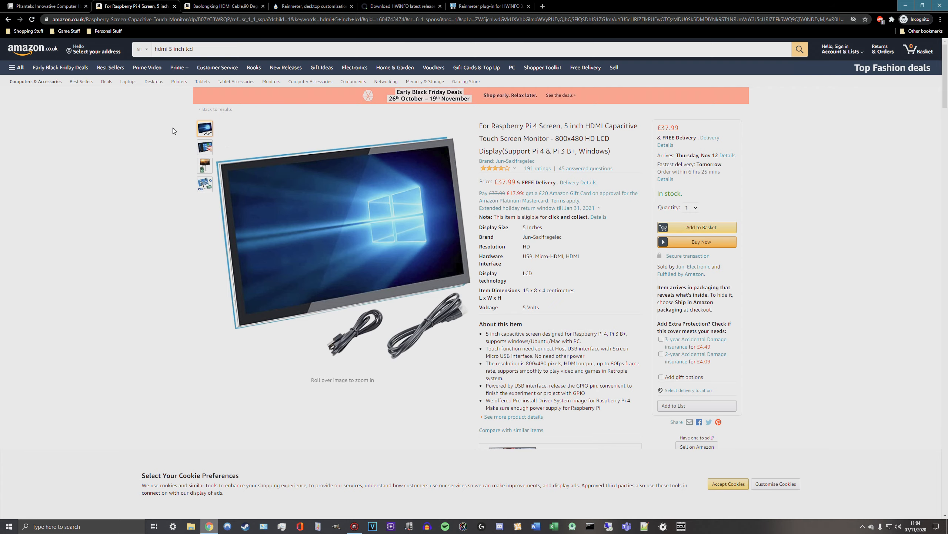
left_click(205, 184)
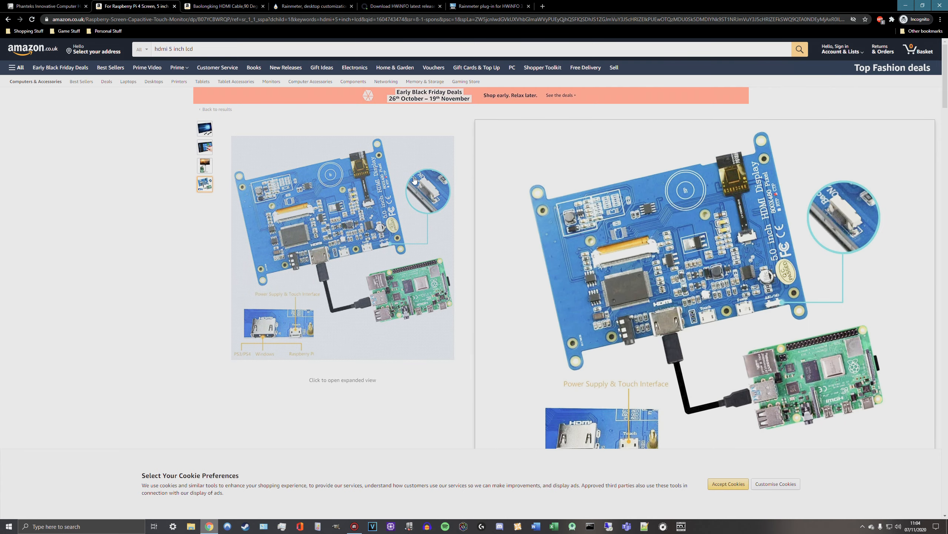
left_click(37, 6)
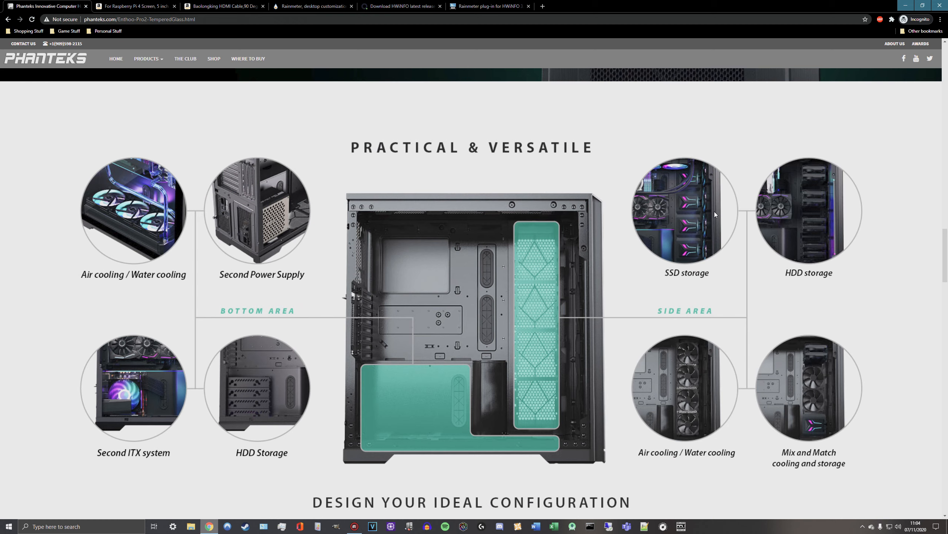
mouse_move(676, 279)
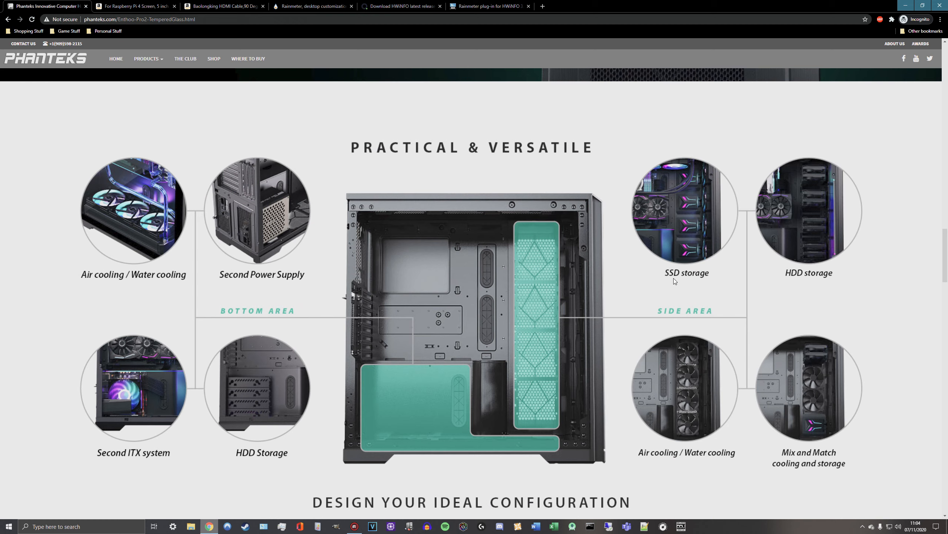
mouse_move(682, 280)
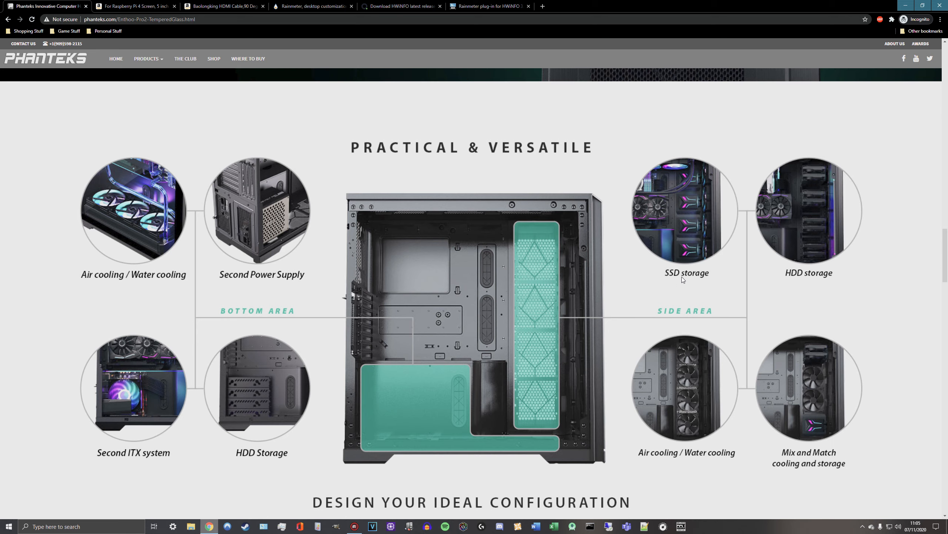
mouse_move(698, 205)
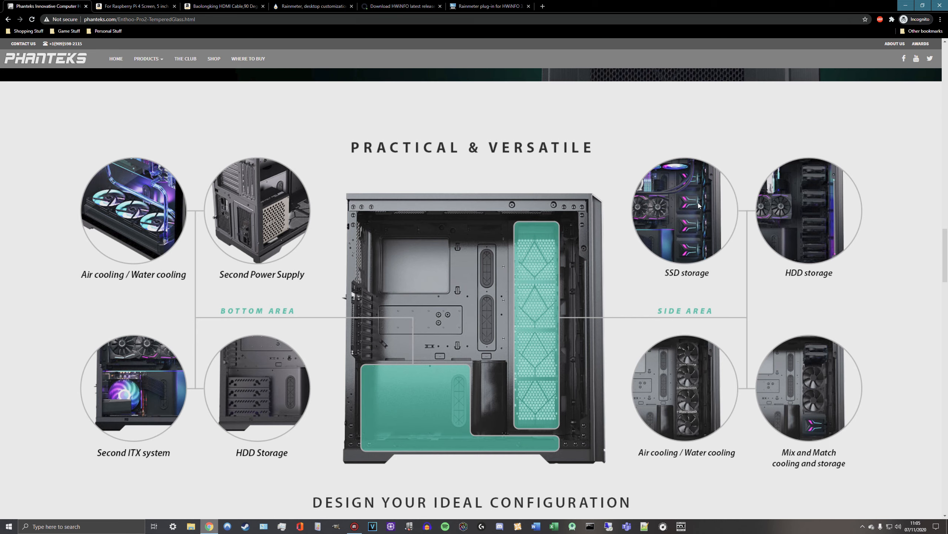
mouse_move(676, 217)
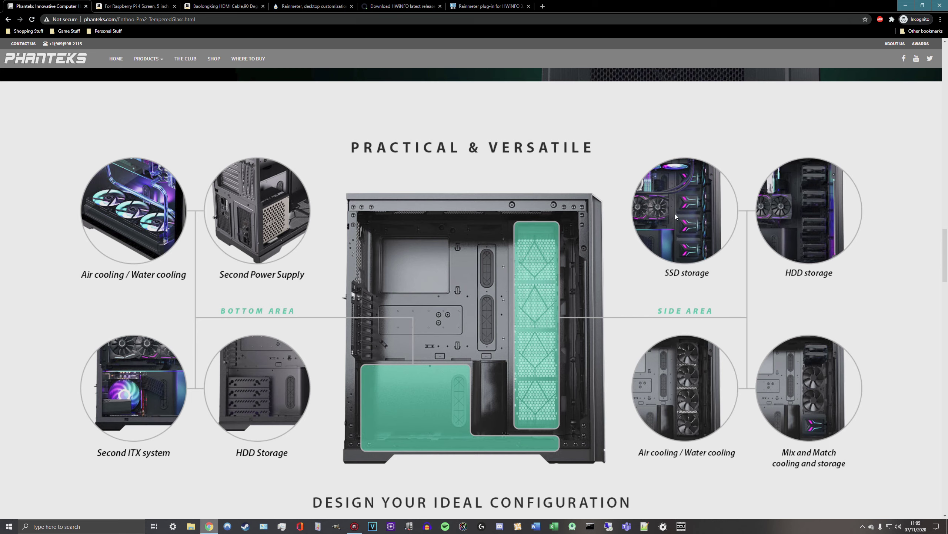
mouse_move(647, 175)
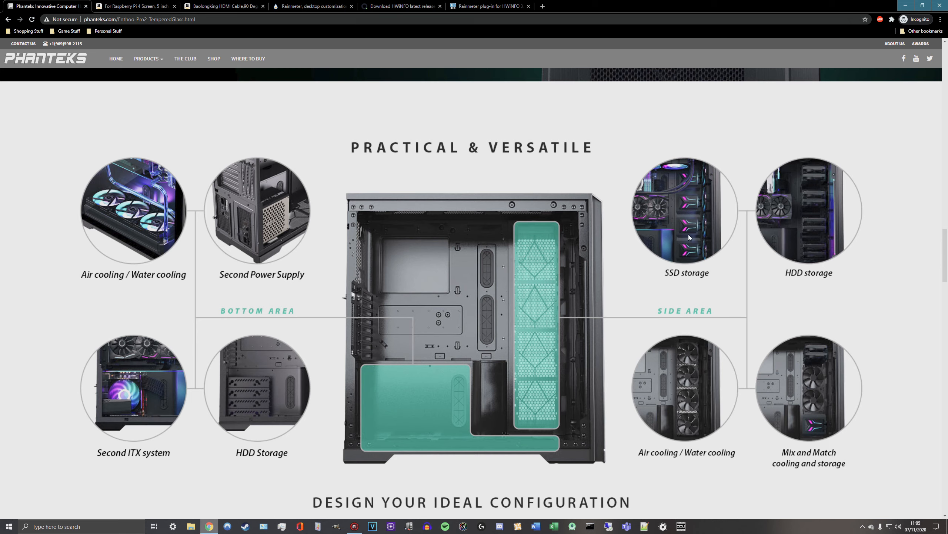
mouse_move(702, 179)
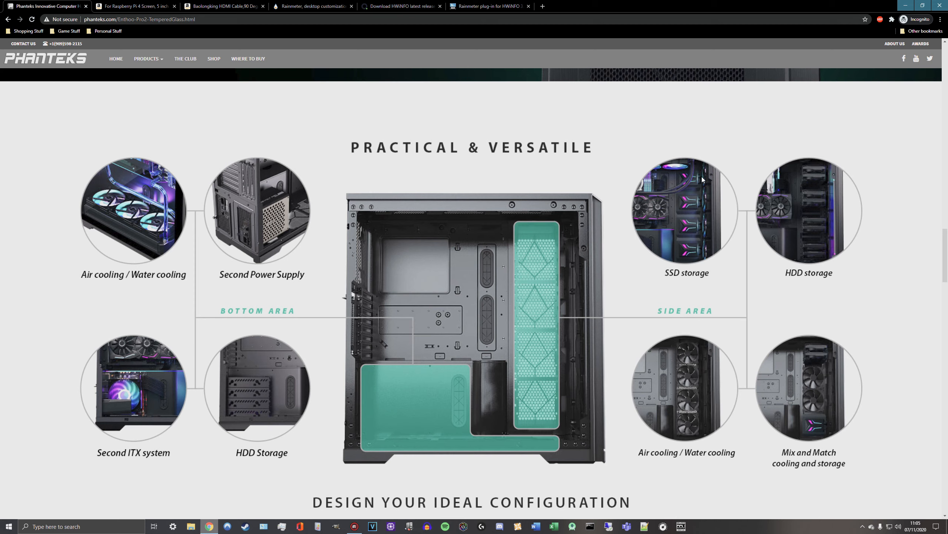
mouse_move(696, 284)
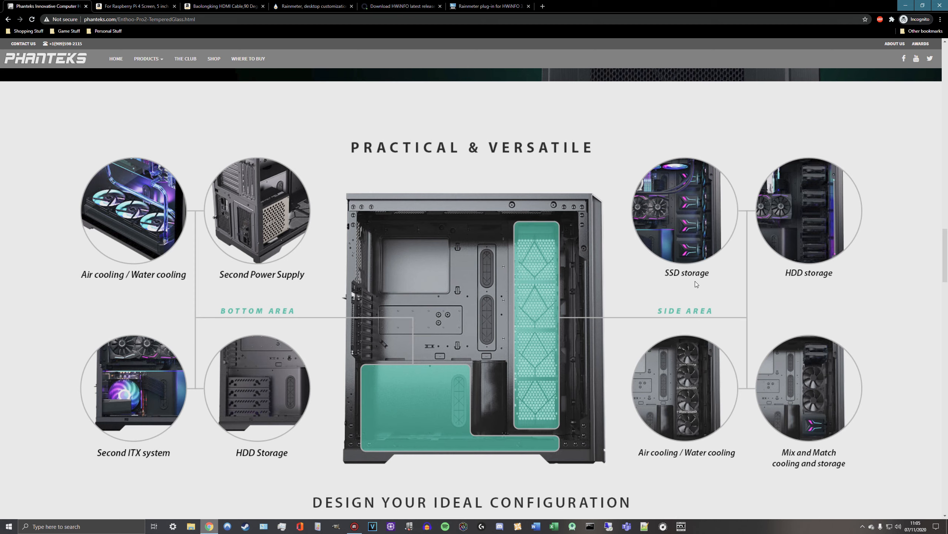
mouse_move(679, 222)
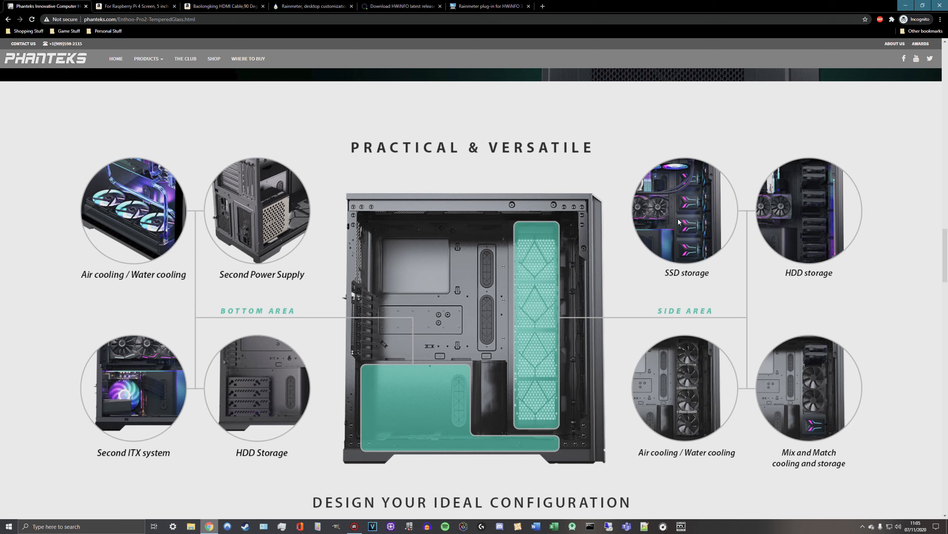
mouse_move(693, 231)
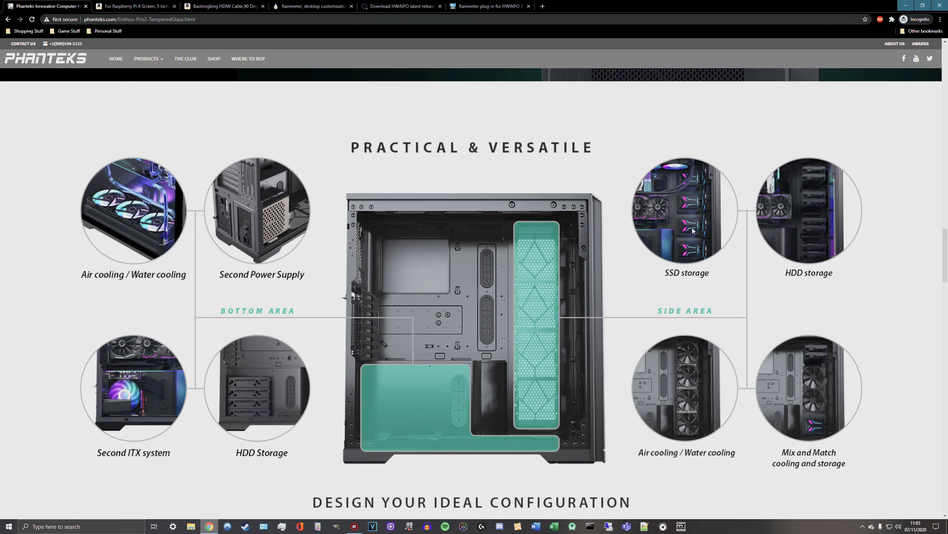
mouse_move(692, 247)
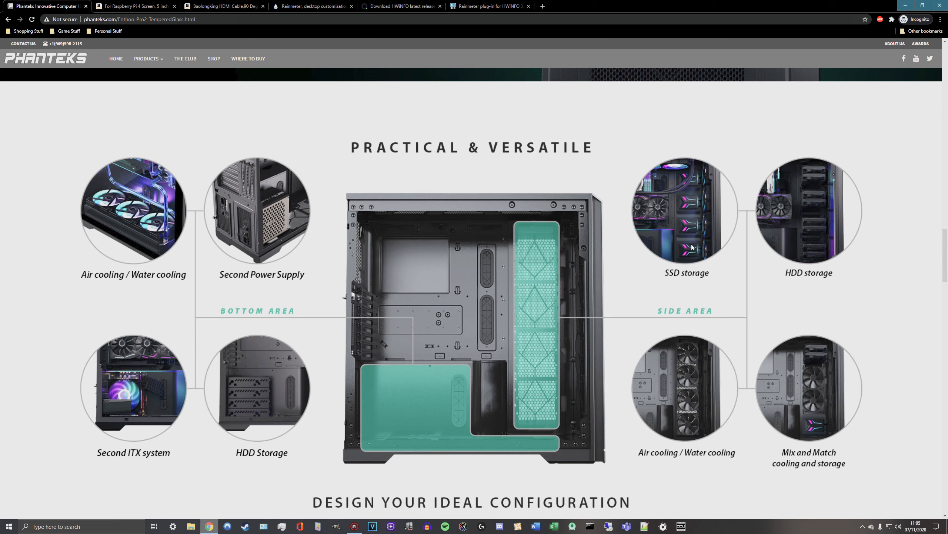
mouse_move(729, 266)
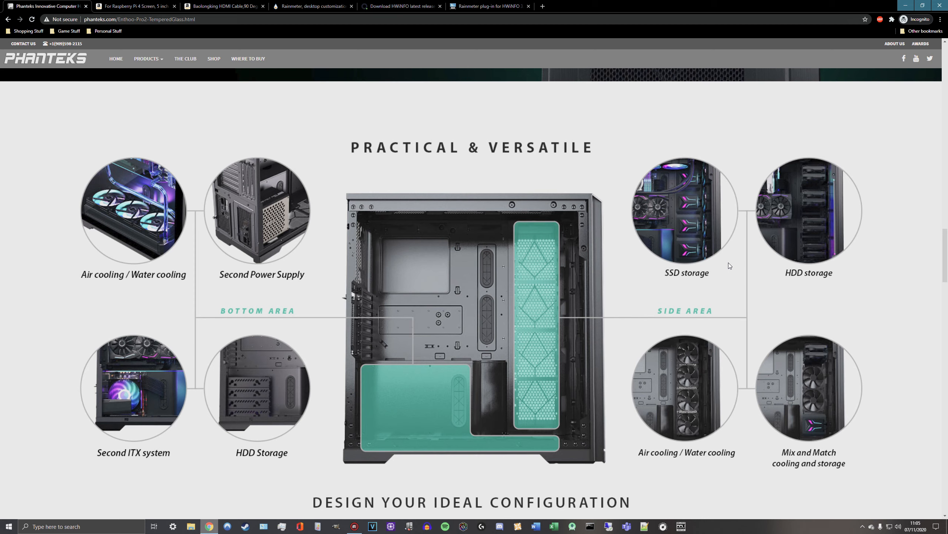
mouse_move(308, 6)
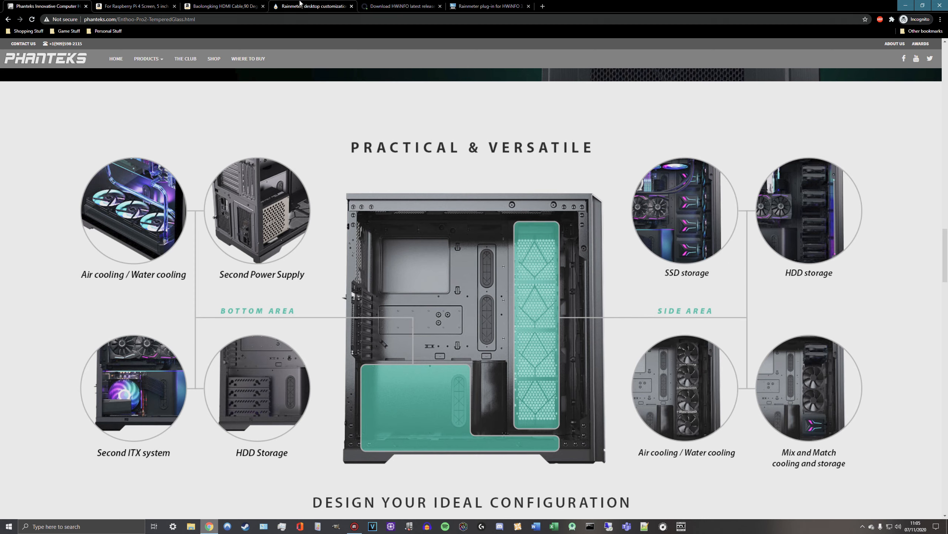
mouse_move(299, 5)
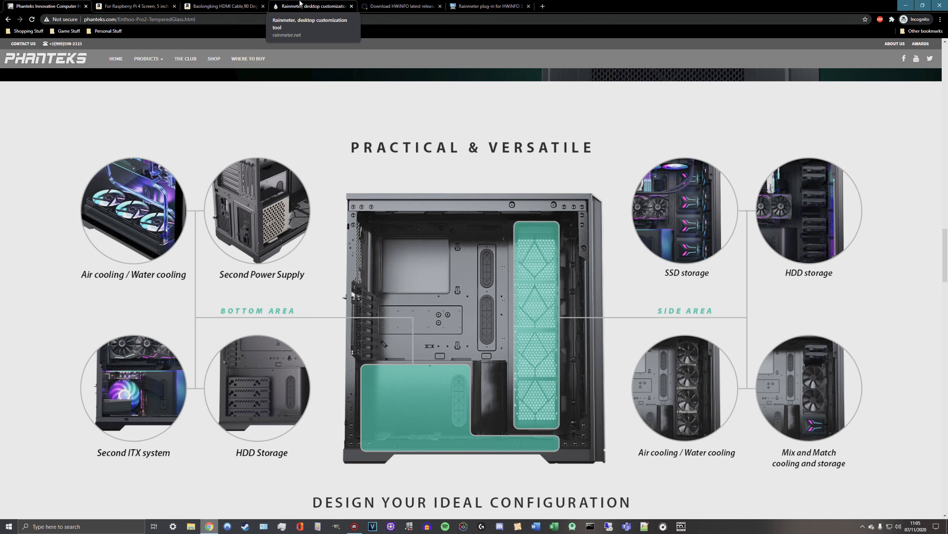
Switch to the rainmeter.net tab and highlight the 4.4 Beta download label
left_click(311, 6)
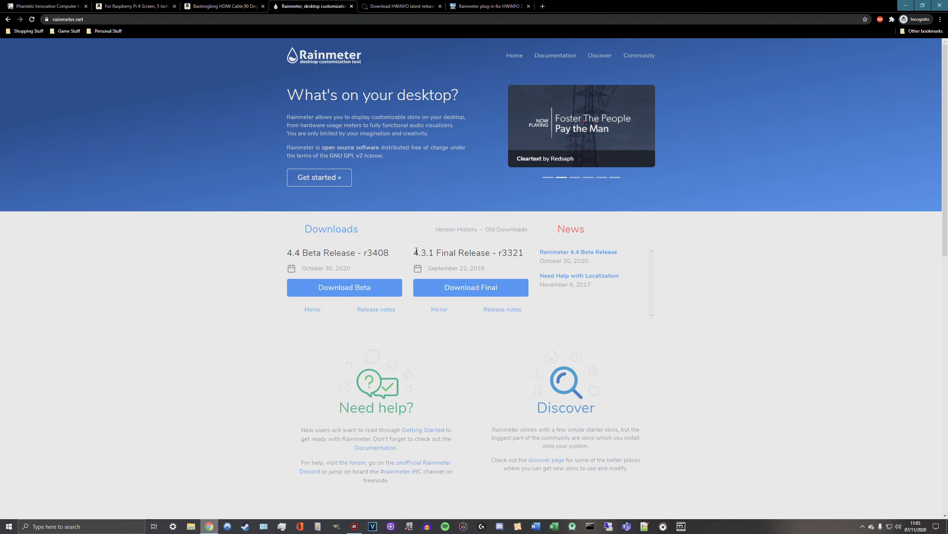
left_click_drag(288, 252, 307, 252)
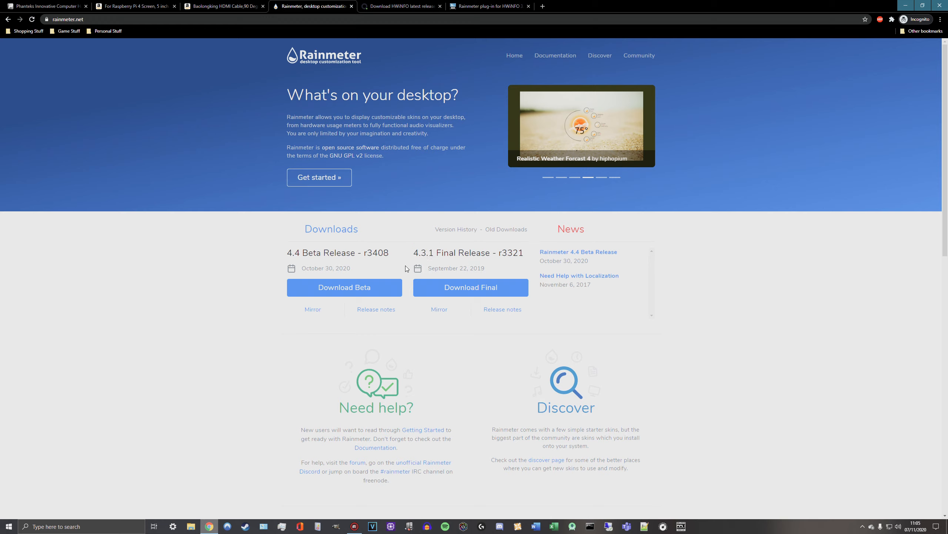
mouse_move(411, 252)
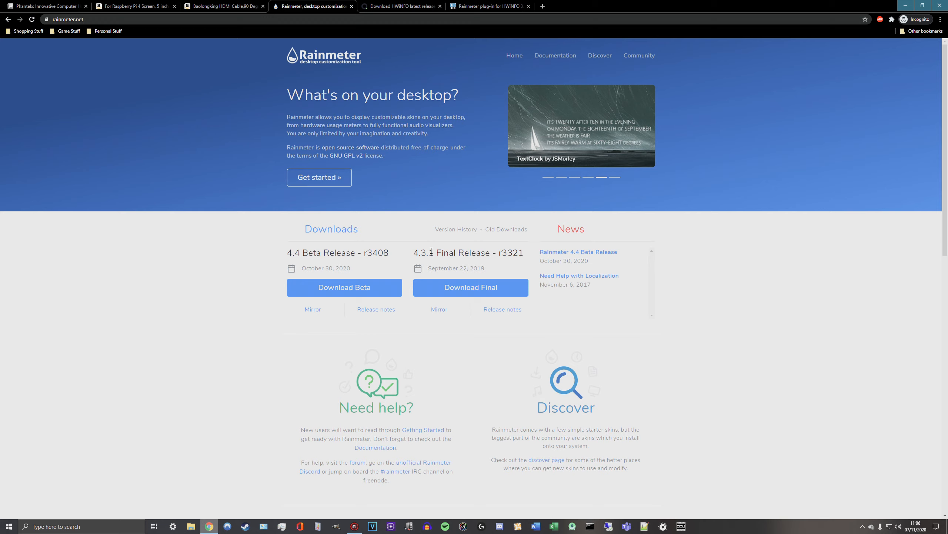
mouse_move(309, 258)
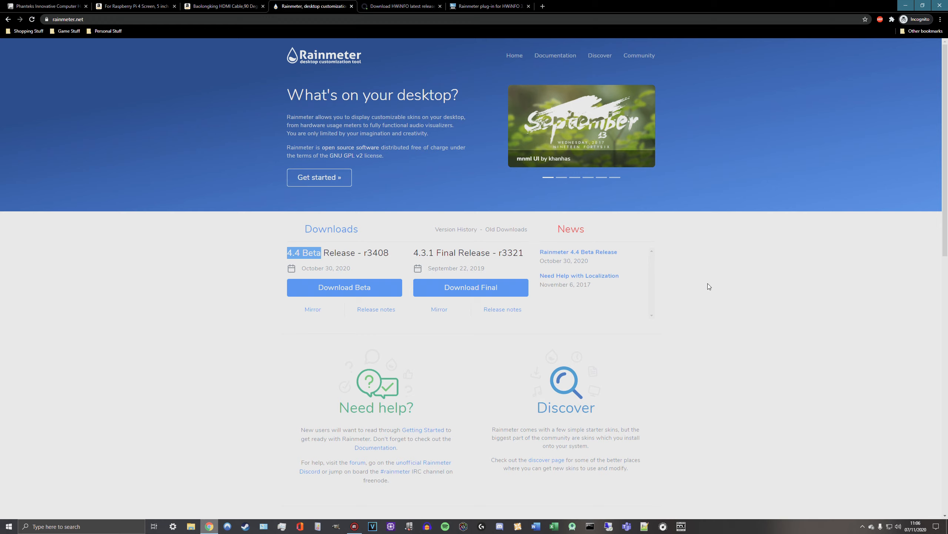
mouse_move(455, 295)
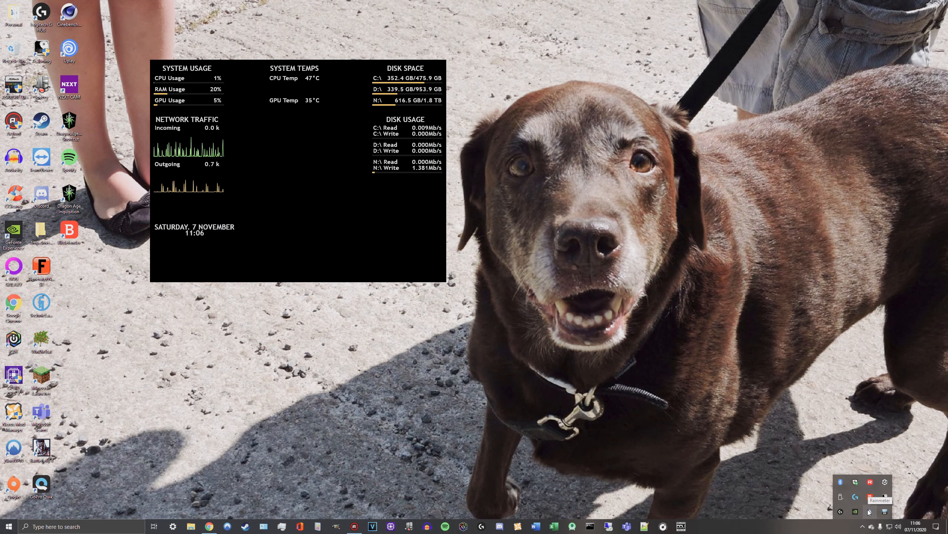
Open Manage Rainmeter from the tray icon, move the window aside, and expand illustro
right_click(870, 494)
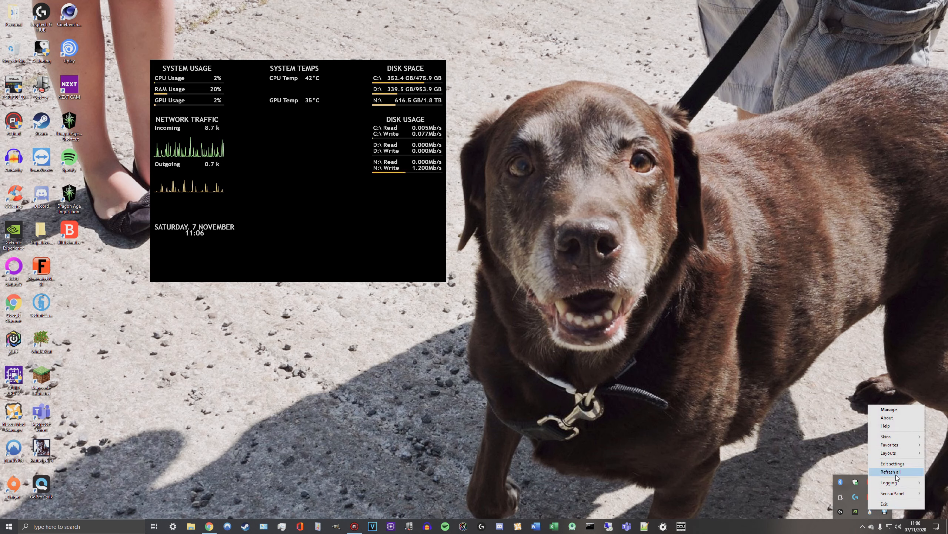
left_click(890, 409)
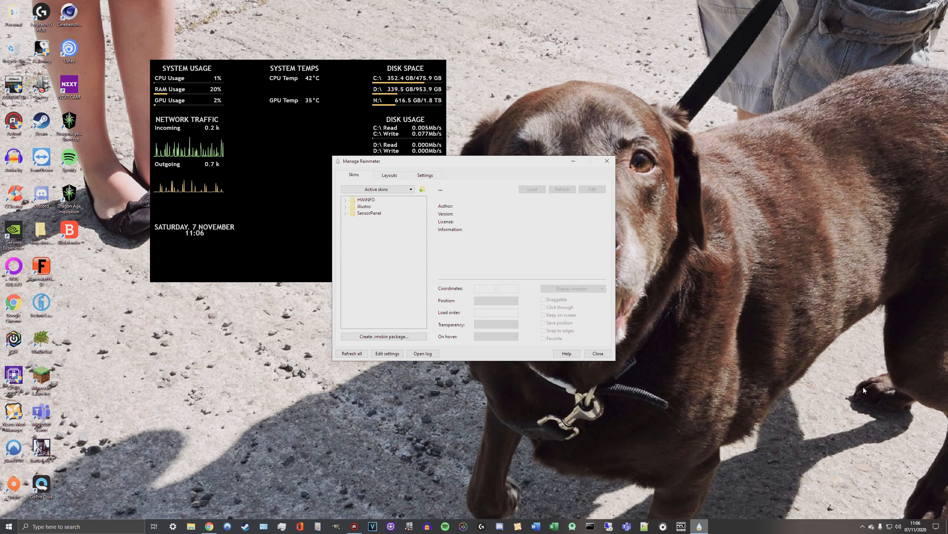
left_click_drag(472, 161, 327, 243)
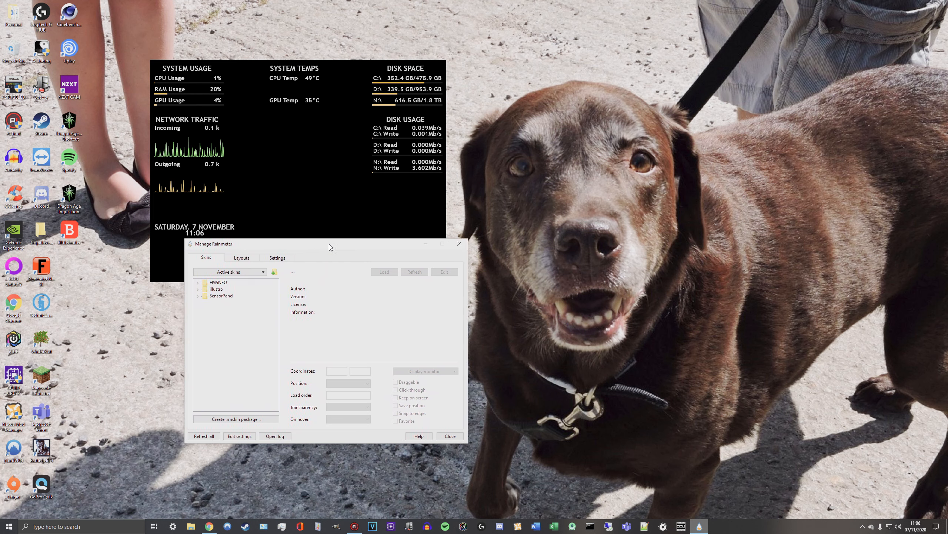
left_click_drag(330, 243, 389, 52)
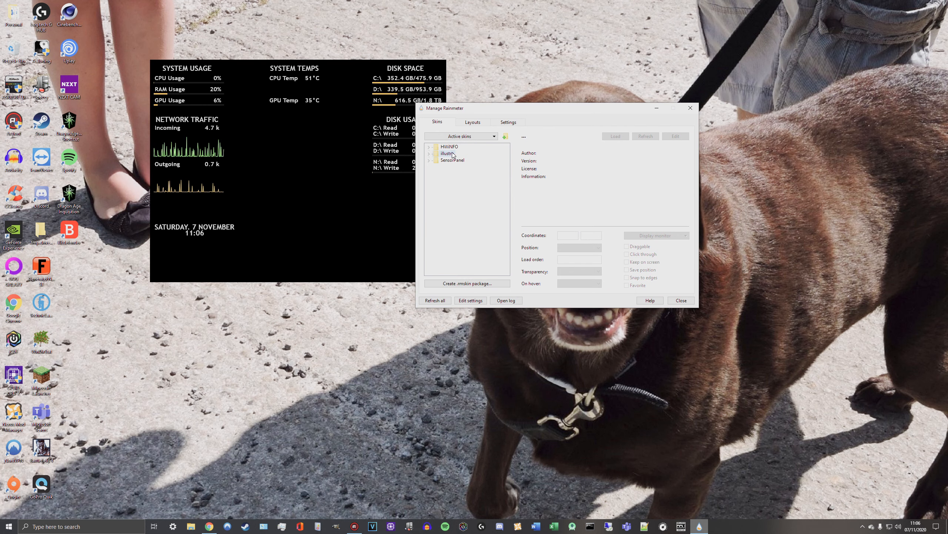
left_click(428, 153)
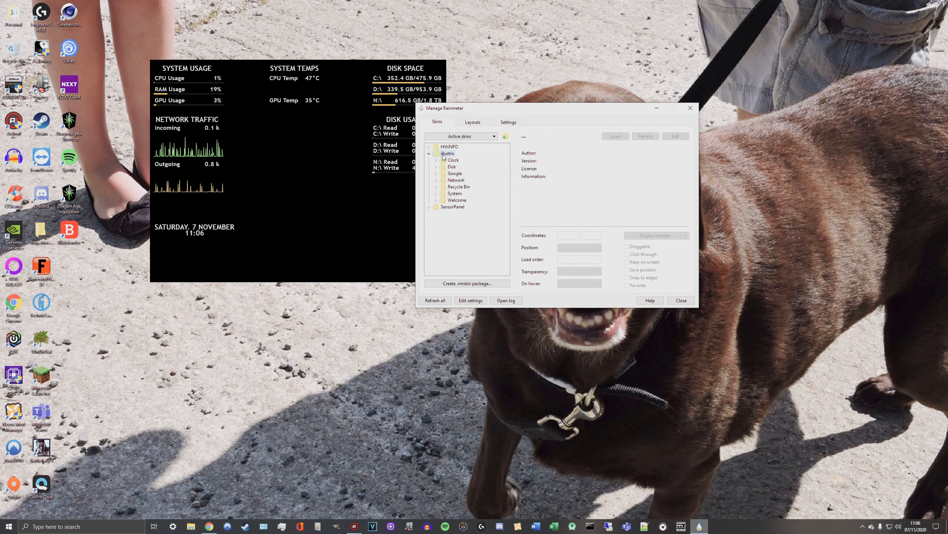
Load the illustro Clock skin and pick the multi-drive Disk skin
left_click(452, 160)
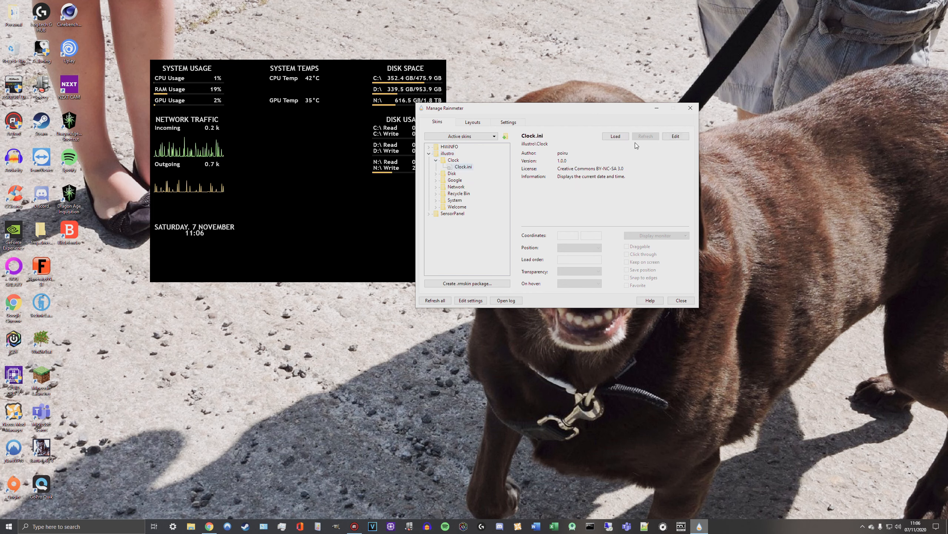
left_click(616, 136)
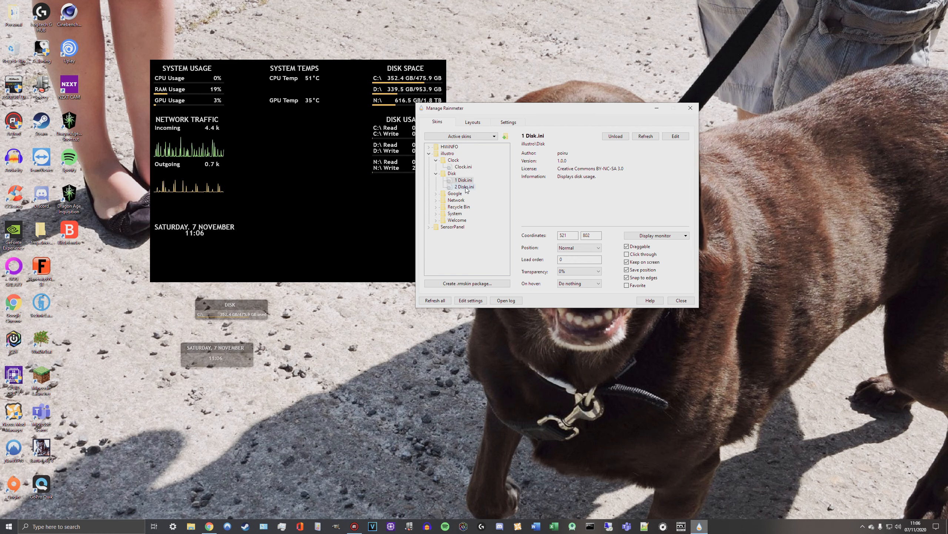
left_click(464, 187)
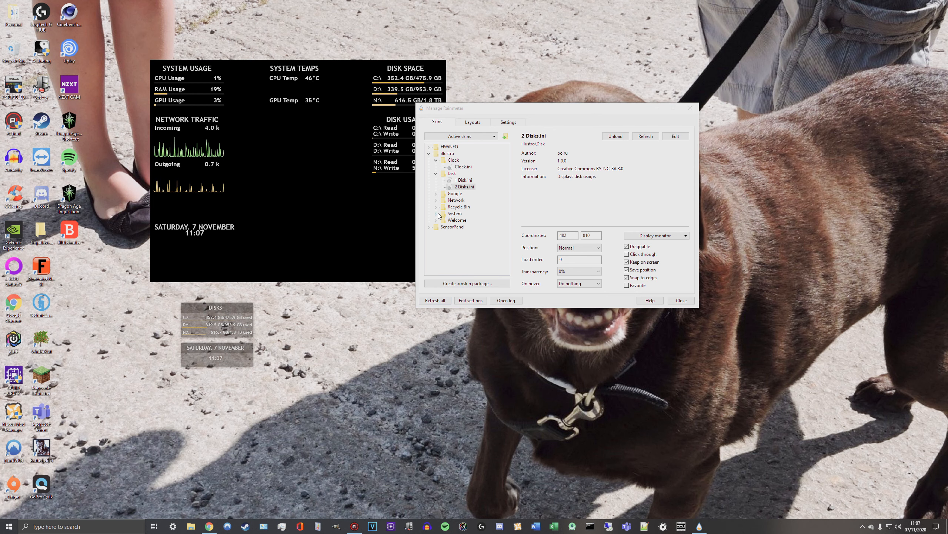
Expand the illustro Welcome folder and unload the Welcome skin
left_click(436, 220)
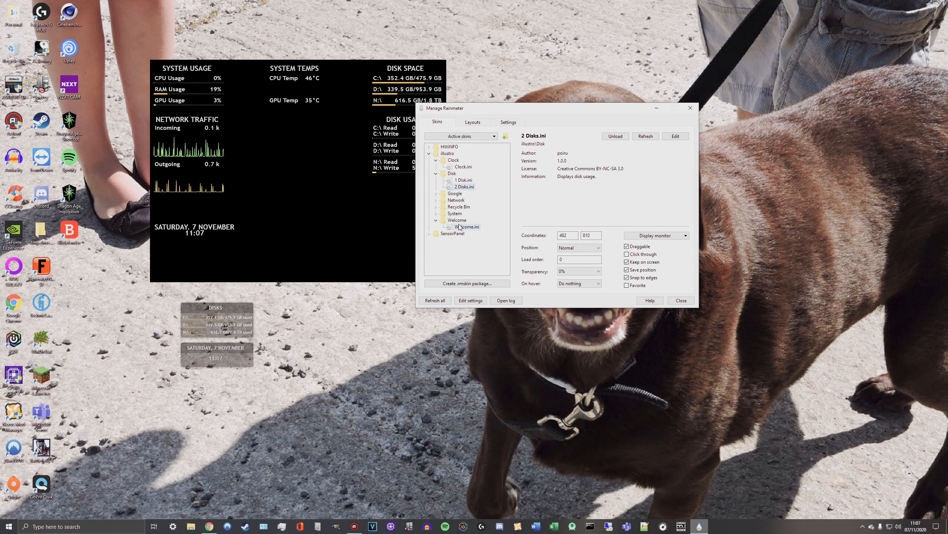
left_click(467, 226)
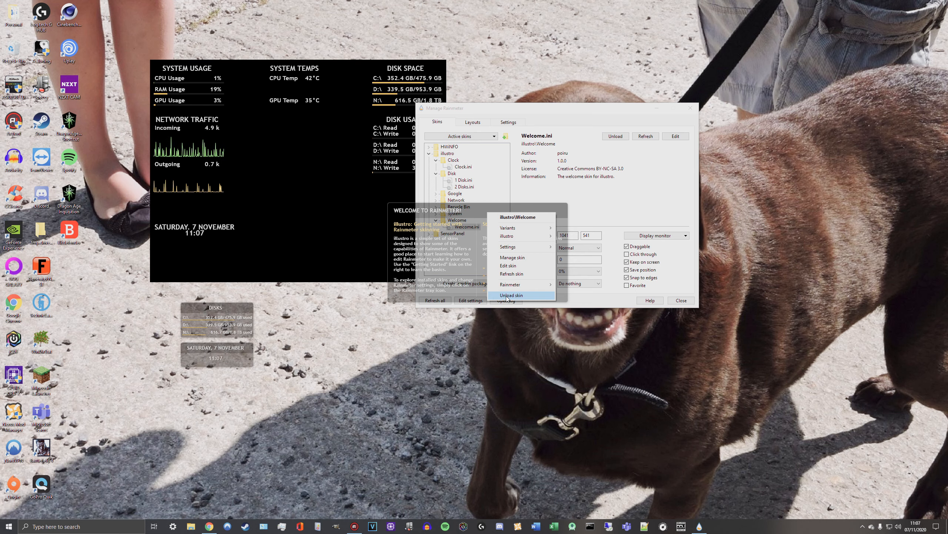
left_click(512, 295)
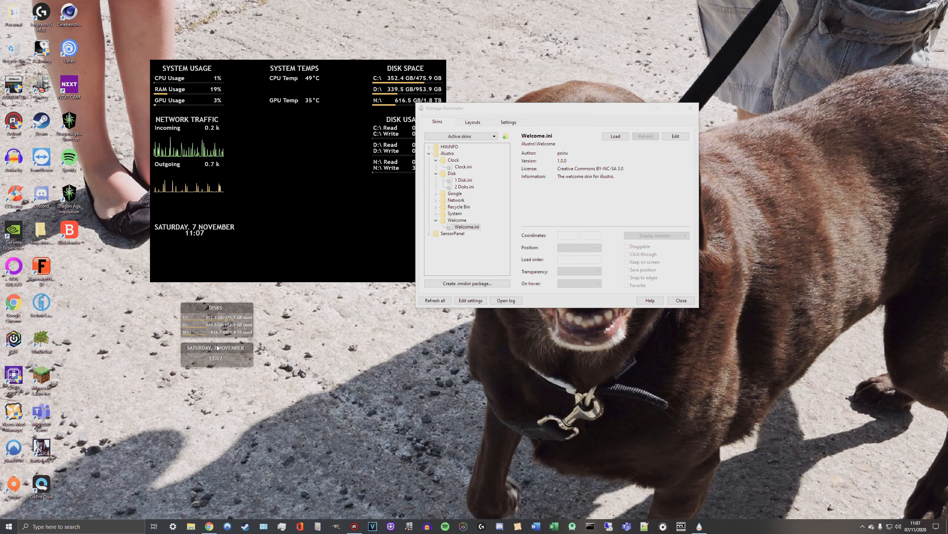
Unload the date clock skin from its menu, then expand and collapse System
right_click(219, 347)
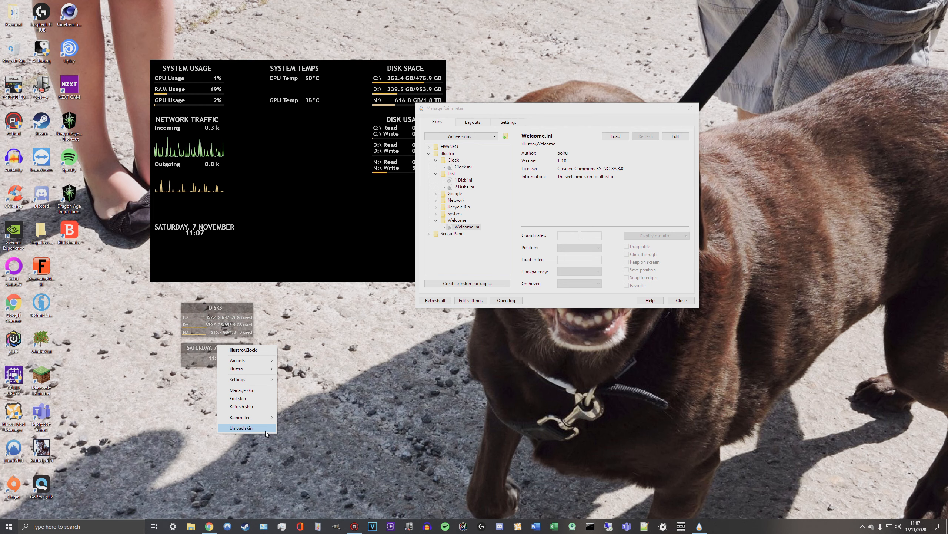
left_click(240, 427)
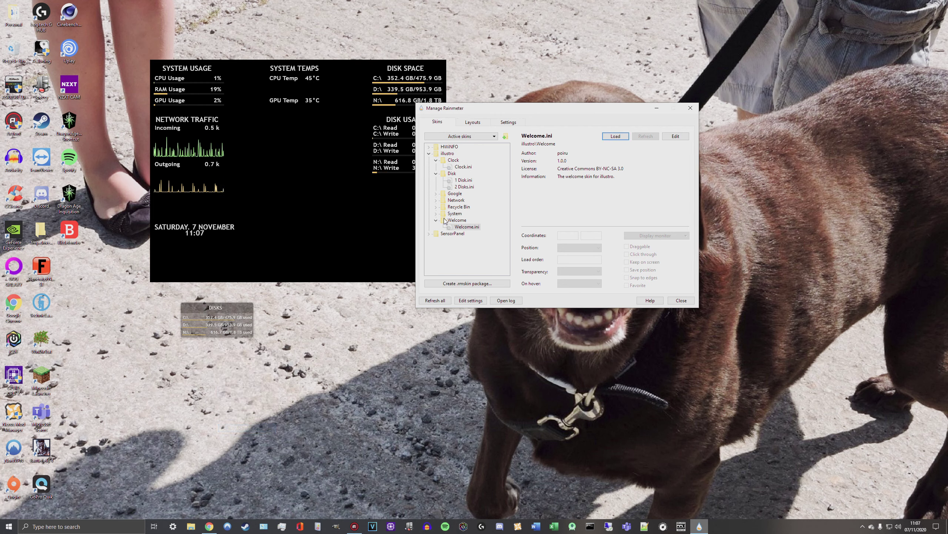
left_click(436, 214)
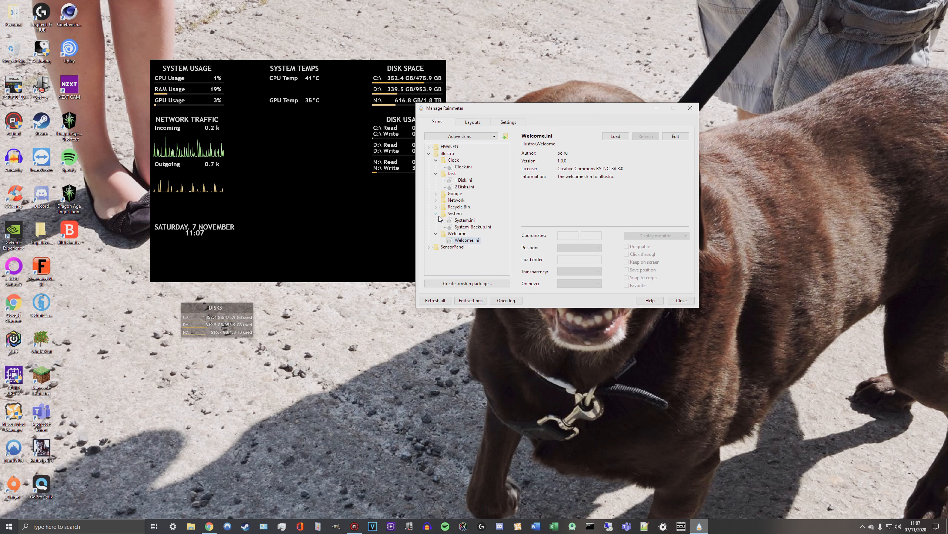
left_click(437, 213)
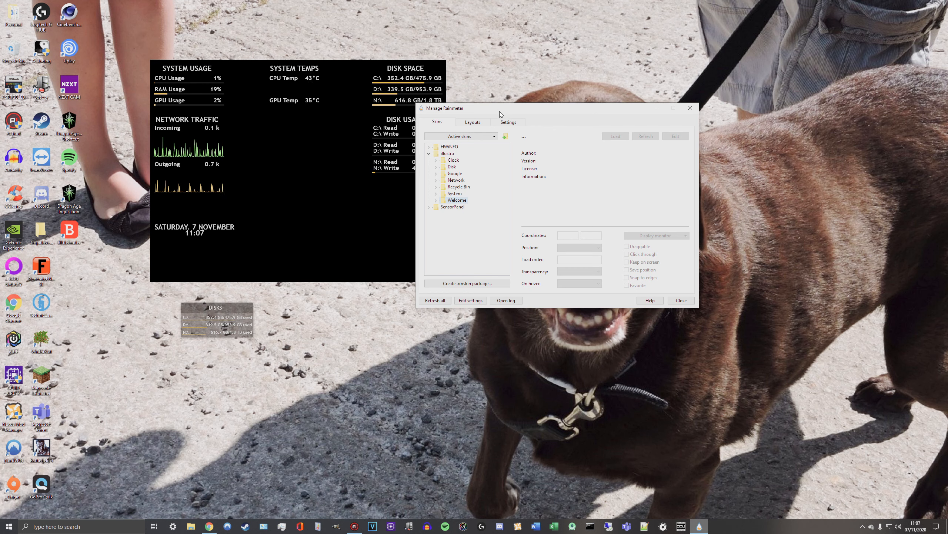
Close and reopen the skin manager, then unload the small illustro Disks skin
left_click(681, 300)
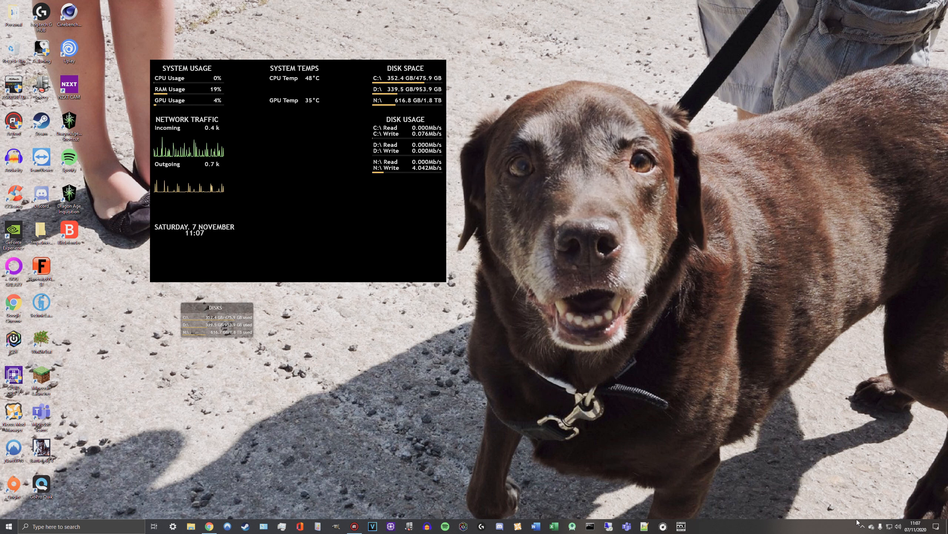
right_click(858, 503)
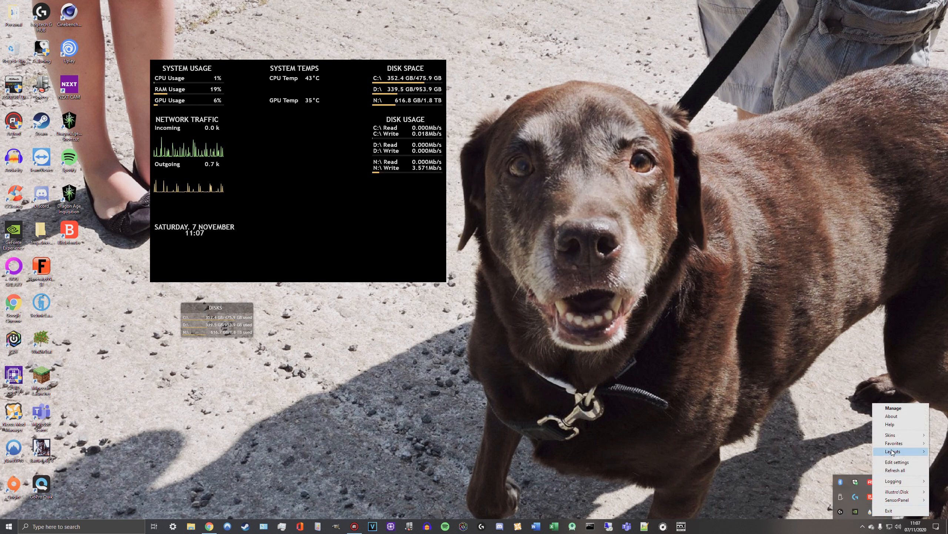
left_click(893, 407)
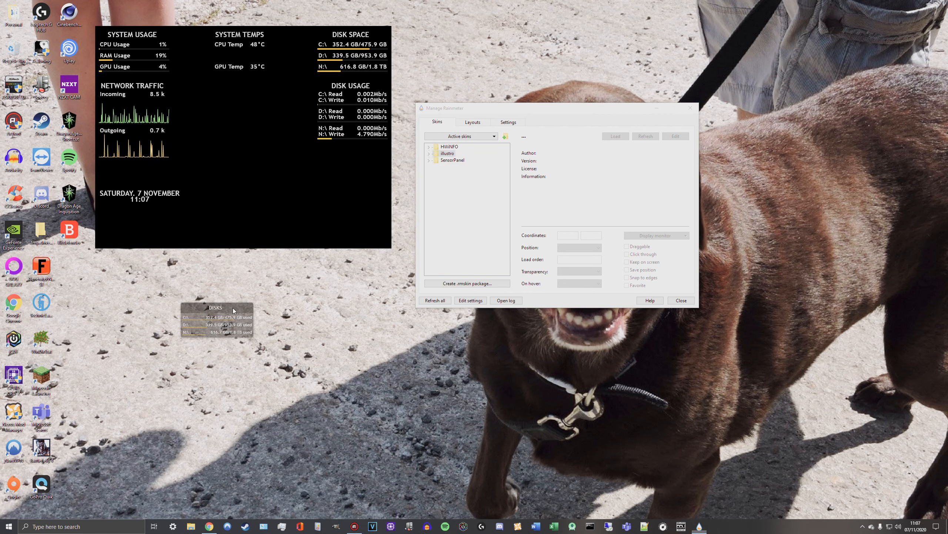
right_click(234, 310)
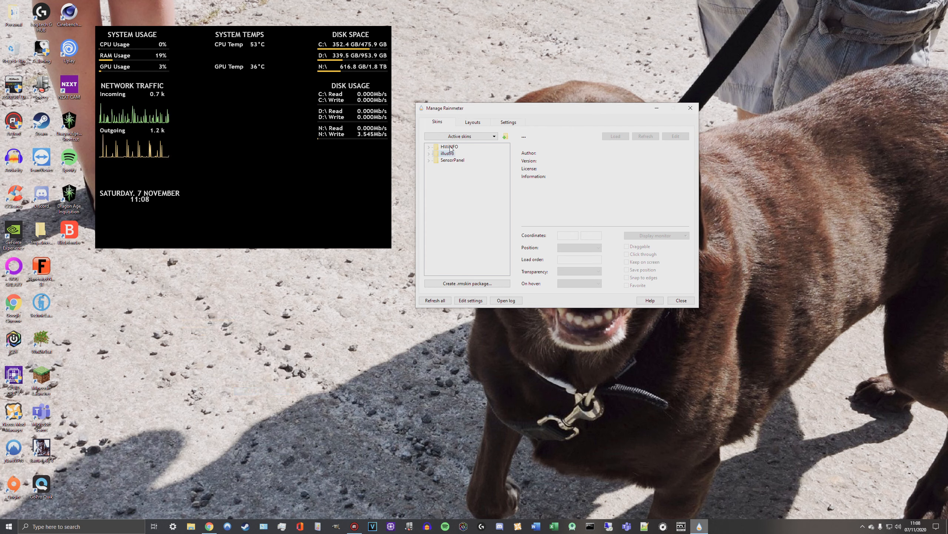
left_click(450, 147)
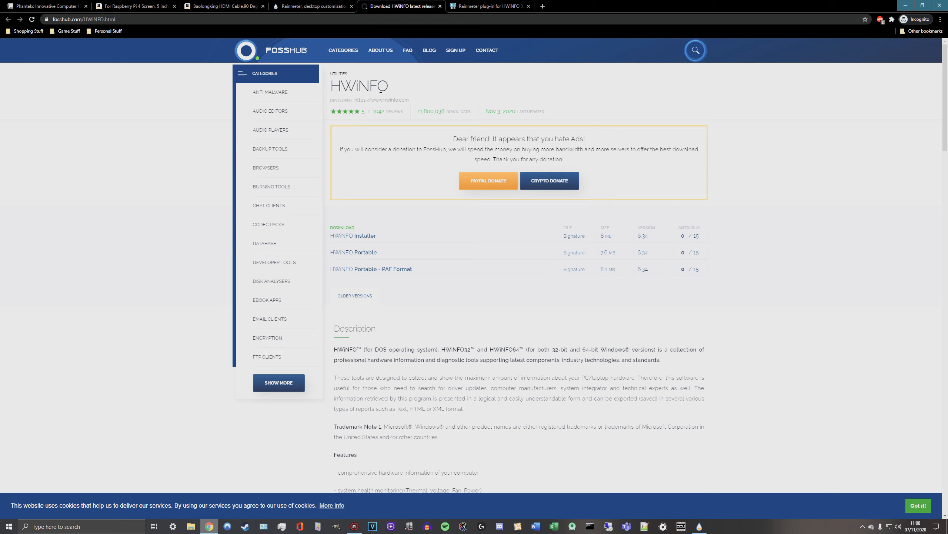
Select the HWiNFO title on the FossHub download page
double_click(338, 86)
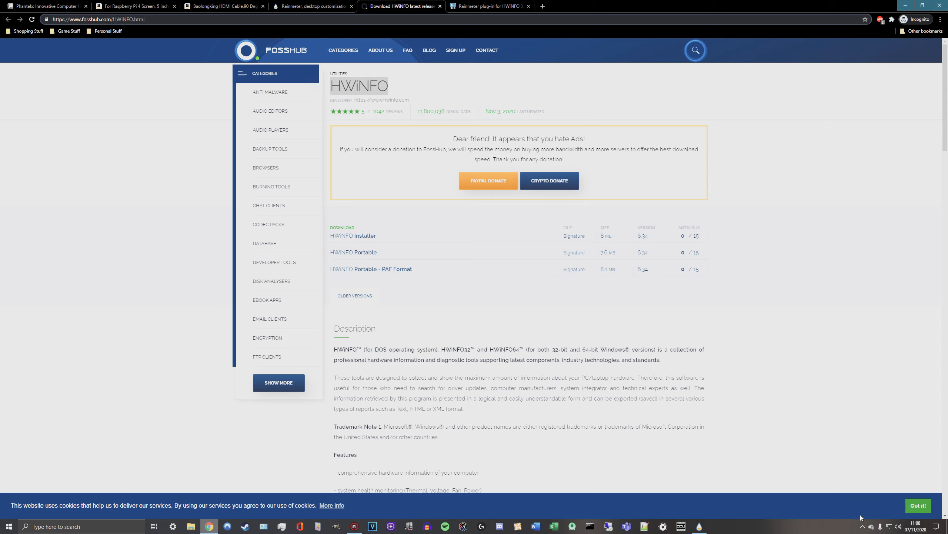
mouse_move(863, 527)
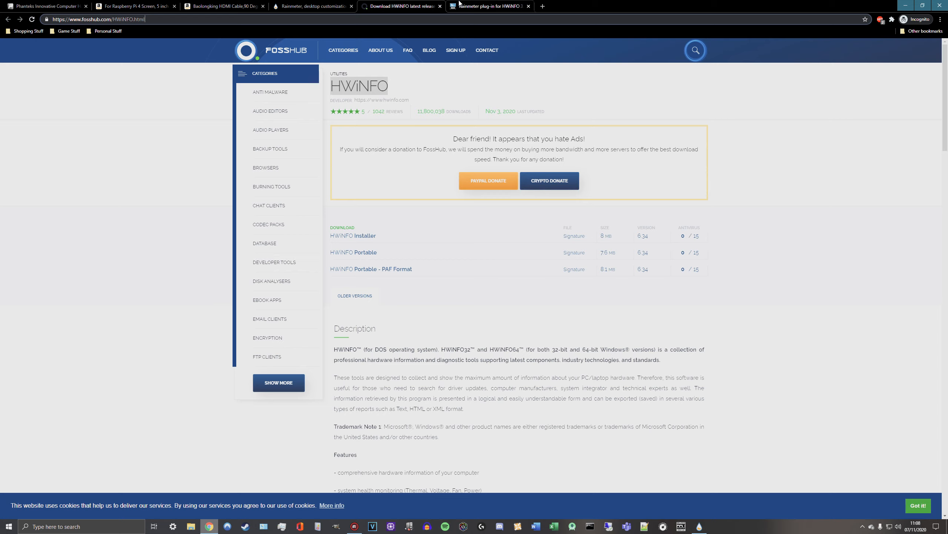
mouse_move(513, 380)
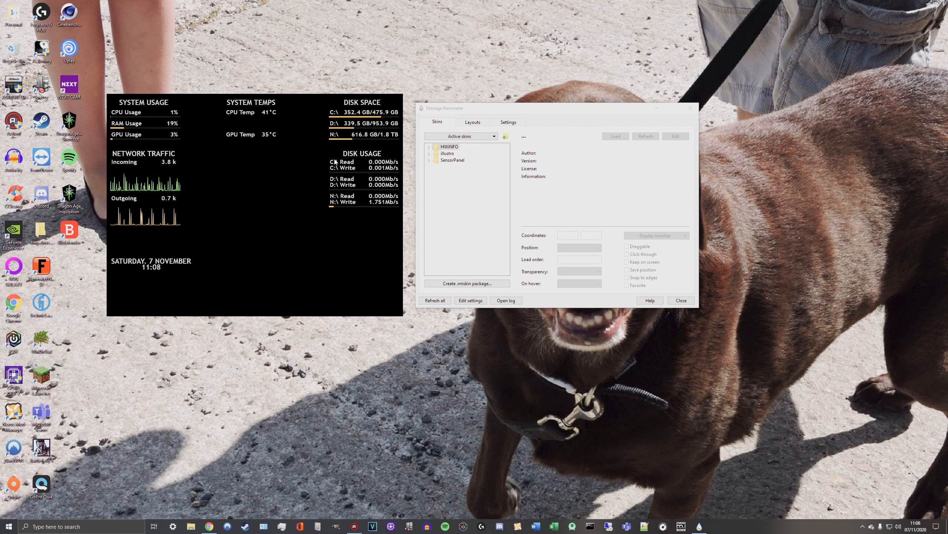
mouse_move(304, 212)
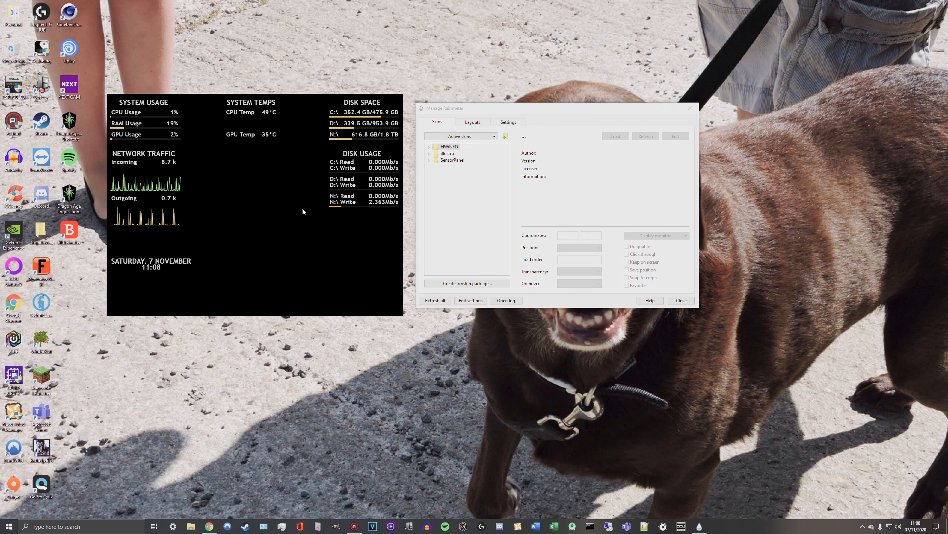
mouse_move(207, 132)
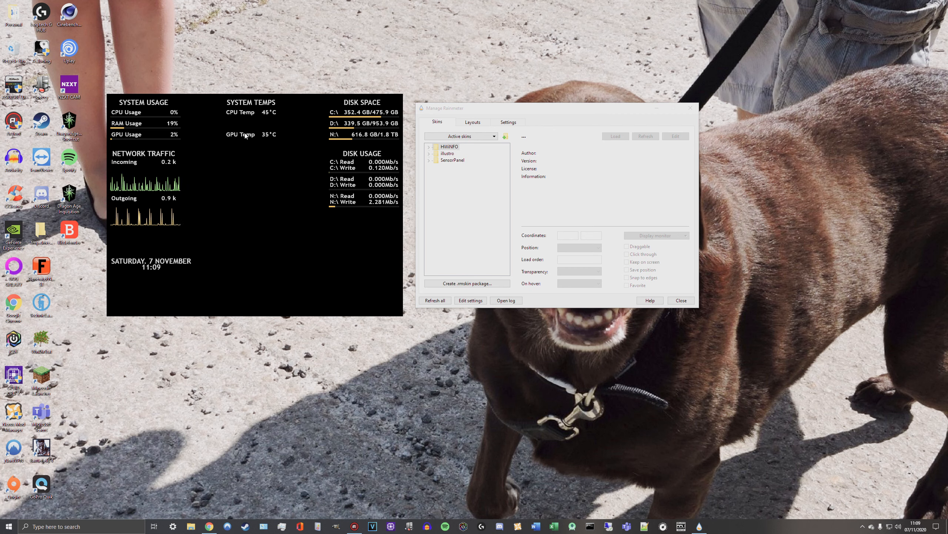
mouse_move(101, 137)
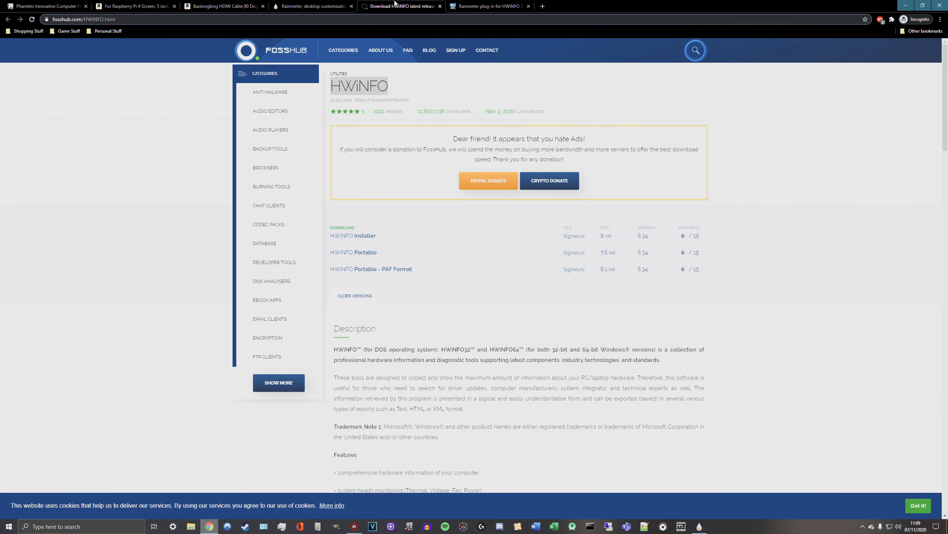
mouse_move(732, 310)
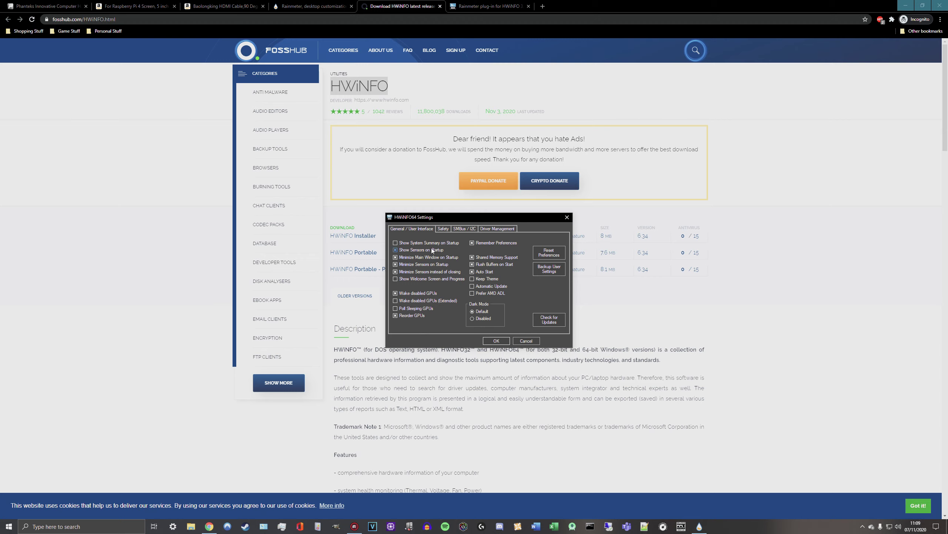
mouse_move(433, 250)
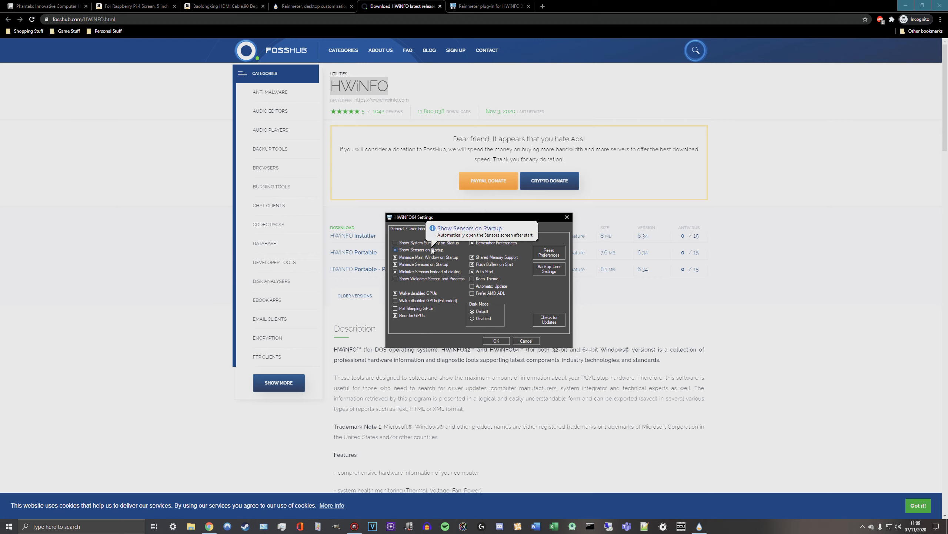
mouse_move(541, 298)
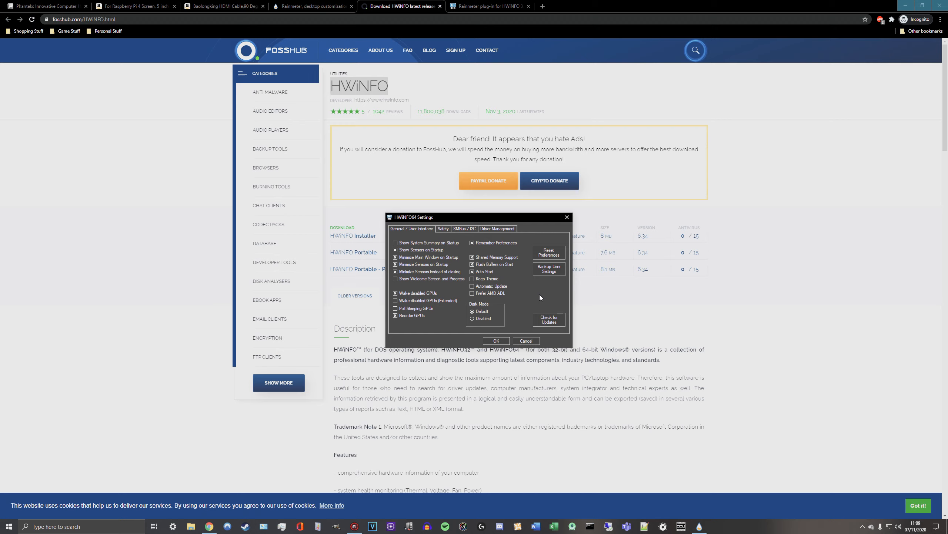
mouse_move(521, 299)
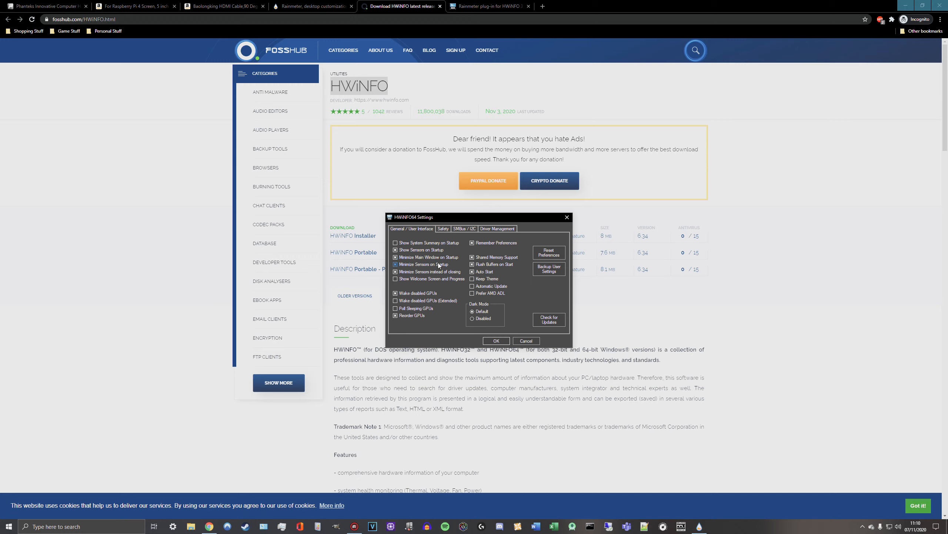
mouse_move(448, 270)
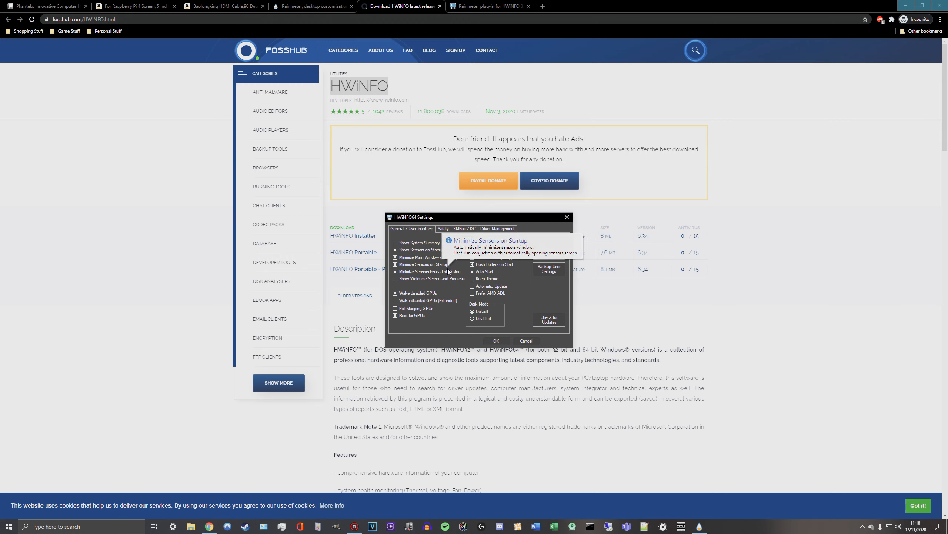
mouse_move(400, 220)
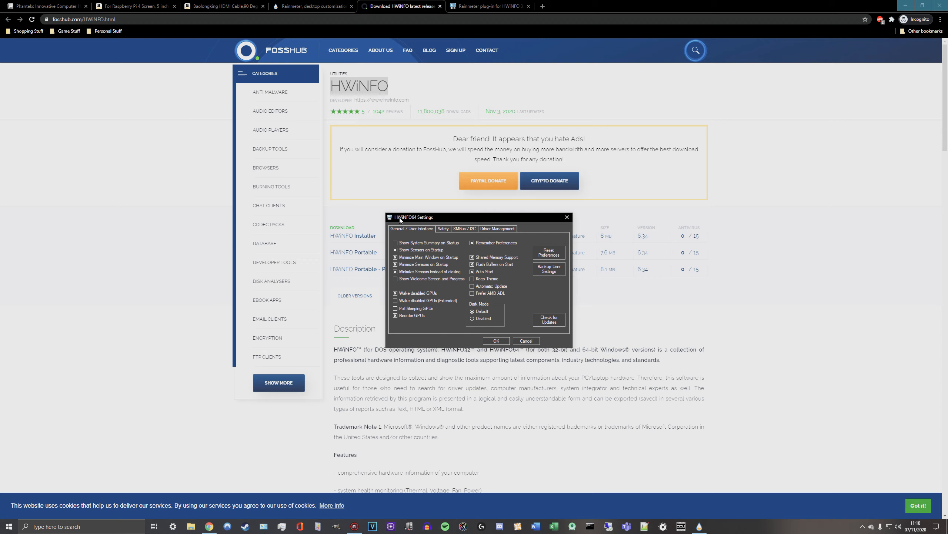
mouse_move(416, 222)
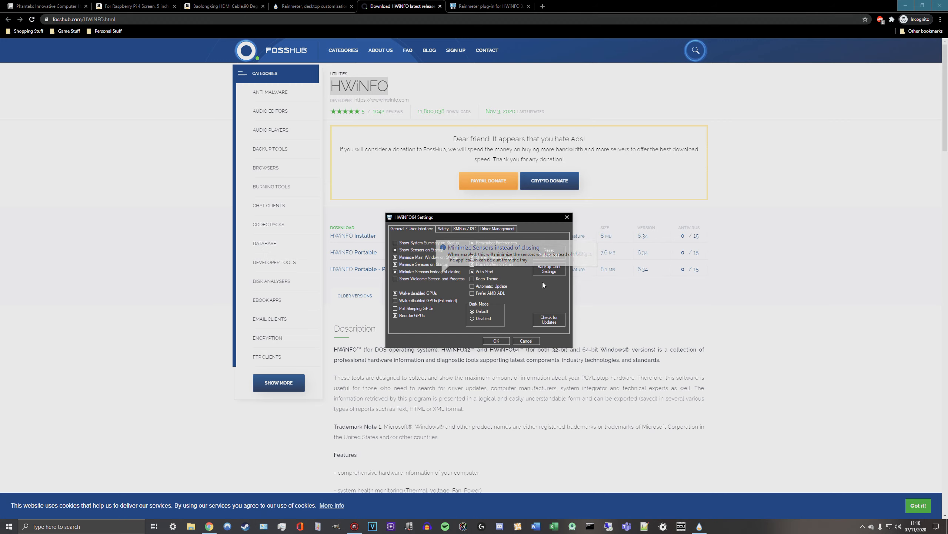
mouse_move(505, 276)
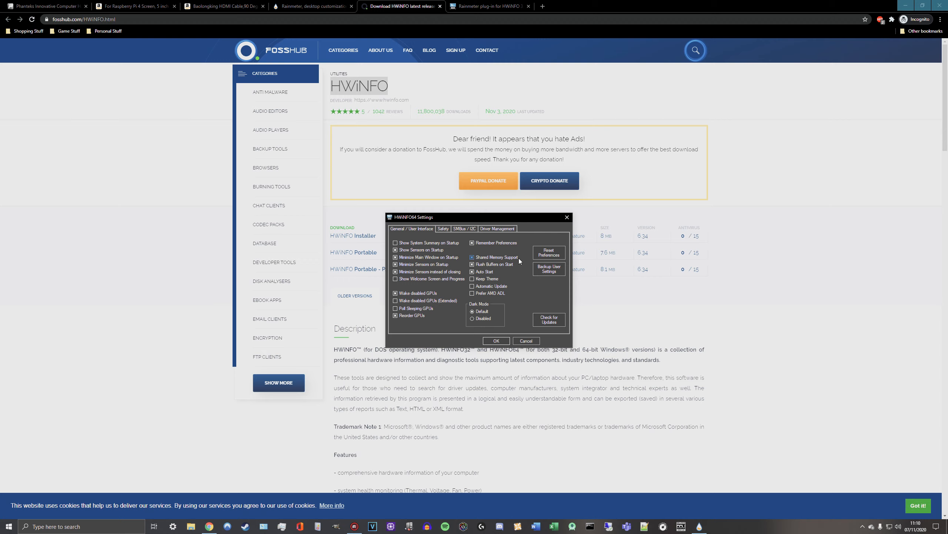
mouse_move(502, 257)
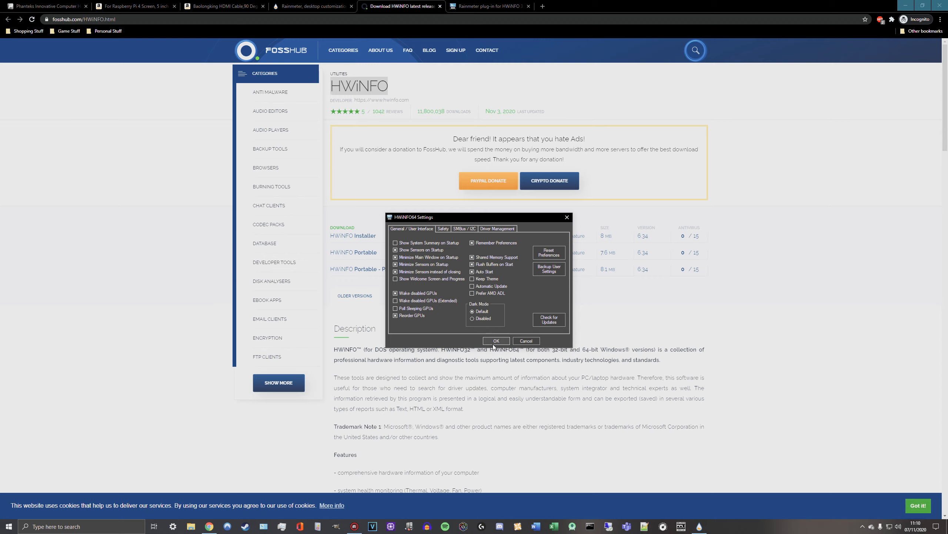
Save HWiNFO settings with sensors shown and minimized on startup and shared memory on
left_click(496, 340)
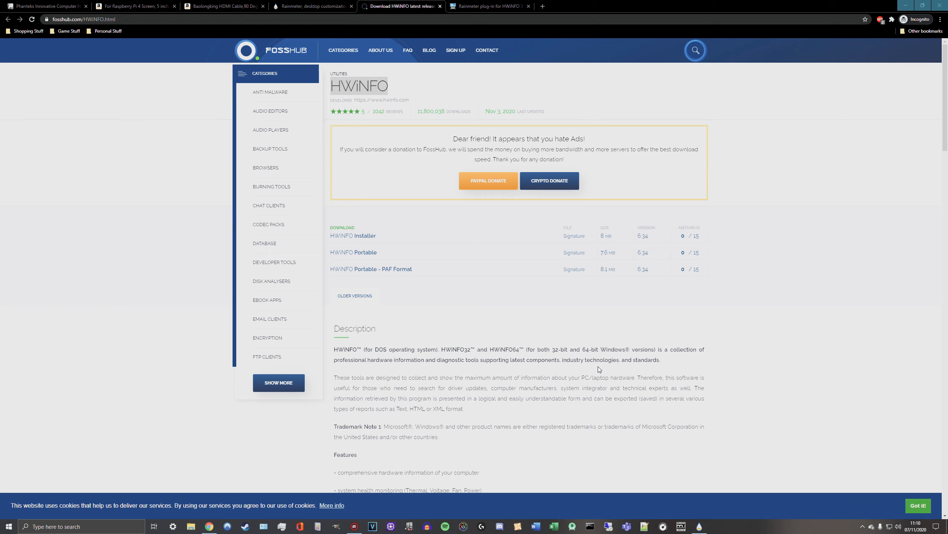
mouse_move(496, 3)
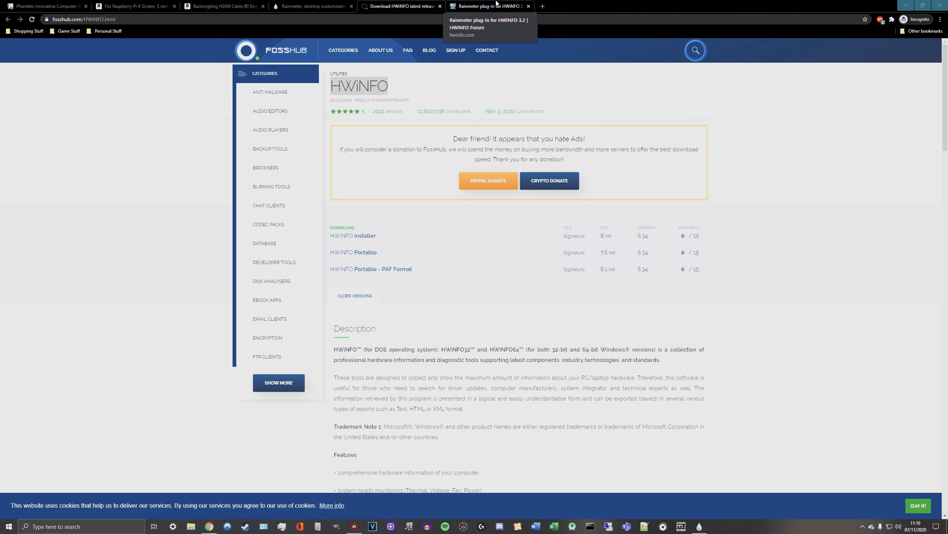
Switch to the Chrome tab with the 'Rainmeter plug-in for HWiNFO 3.2' forum thread
left_click(494, 6)
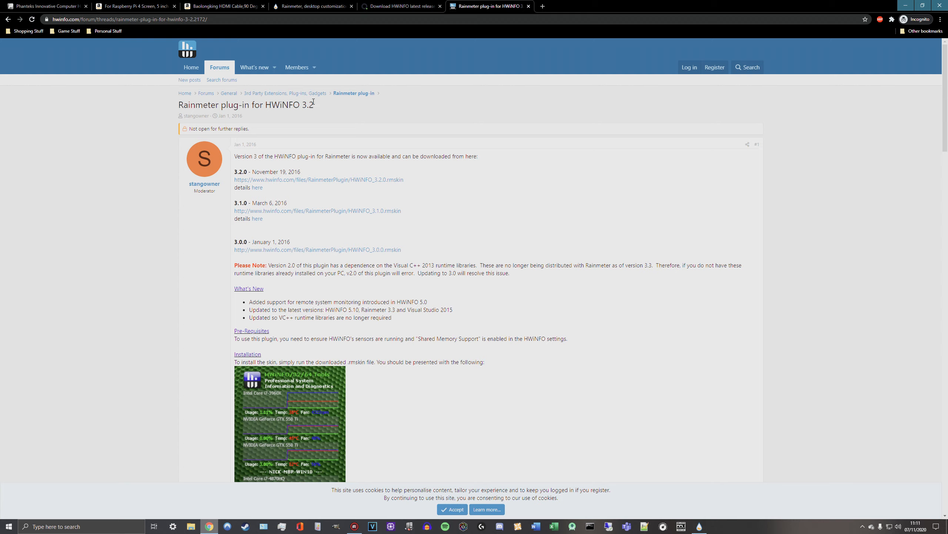
mouse_move(371, 173)
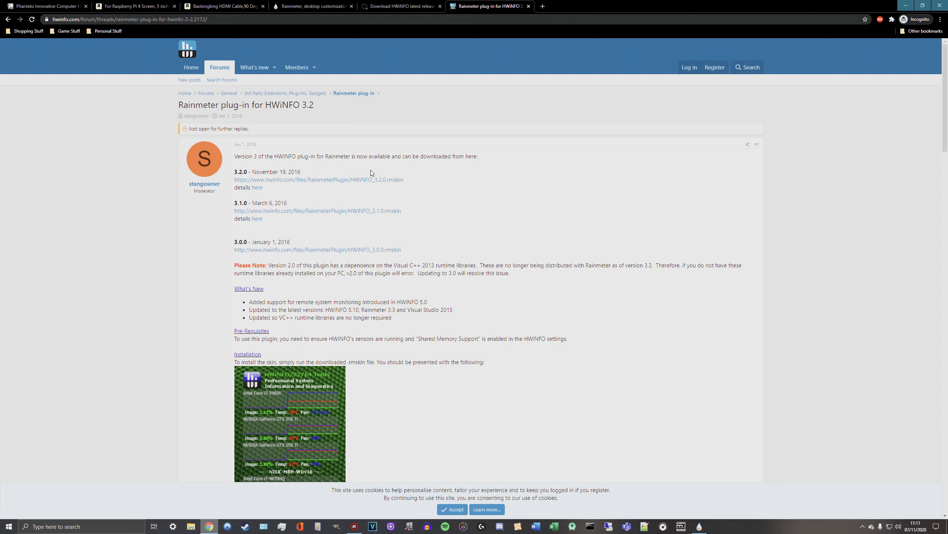
mouse_move(397, 233)
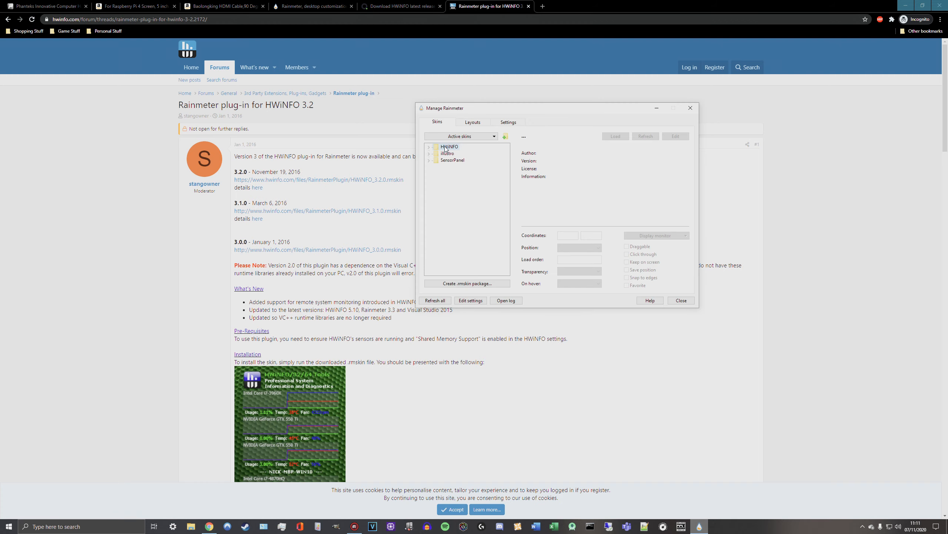
right_click(450, 147)
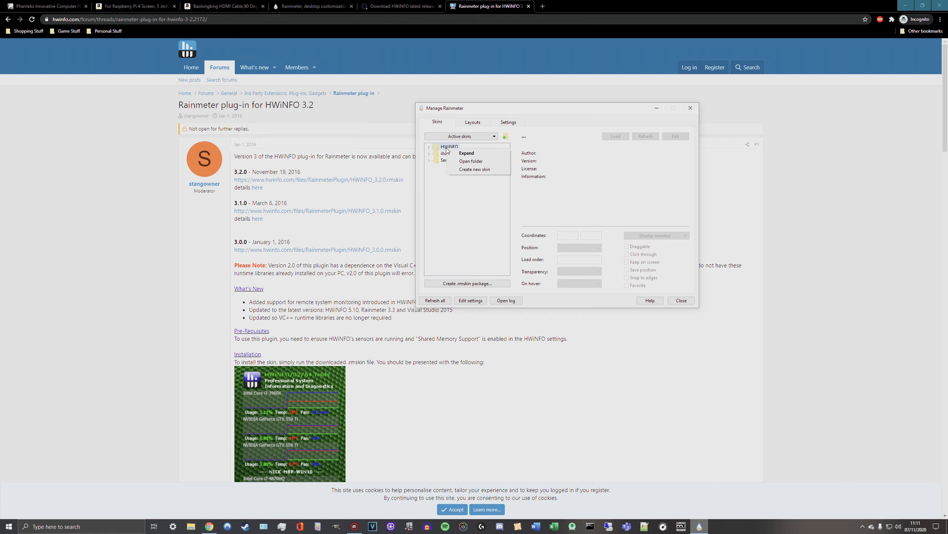
left_click(471, 161)
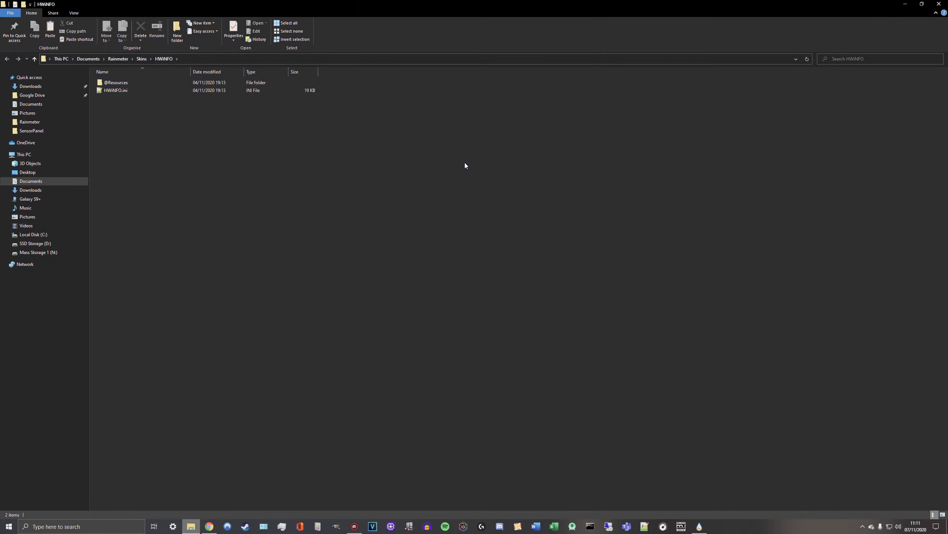
left_click(116, 82)
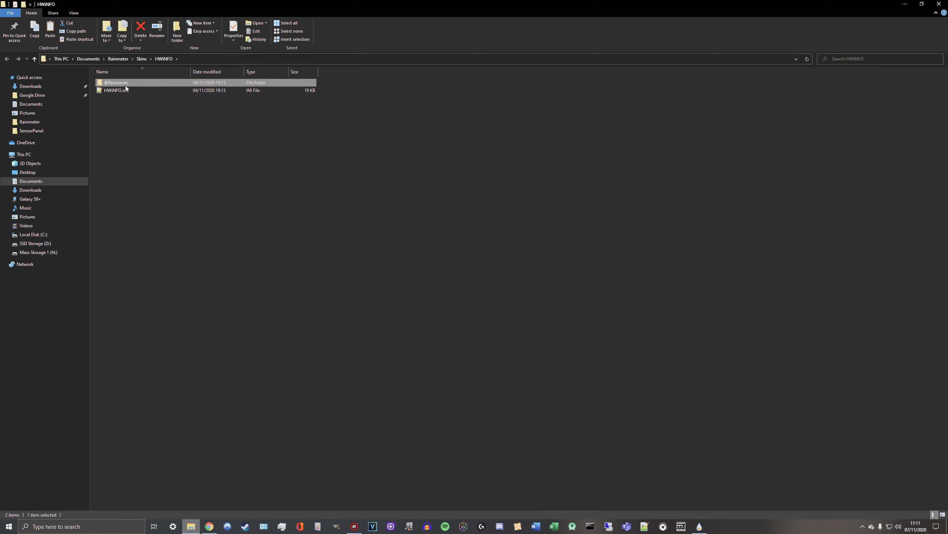
double_click(116, 82)
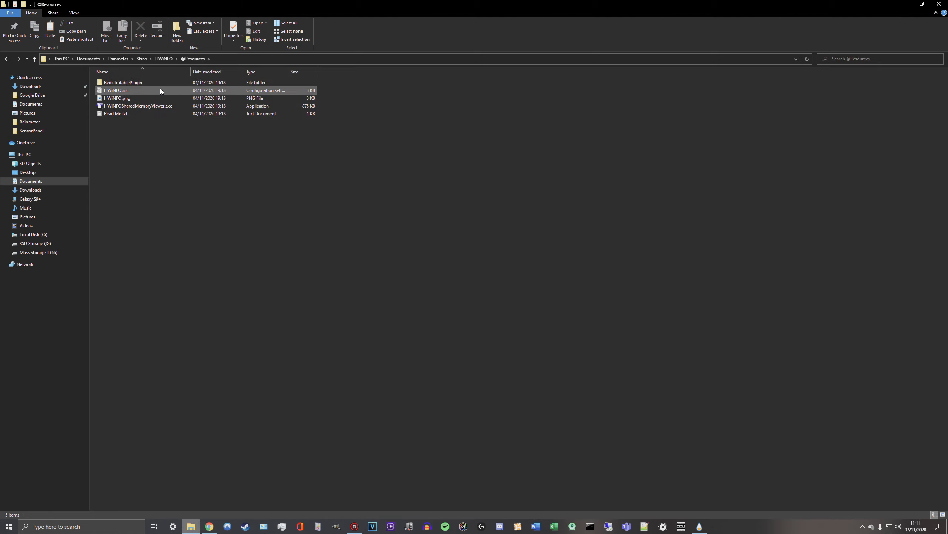
left_click(123, 83)
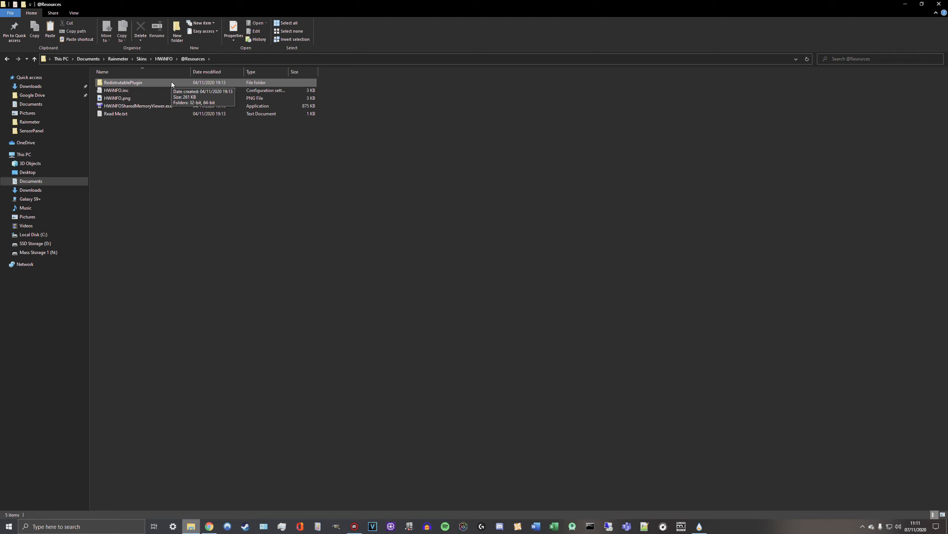
mouse_move(155, 83)
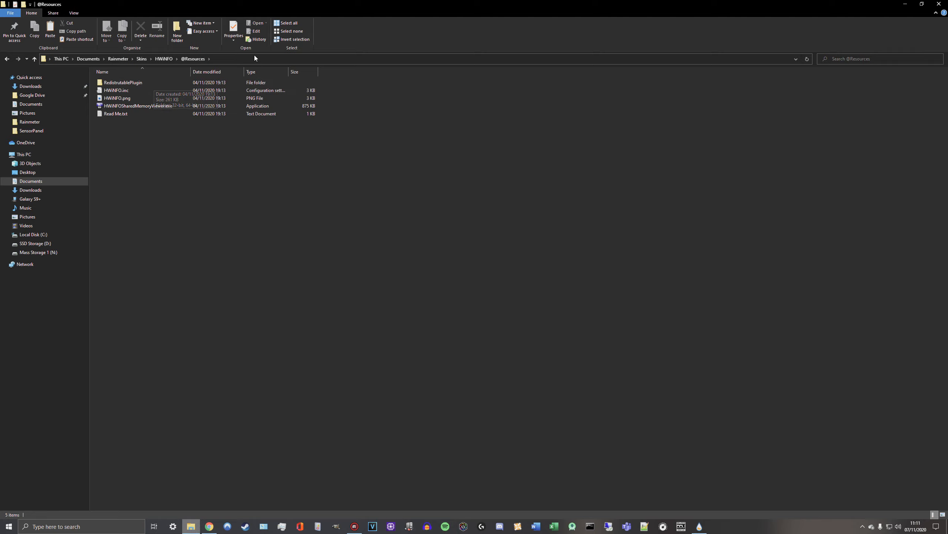
left_click(138, 106)
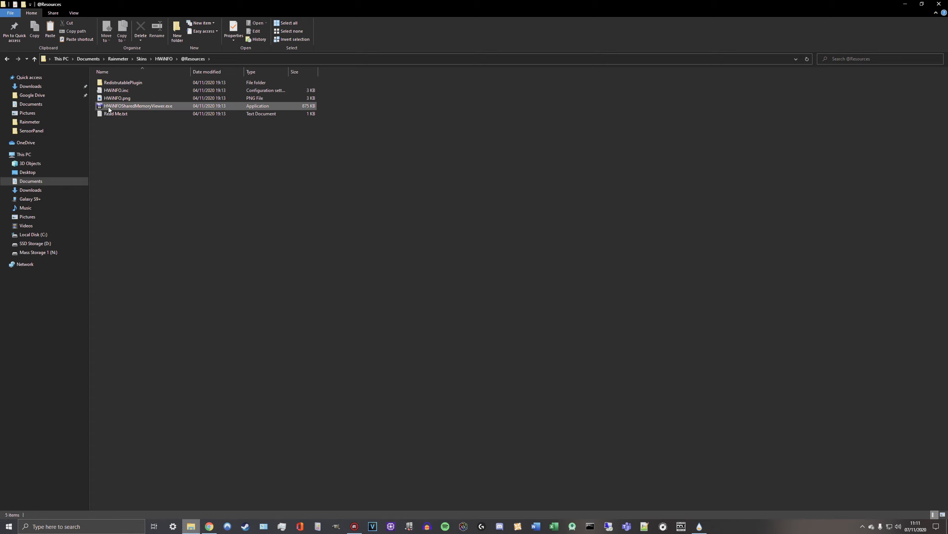
mouse_move(127, 109)
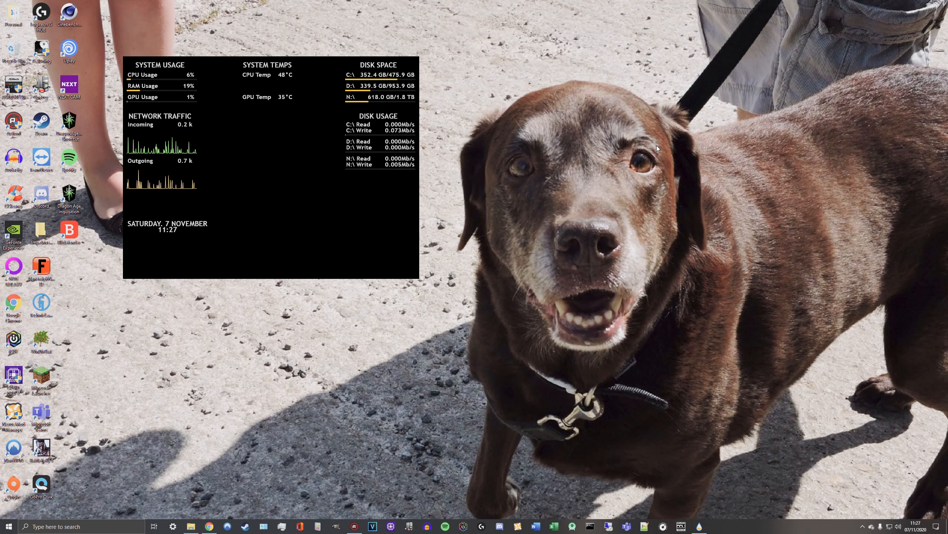
mouse_move(615, 270)
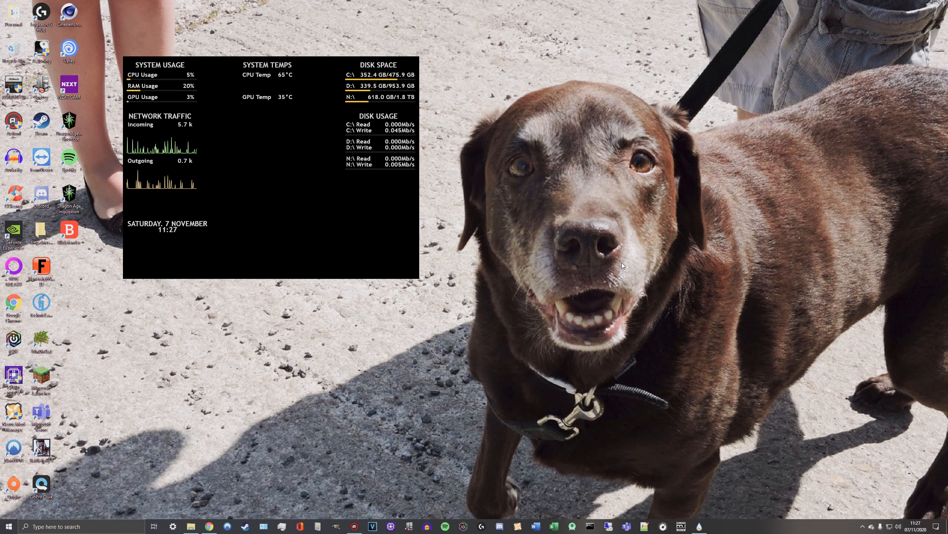
mouse_move(214, 148)
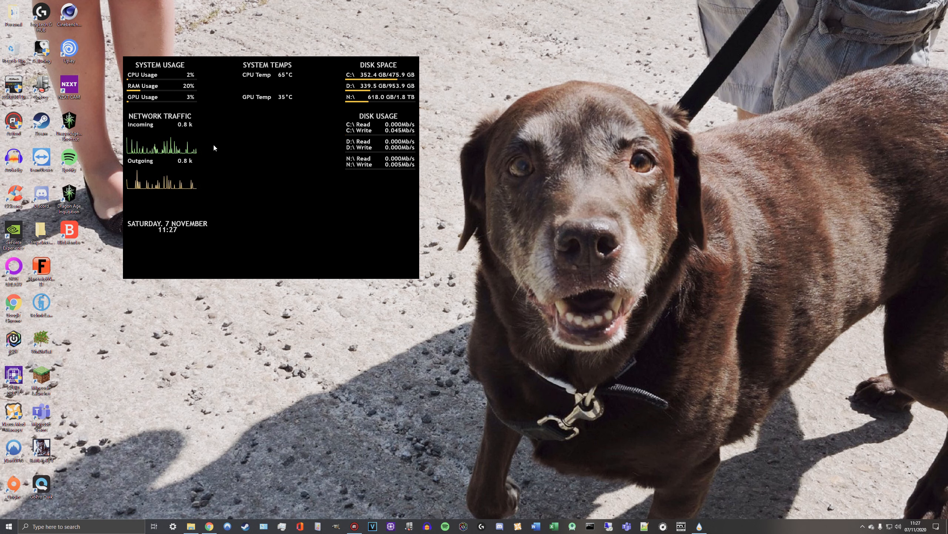
mouse_move(267, 185)
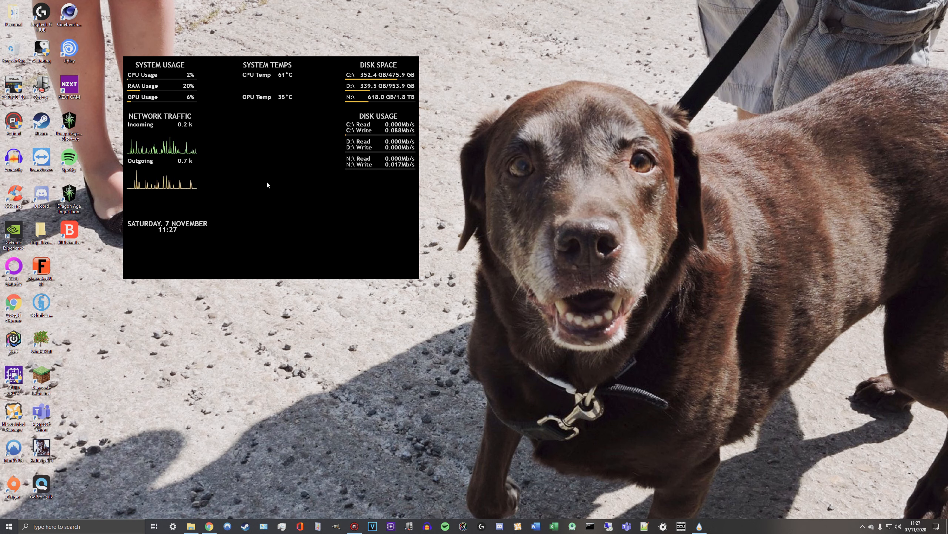
mouse_move(294, 213)
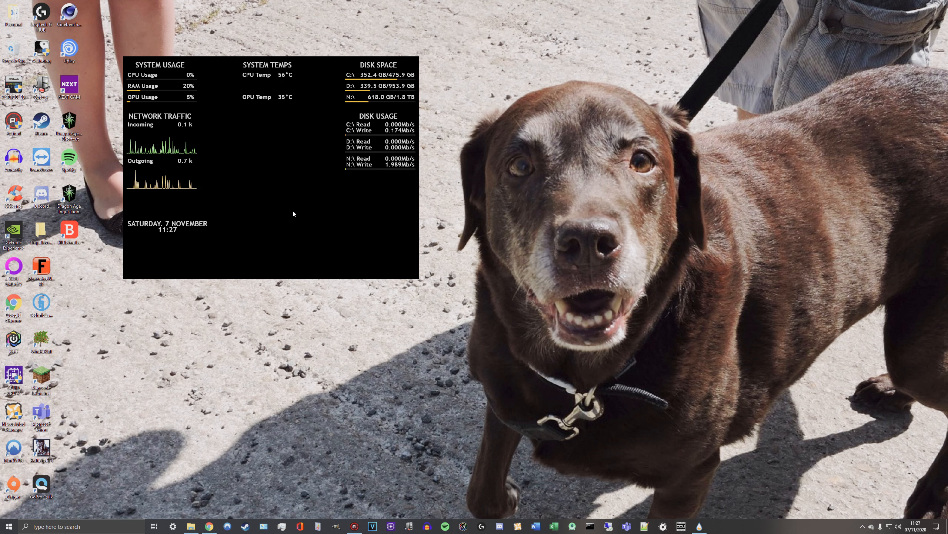
From the SensorPanel skin's folder, move up into Rainmeter's Skins folder and check the SensorPanel skin
right_click(294, 213)
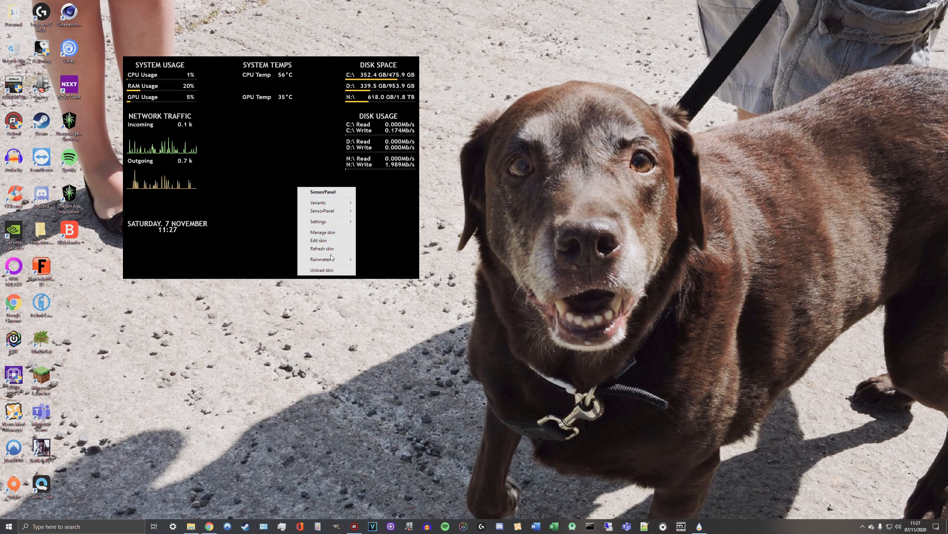
mouse_move(333, 194)
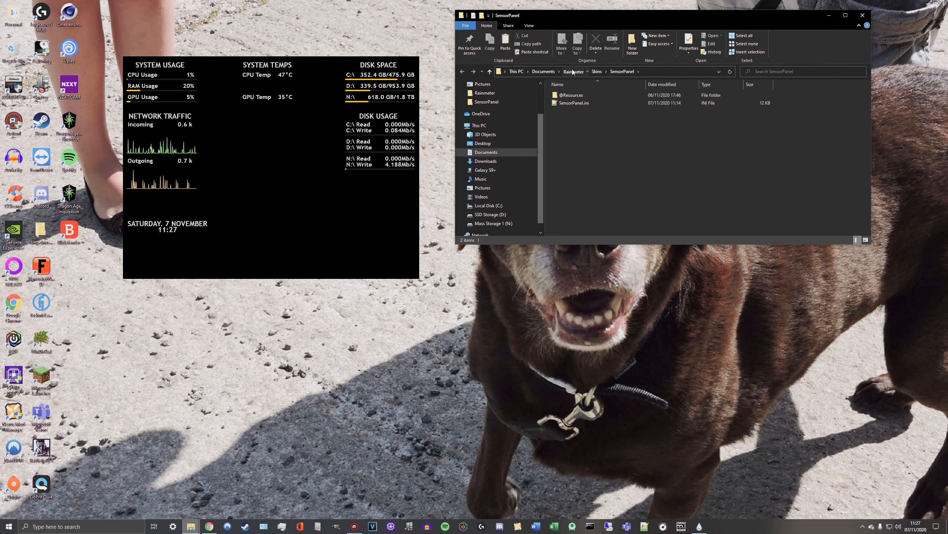
left_click(543, 71)
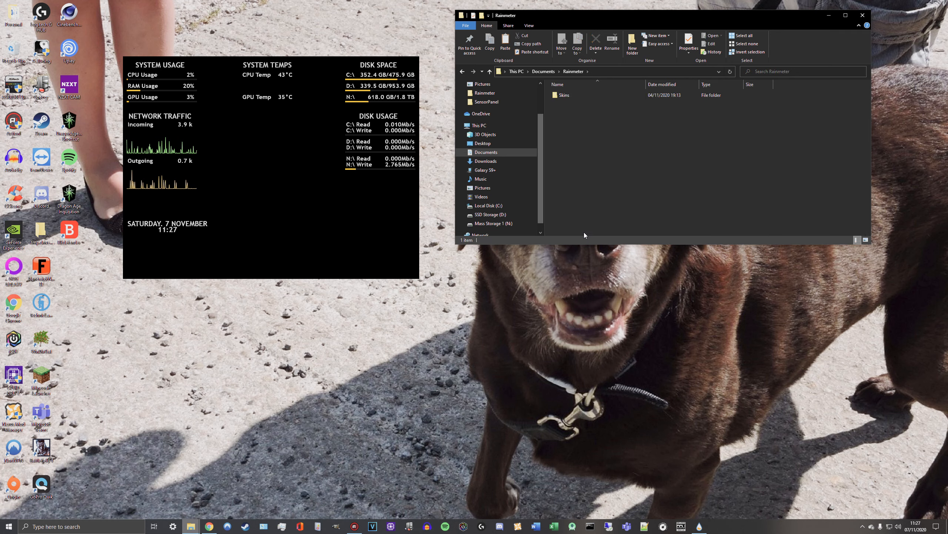
double_click(564, 95)
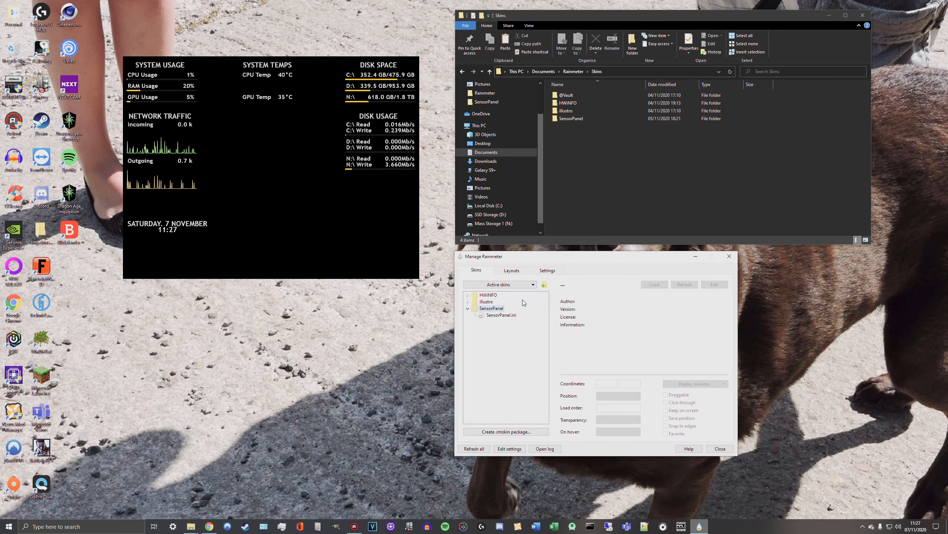
right_click(491, 308)
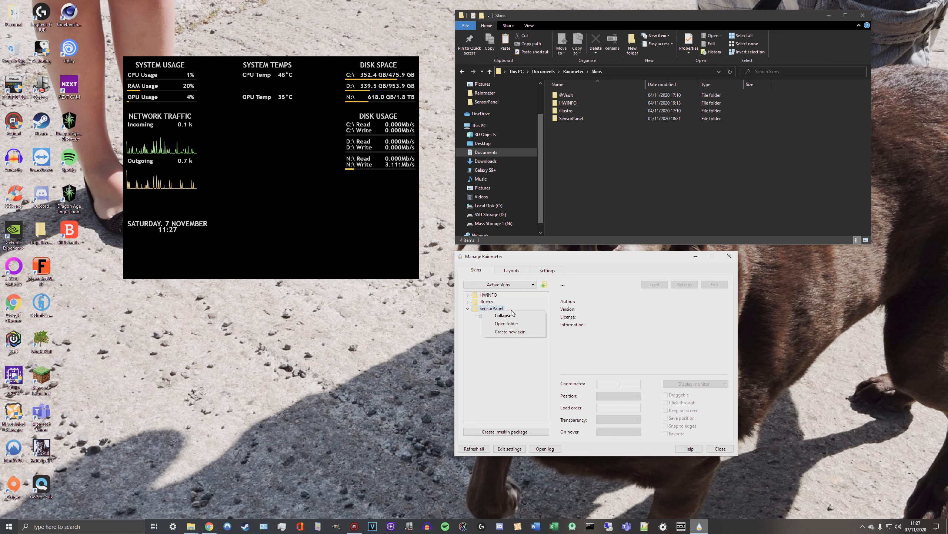
left_click(507, 323)
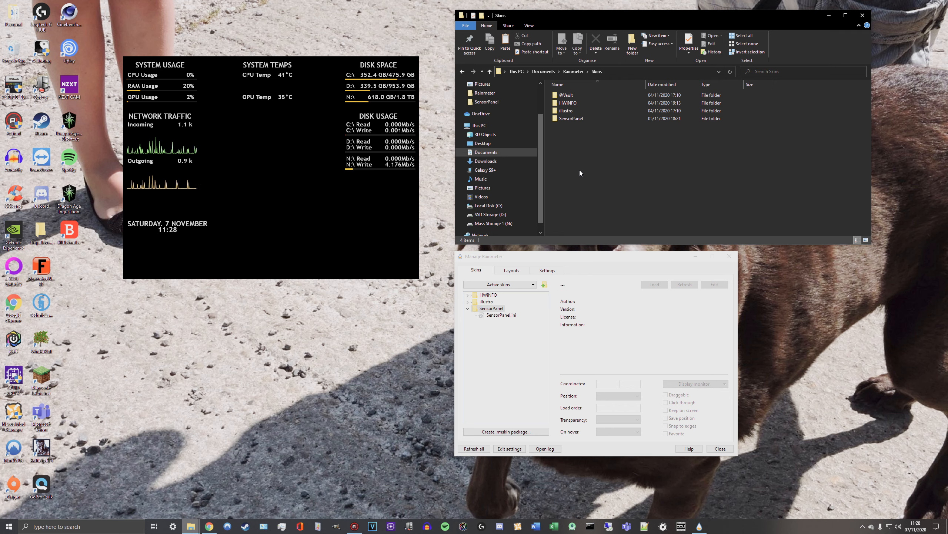
Add a folder named ExampleSensorPanel to Skins and select it
right_click(580, 173)
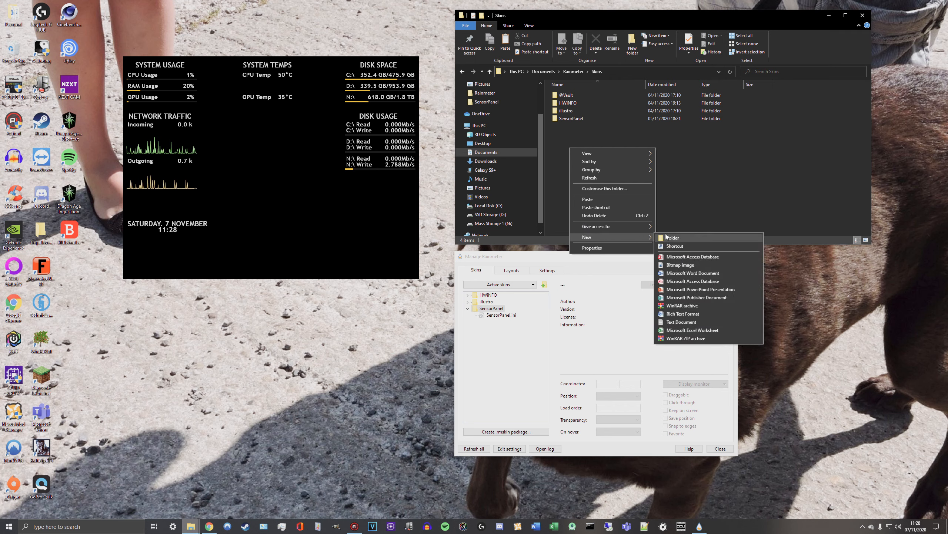
left_click(673, 238)
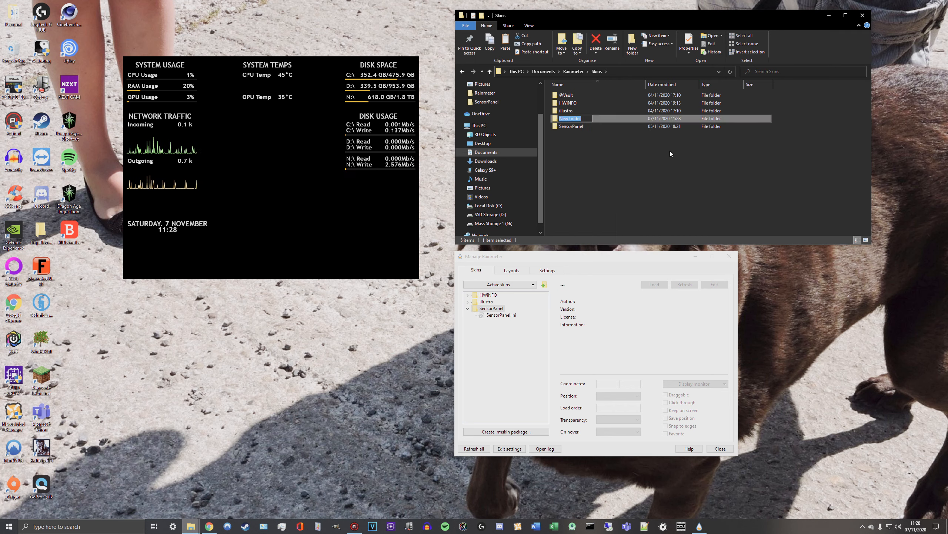
type("ExampleSensorPanel")
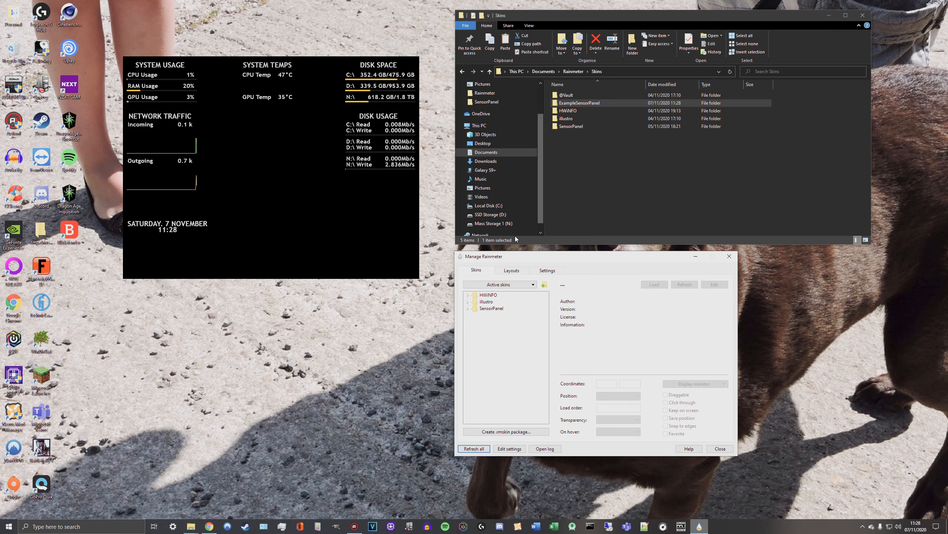
left_click(579, 103)
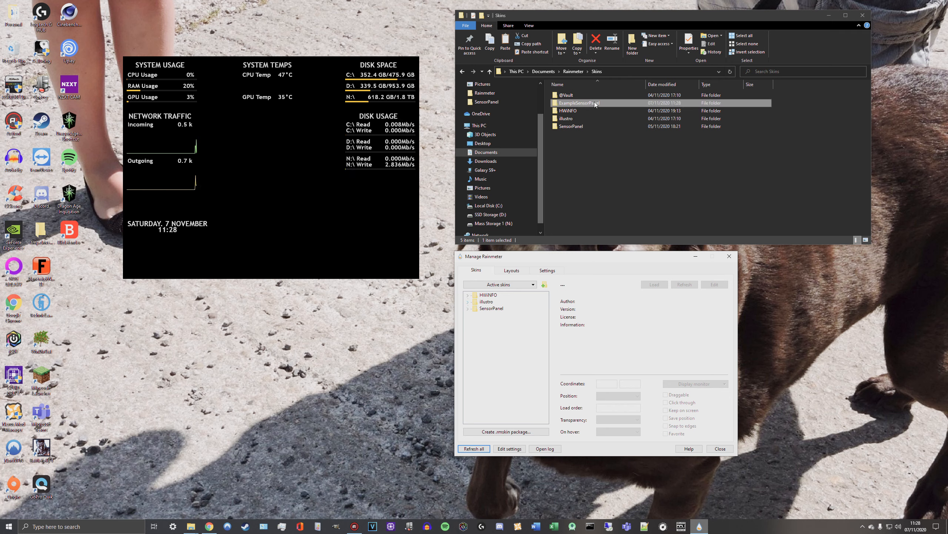
double_click(578, 103)
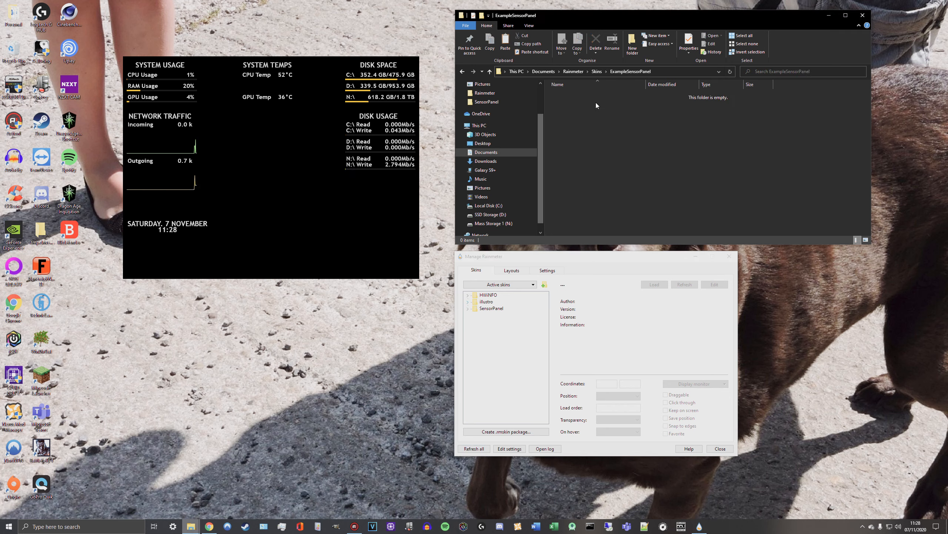
right_click(597, 106)
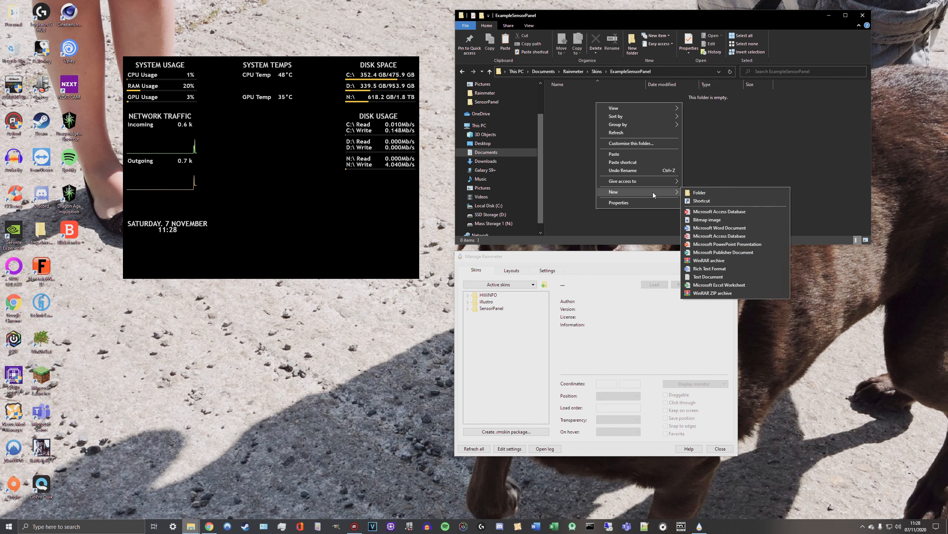
left_click(700, 193)
type("@Resources")
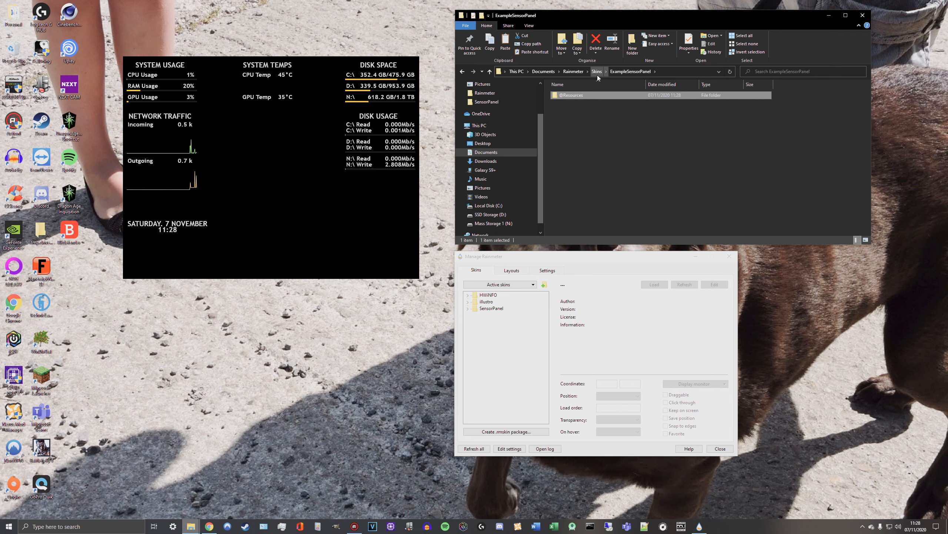
Go back to Skins and open the SensorPanel folder to compare its structure
left_click(597, 71)
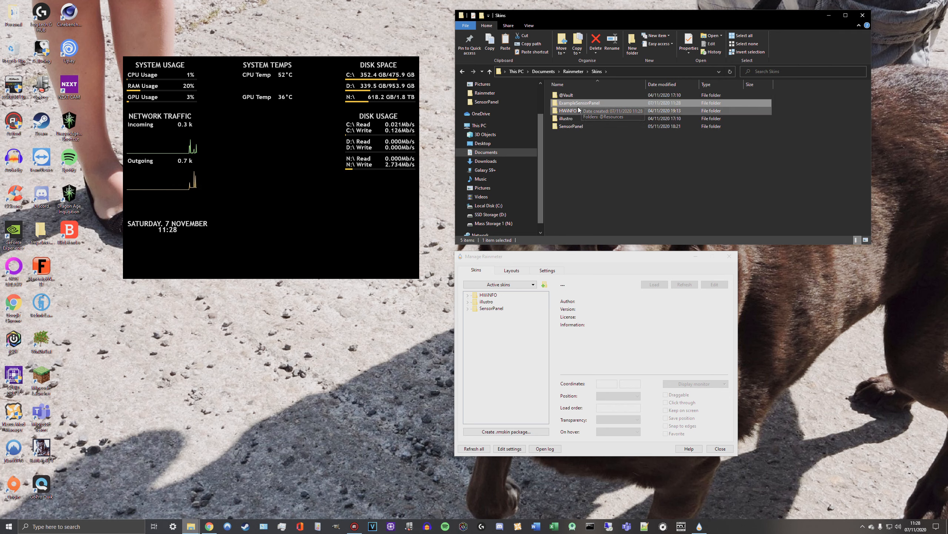
mouse_move(576, 129)
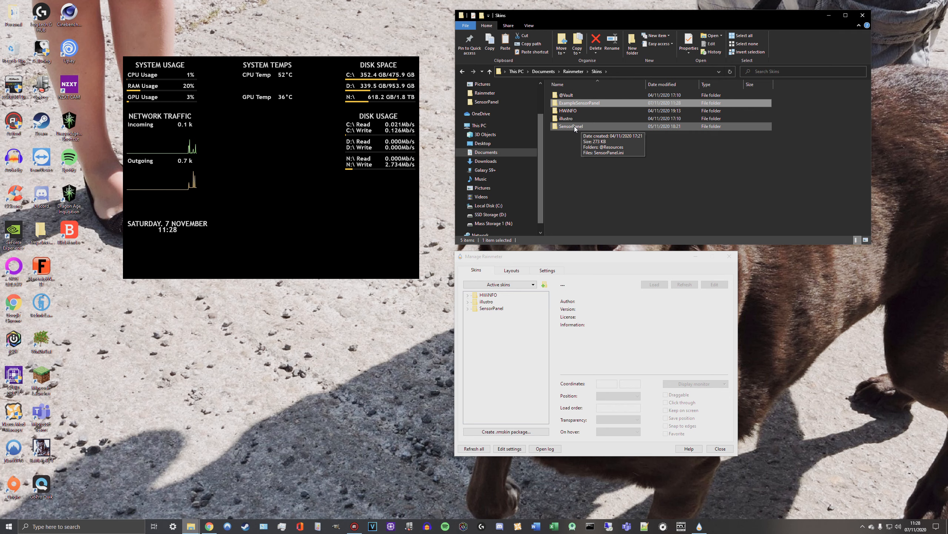
double_click(572, 127)
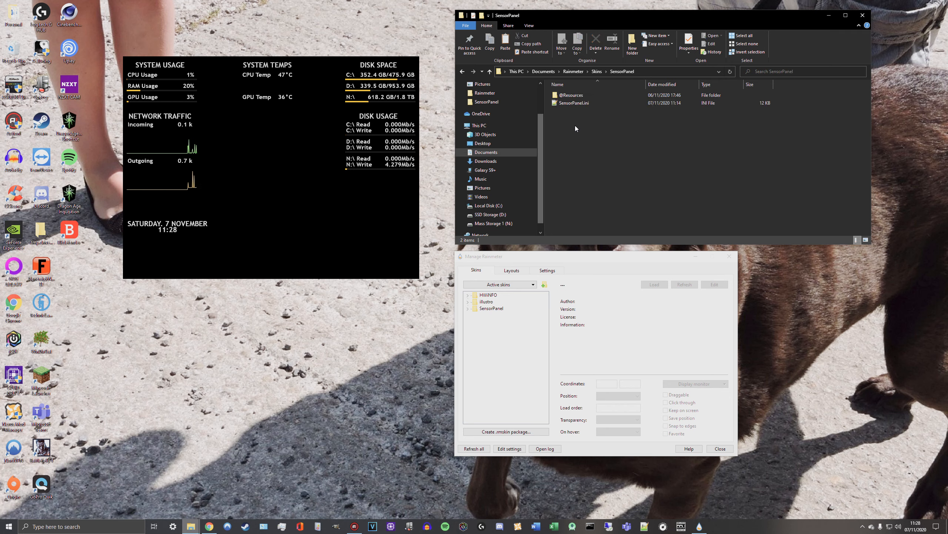
double_click(572, 95)
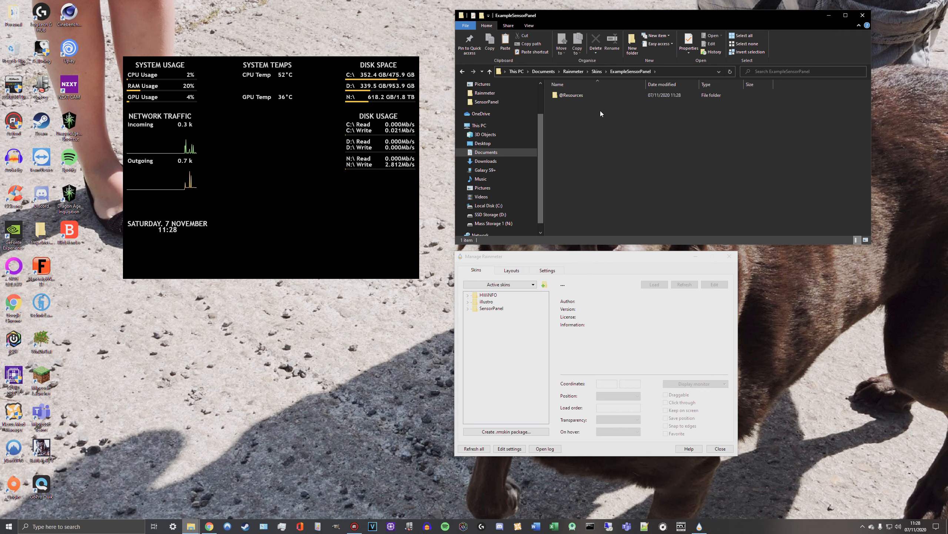
double_click(572, 95)
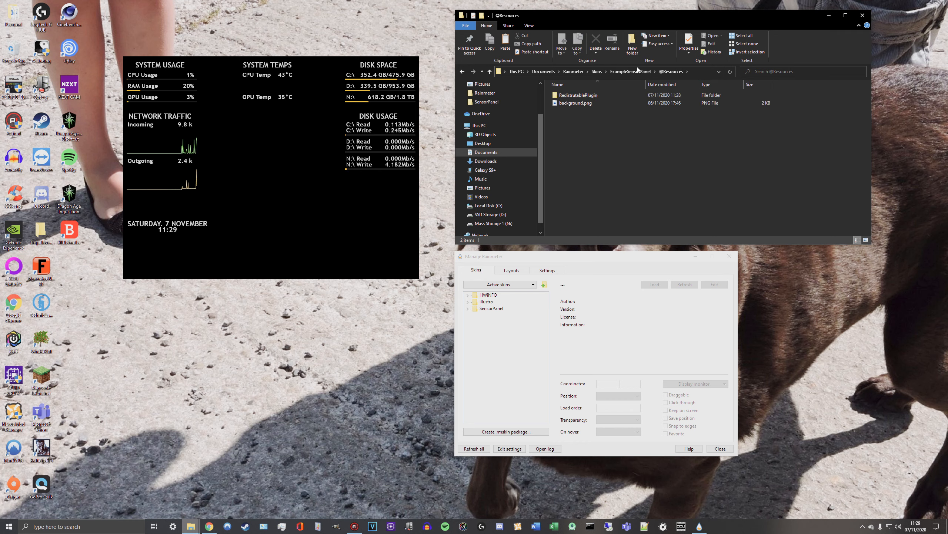
left_click(576, 102)
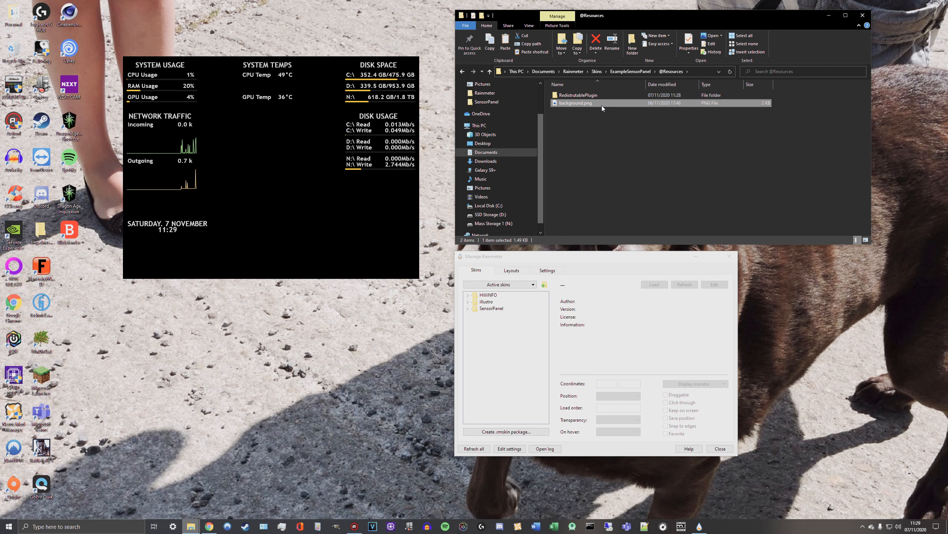
mouse_move(583, 108)
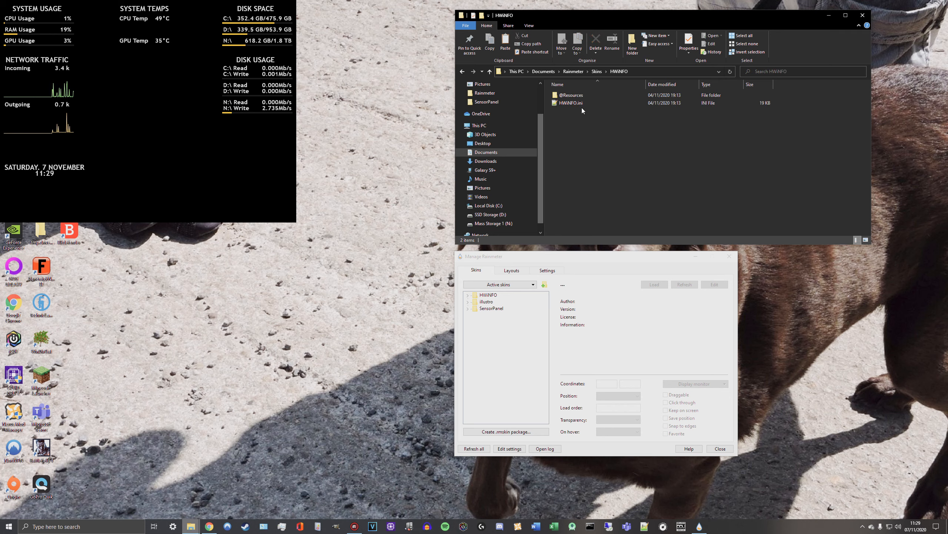
double_click(571, 95)
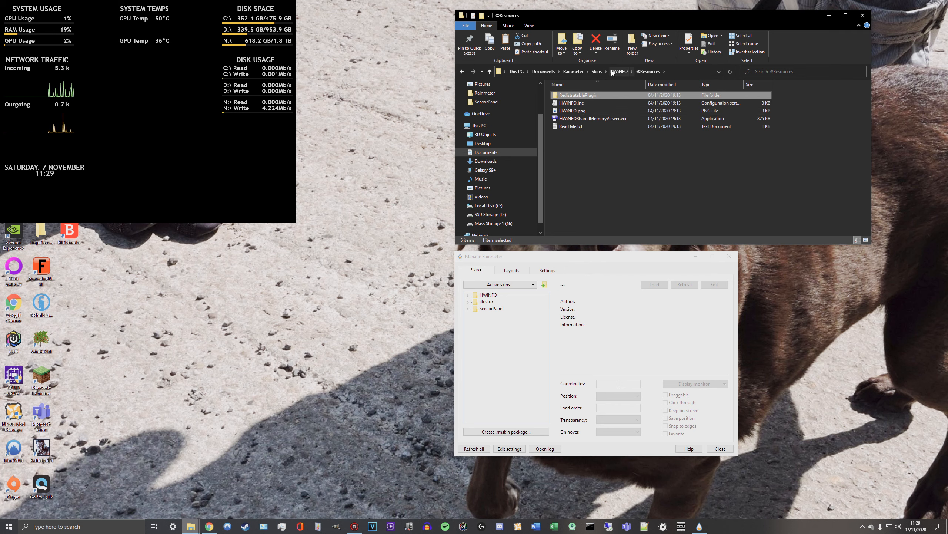
Return to Skins and open the ExampleSensorPanel folder
left_click(597, 71)
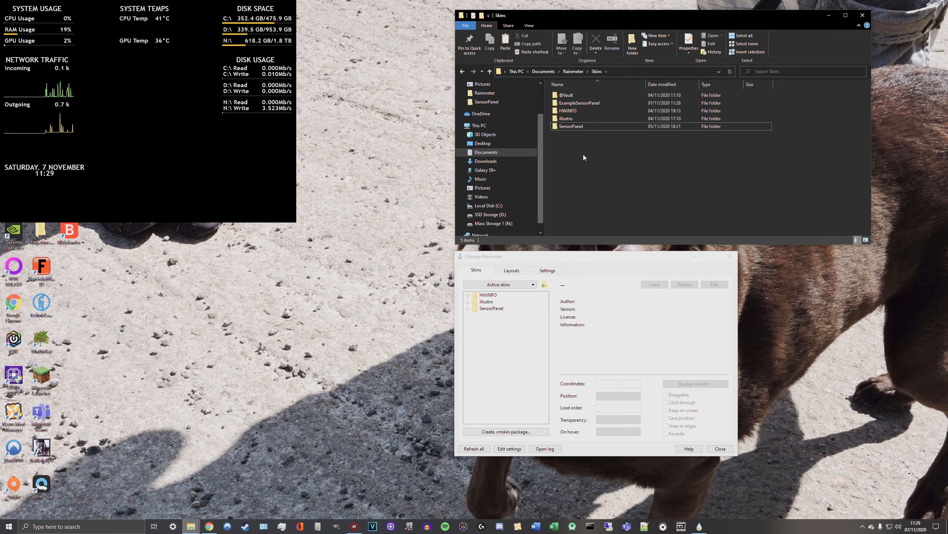
left_click(579, 102)
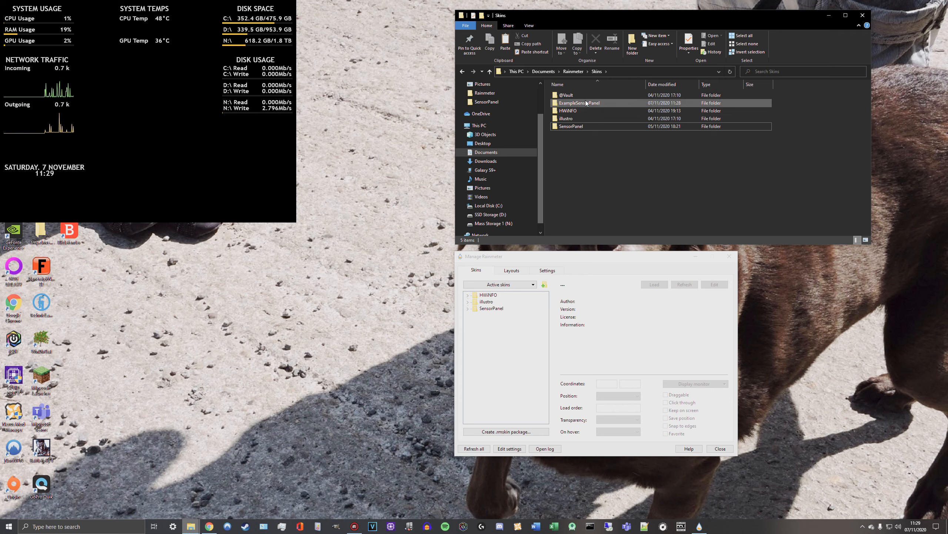
double_click(583, 103)
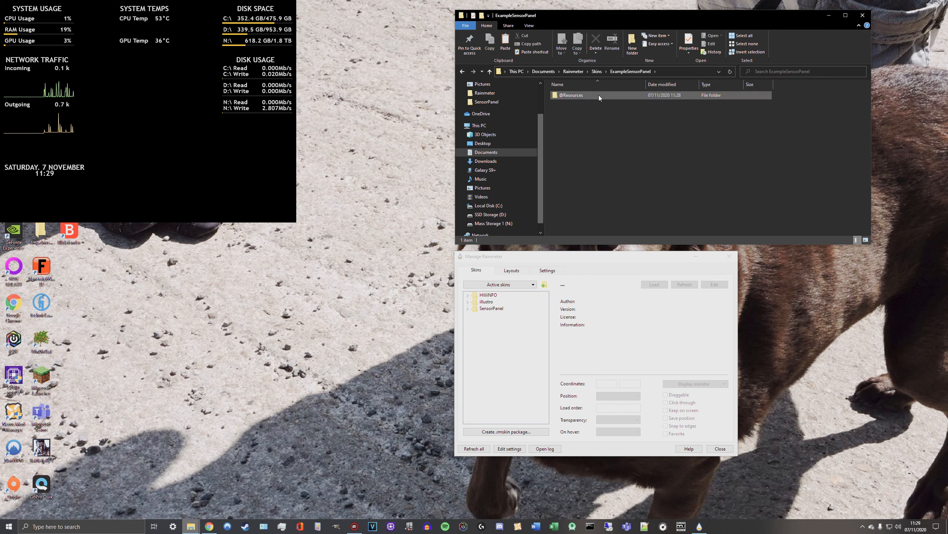
mouse_move(600, 97)
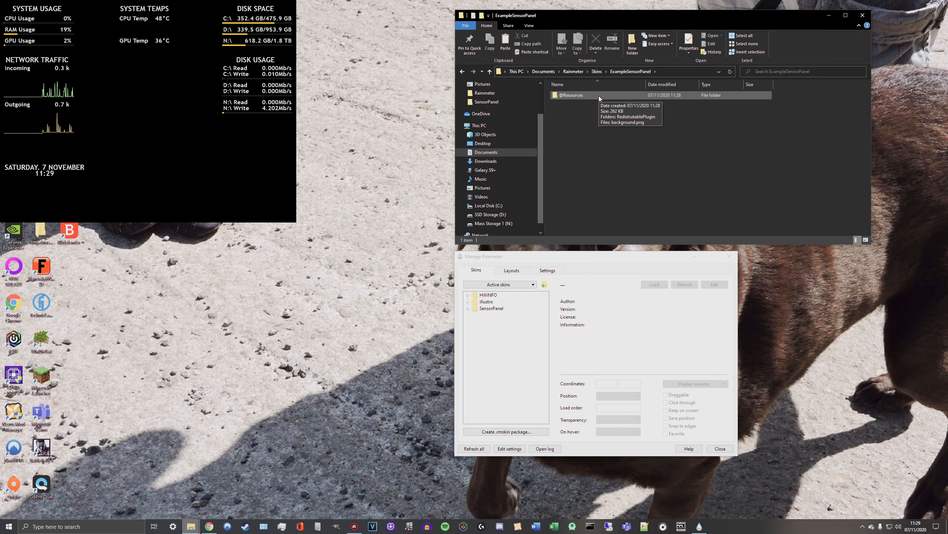
mouse_move(586, 135)
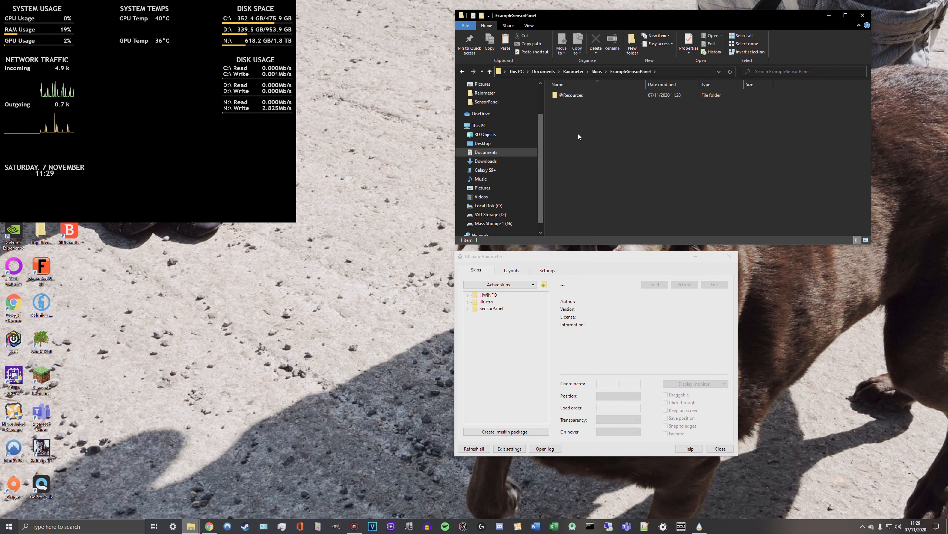
right_click(579, 136)
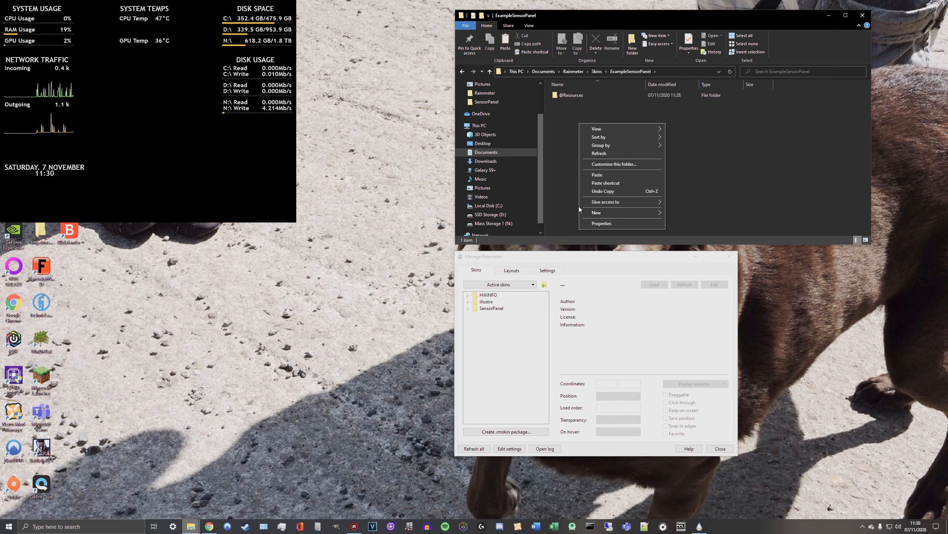
mouse_move(611, 213)
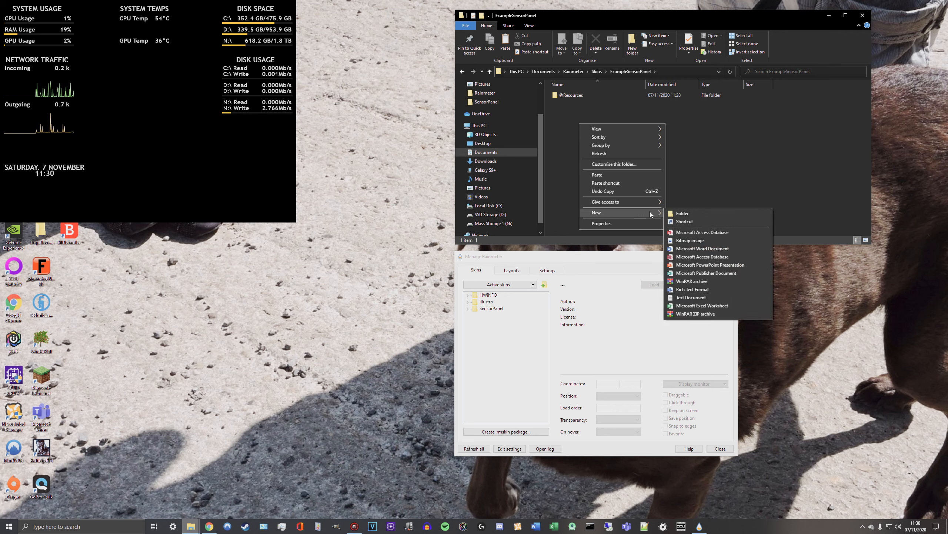
left_click(723, 164)
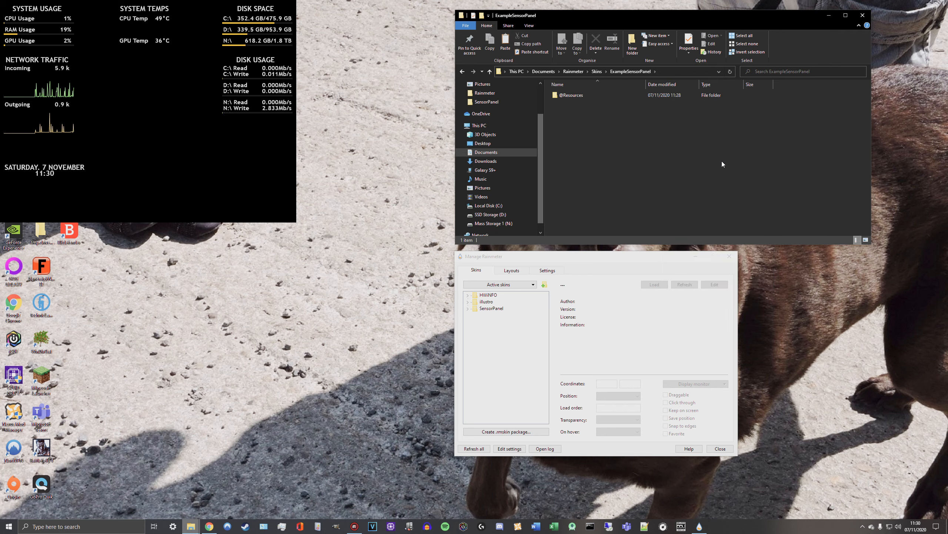
mouse_move(441, 515)
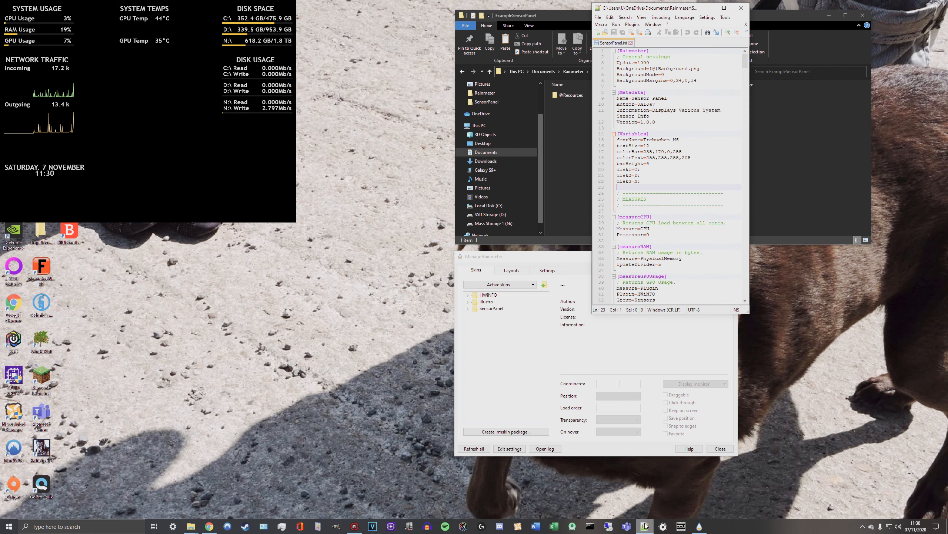
Maximize the Notepad++ window showing SensorPanel.ini
left_click(730, 8)
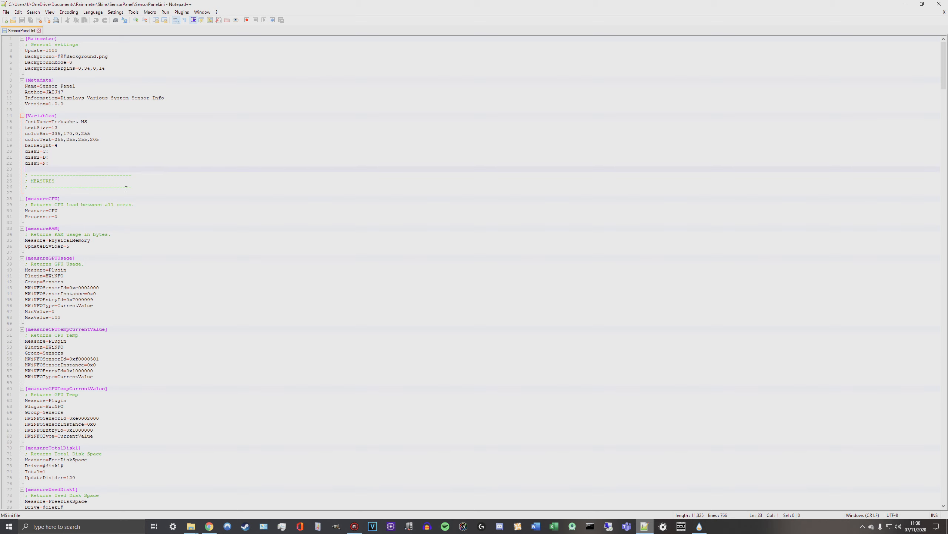
mouse_move(6, 18)
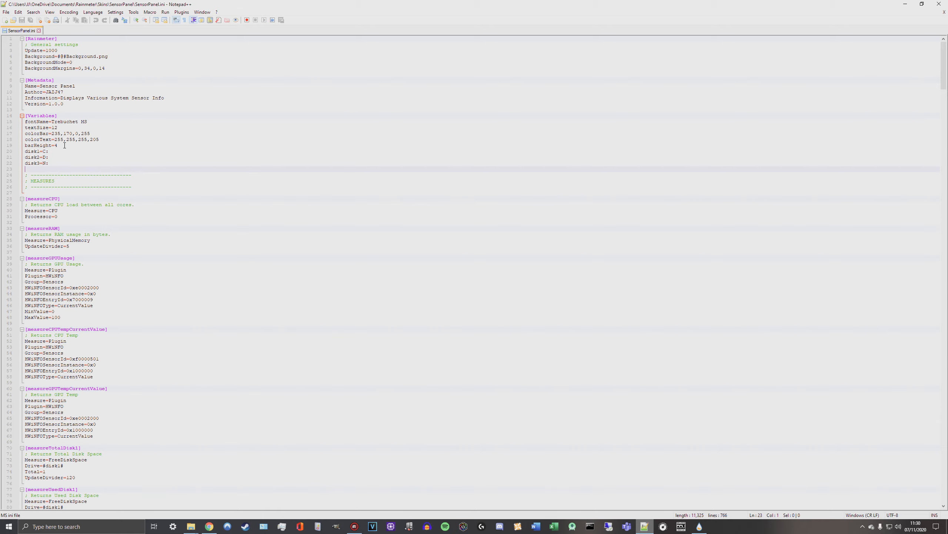
mouse_move(7, 23)
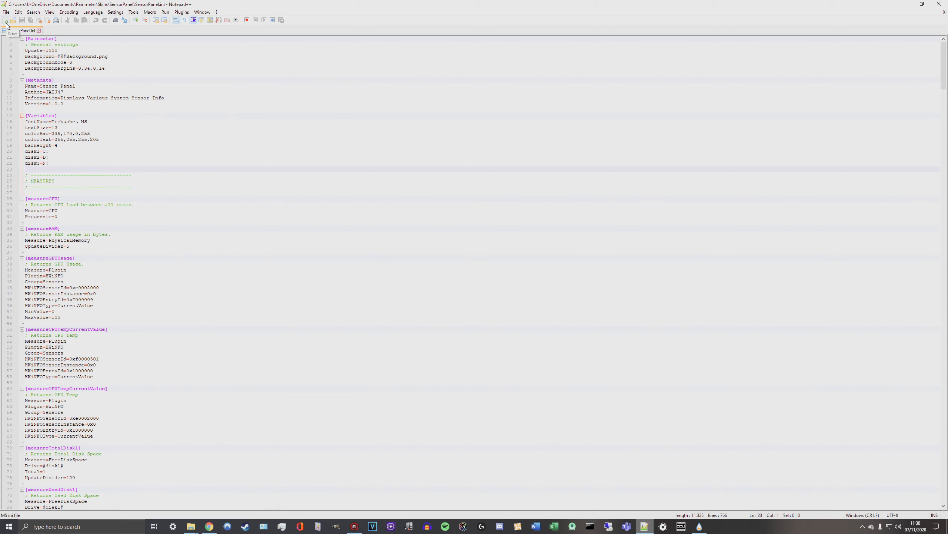
Save a new blank document as Example.ini (All types) in ExampleSensorPanel
left_click(6, 19)
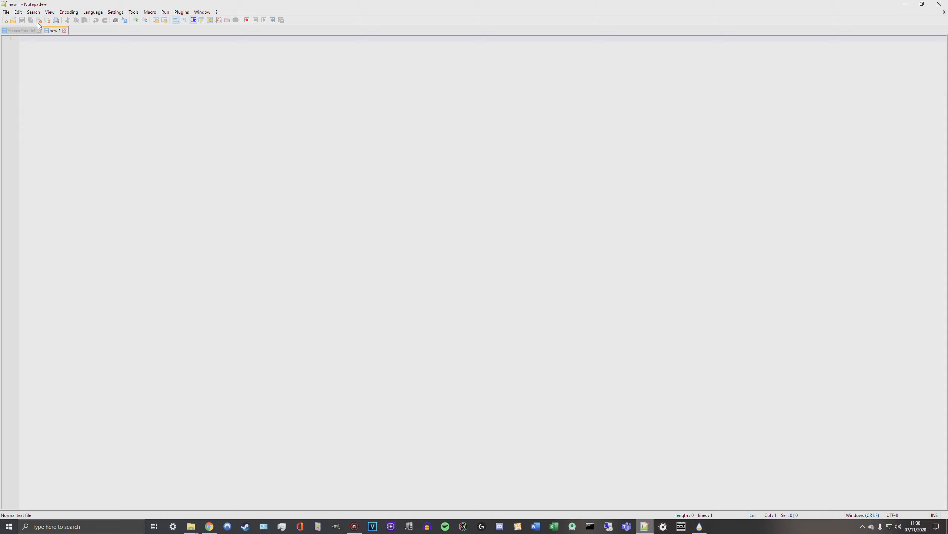
left_click(5, 12)
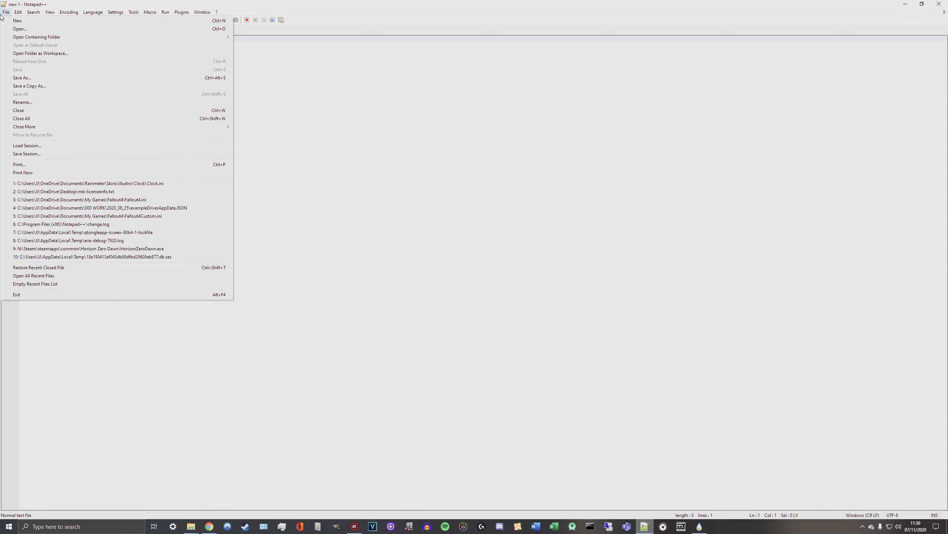
left_click(22, 77)
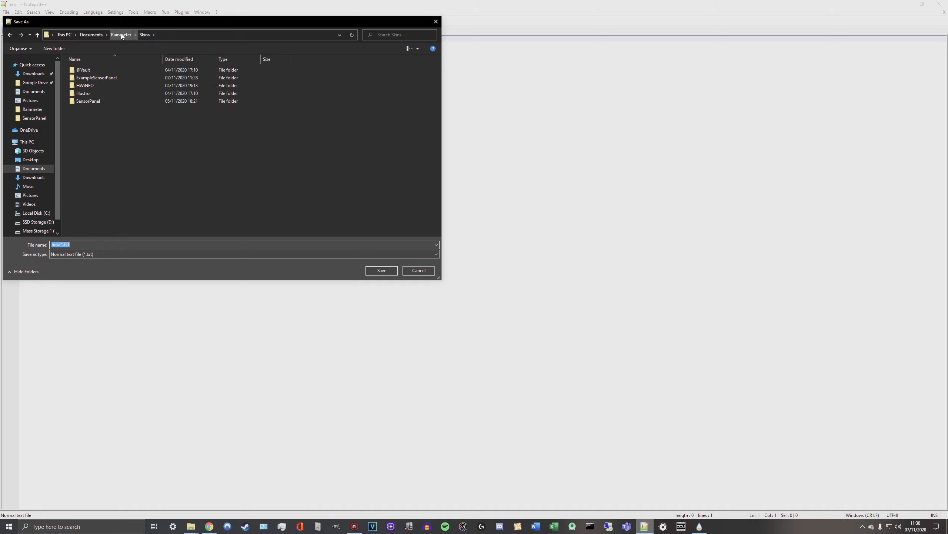
double_click(97, 77)
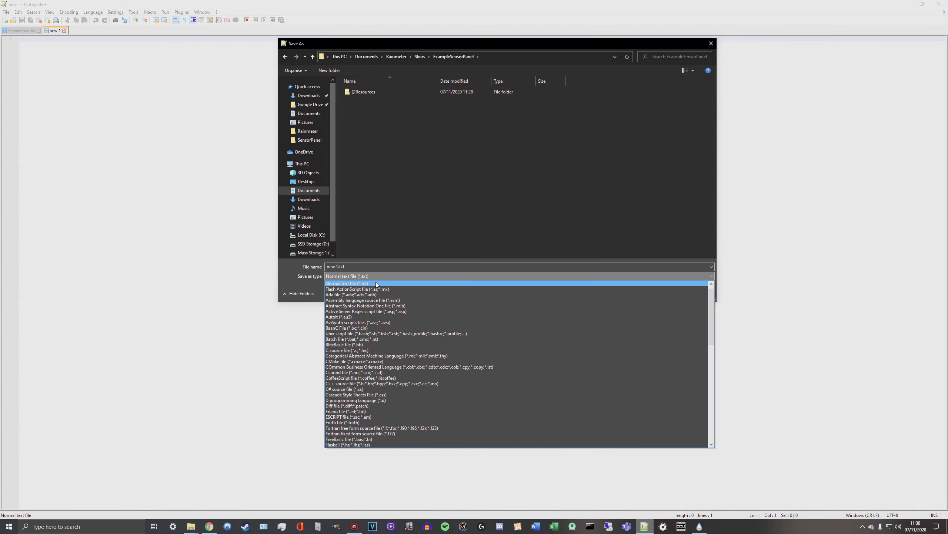
scroll("down", 3)
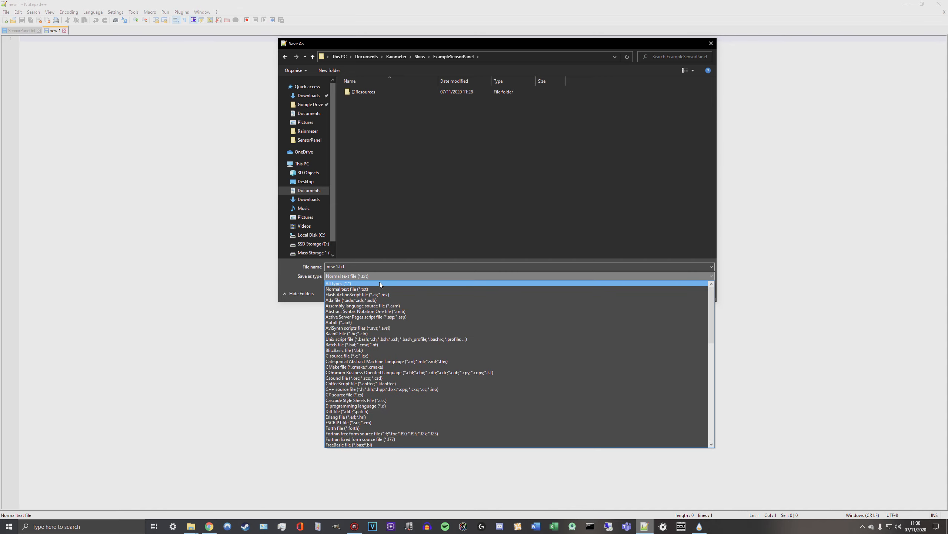
left_click(338, 283)
type("Example.ini")
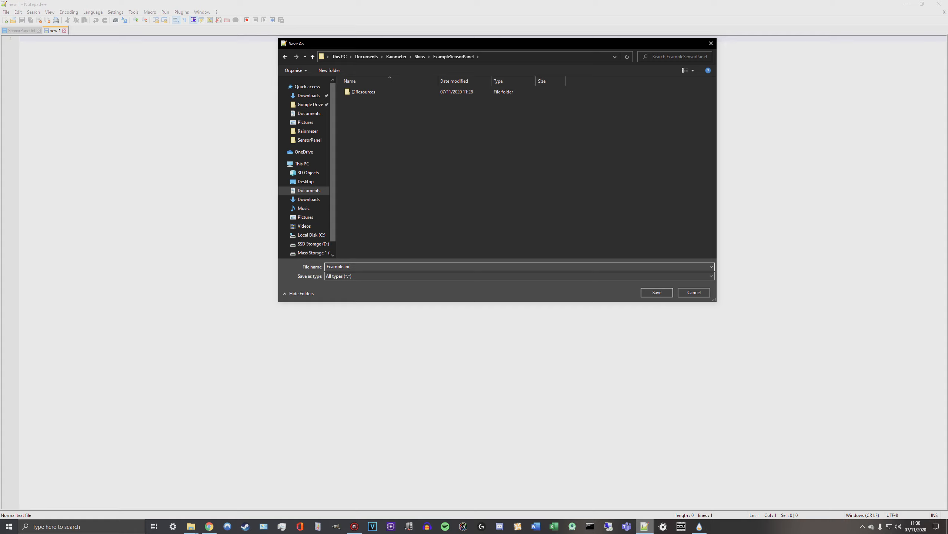
mouse_move(396, 119)
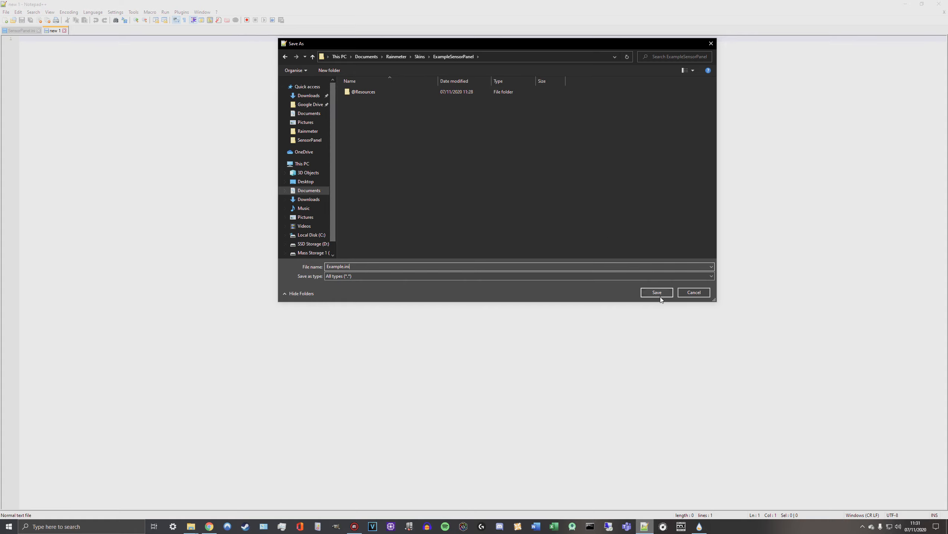
left_click(657, 293)
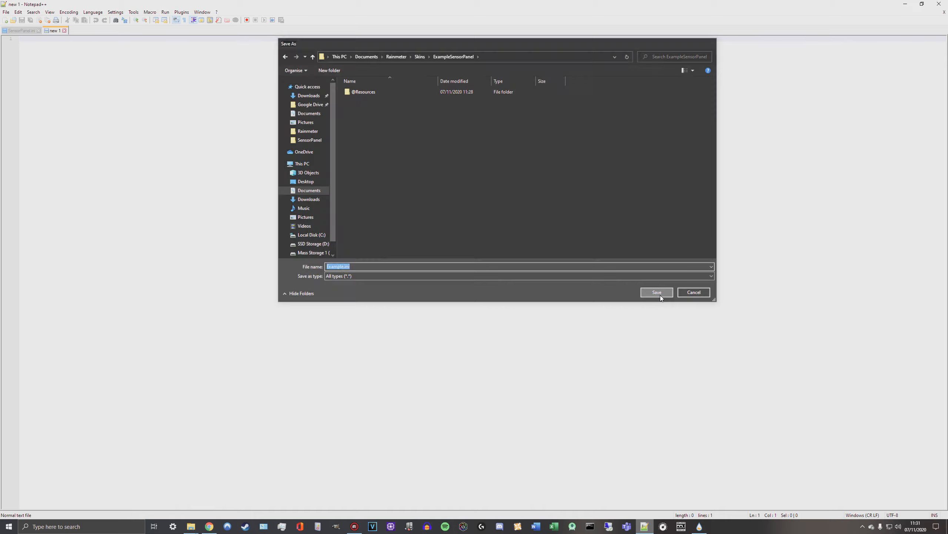
left_click(657, 292)
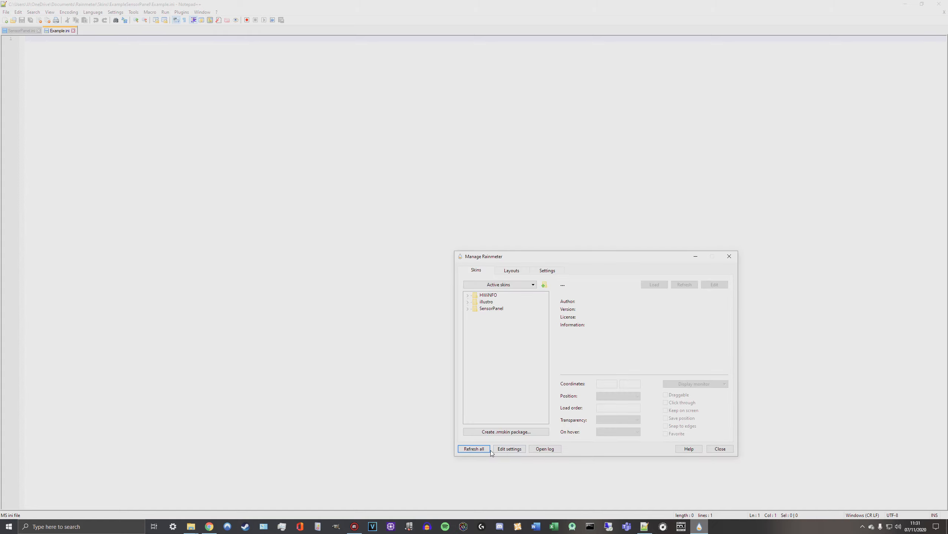
Refresh all skins and confirm ExampleSensorPanel contains Example.ini
left_click(474, 448)
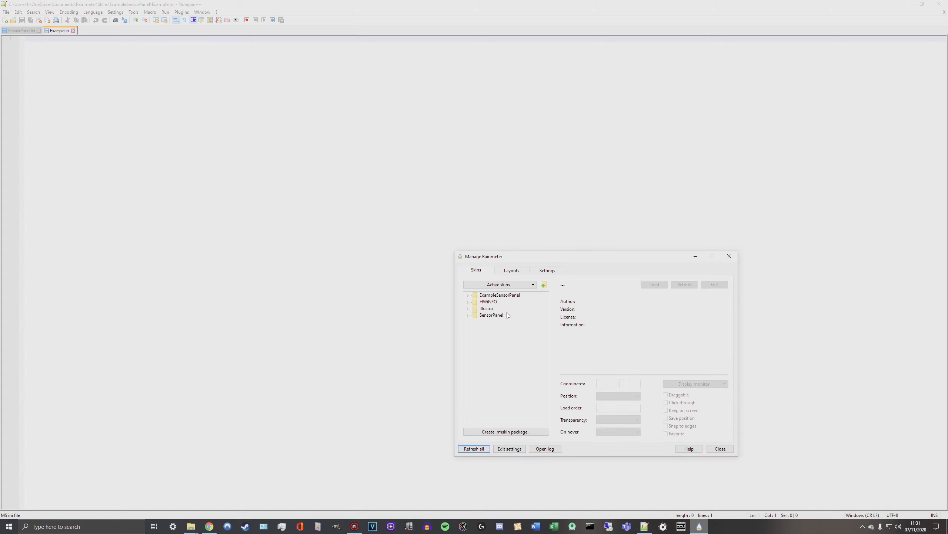
left_click(468, 295)
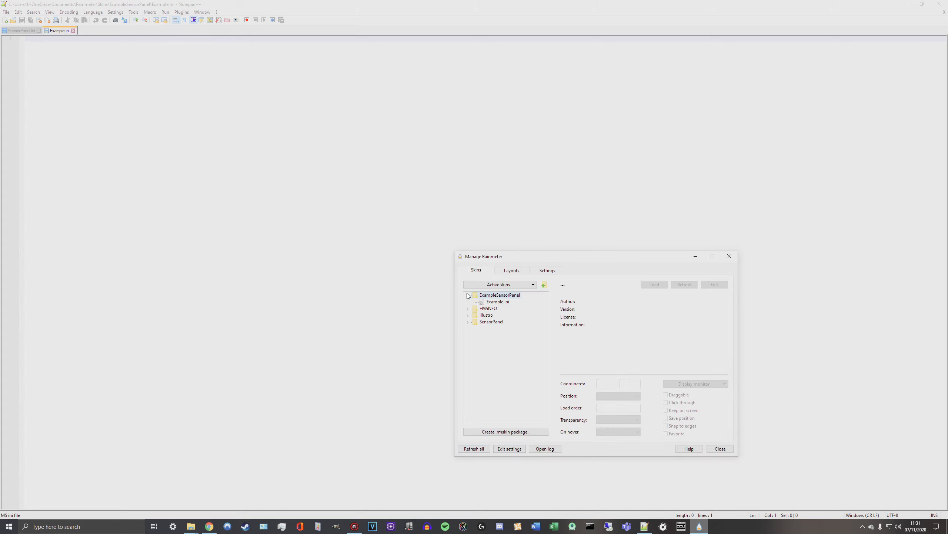
left_click(468, 295)
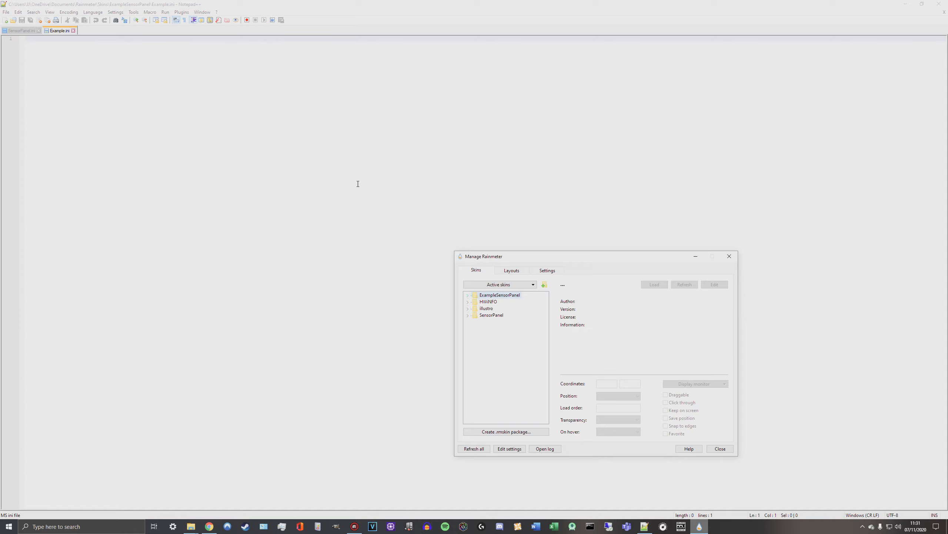
left_click(720, 449)
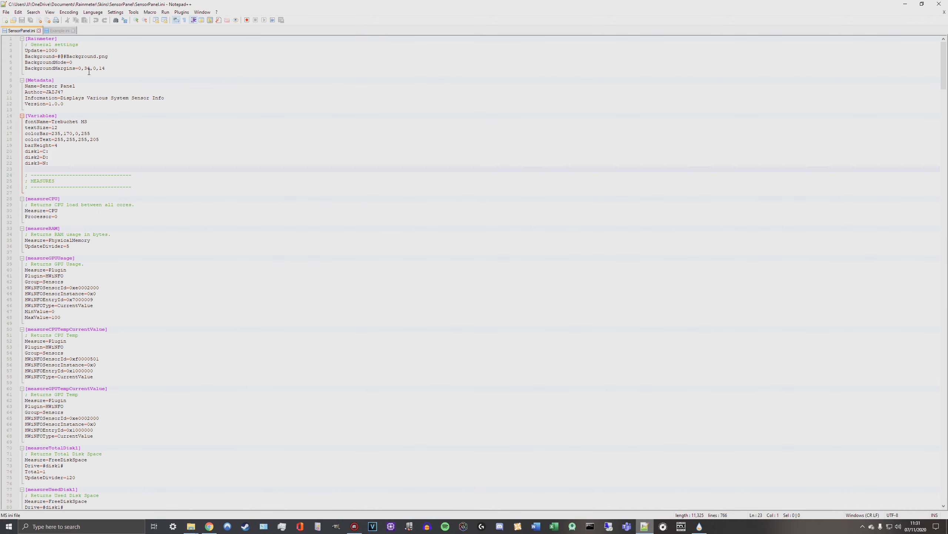
Select lines 1–12 of SensorPanel.ini, the Rainmeter and Metadata sections
left_click(68, 98)
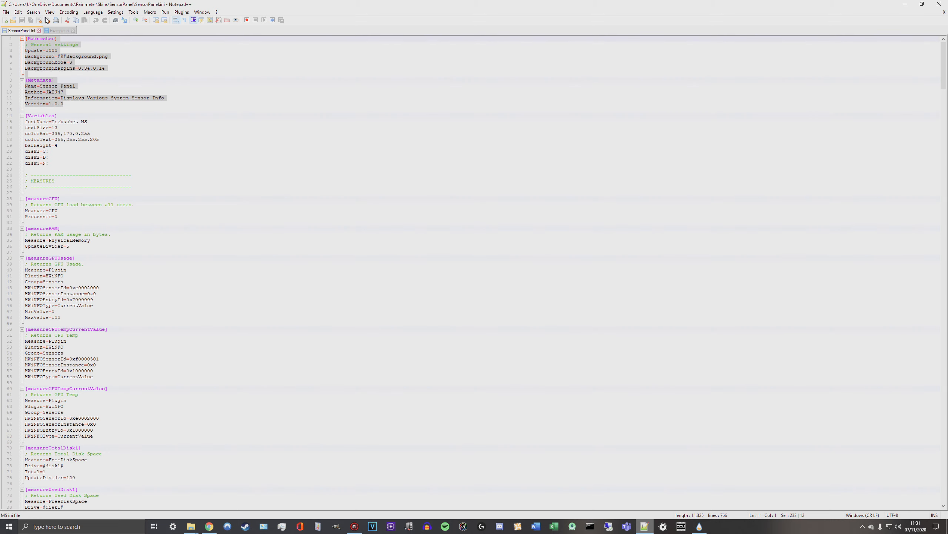
left_click(62, 30)
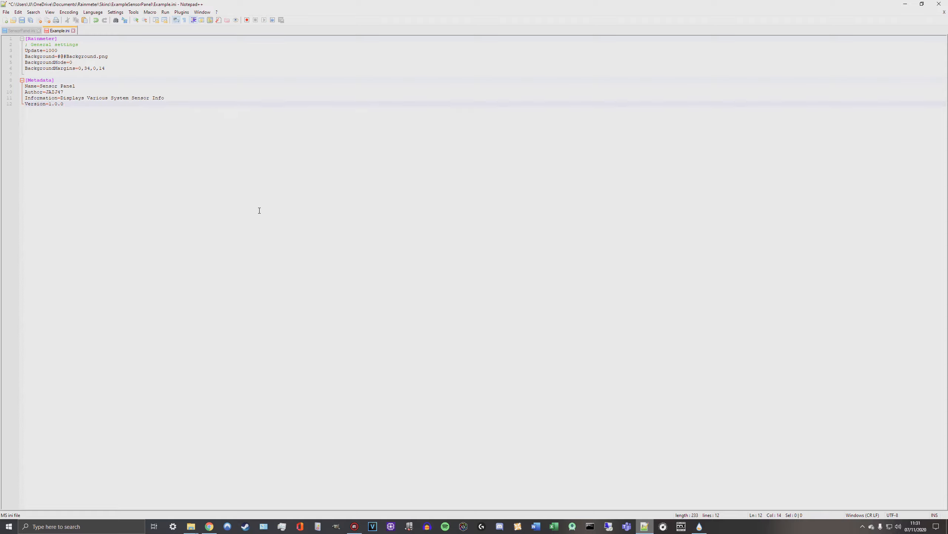
Add blank lines below the metadata and set Name=Example Sensor Panel, Information=Example
key("Enter")
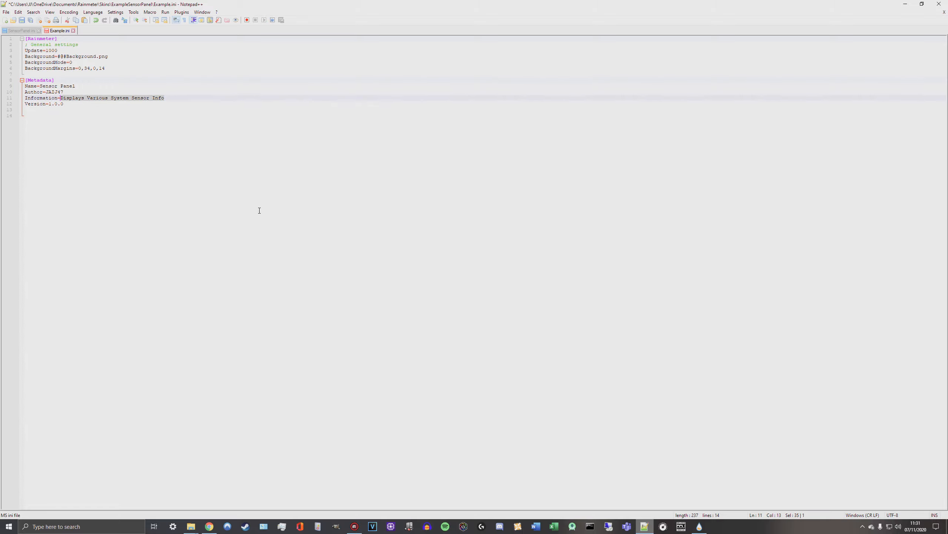
type("Exa")
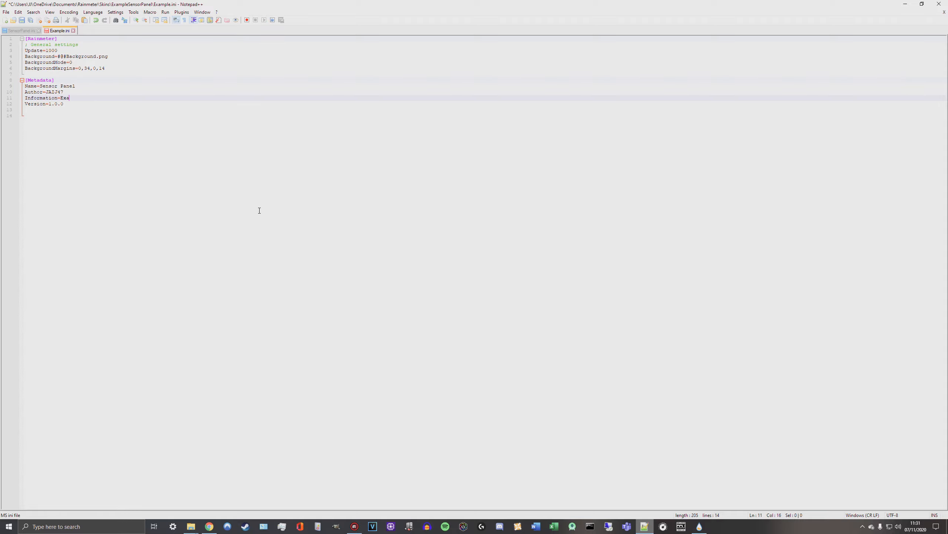
type("mple")
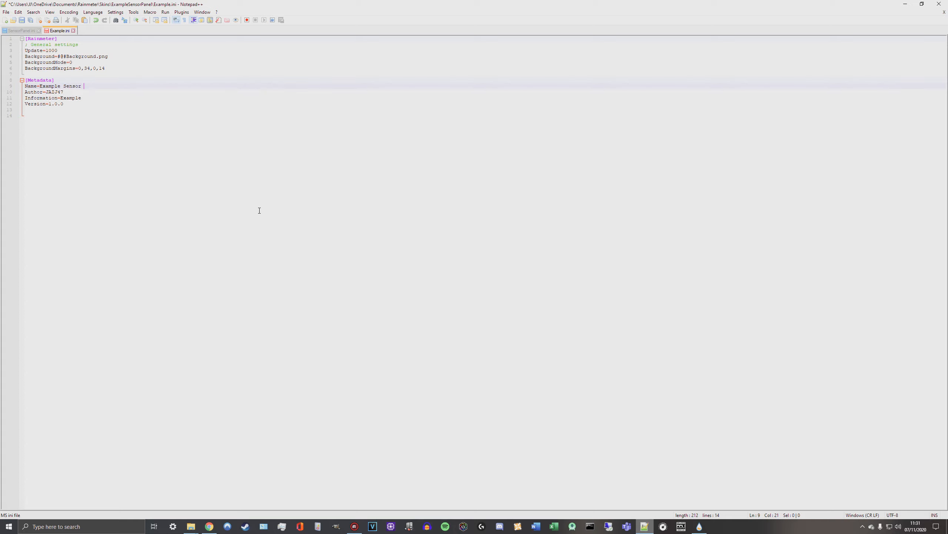
type("Panel")
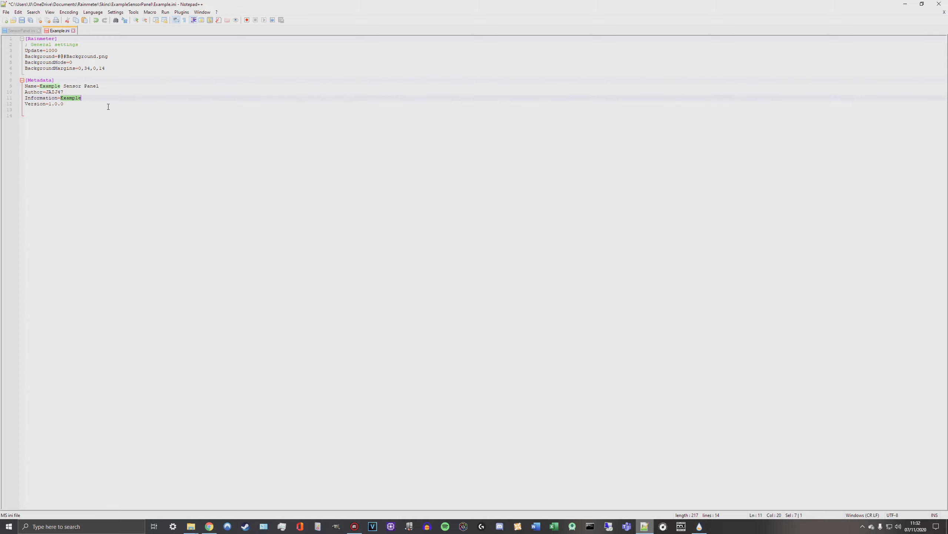
double_click(41, 97)
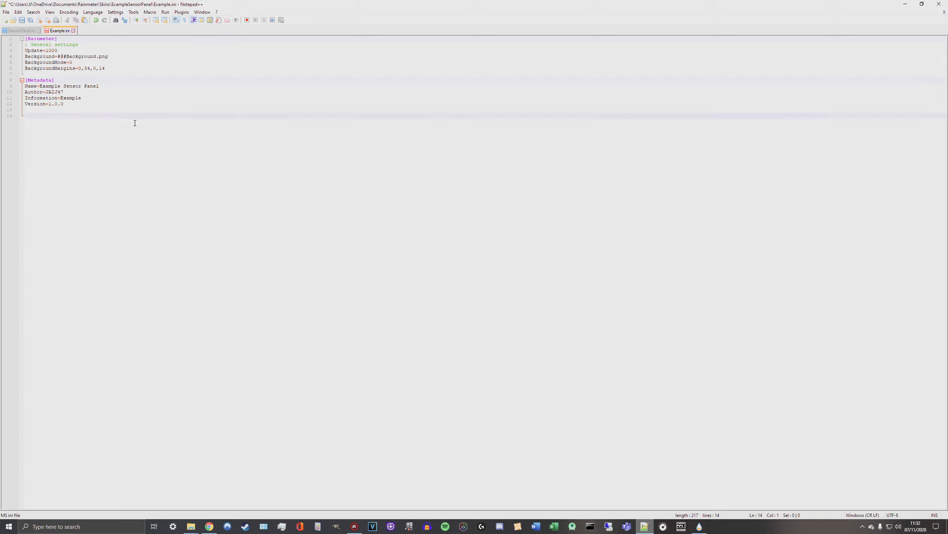
Add a [Variables] section heading to Example.ini
type("[]")
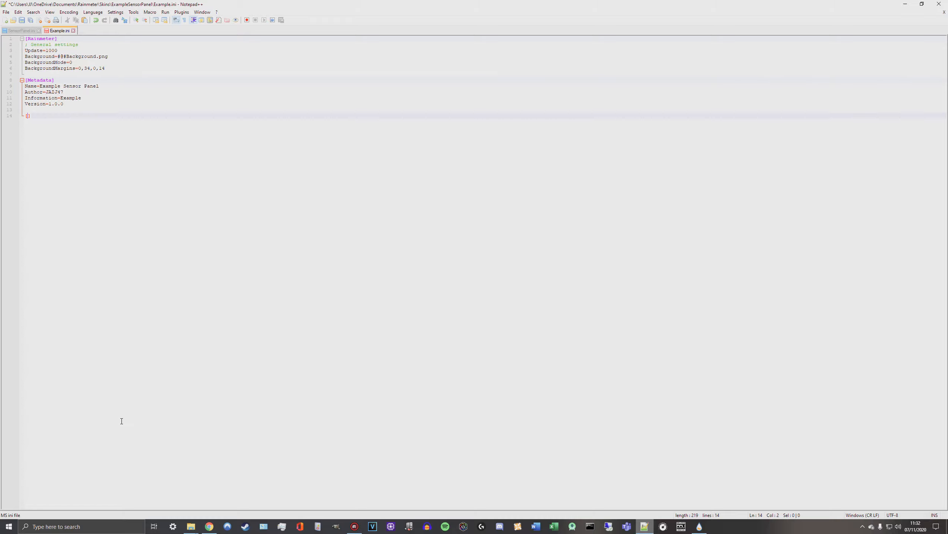
mouse_move(230, 398)
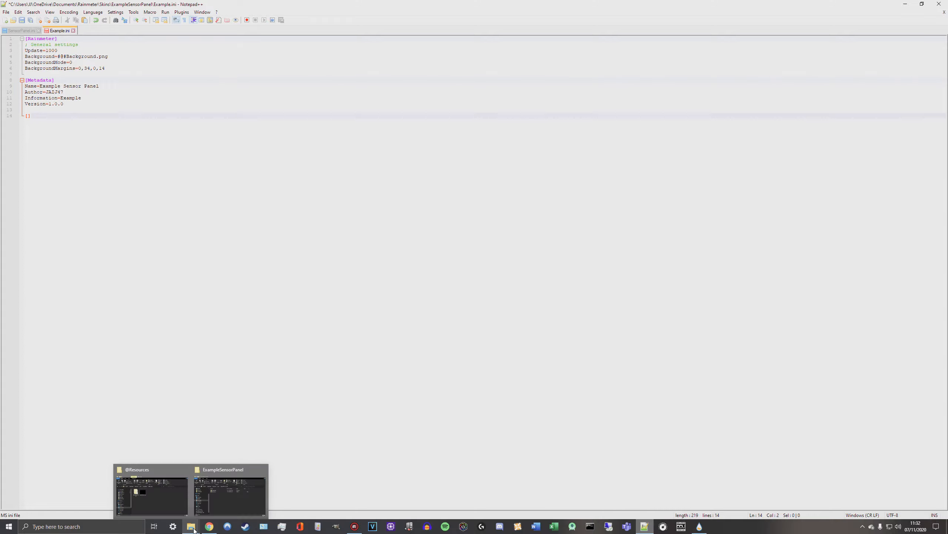
type("Va")
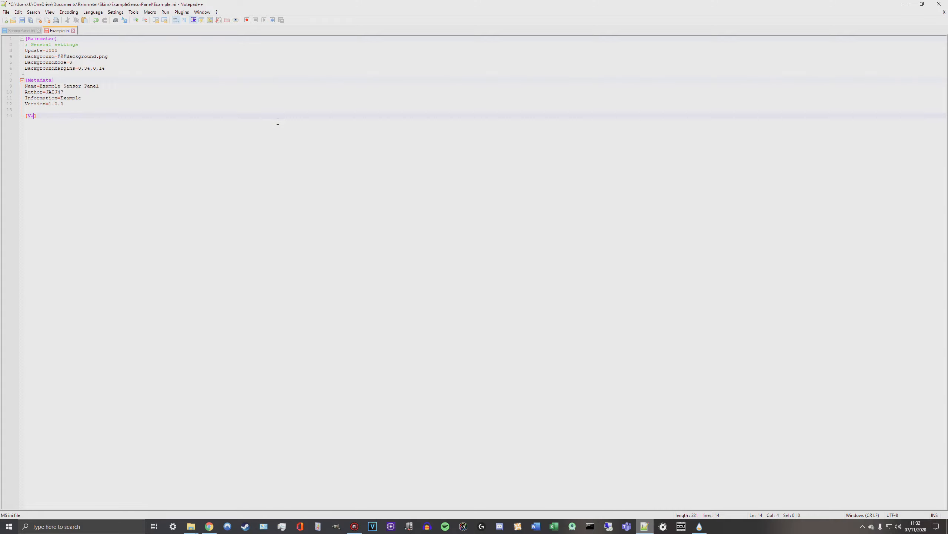
type("ri")
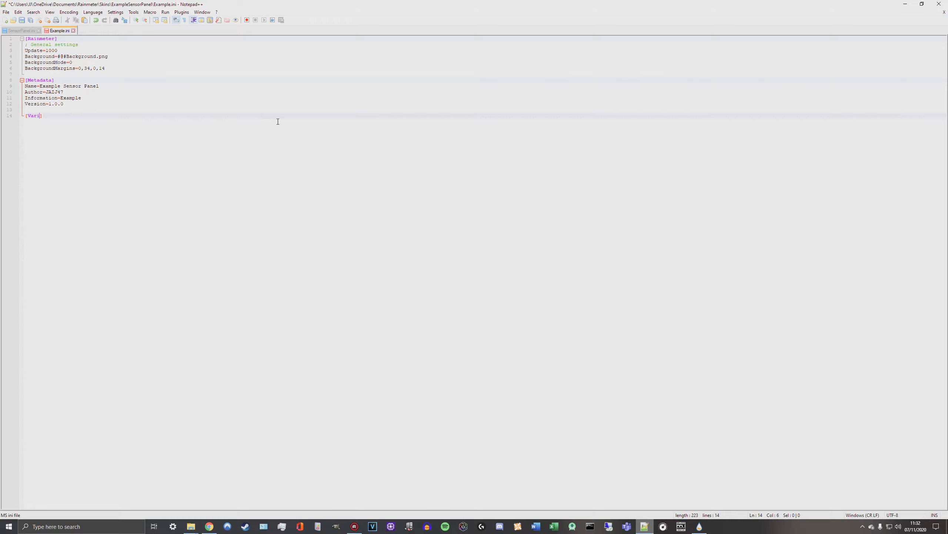
type("able")
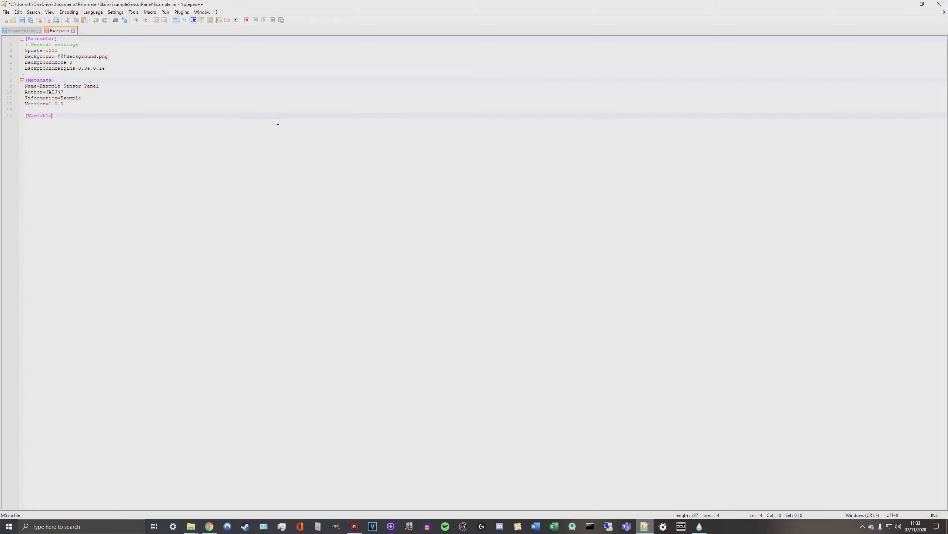
type("s")
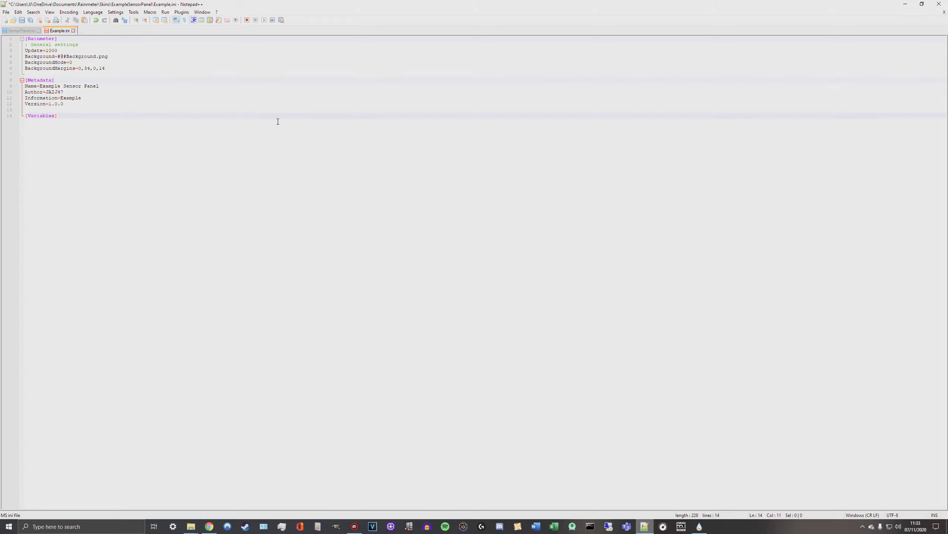
Add fontName=Trebuchet MS under [Variables], copied from SensorPanel.ini
left_click(16, 31)
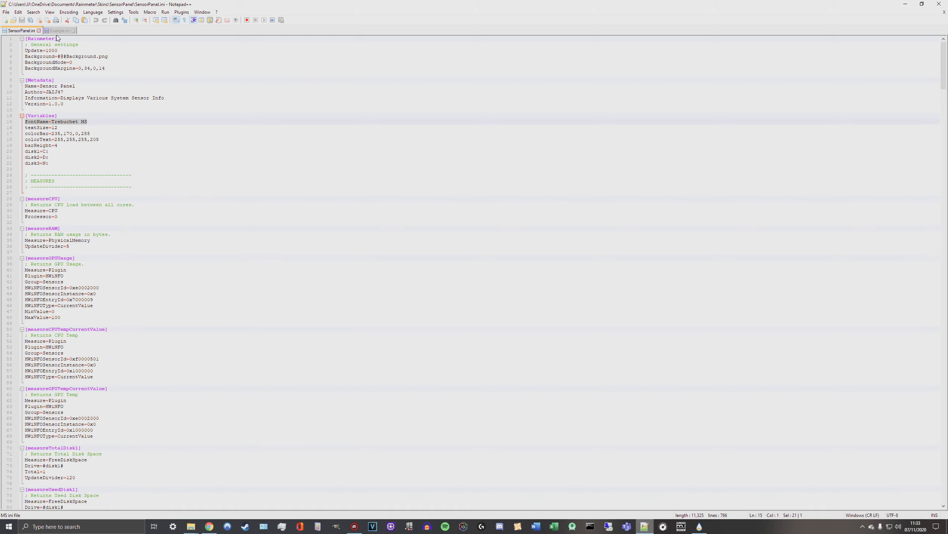
left_click(60, 31)
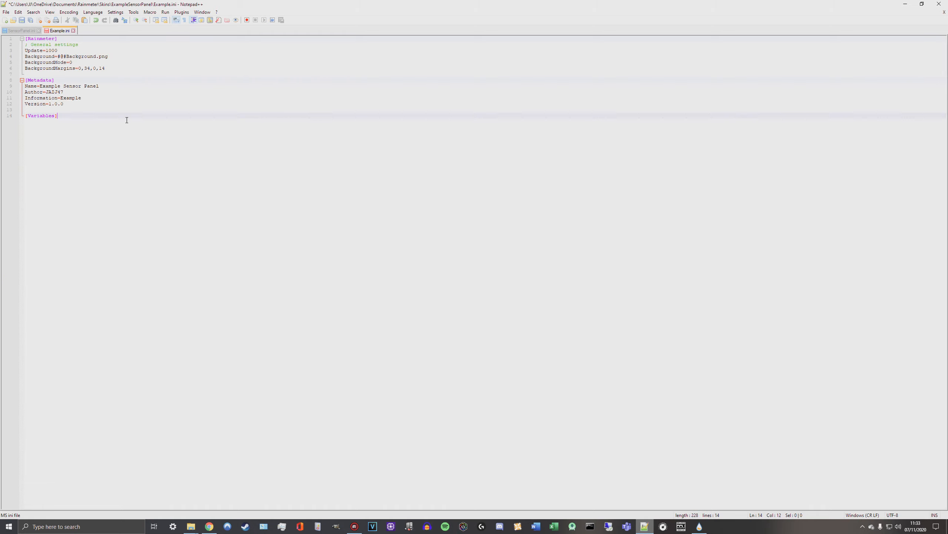
type("fontName=Trebuchet MS")
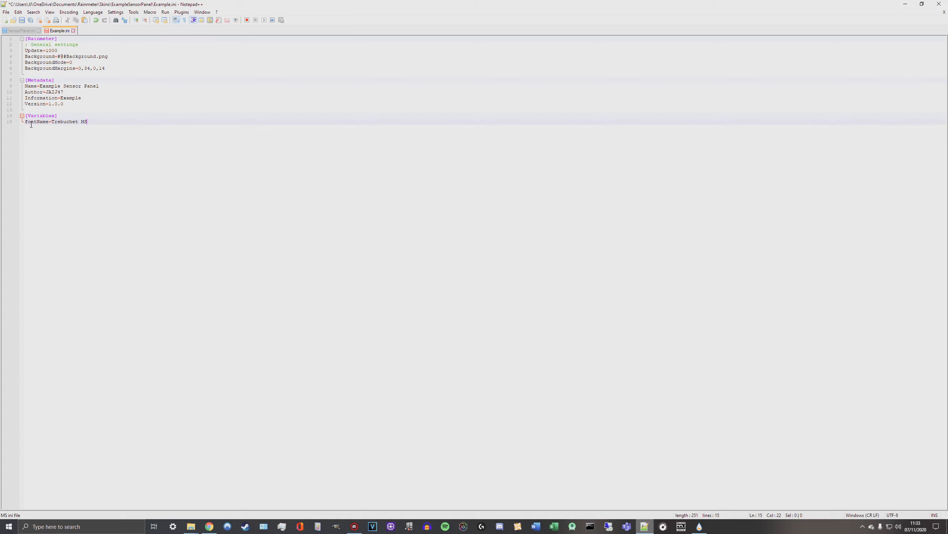
mouse_move(122, 63)
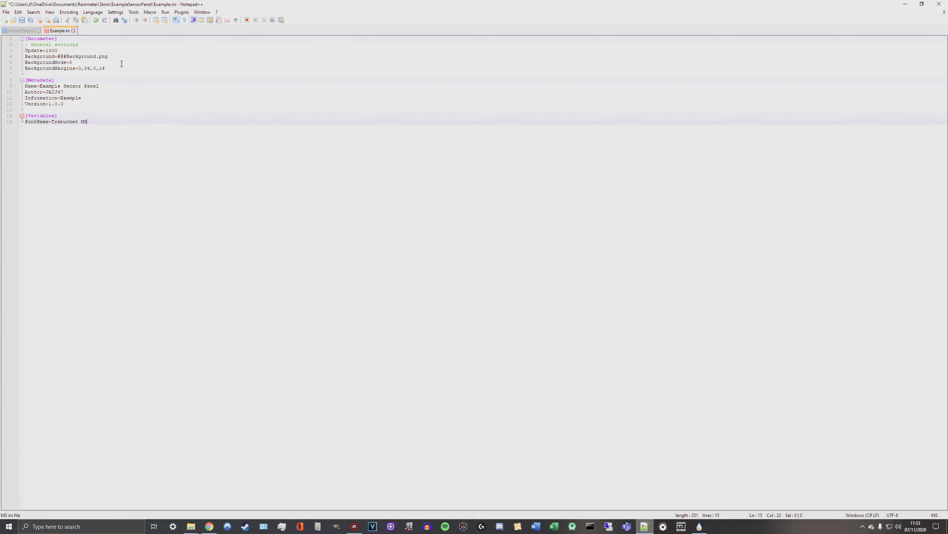
Review SensorPanel.ini's Variables section, selecting the fontName value and scrolling through it
left_click(15, 31)
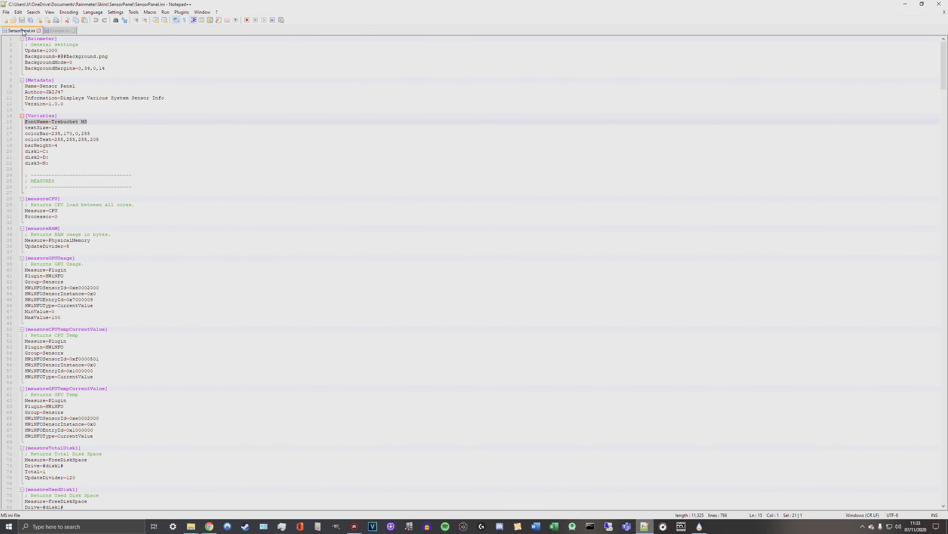
left_click(53, 128)
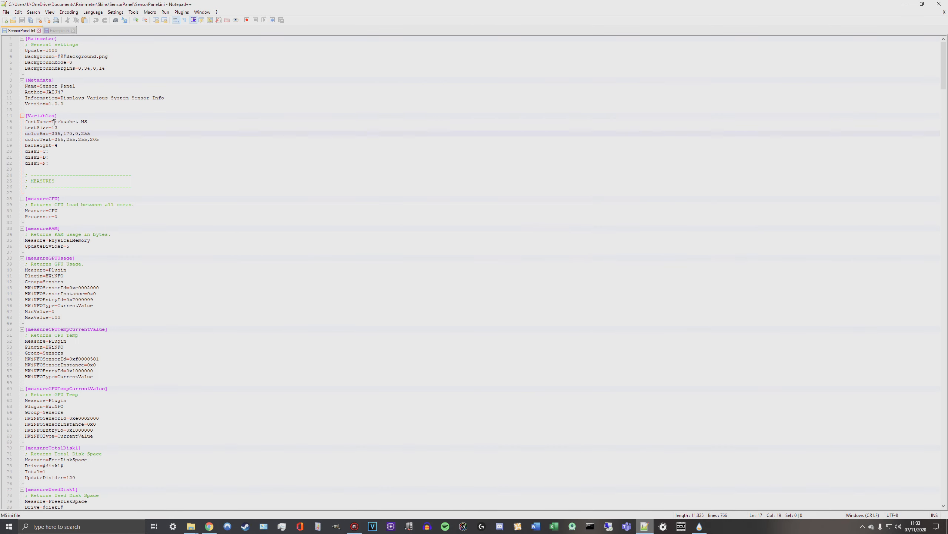
double_click(84, 122)
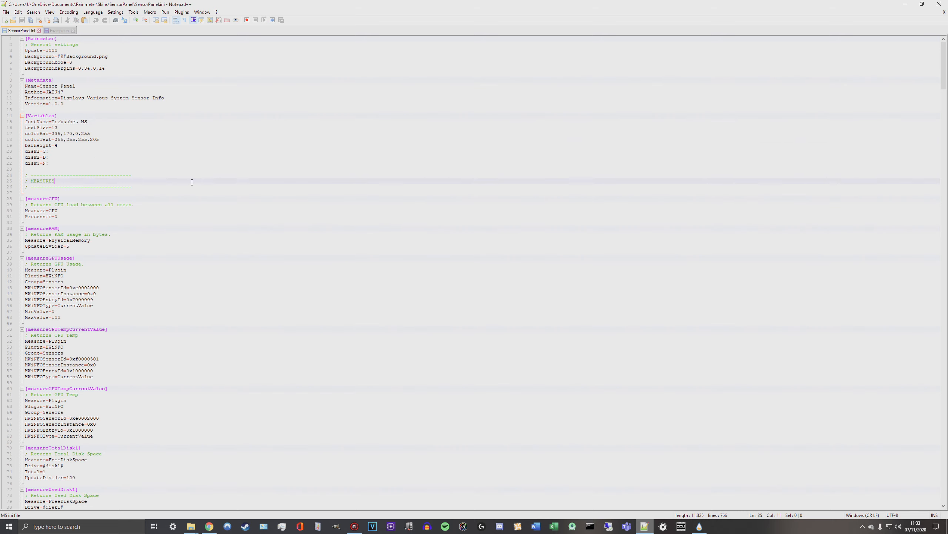
scroll("down", 3)
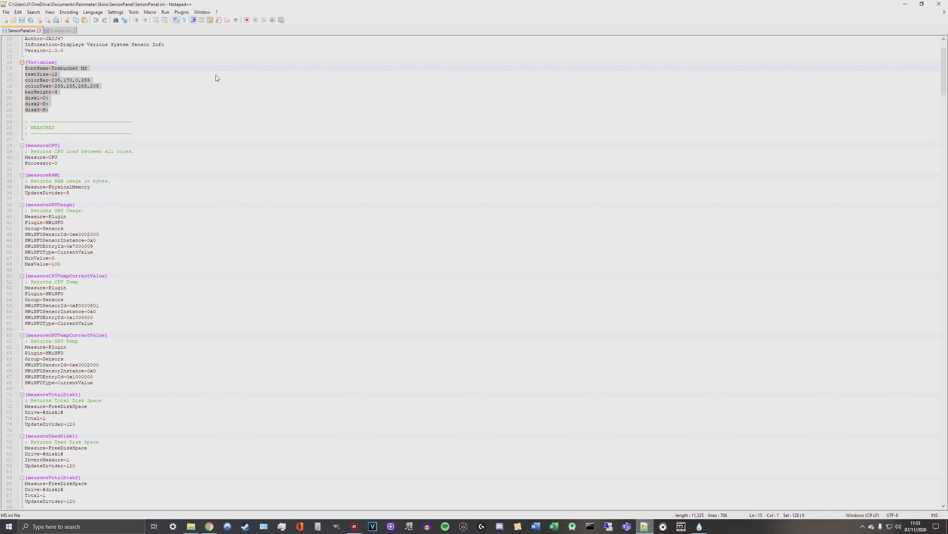
left_click(62, 108)
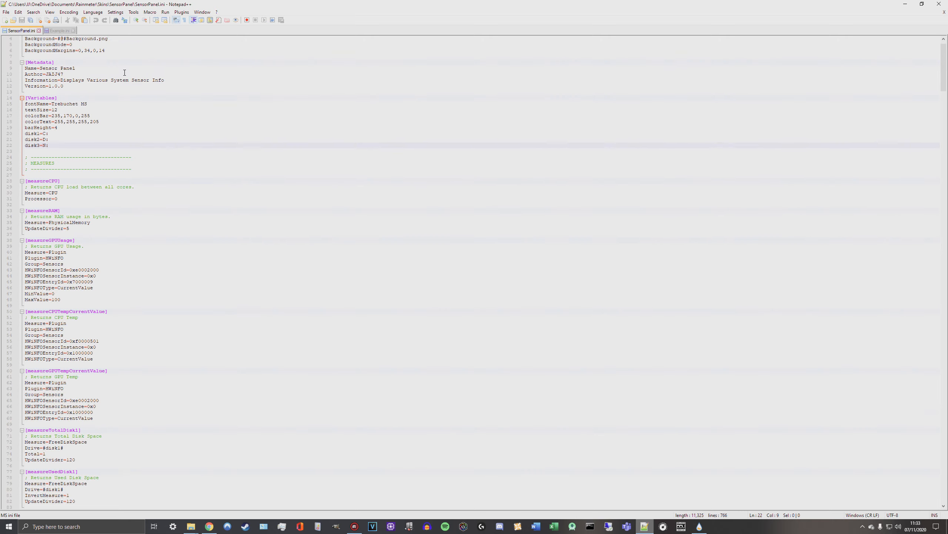
scroll("up", 3)
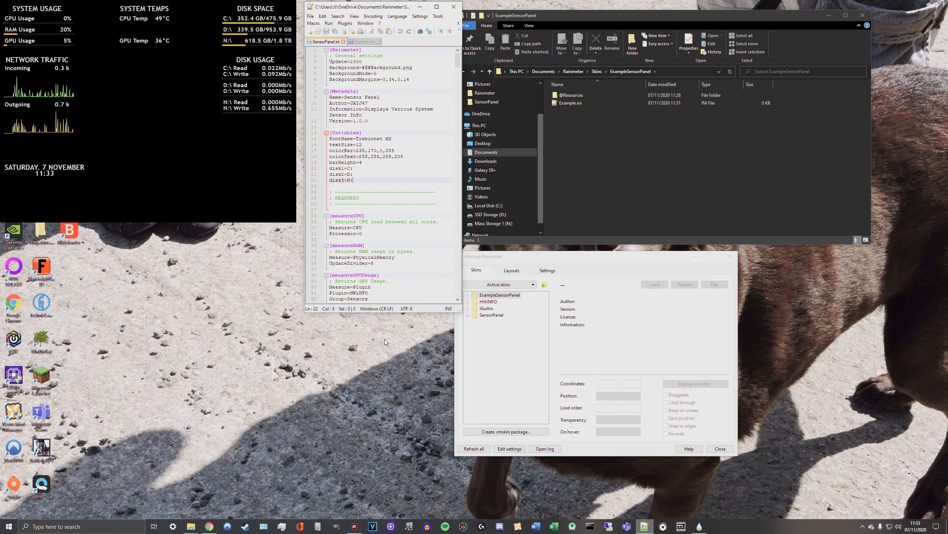
Load Example.ini from Manage Rainmeter and dismiss the 'no meters' warning
scroll("down", 3)
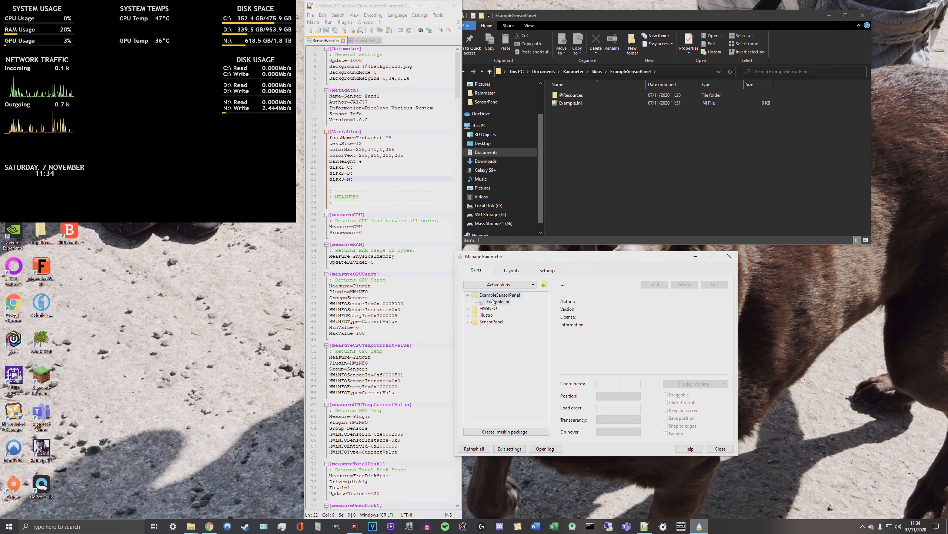
right_click(497, 301)
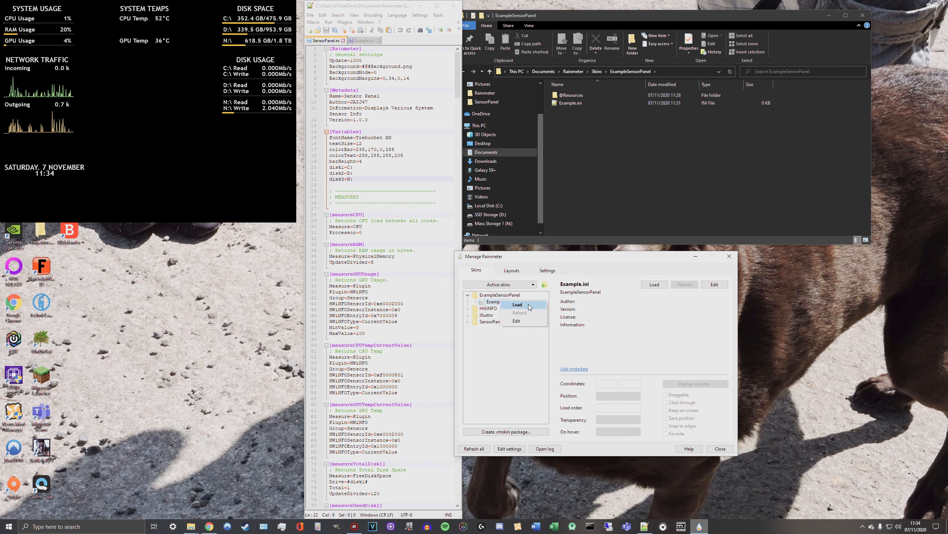
left_click(518, 304)
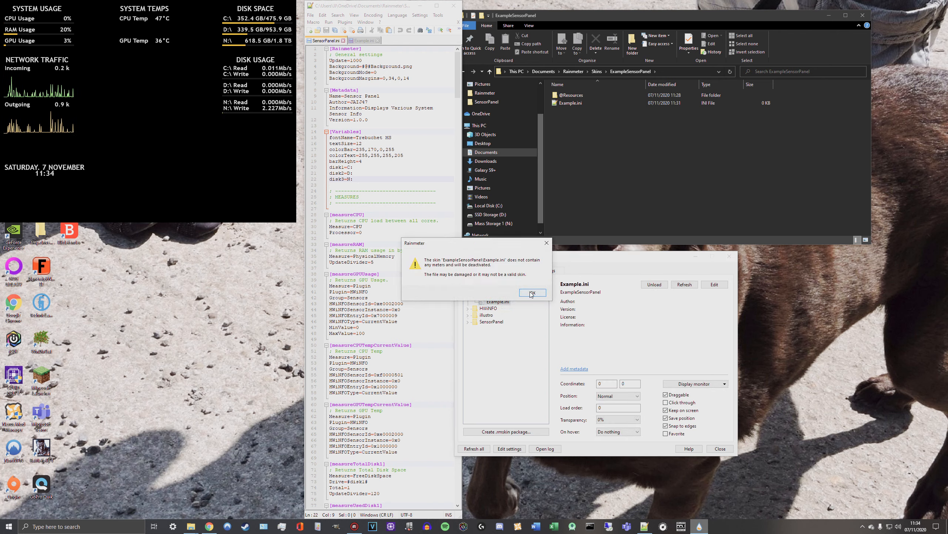
left_click(532, 293)
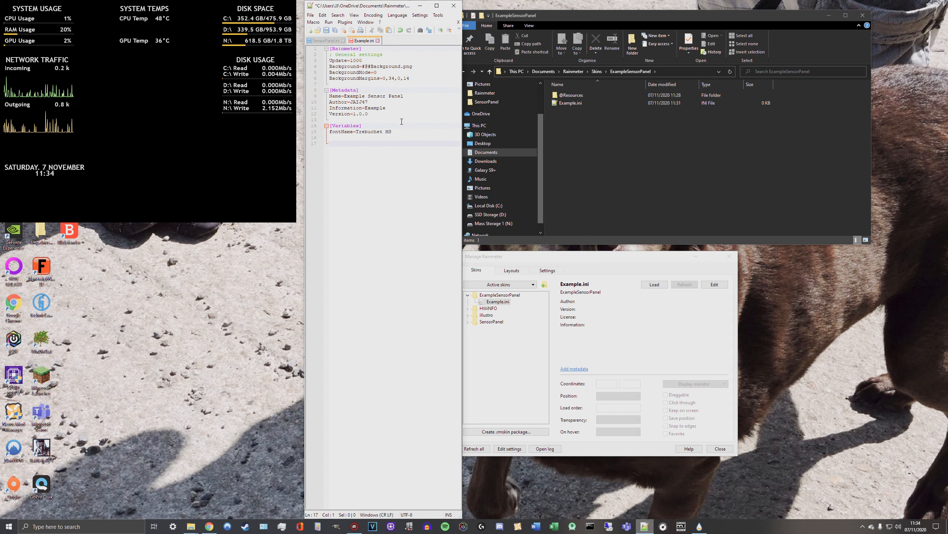
Copy the [measureCPU] block (Measure=CPU, Processor=0) from SensorPanel.ini into Example.ini
left_click(322, 40)
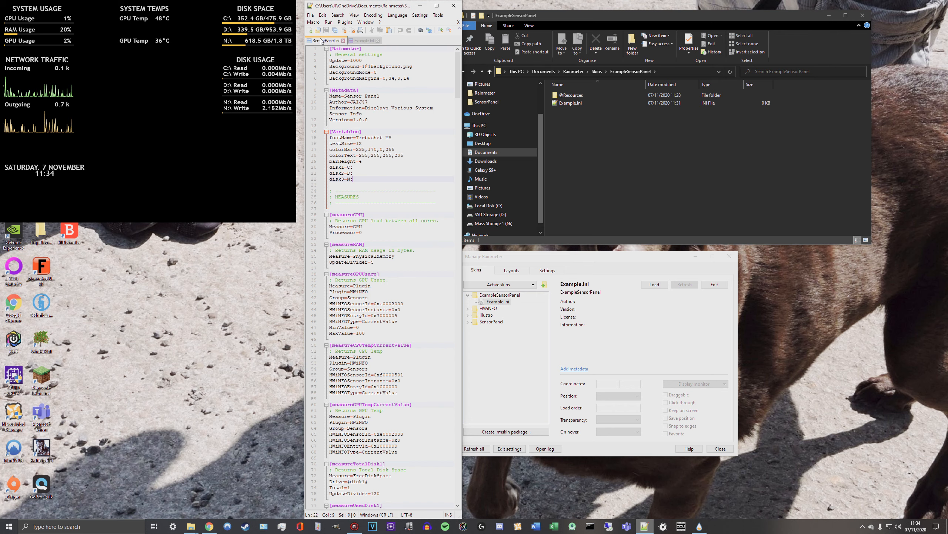
left_click(361, 226)
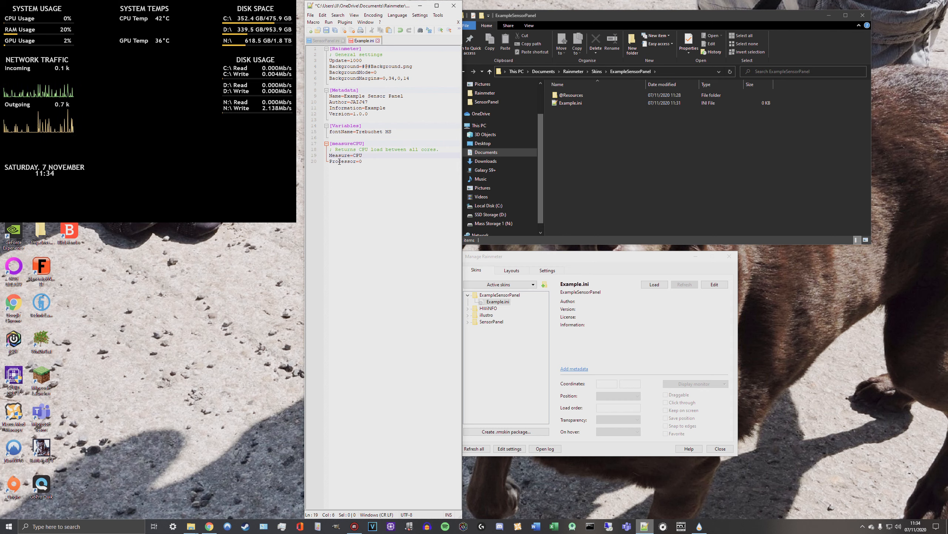
double_click(340, 156)
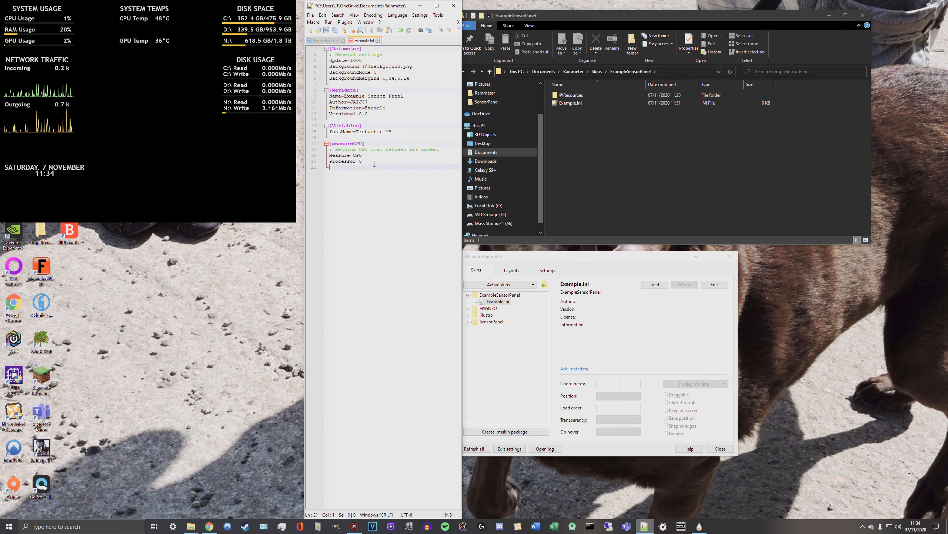
left_click(327, 41)
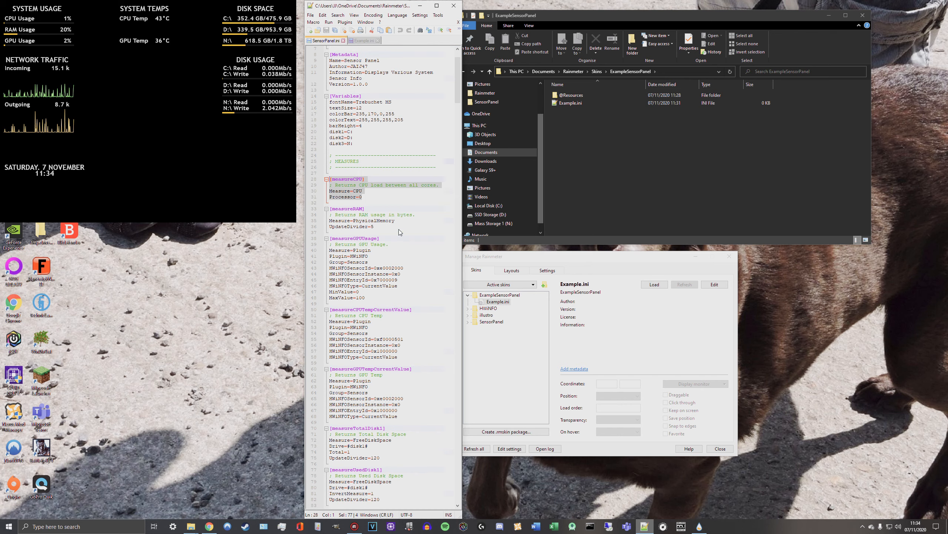
Scroll SensorPanel.ini down to the styleTitle, styleLeftText, styleRightText and styleBar definitions
scroll("down", 3)
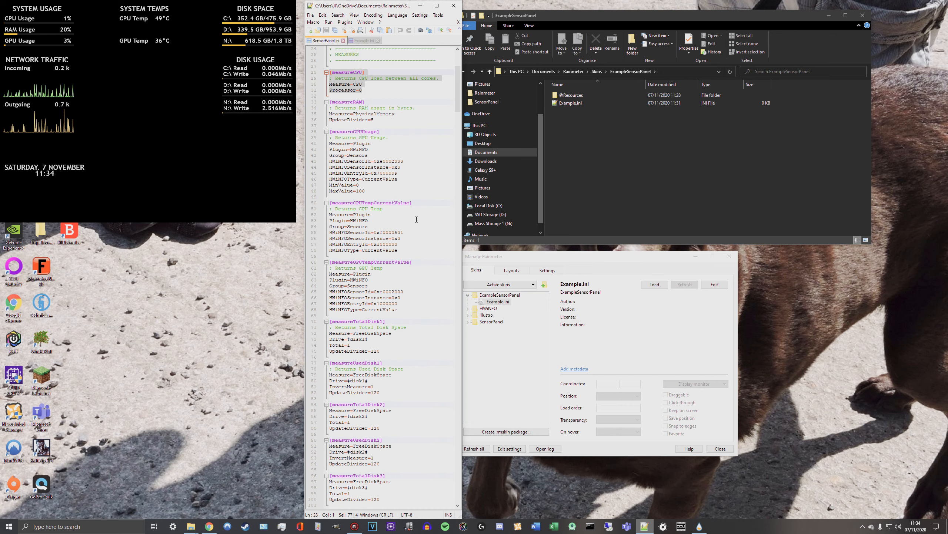
scroll("down", 3)
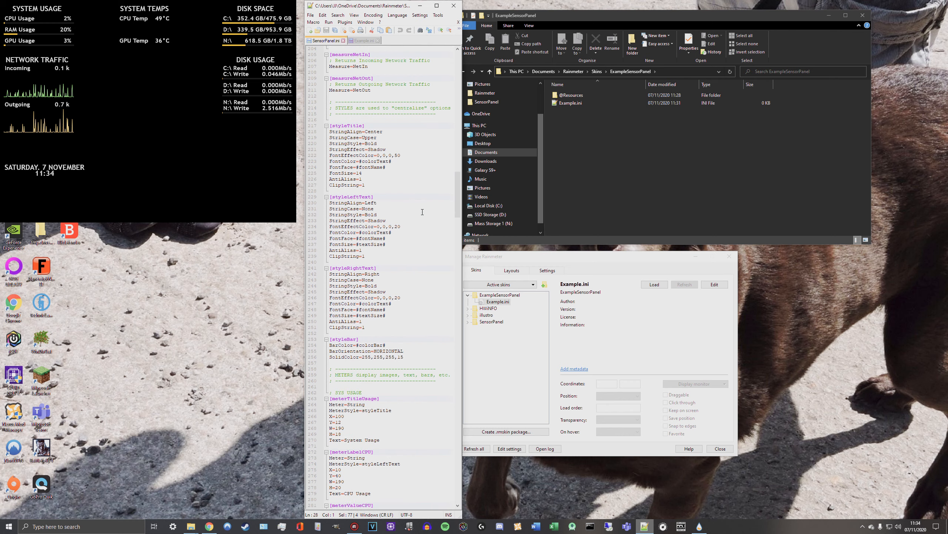
scroll("down", 3)
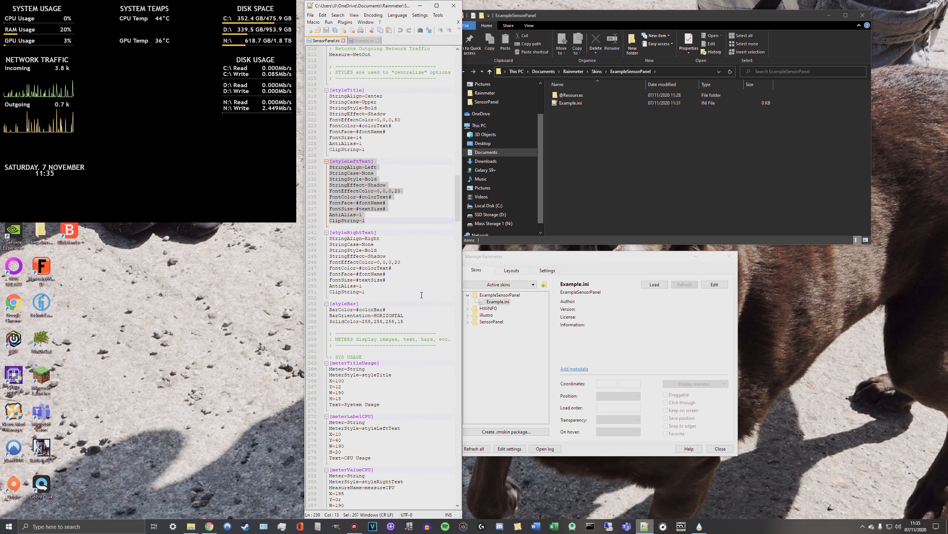
Copy styleLeftText, styleRightText, meterLabelCPU and meterValueCPU into Example.ini
scroll("down", 3)
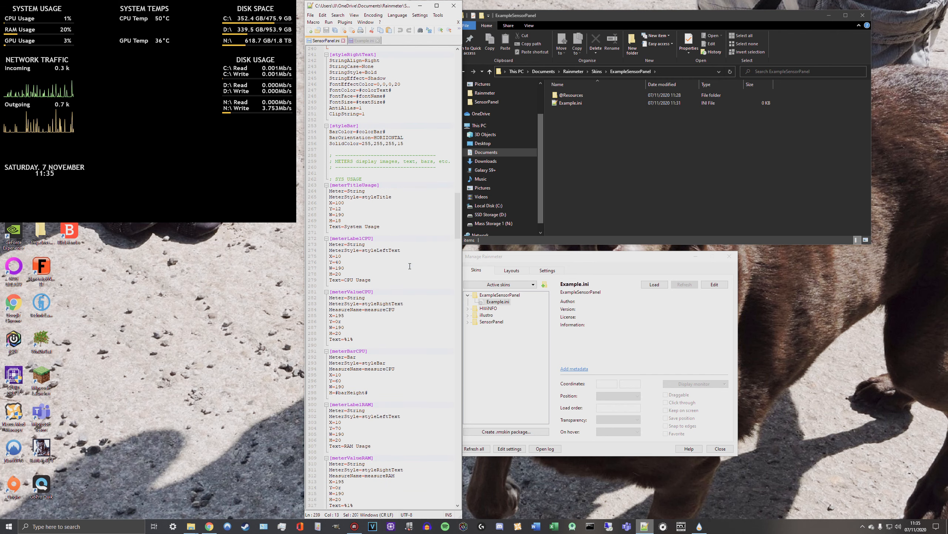
scroll("down", 3)
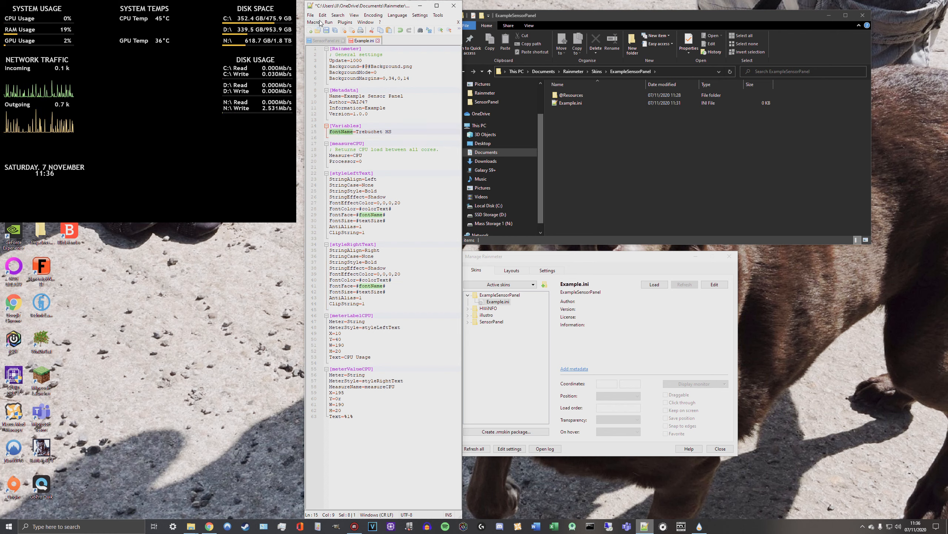
Add colorText=255,255,255,205 and textSize=12 to Example.ini's [Variables] section
scroll("down", 3)
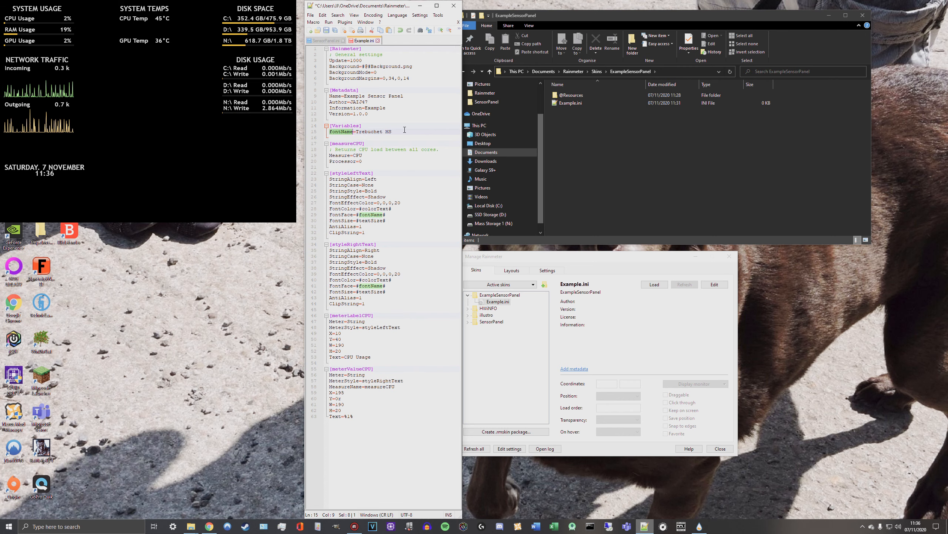
type("colorText=255,255,255,205")
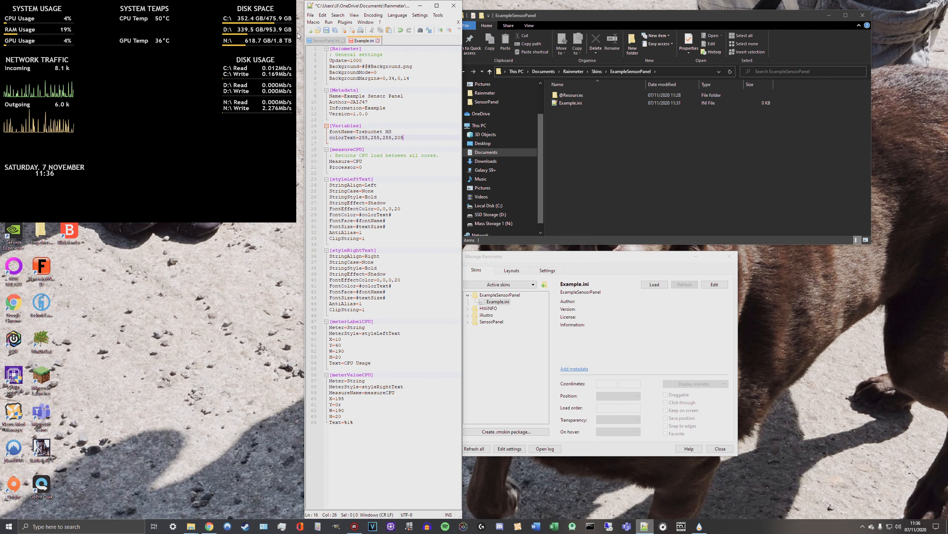
left_click(325, 40)
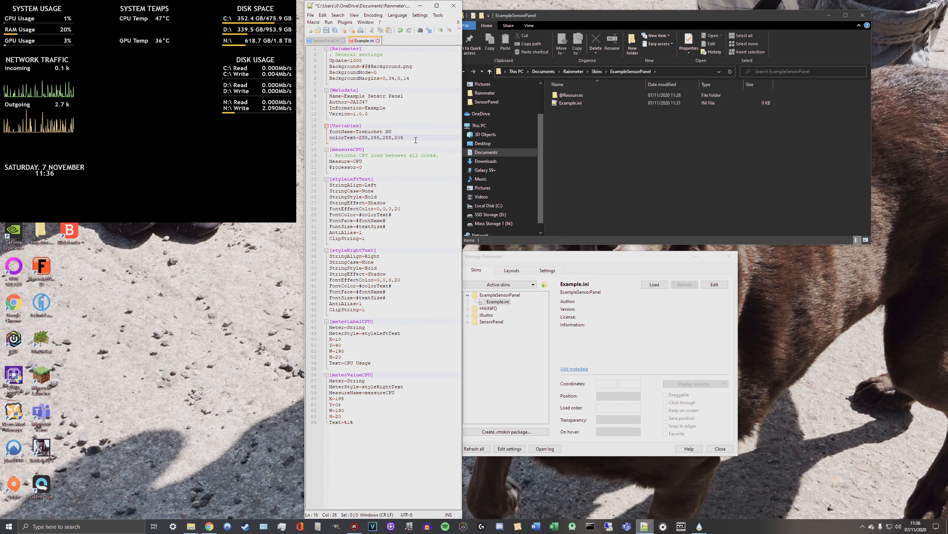
type("textSize=12")
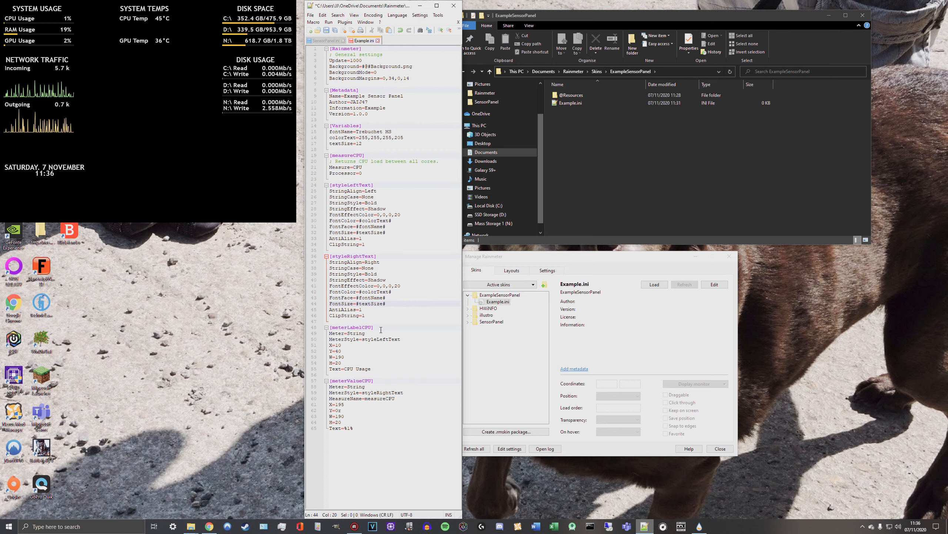
double_click(379, 398)
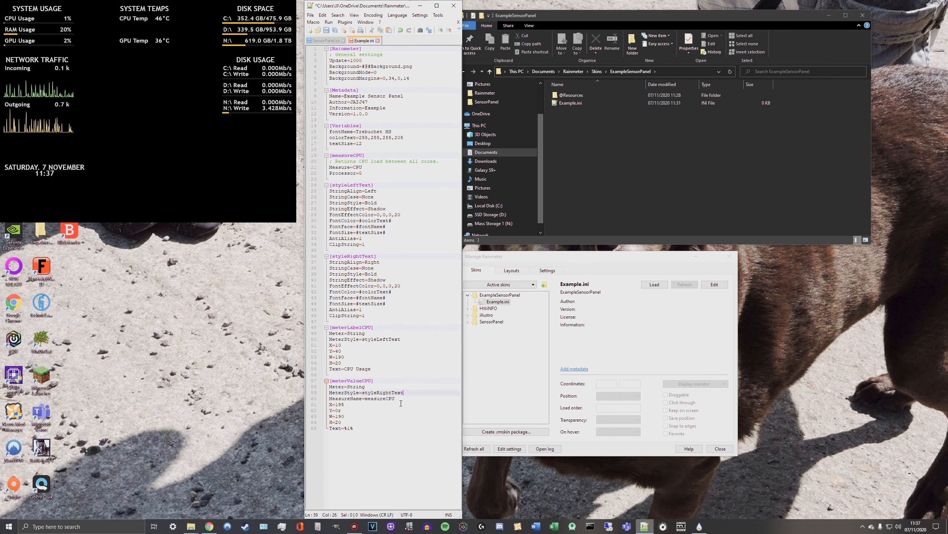
double_click(379, 398)
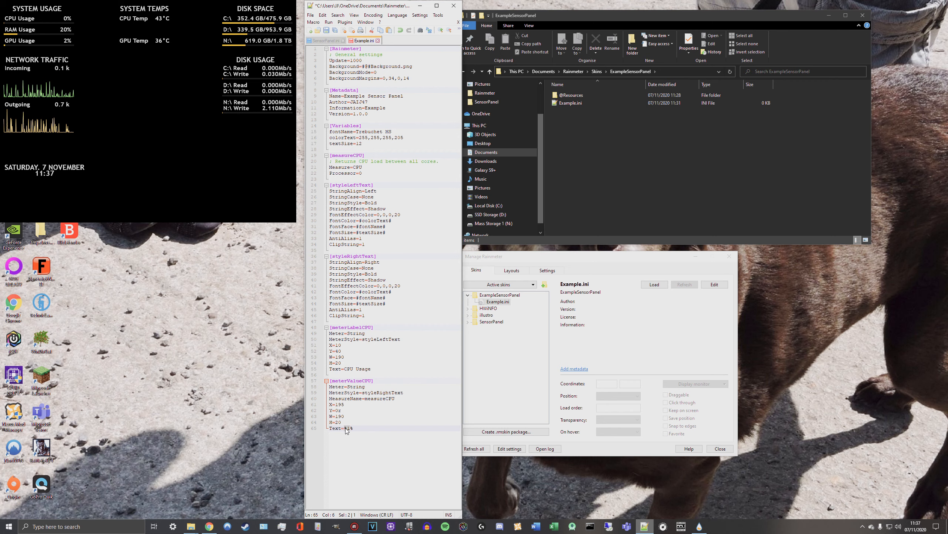
mouse_move(384, 393)
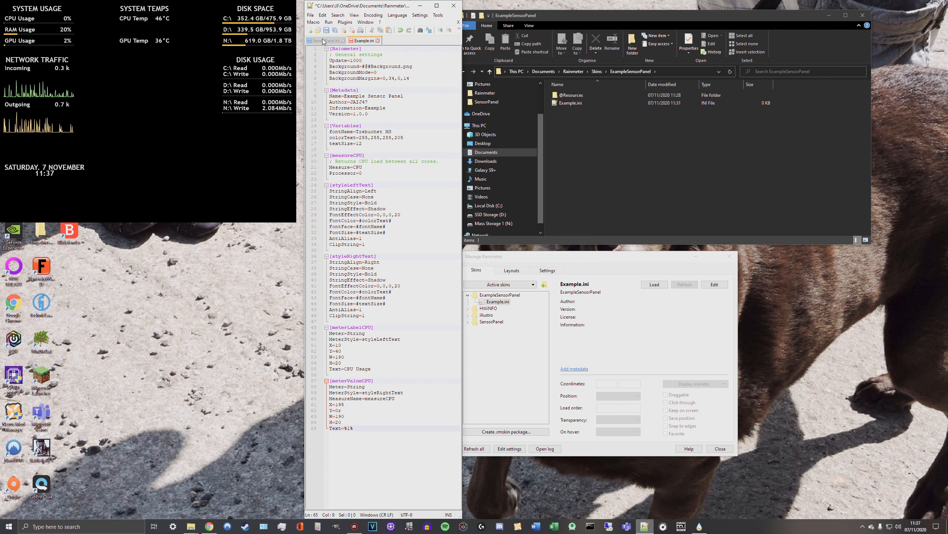
Scroll SensorPanel.ini to the Disk3 read and write meters and select the Mb/s unit
left_click(327, 41)
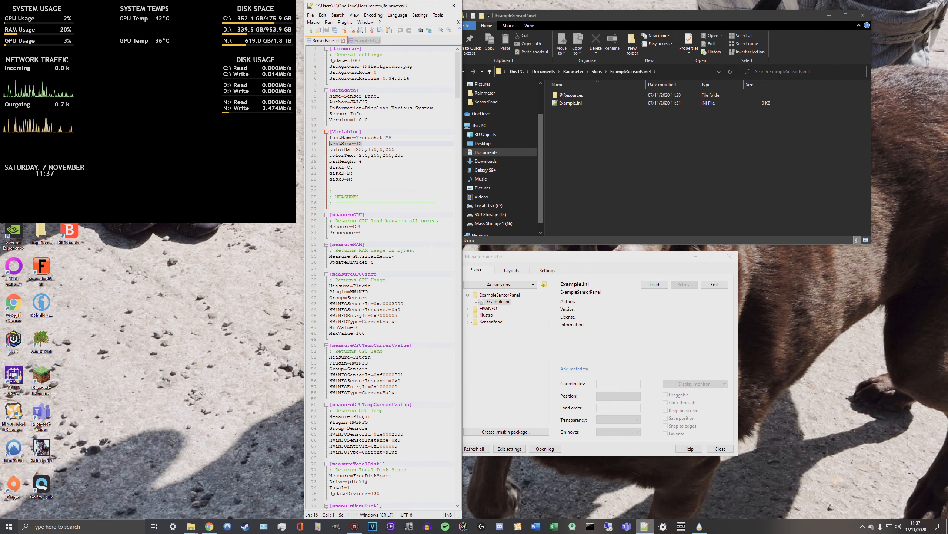
scroll("down", 3)
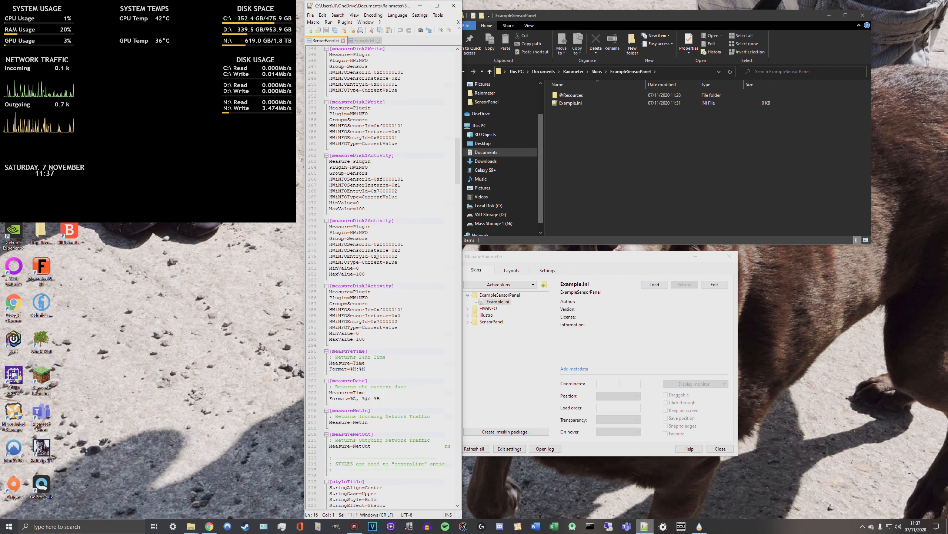
scroll("down", 3)
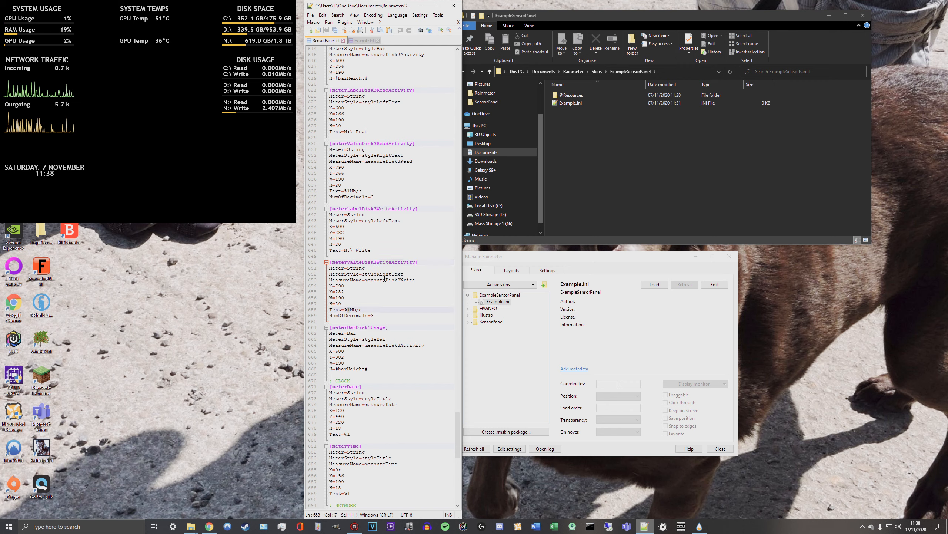
double_click(390, 280)
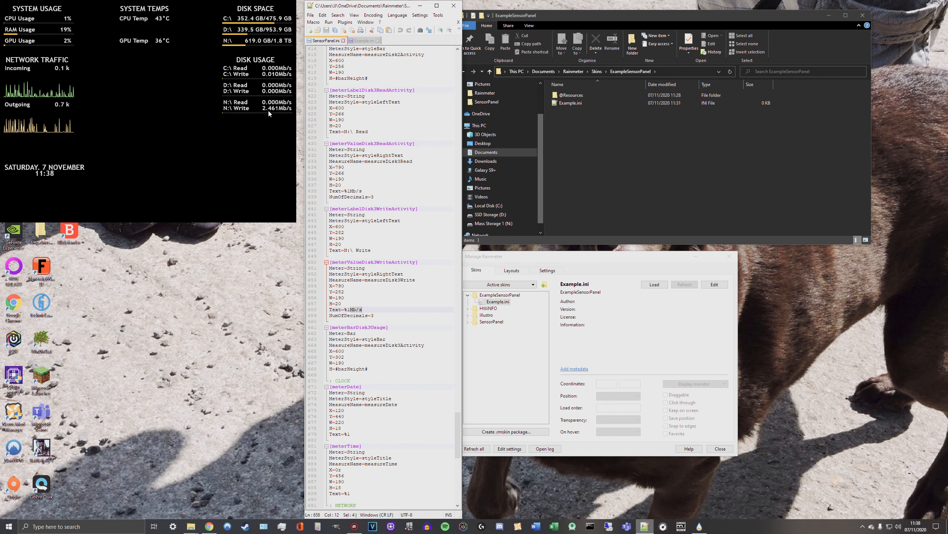
mouse_move(265, 162)
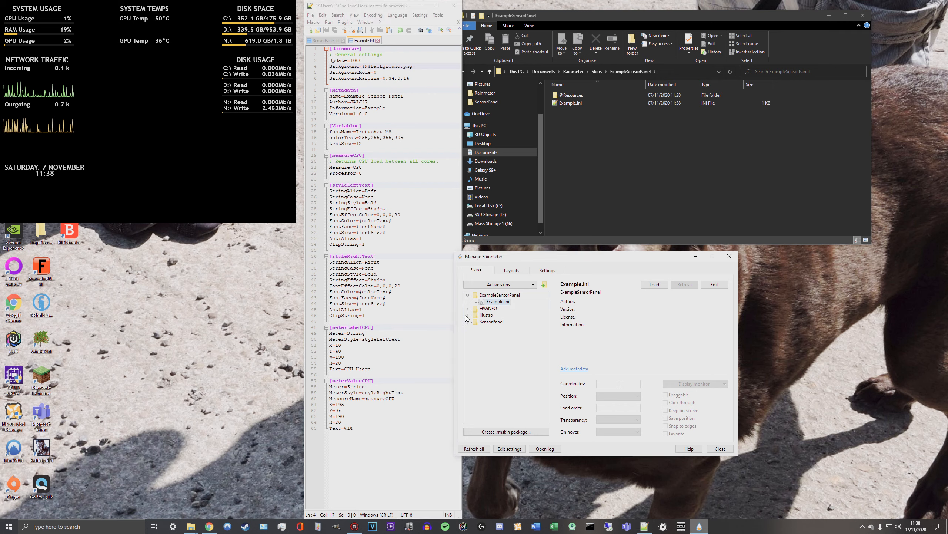
Load ExampleSensorPanel's Example.ini to show the CPU Usage readout on the desktop
left_click(498, 301)
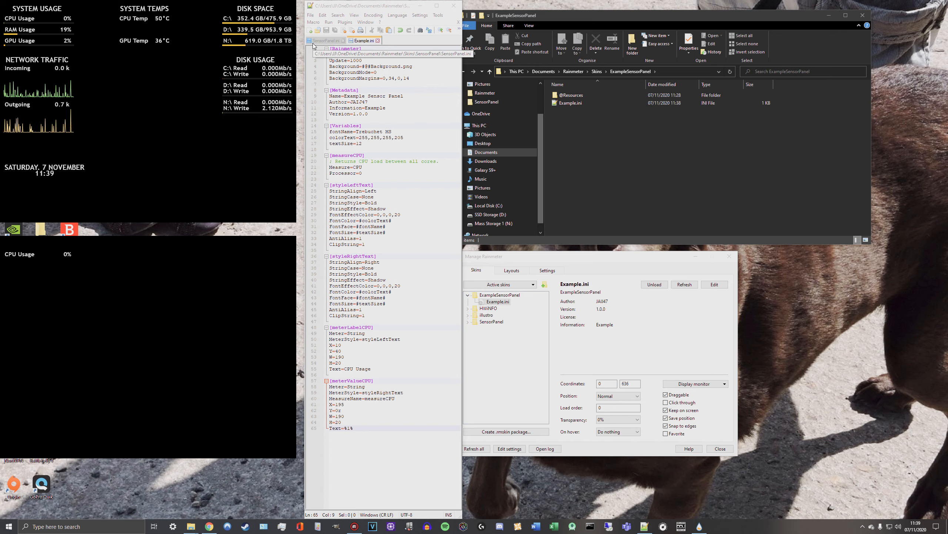
scroll("down", 3)
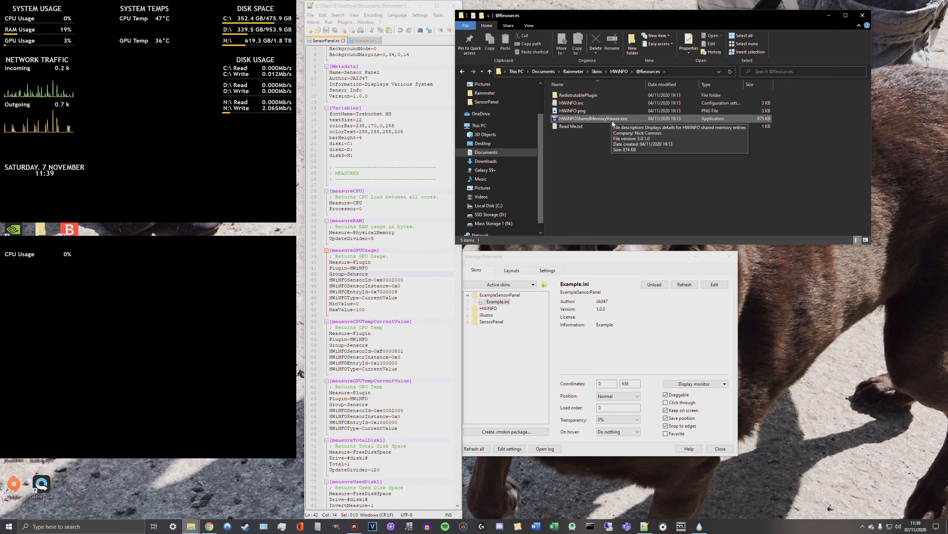
Launch HWiNFOSharedMemoryViewer.exe and scroll the sensor list down to the GPU power, clock and load entries
double_click(593, 119)
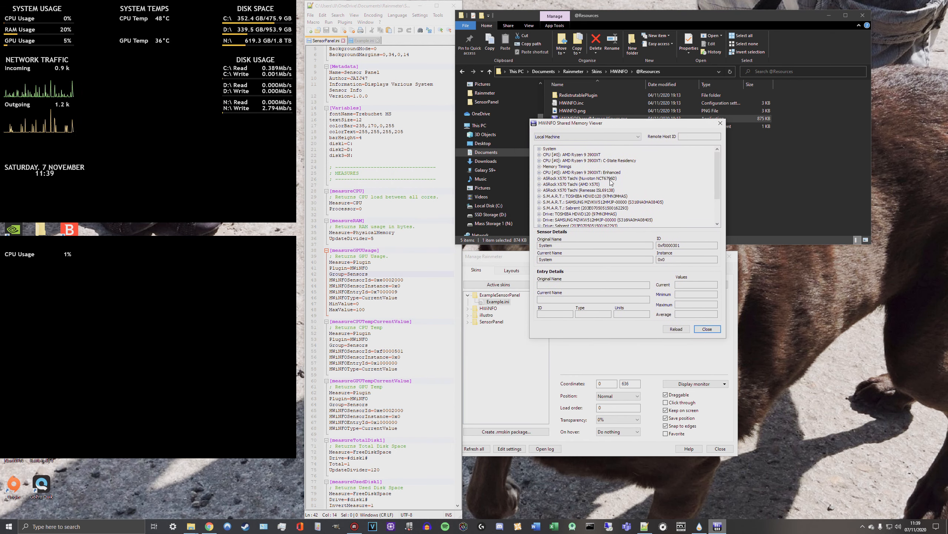
scroll("down", 3)
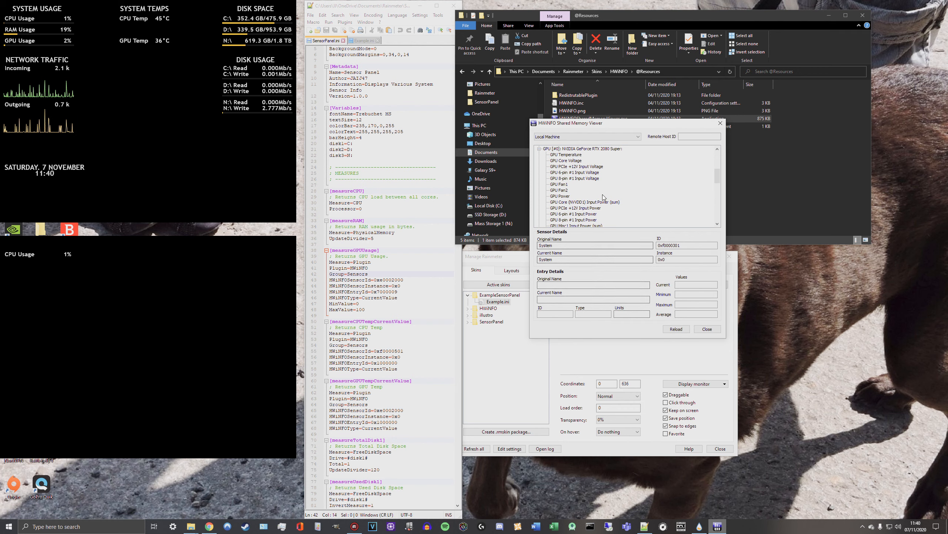
scroll("down", 3)
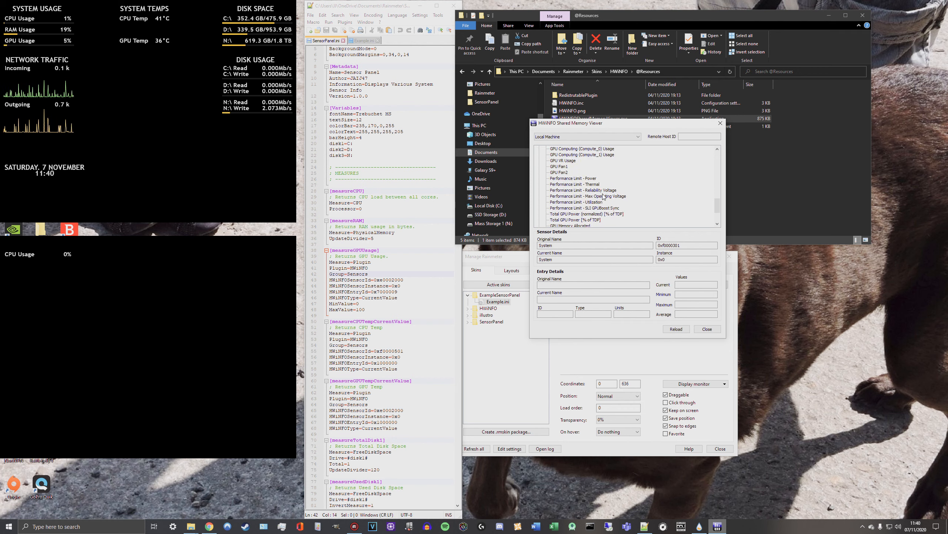
scroll("down", 3)
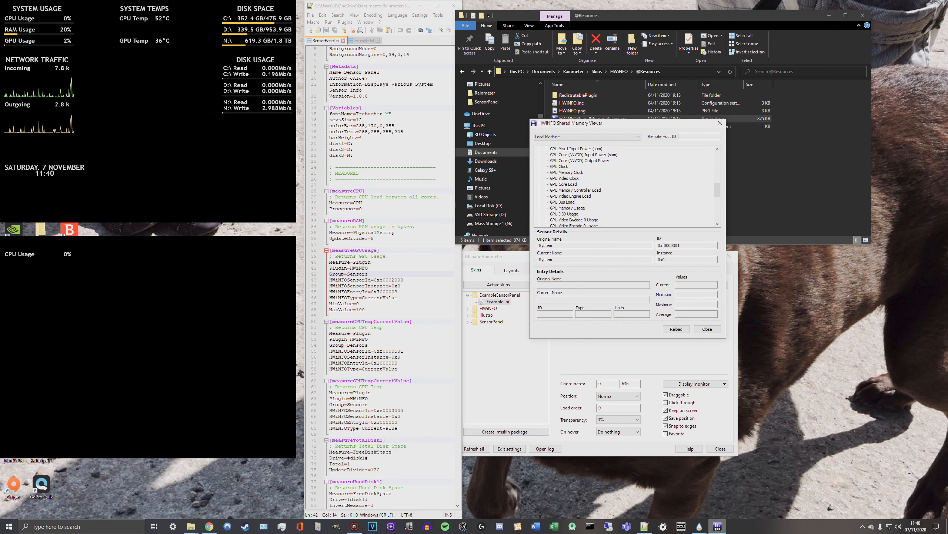
Select the RTX 2080 Super's GPU D3D Usage entry to show ID 0x7000009 in percent
left_click(565, 213)
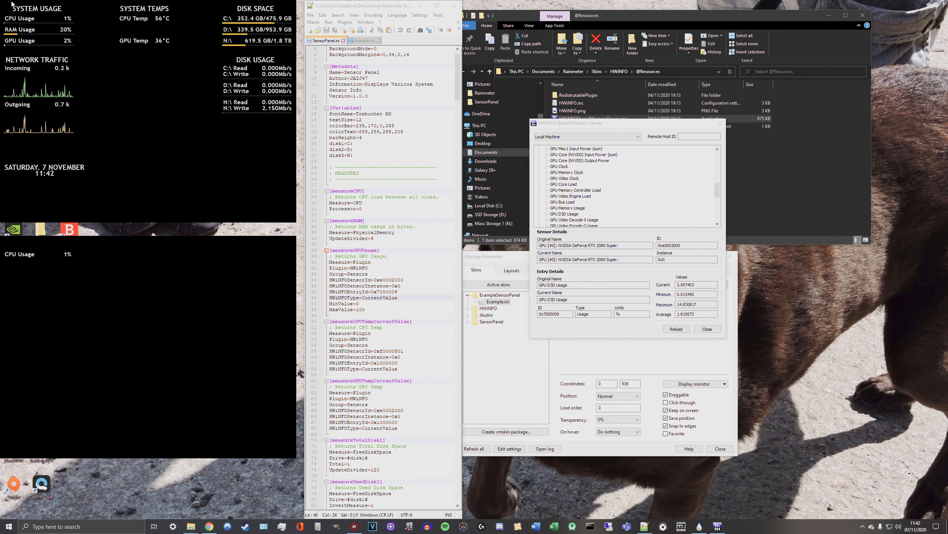
mouse_move(146, 255)
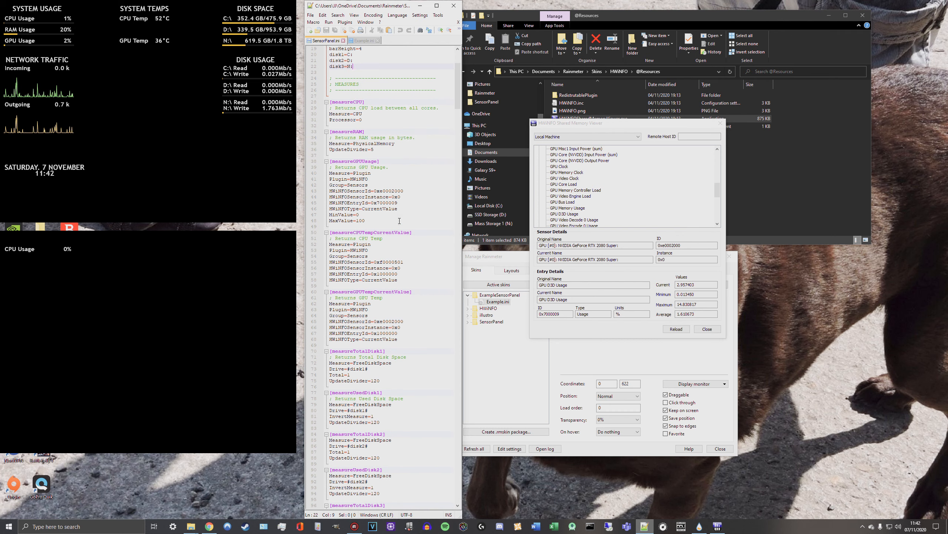
scroll("down", 3)
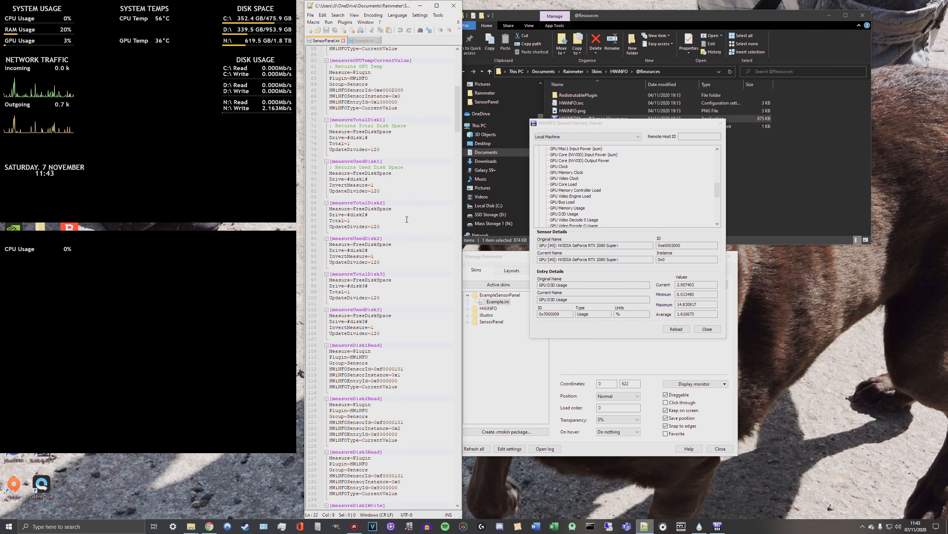
scroll("down", 3)
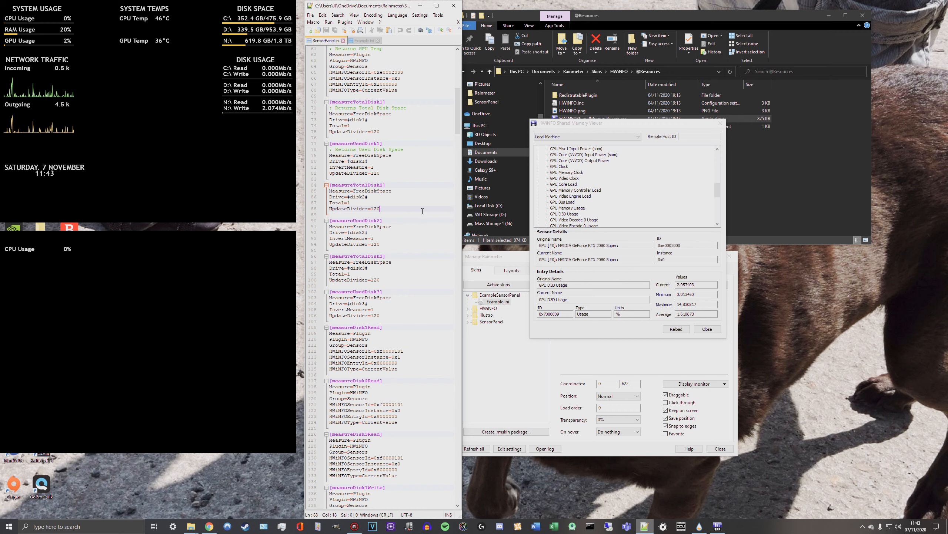
left_click(362, 40)
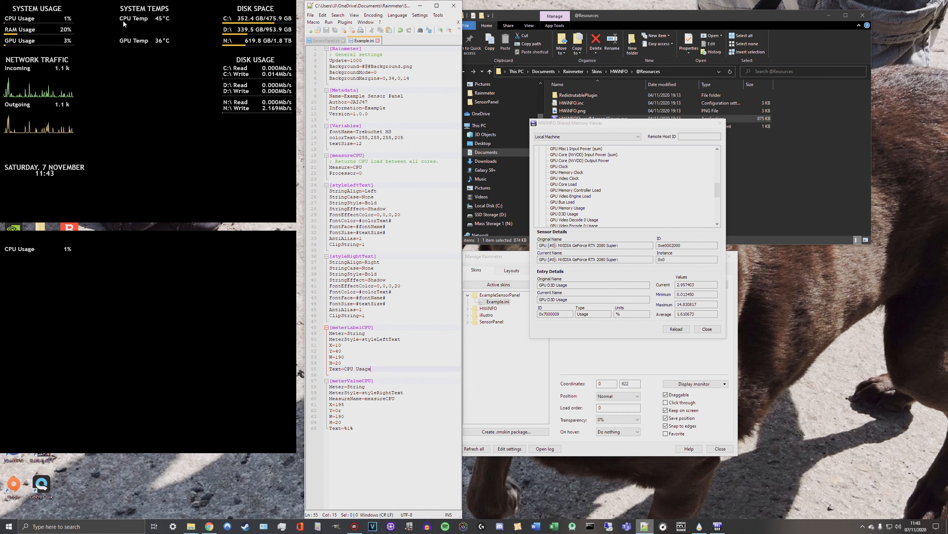
mouse_move(142, 143)
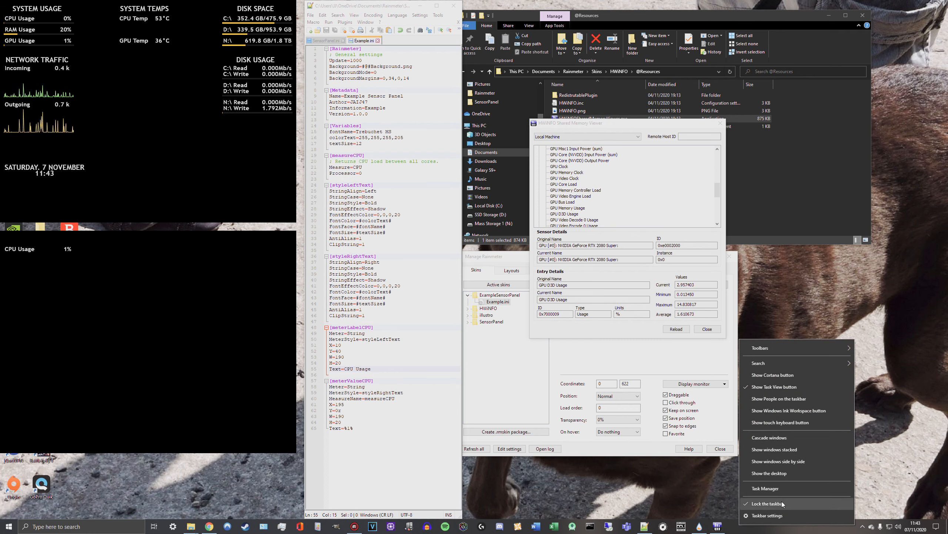
mouse_move(765, 369)
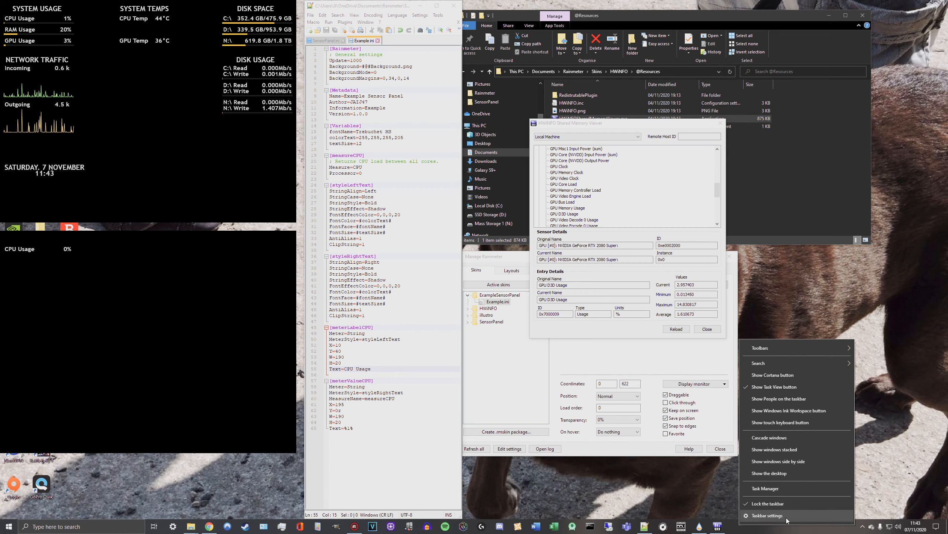
Verify 'Show taskbar on all displays' is Off in Taskbar settings, then close the Shared Memory Viewer
left_click(768, 515)
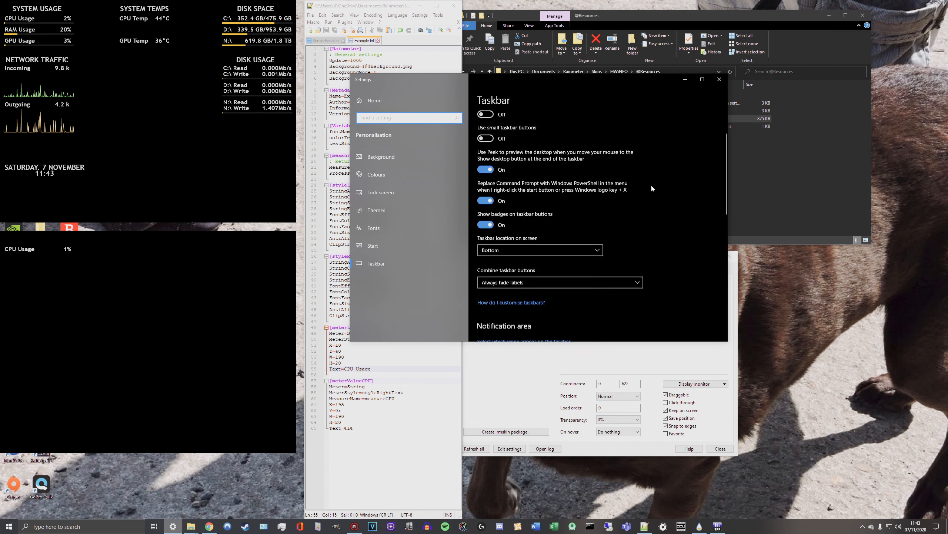
scroll("down", 3)
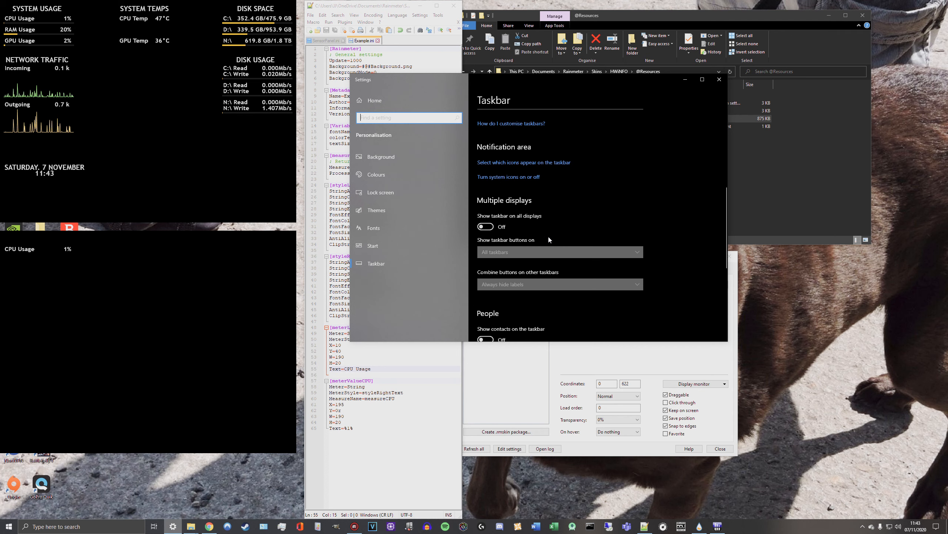
mouse_move(555, 242)
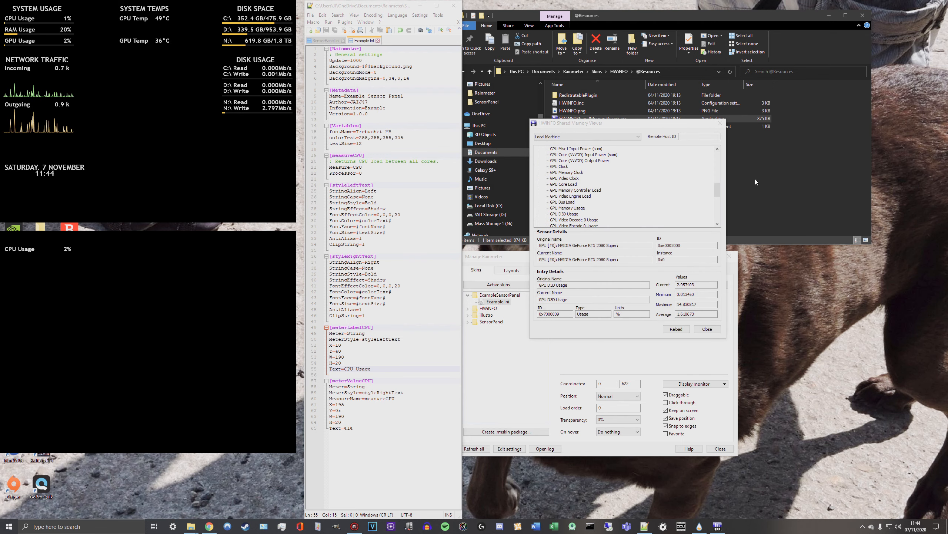
left_click(707, 328)
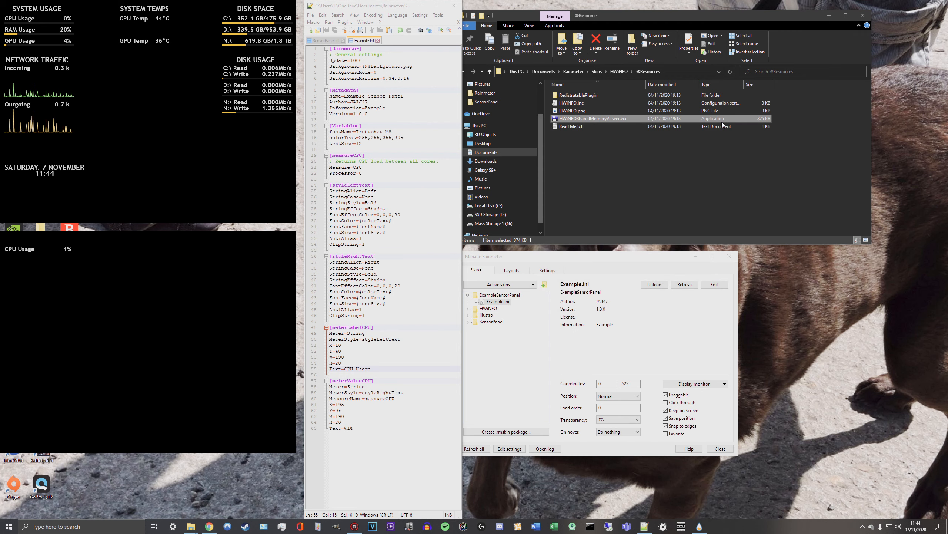